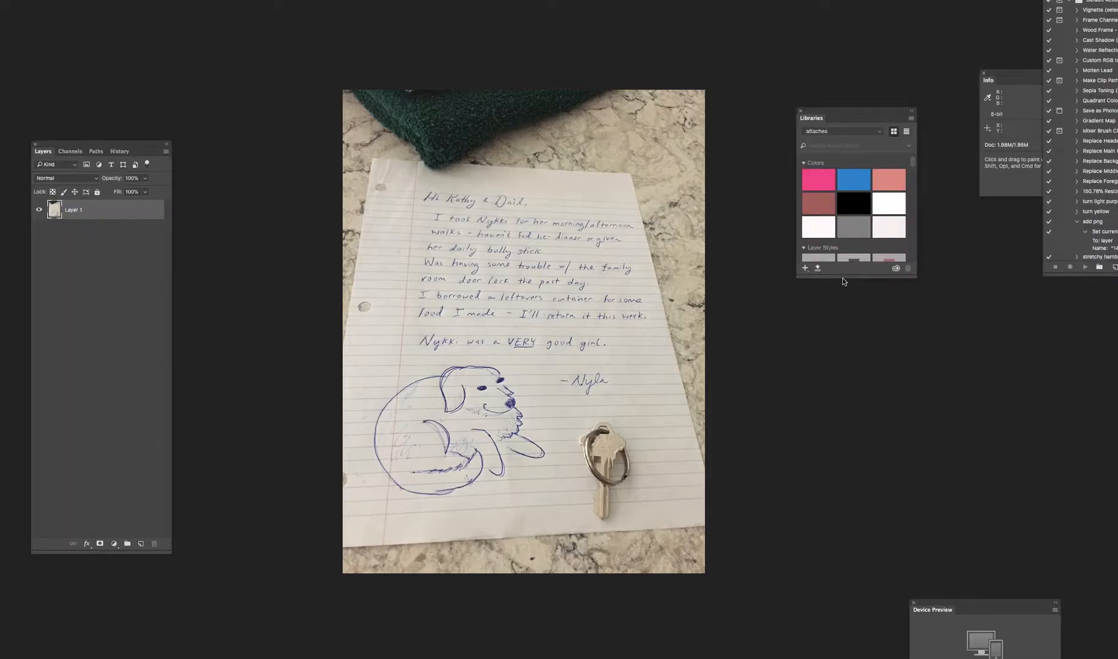
mouse_move(4, 124)
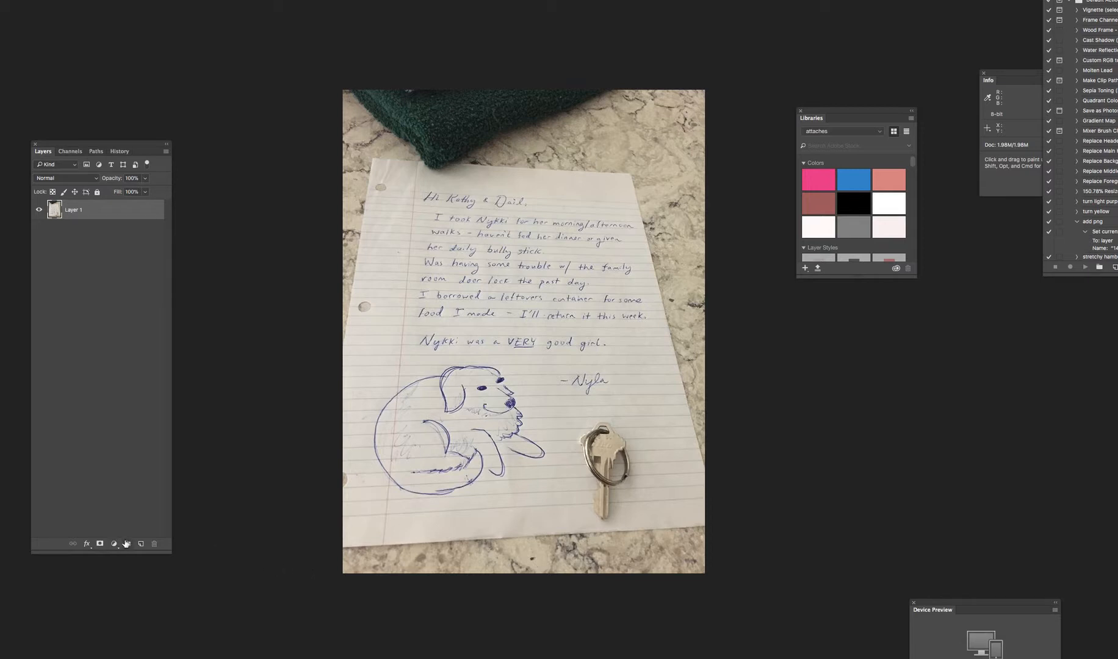
mouse_move(421, 325)
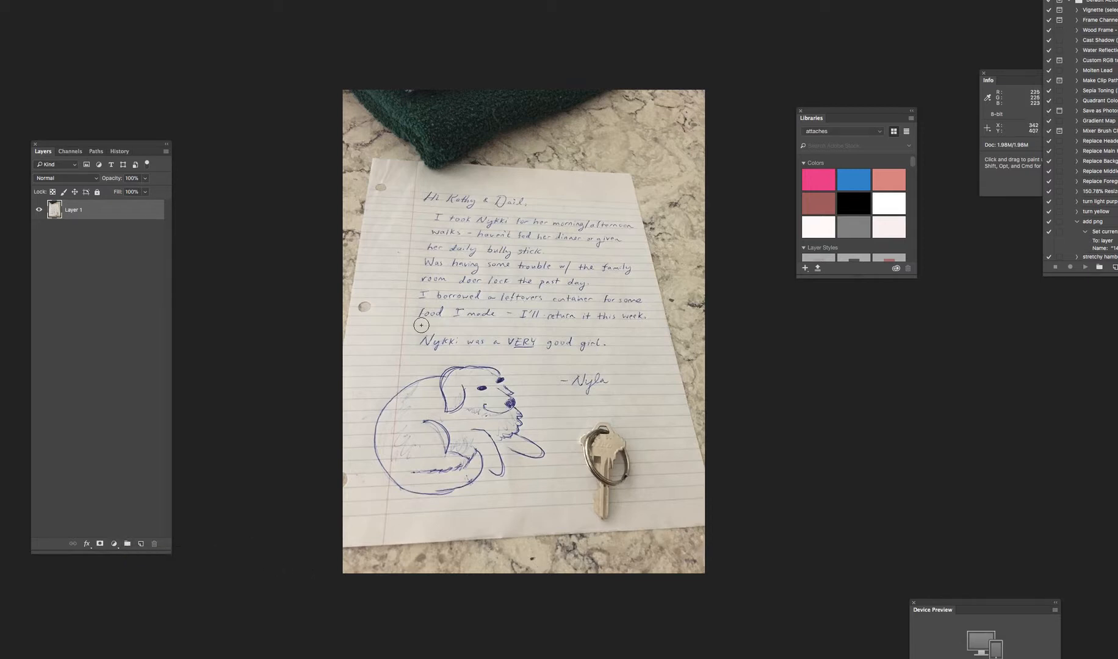
mouse_move(445, 458)
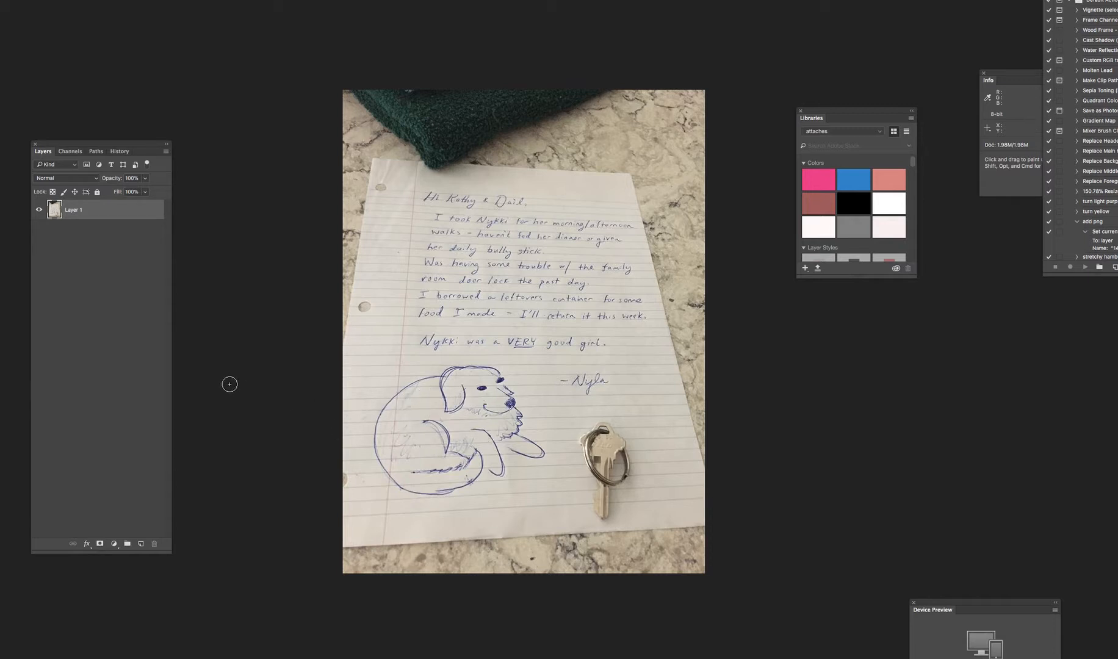
mouse_move(229, 480)
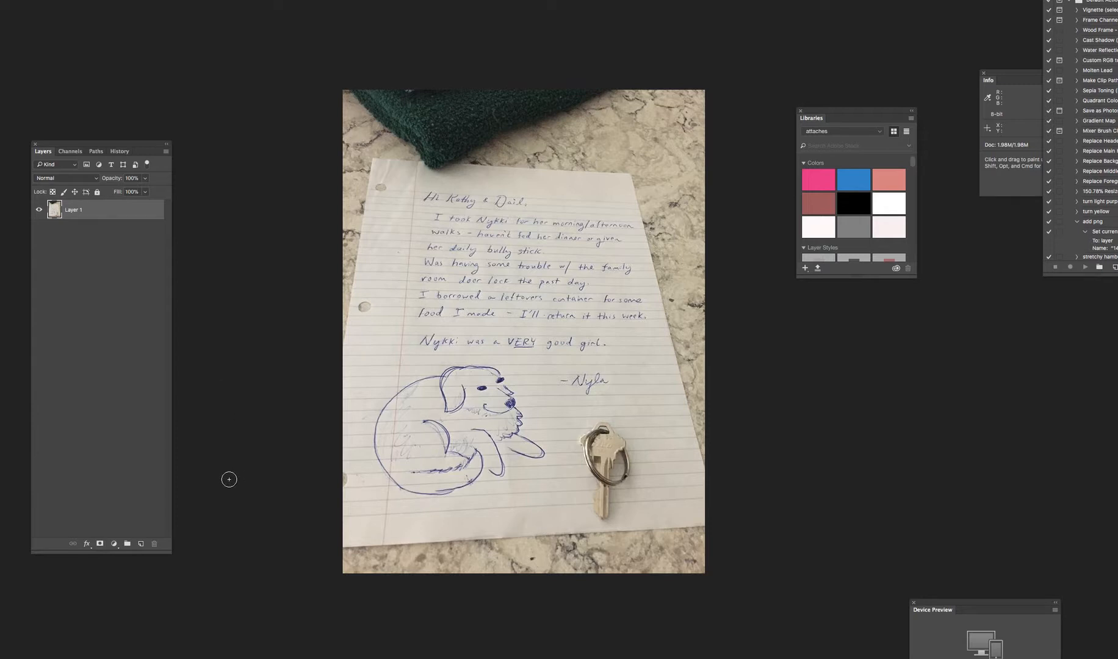
mouse_move(218, 490)
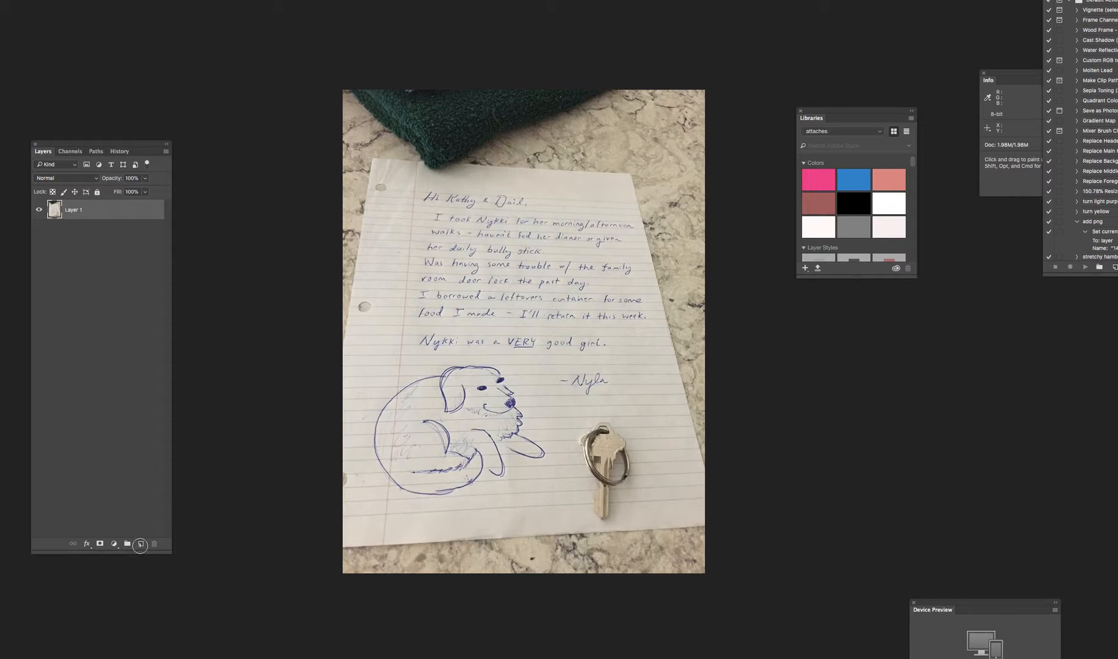
mouse_move(523, 433)
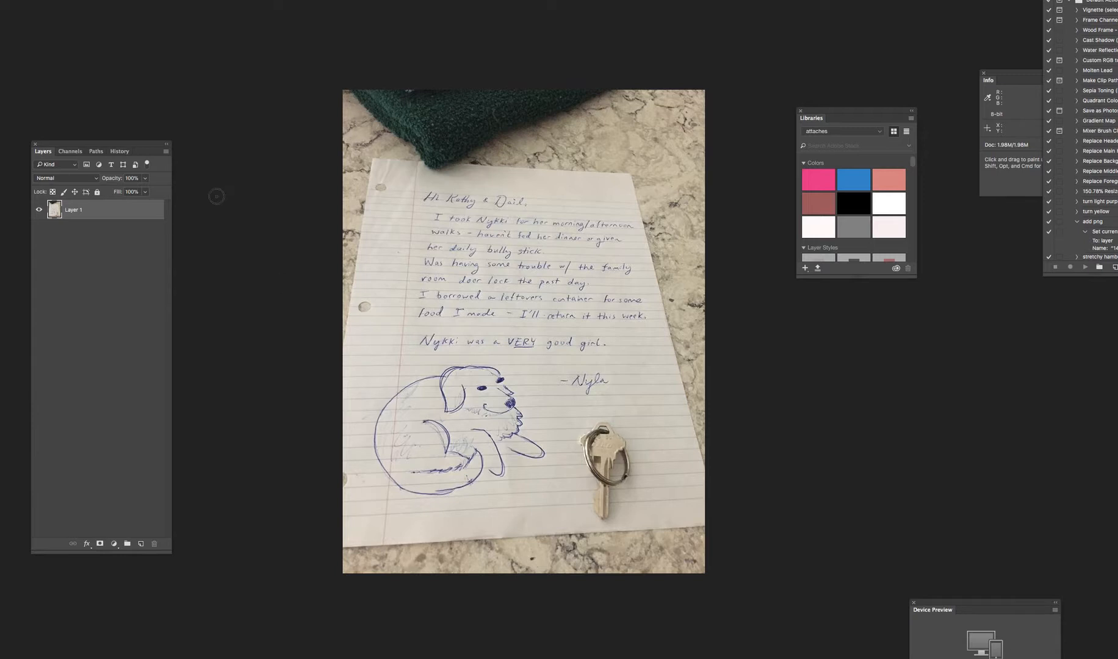
mouse_move(156, 251)
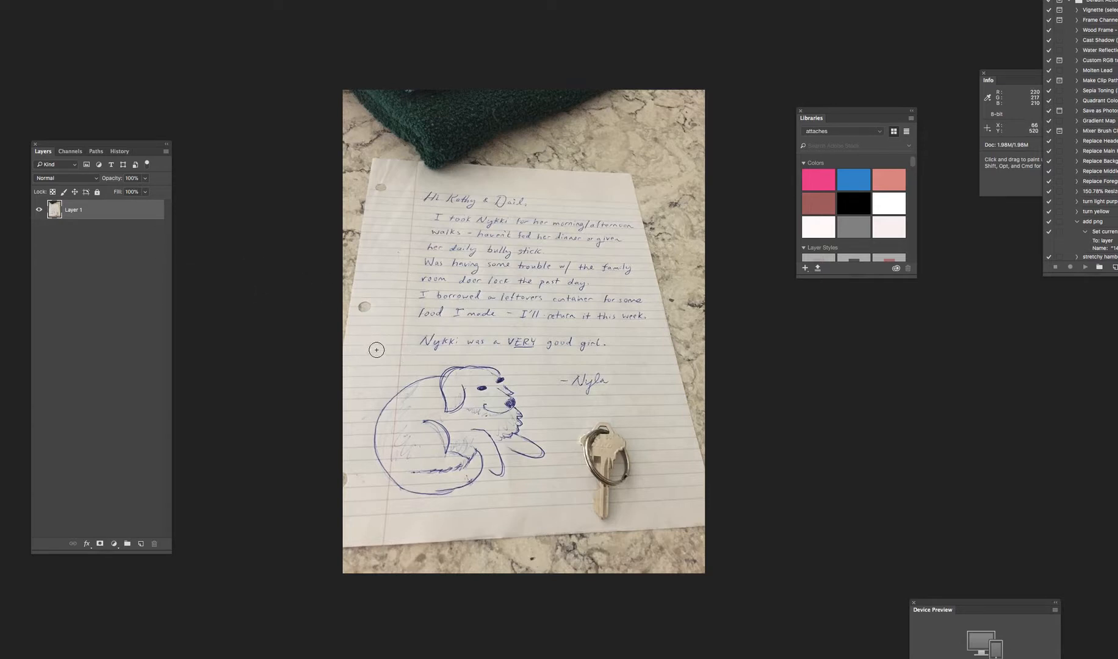
mouse_move(376, 348)
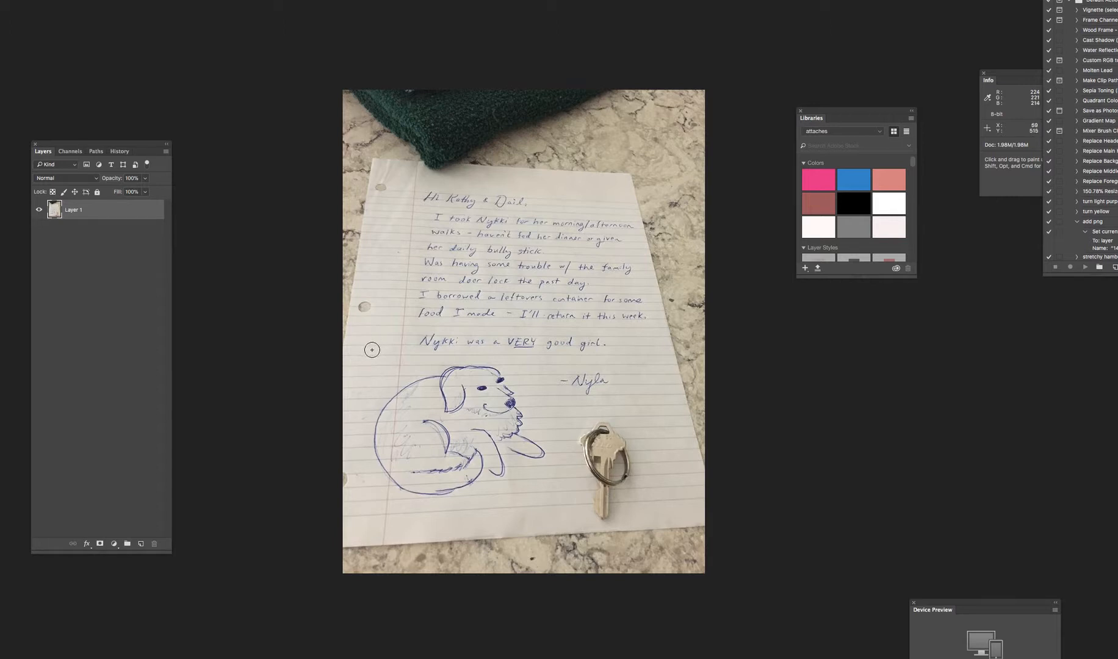
mouse_move(229, 467)
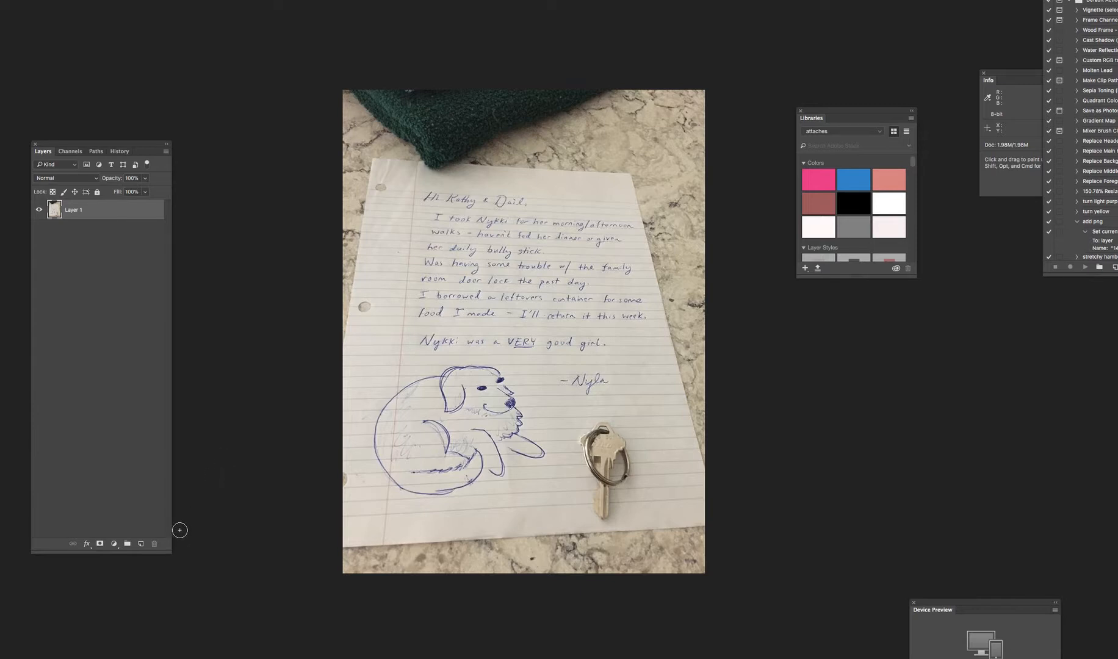
mouse_move(148, 532)
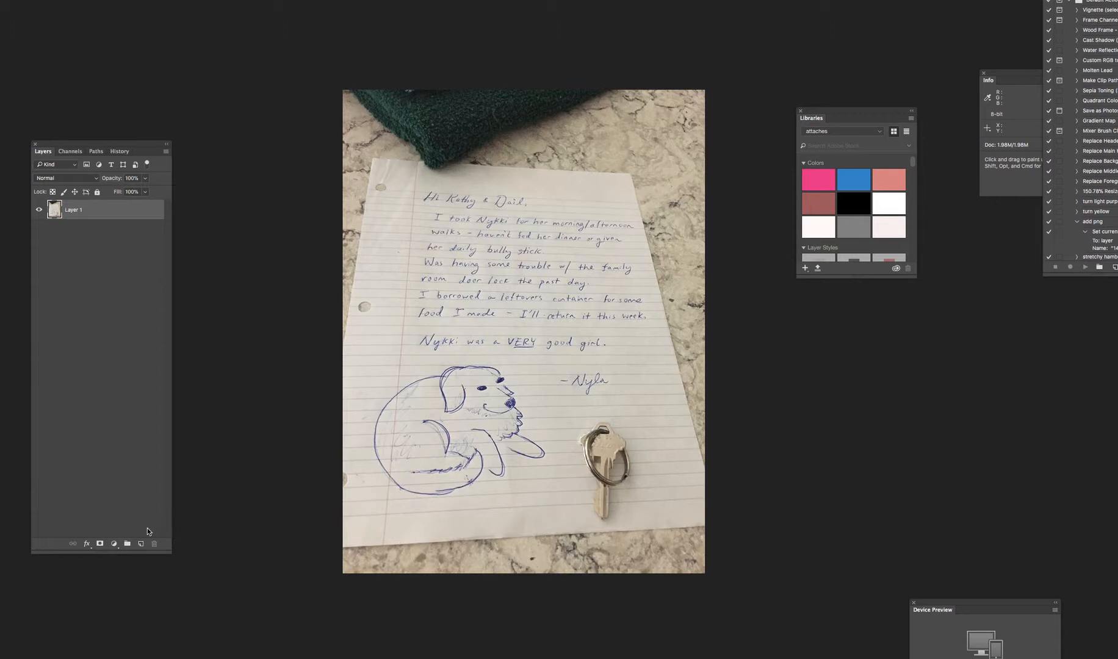
mouse_move(140, 537)
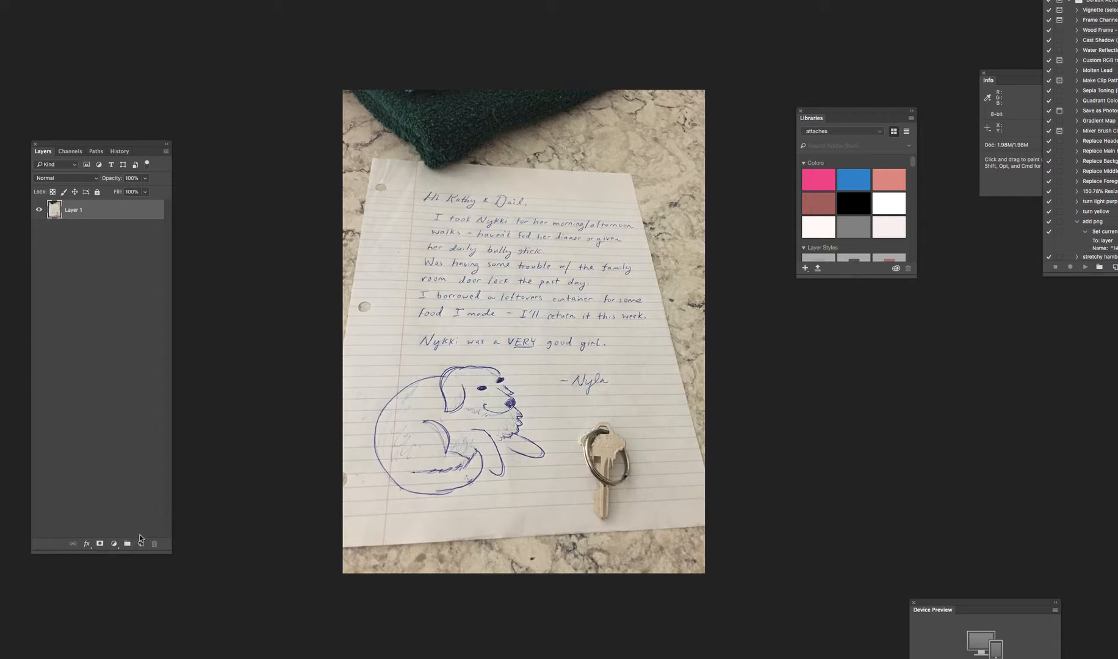
mouse_move(102, 544)
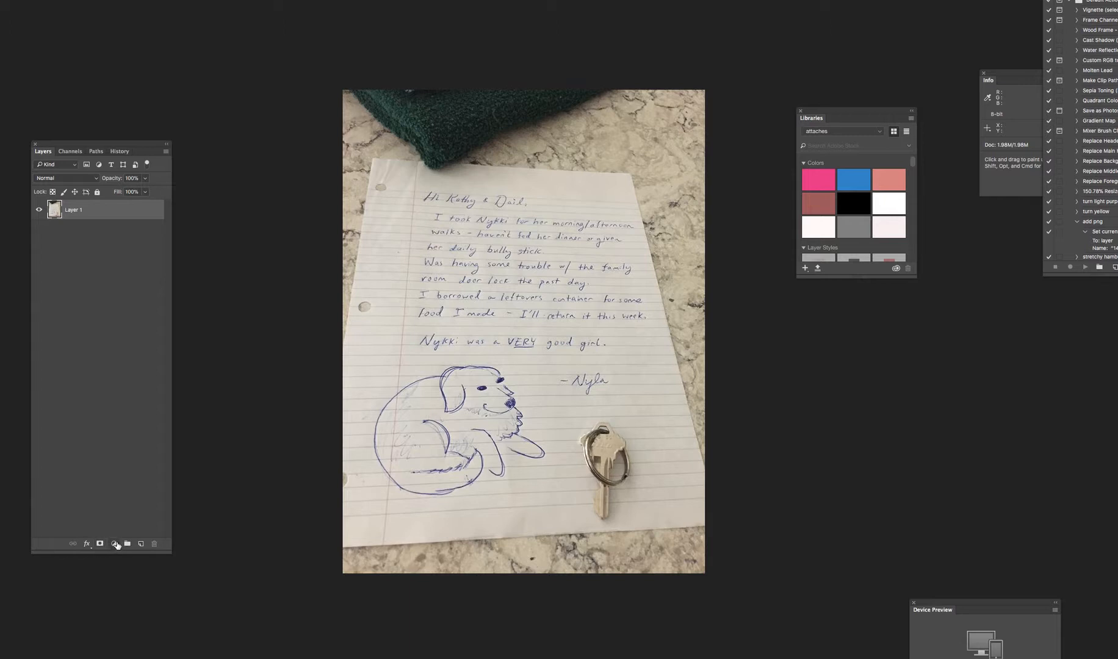
mouse_move(116, 544)
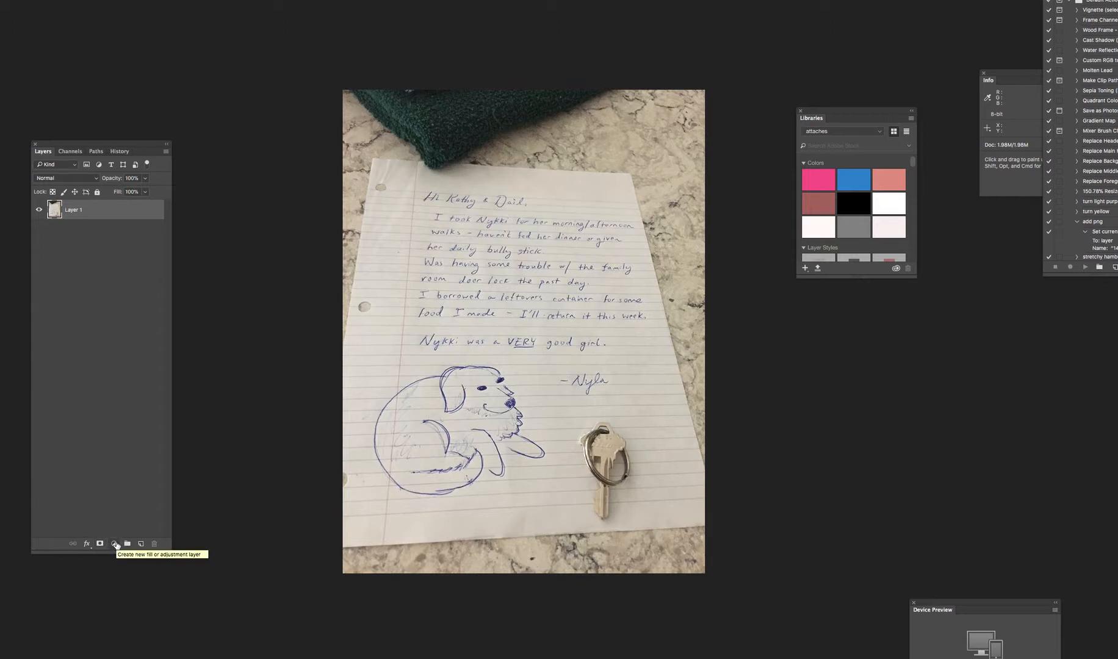
mouse_move(107, 437)
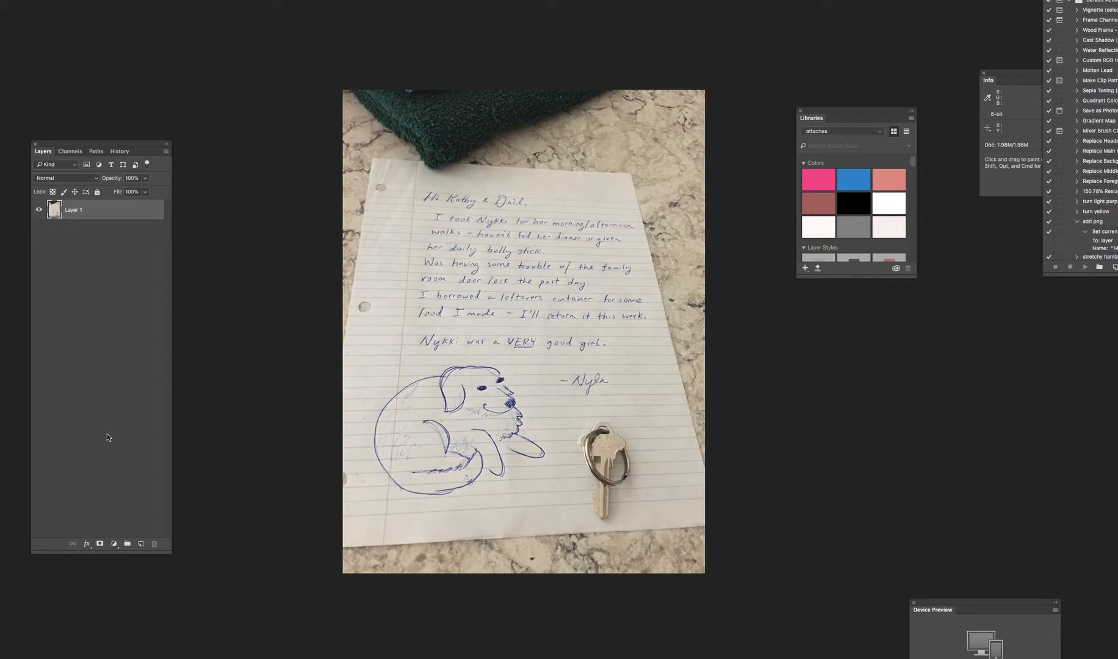
mouse_move(170, 550)
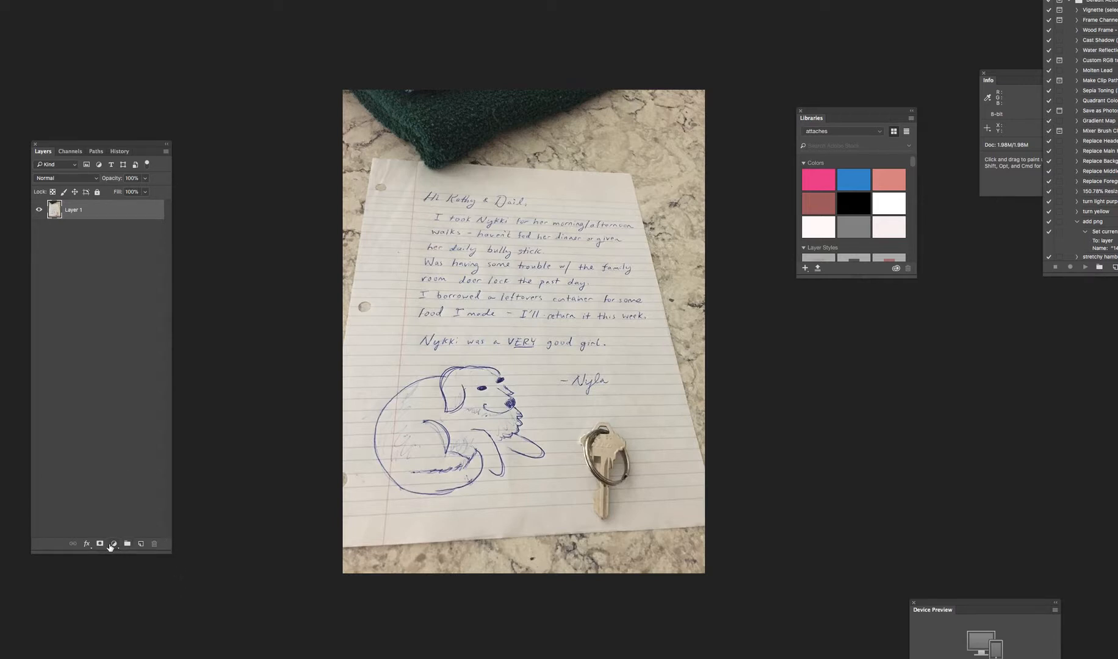
Add a white Solid Color fill layer above the photo, then reselect the photo layer.
left_click(112, 545)
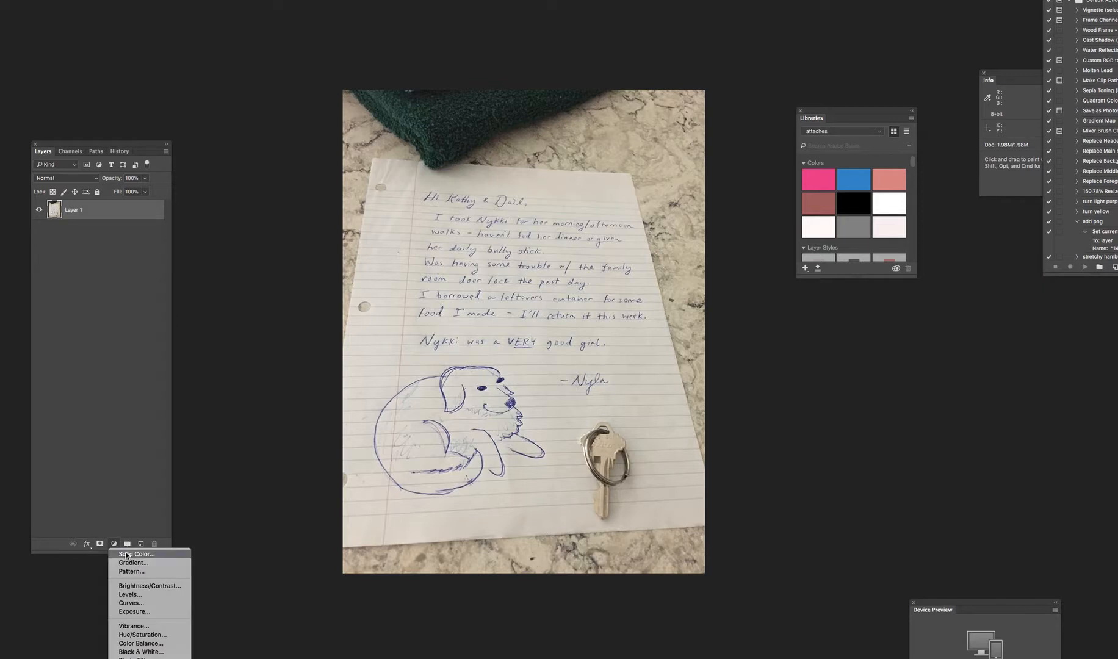
left_click(134, 554)
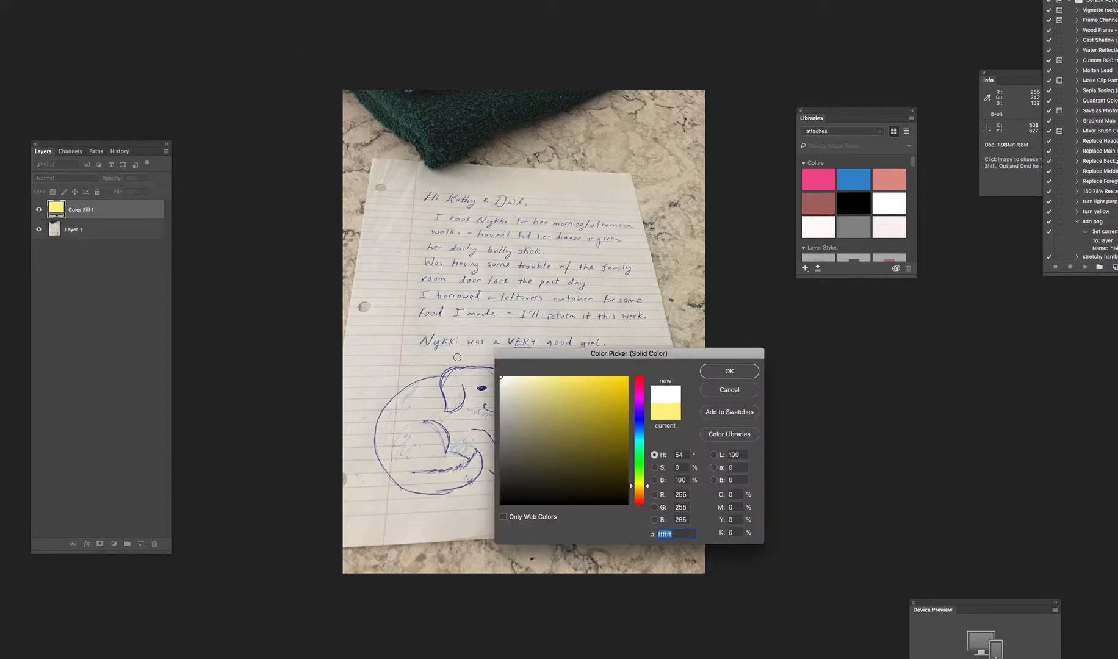
left_click(728, 369)
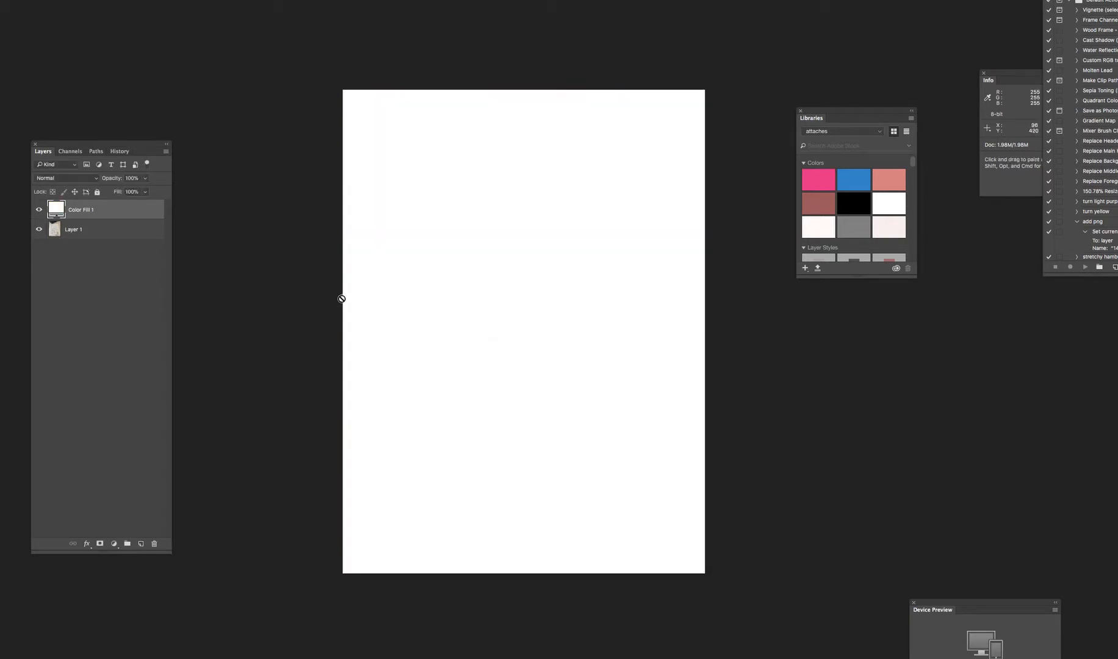
mouse_move(405, 215)
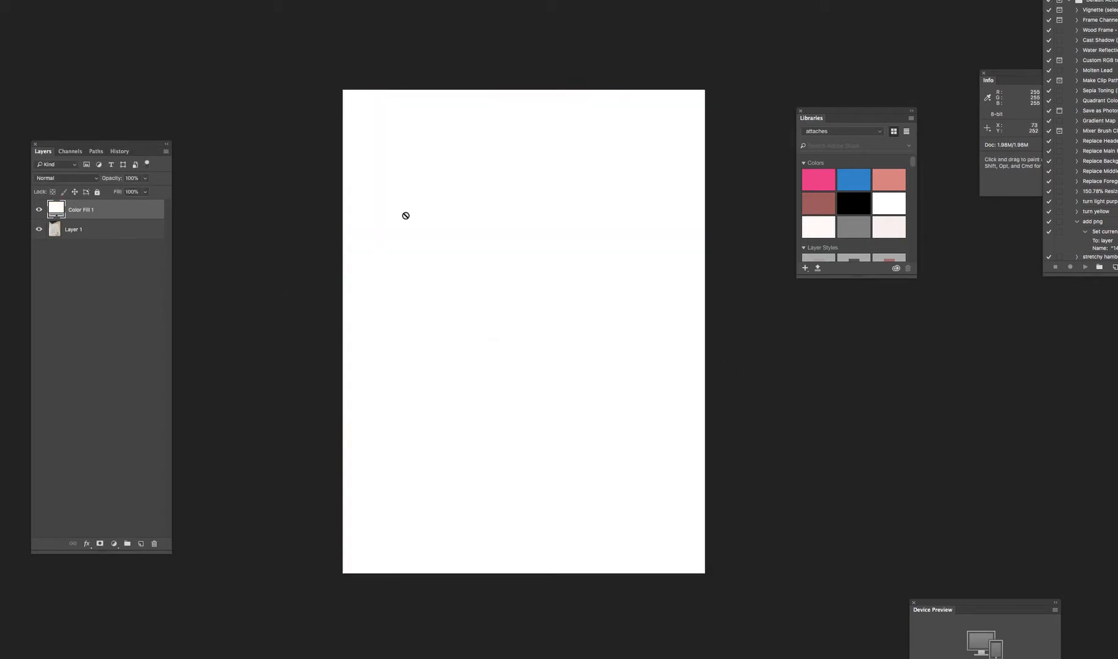
left_click(73, 229)
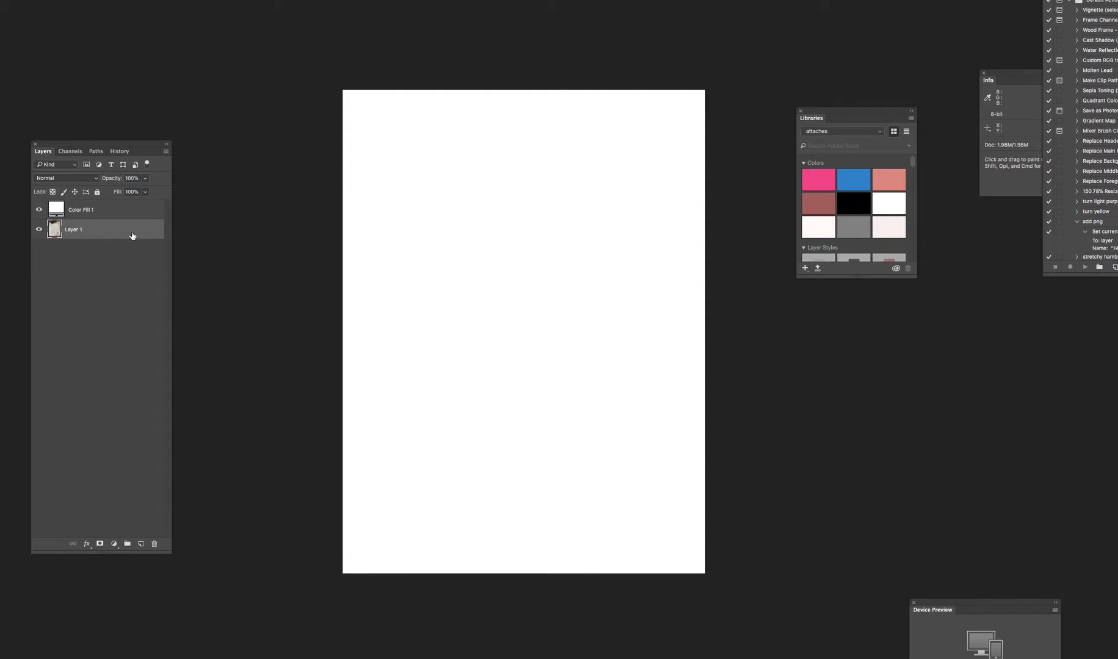
mouse_move(215, 272)
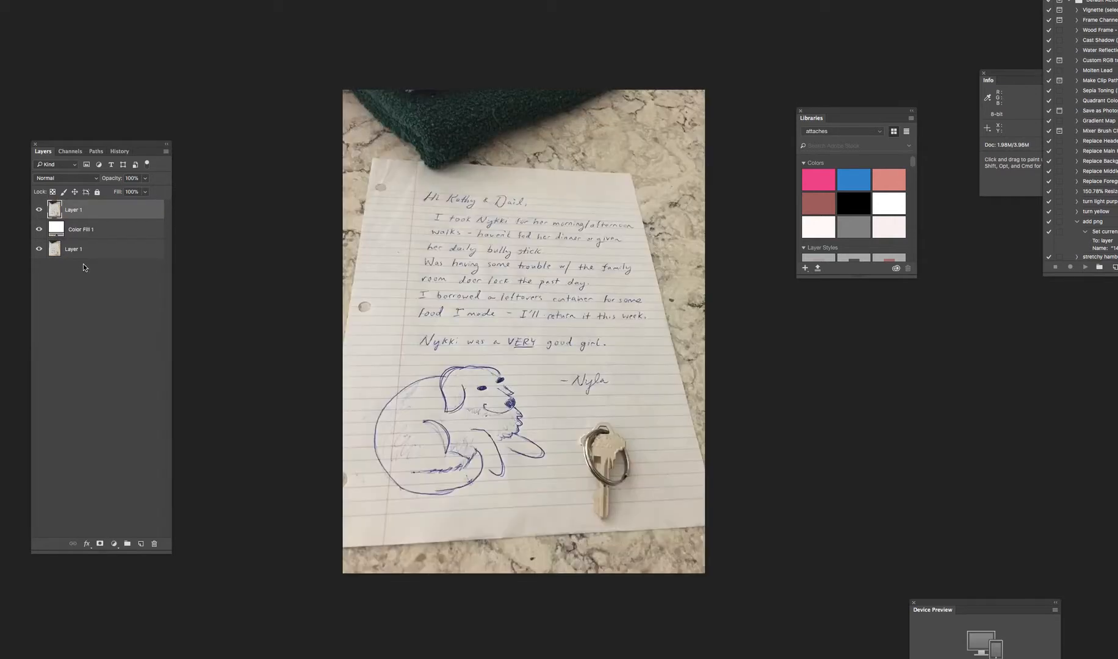
mouse_move(49, 188)
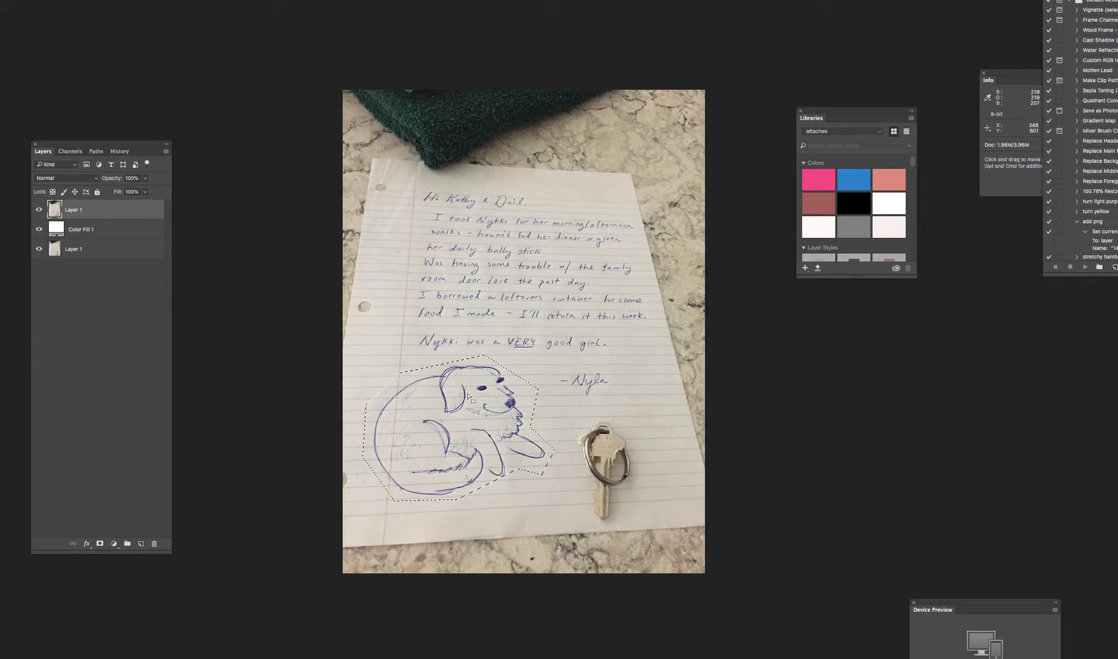
Copy the selected dog sketch to its own Layer 2 and hide the full photo copy.
right_click(470, 399)
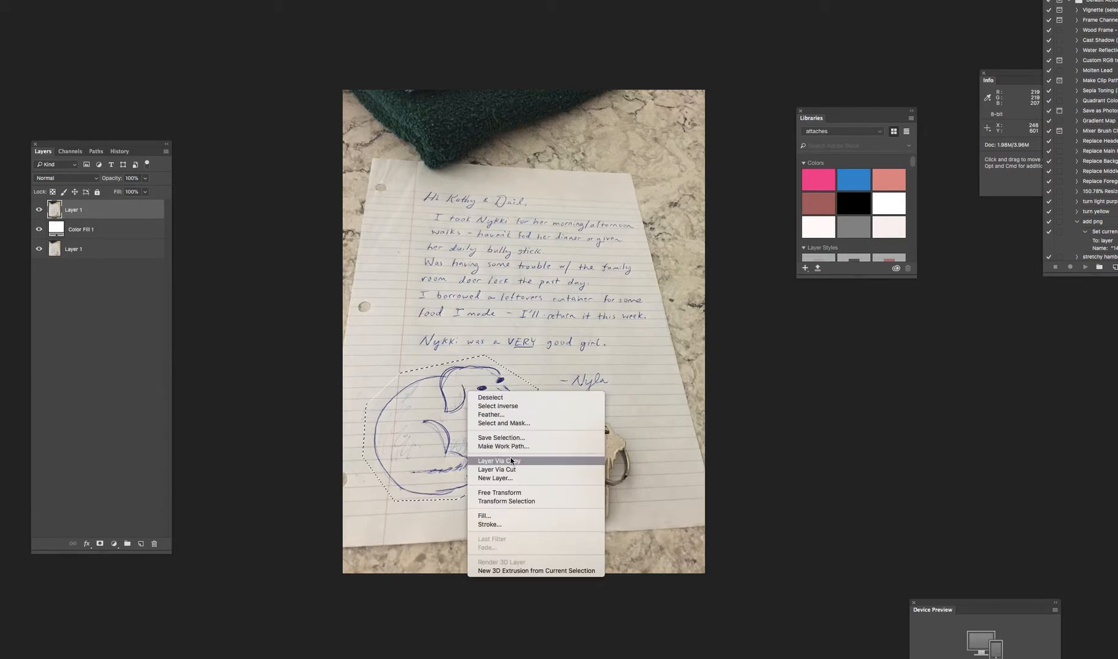
mouse_move(511, 464)
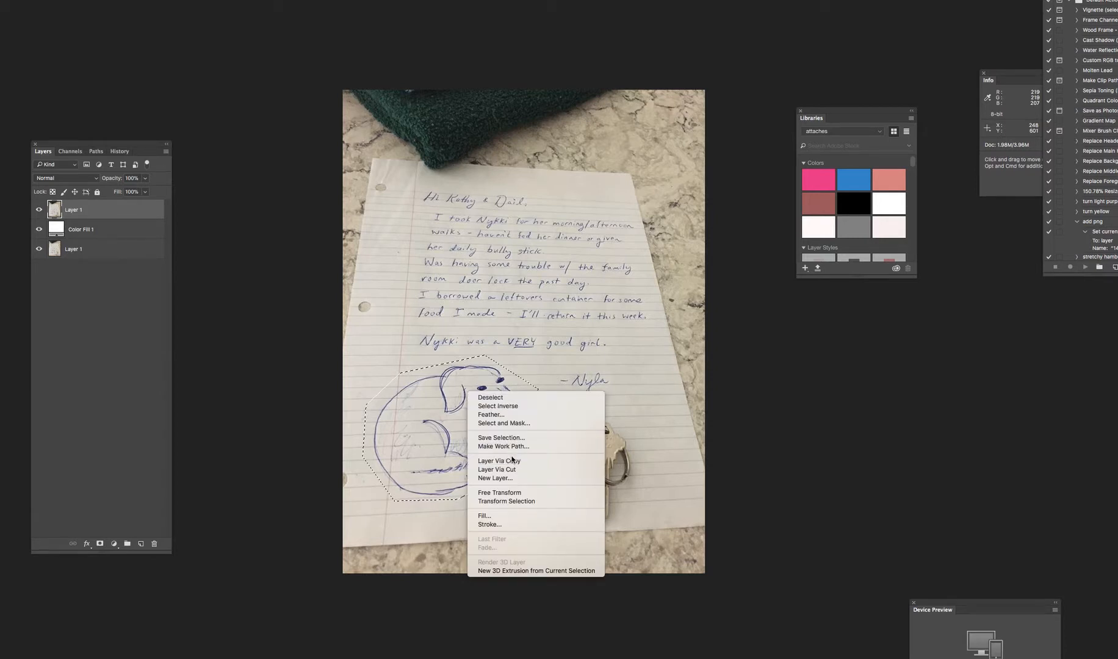
mouse_move(499, 460)
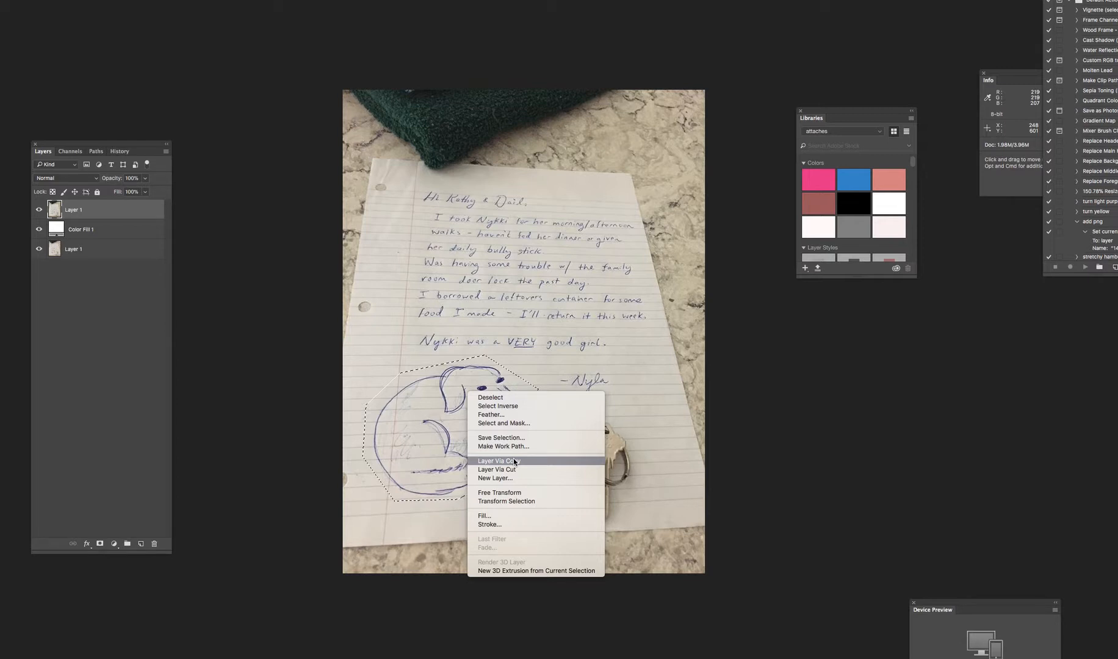
left_click(501, 460)
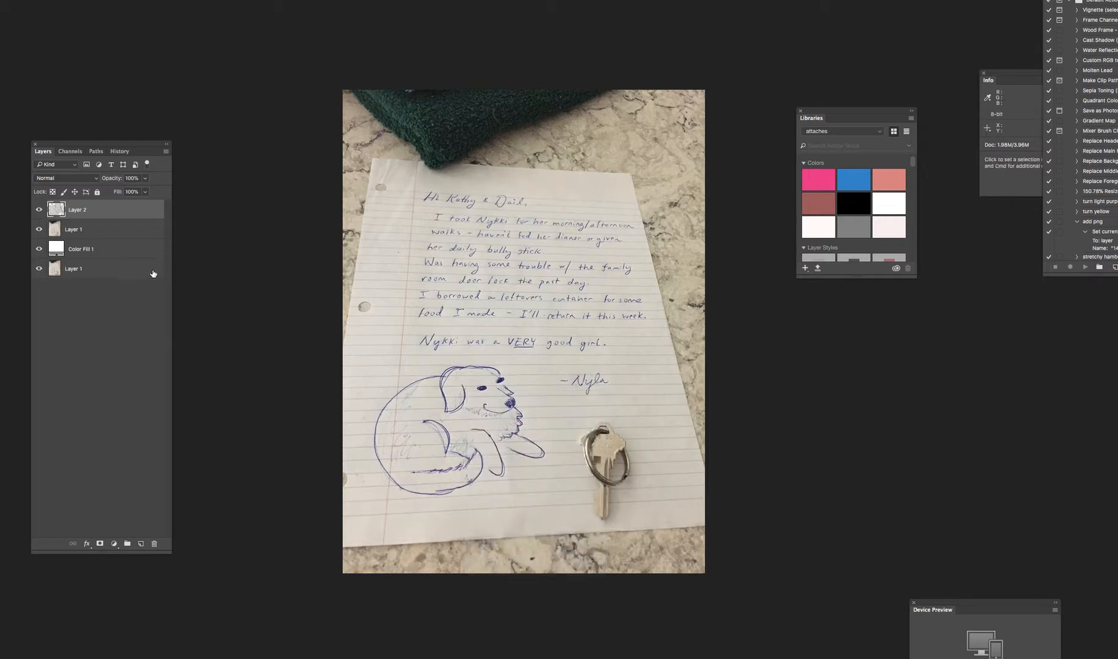
left_click(39, 230)
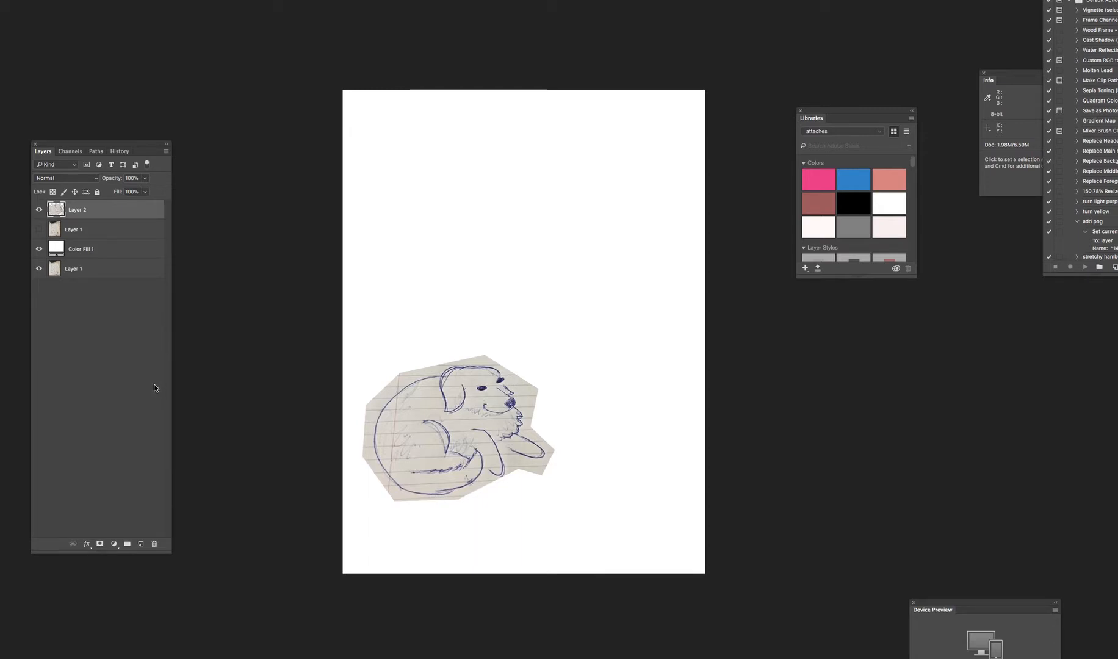
mouse_move(618, 416)
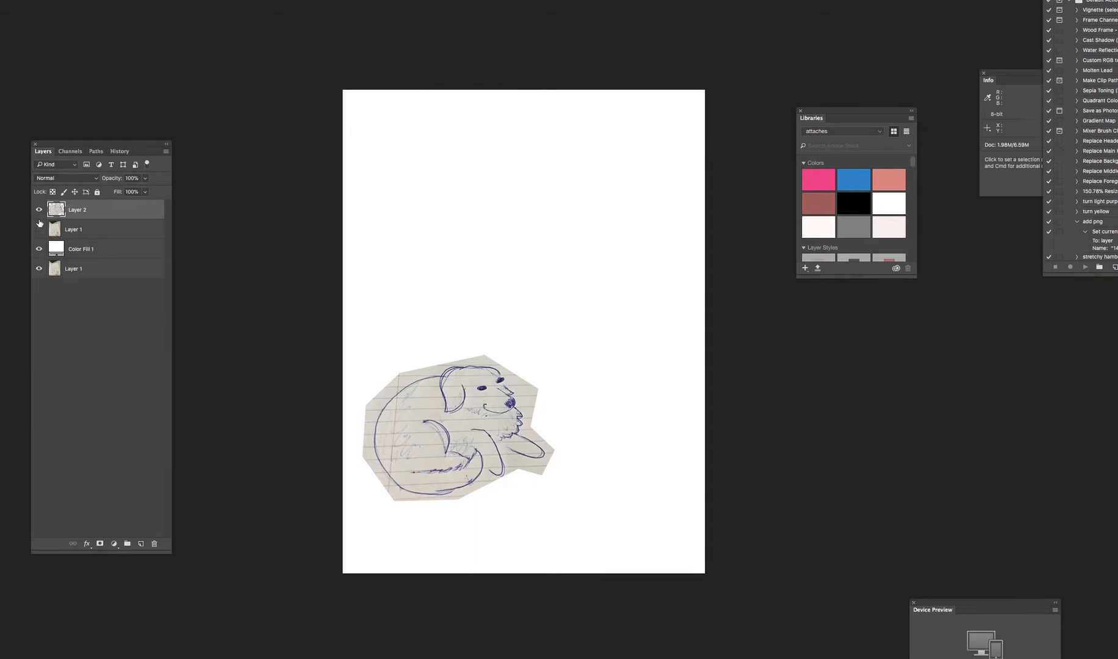
Hide the bottom Layer 1 as well and make Layer 2 the working layer again.
left_click(39, 229)
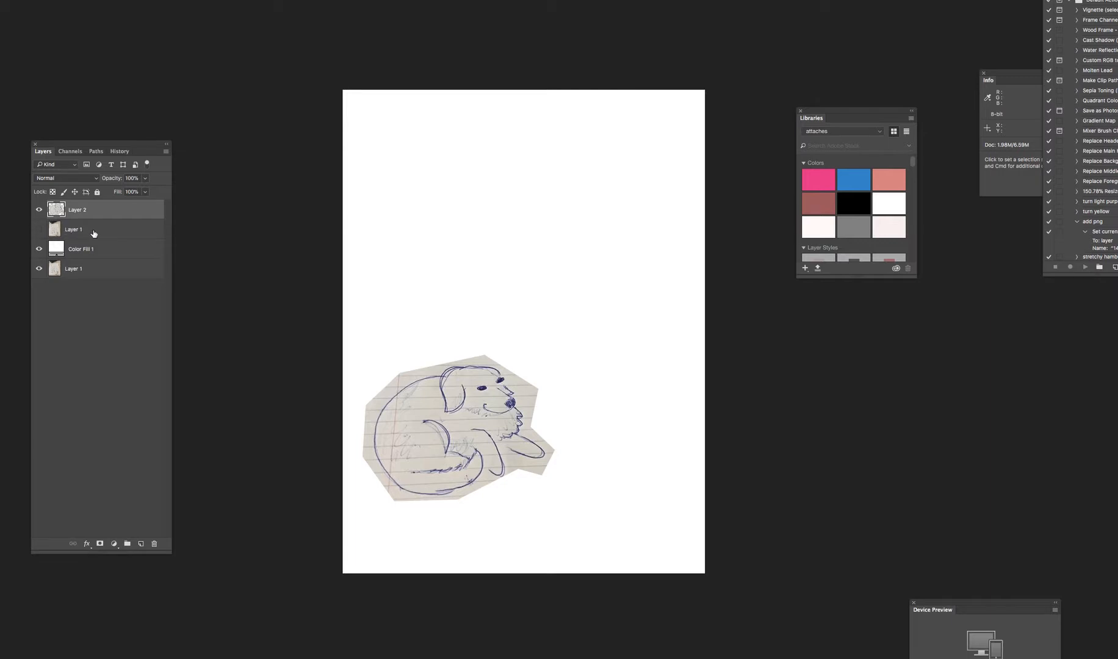
left_click(74, 229)
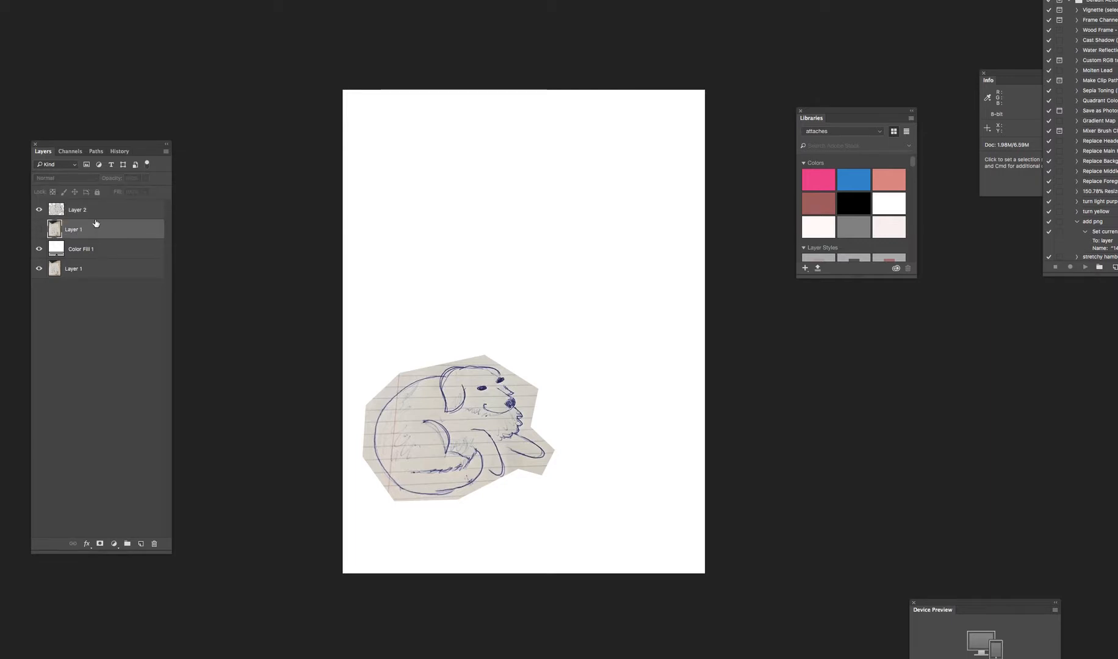
left_click(93, 229)
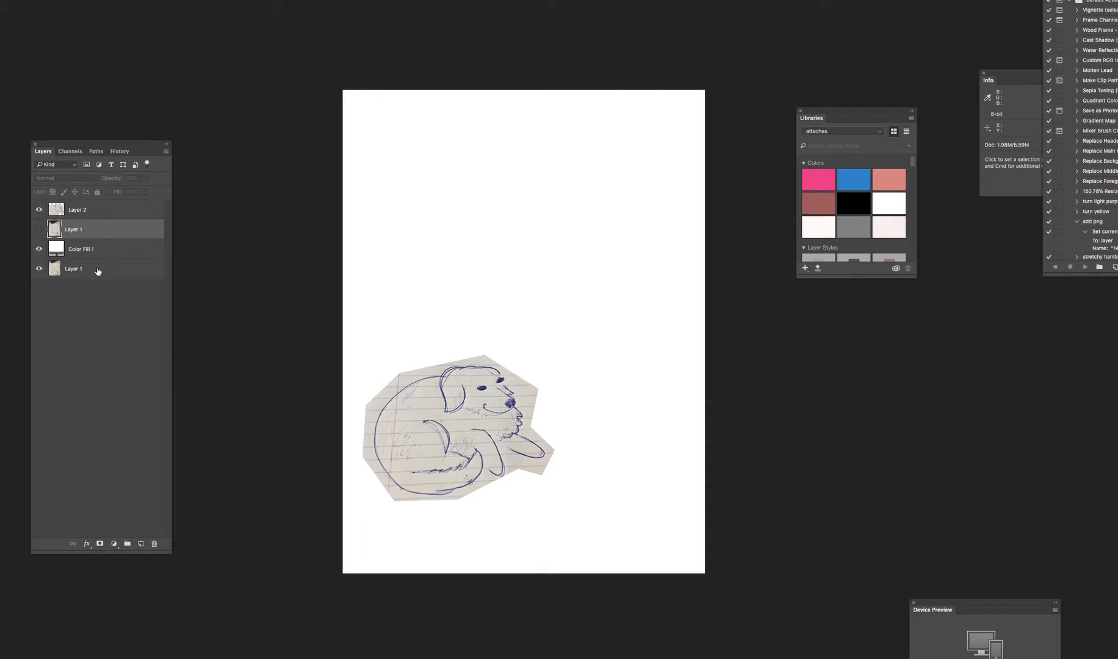
left_click(39, 269)
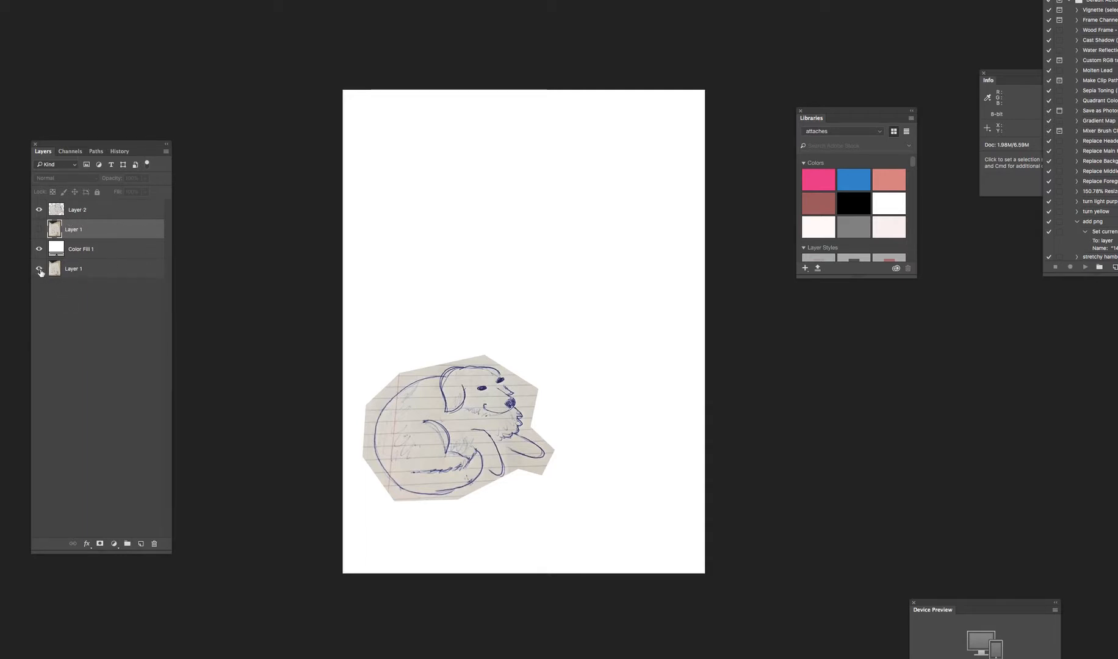
left_click(76, 210)
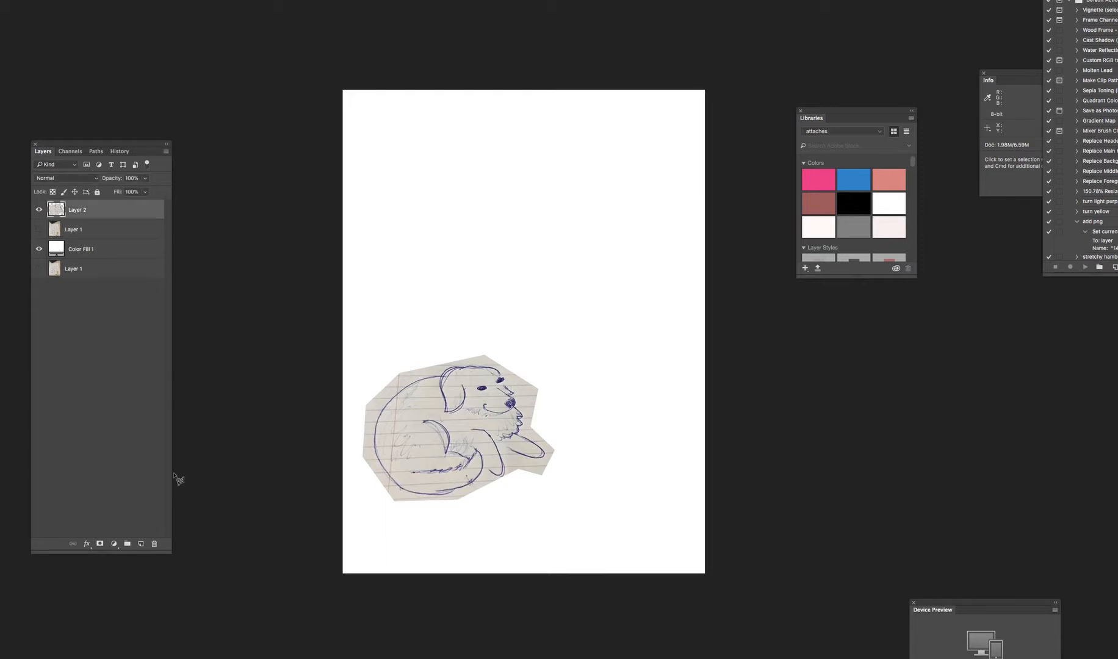
Add a Levels adjustment layer above Layer 2.
left_click(85, 543)
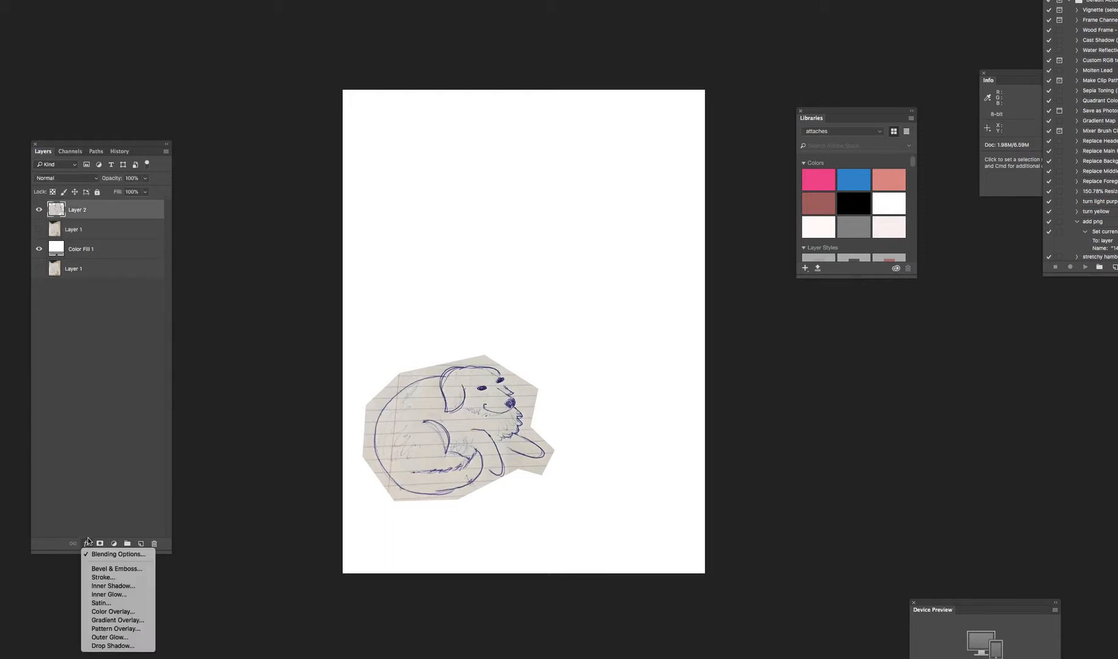
mouse_move(138, 476)
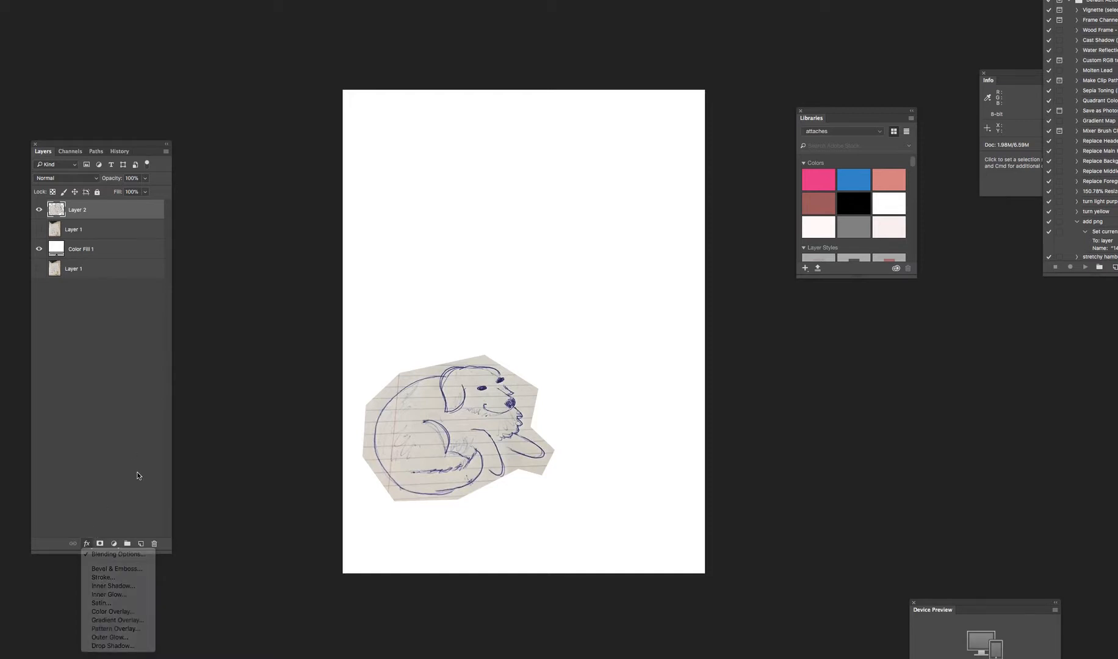
left_click(113, 543)
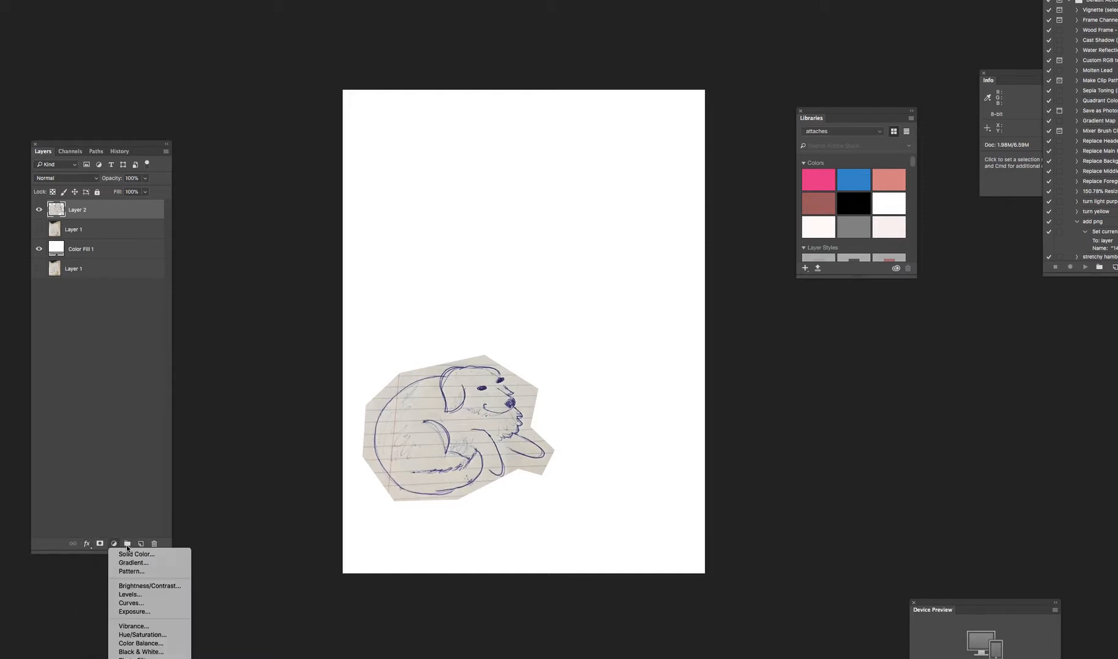
left_click(129, 594)
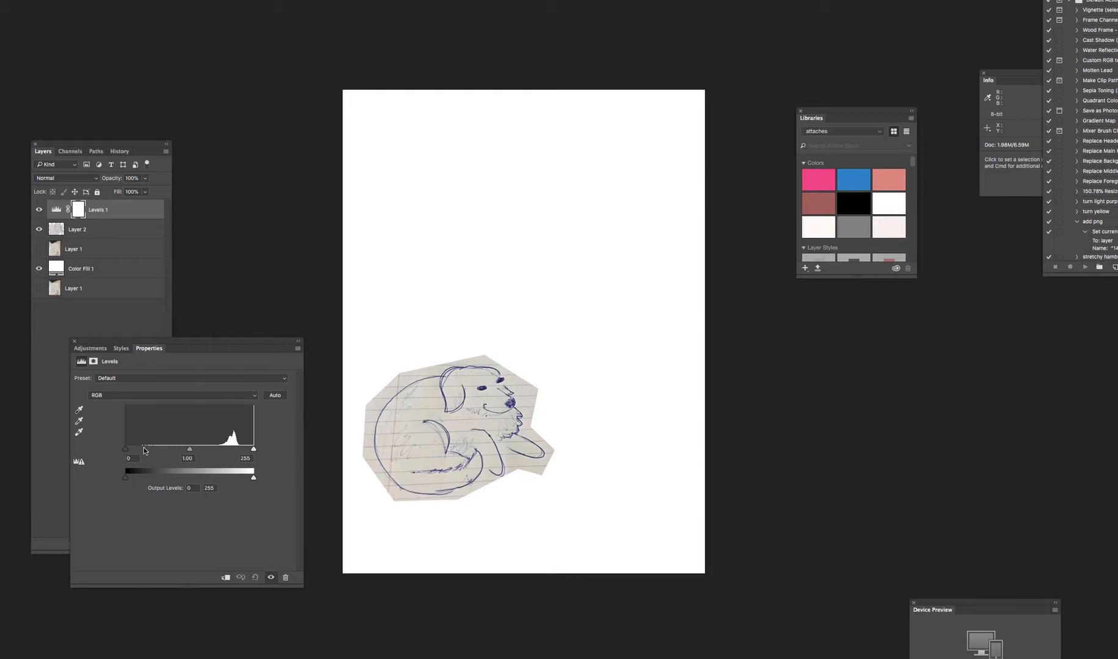
mouse_move(122, 444)
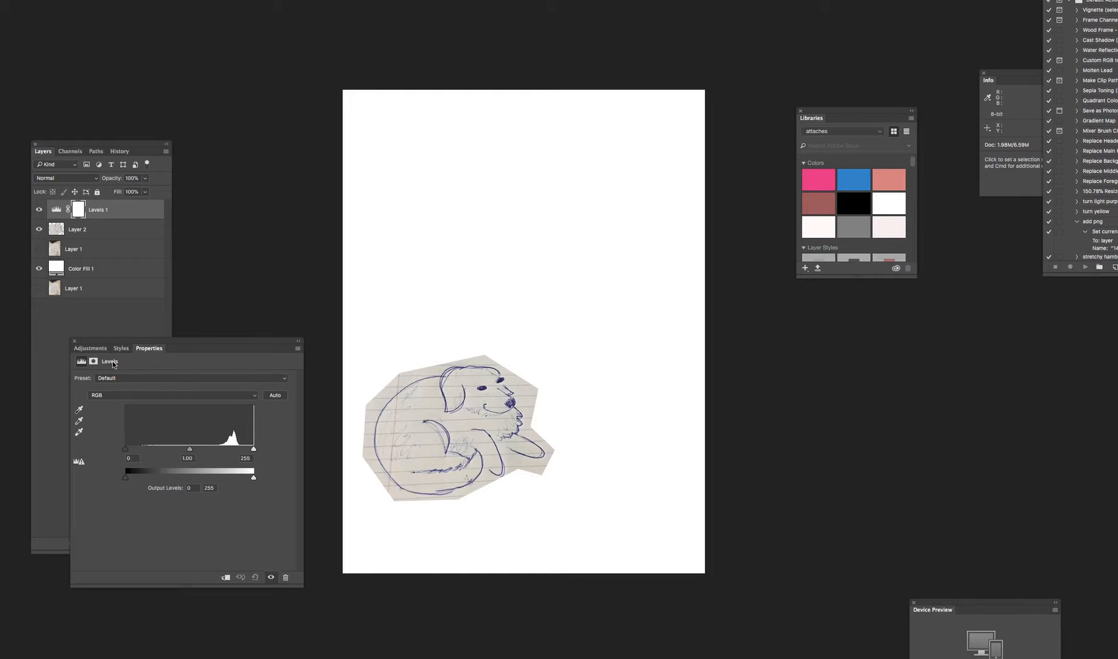
mouse_move(193, 456)
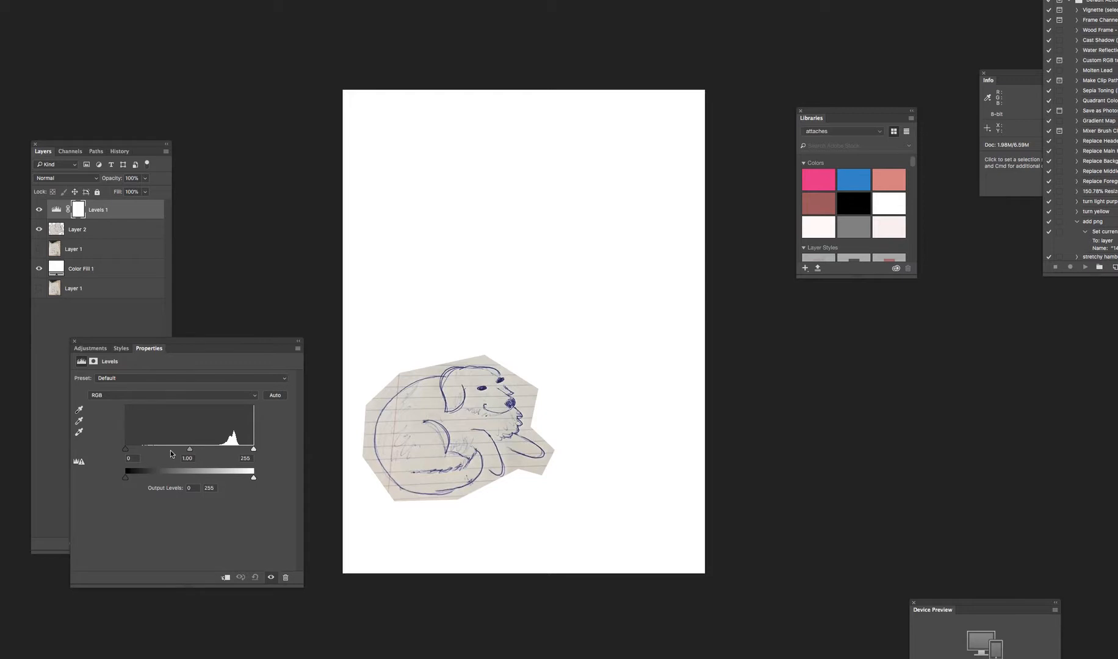
mouse_move(97, 446)
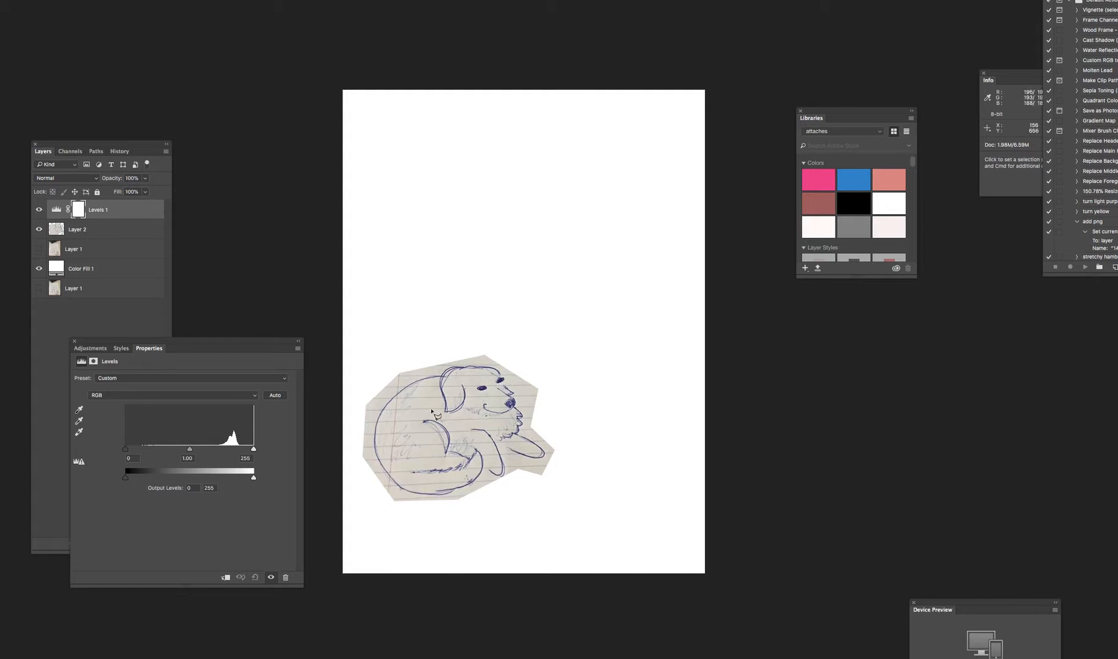
mouse_move(455, 426)
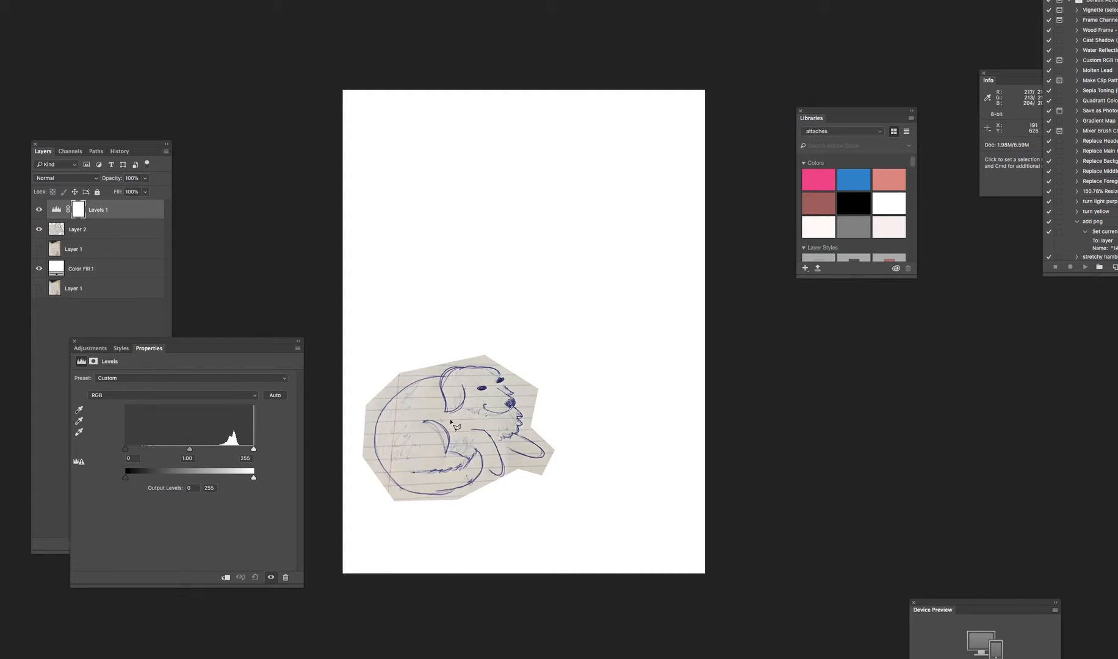
mouse_move(281, 405)
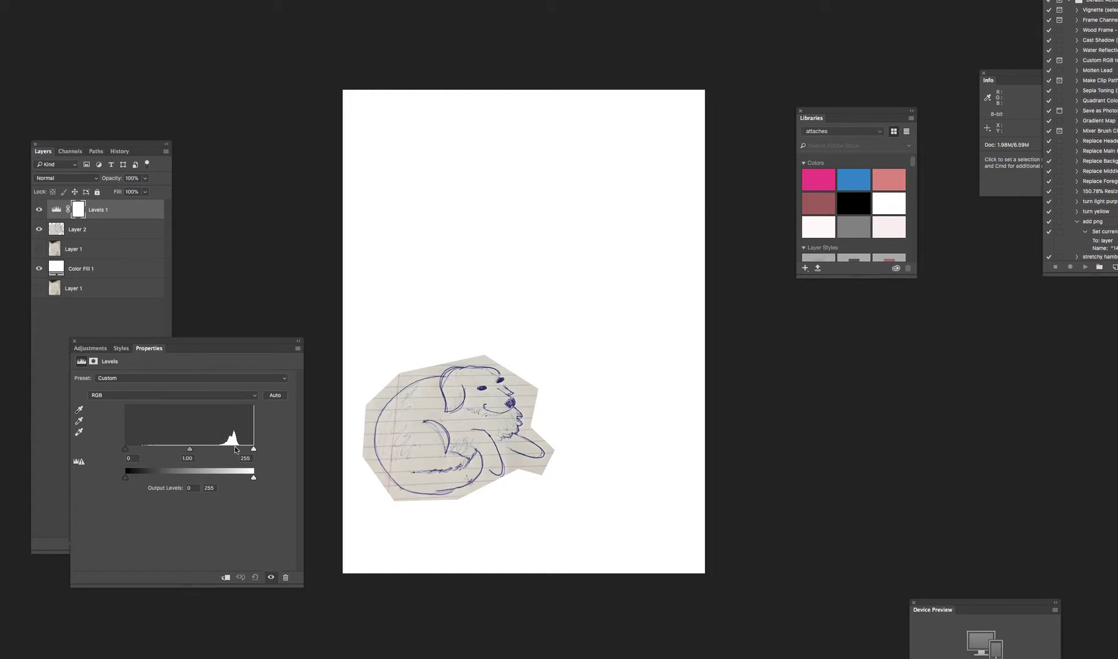
mouse_move(254, 451)
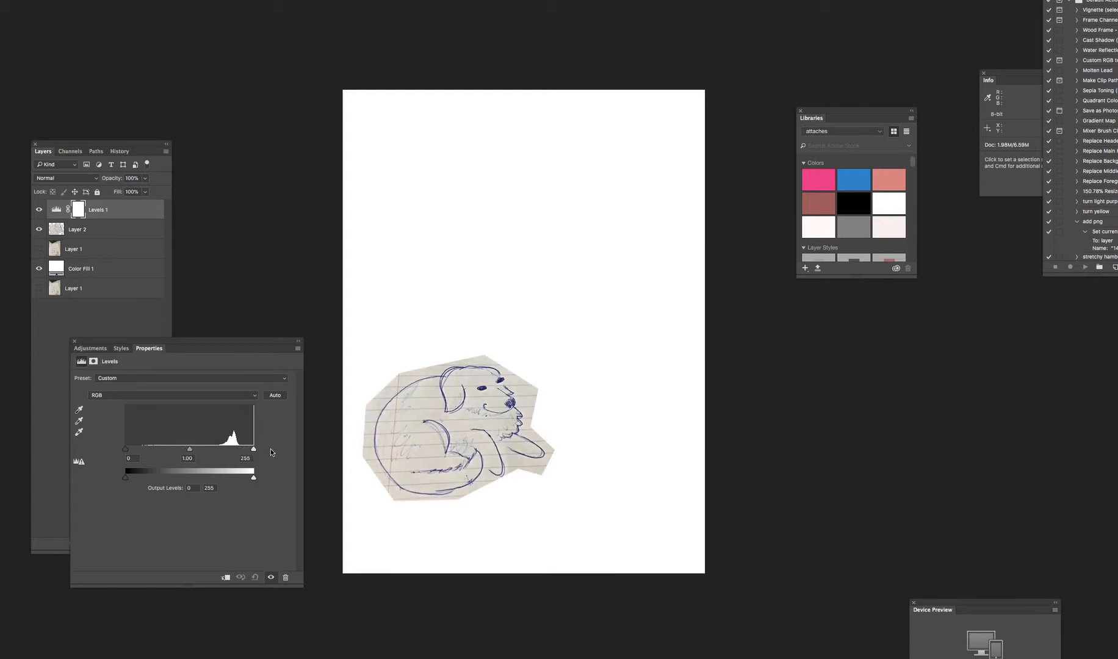
mouse_move(484, 396)
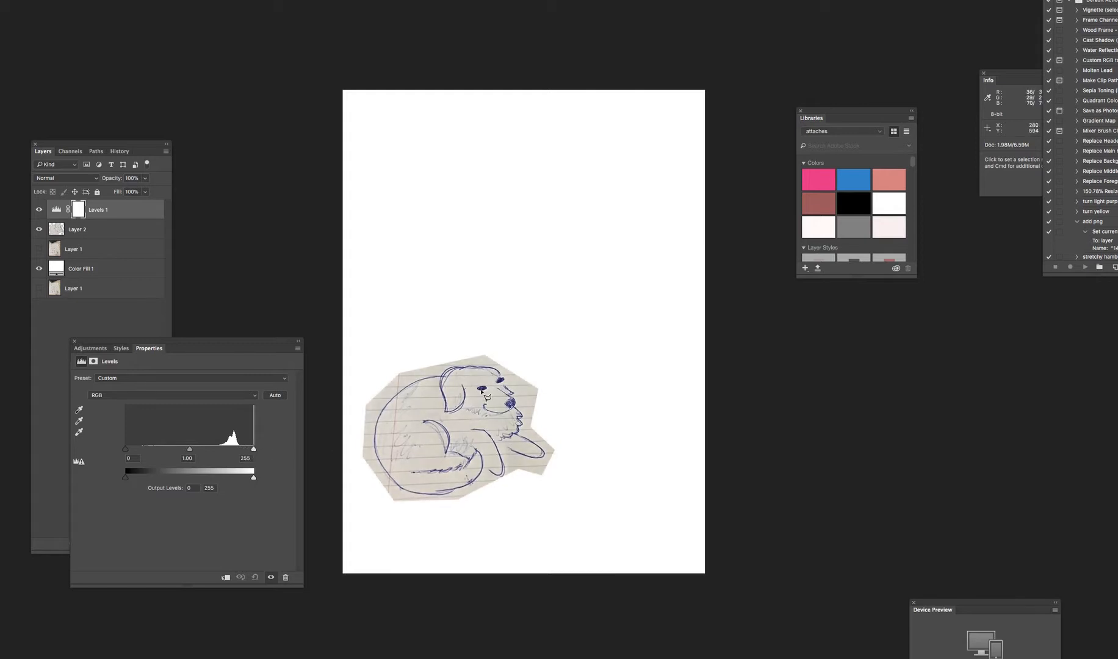
mouse_move(410, 399)
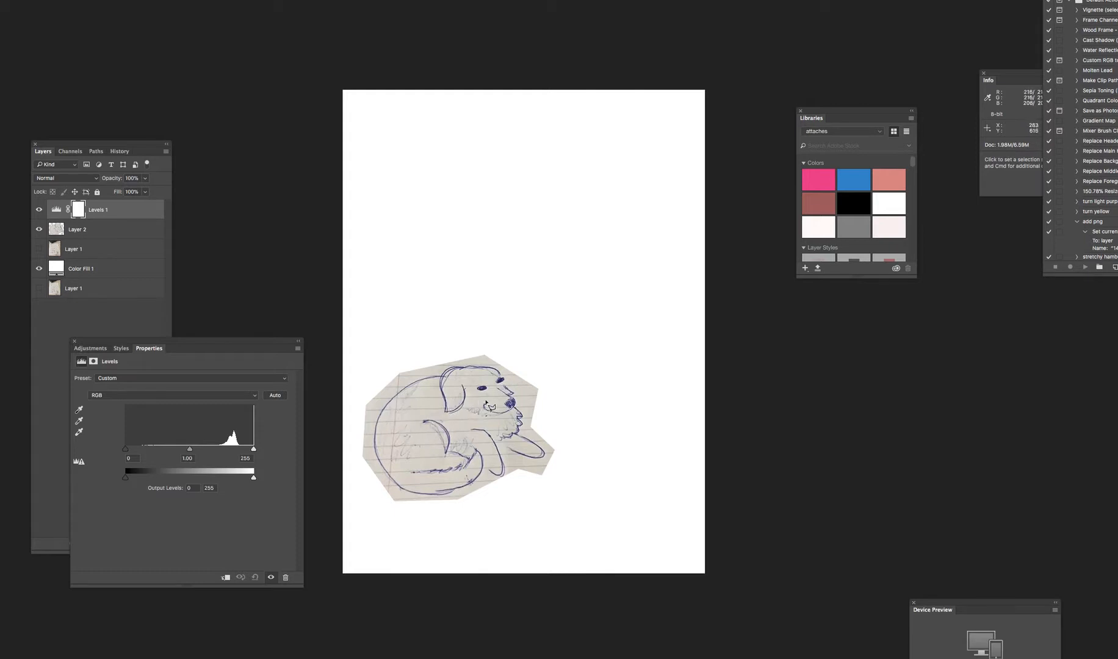
mouse_move(282, 433)
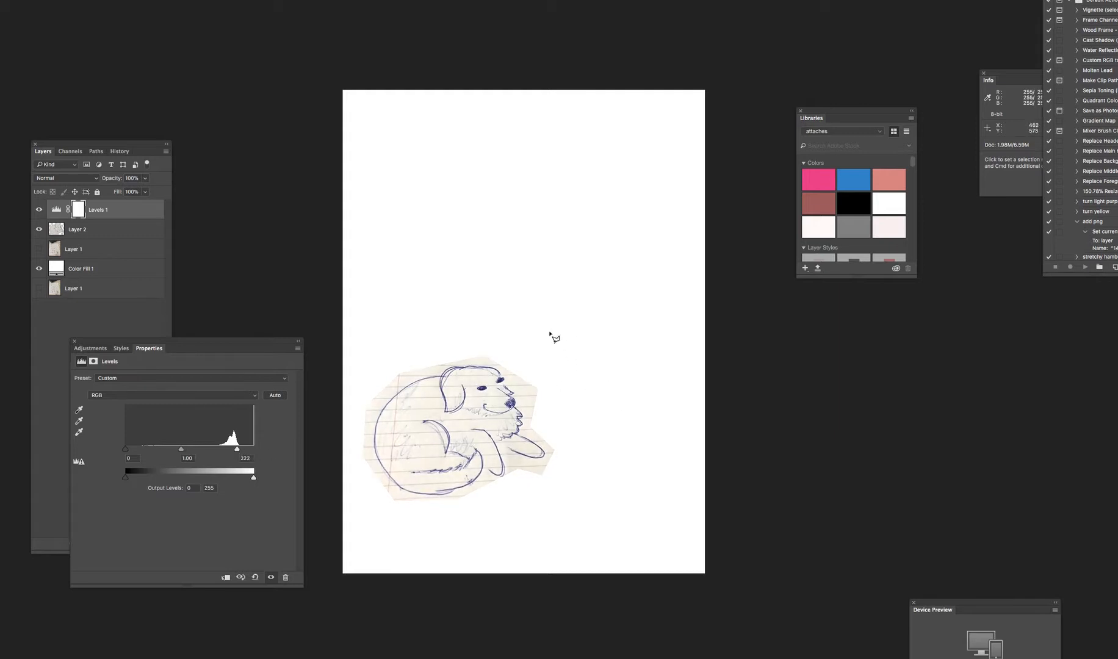
mouse_move(614, 469)
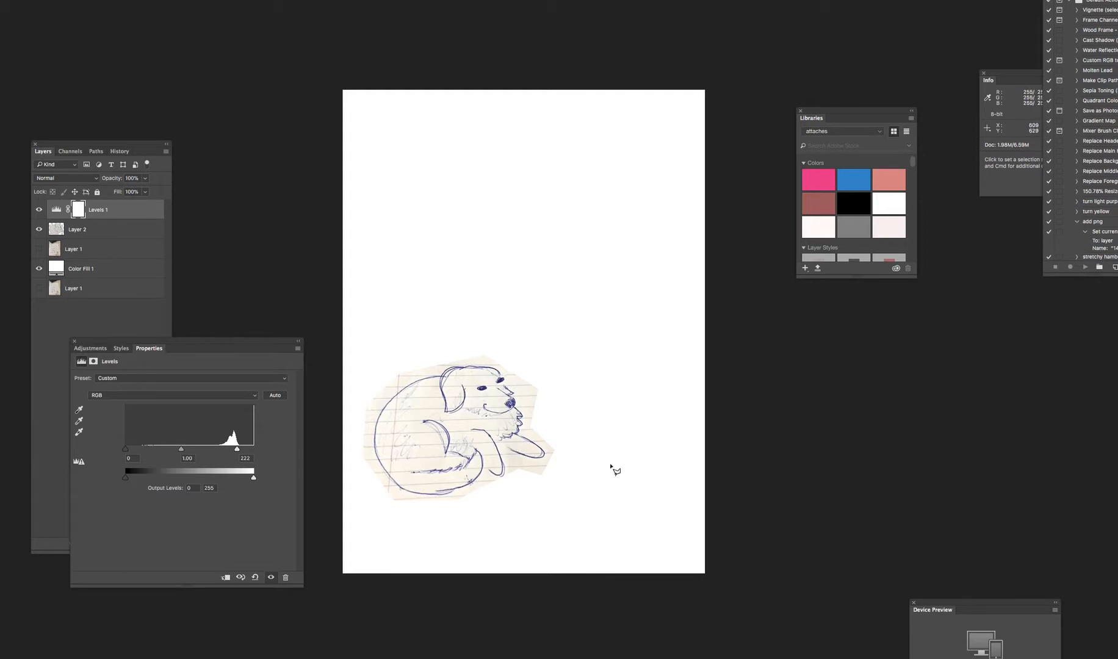
mouse_move(514, 464)
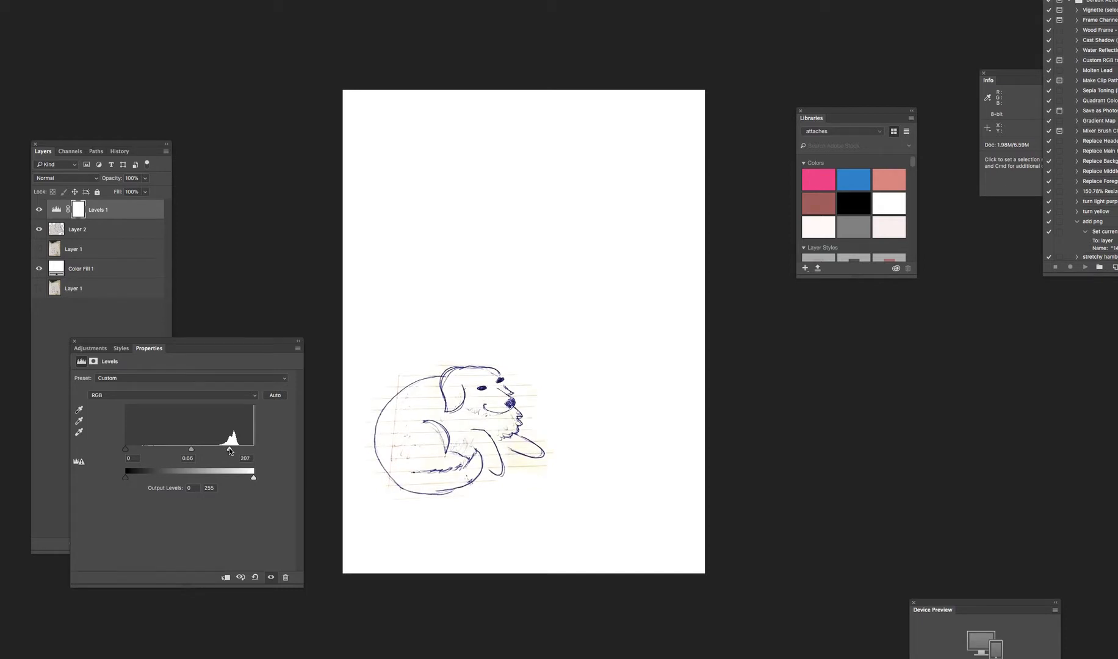
mouse_move(515, 420)
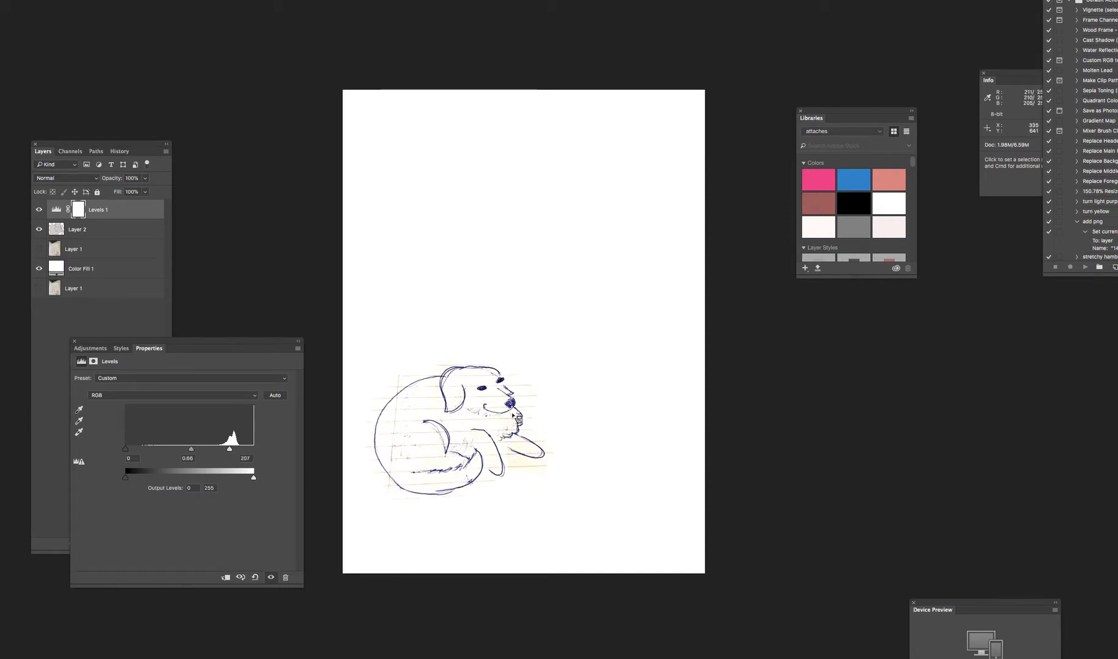
mouse_move(510, 424)
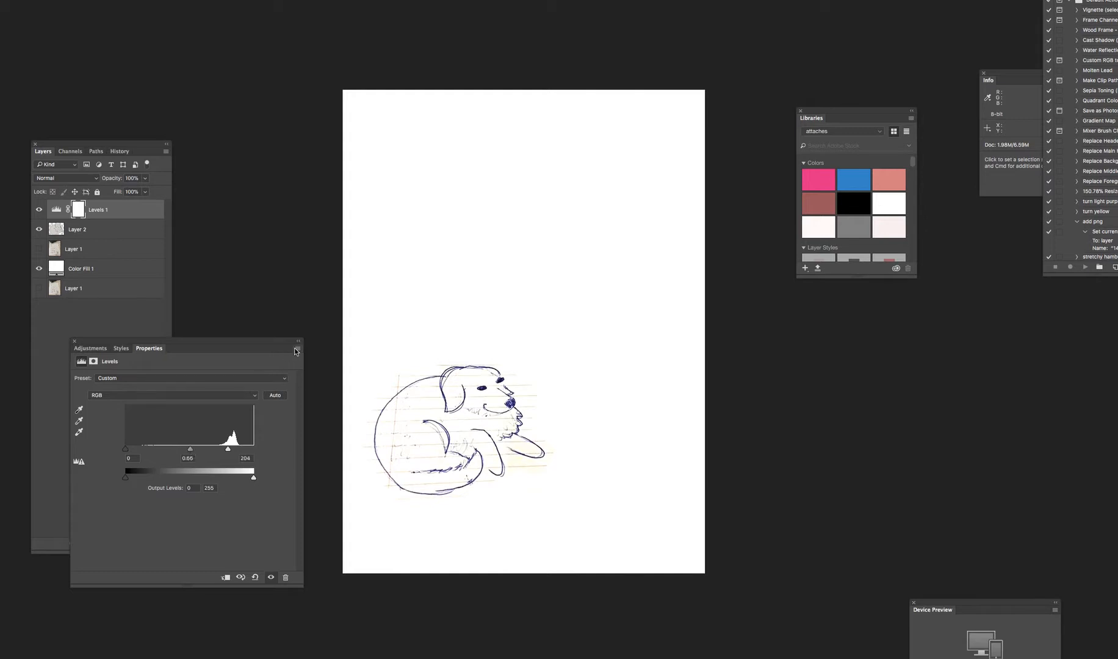
mouse_move(355, 504)
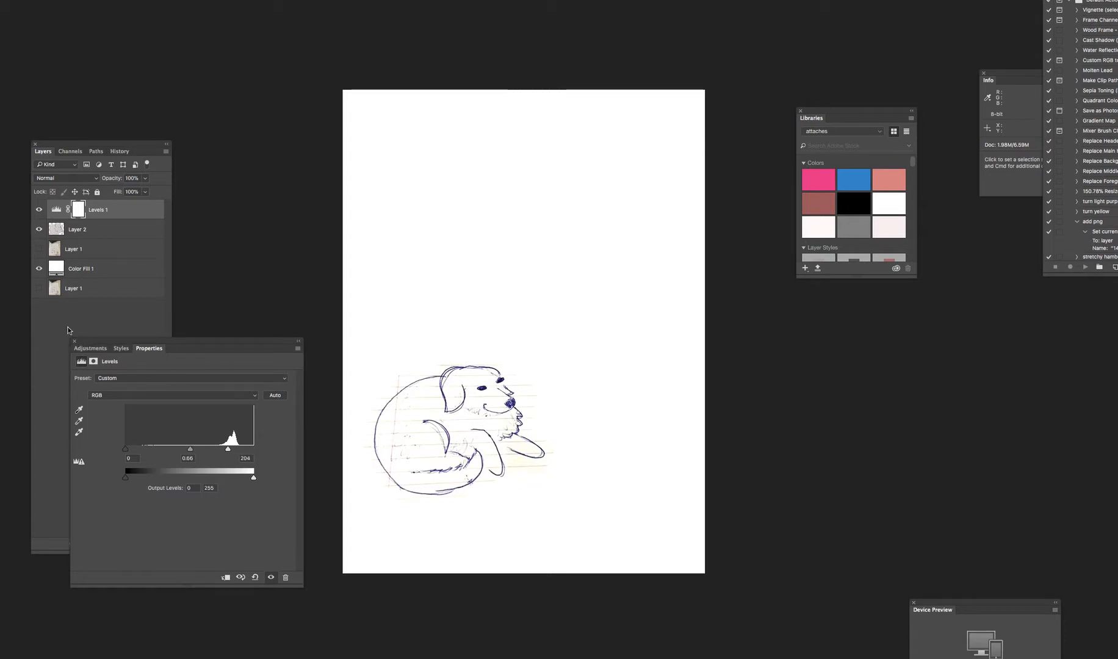
mouse_move(412, 385)
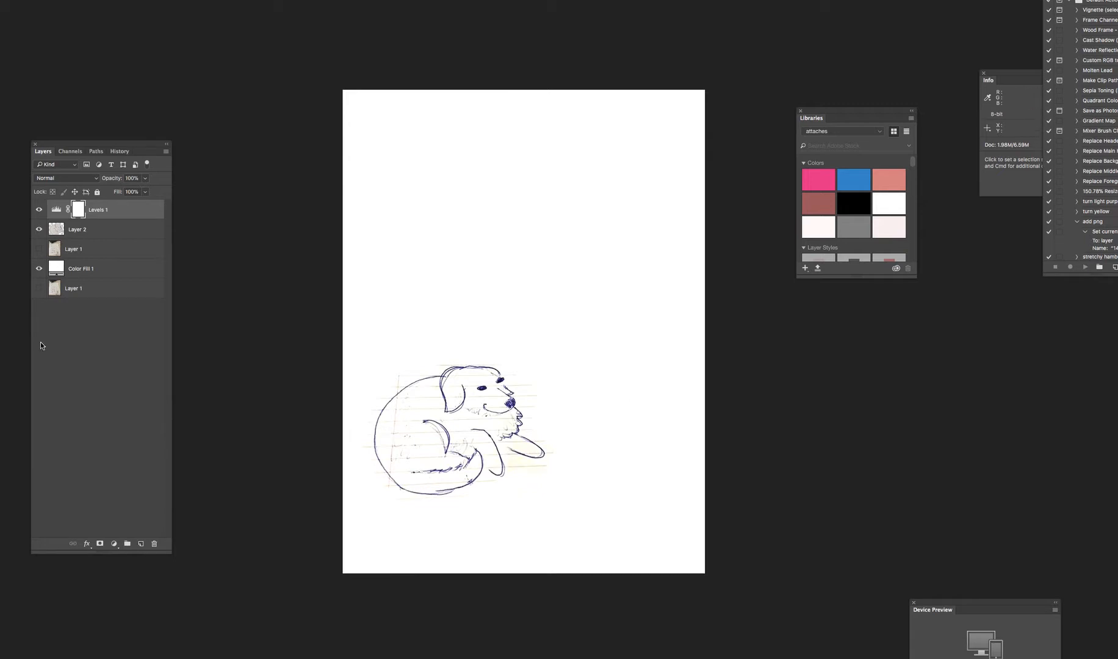
mouse_move(155, 200)
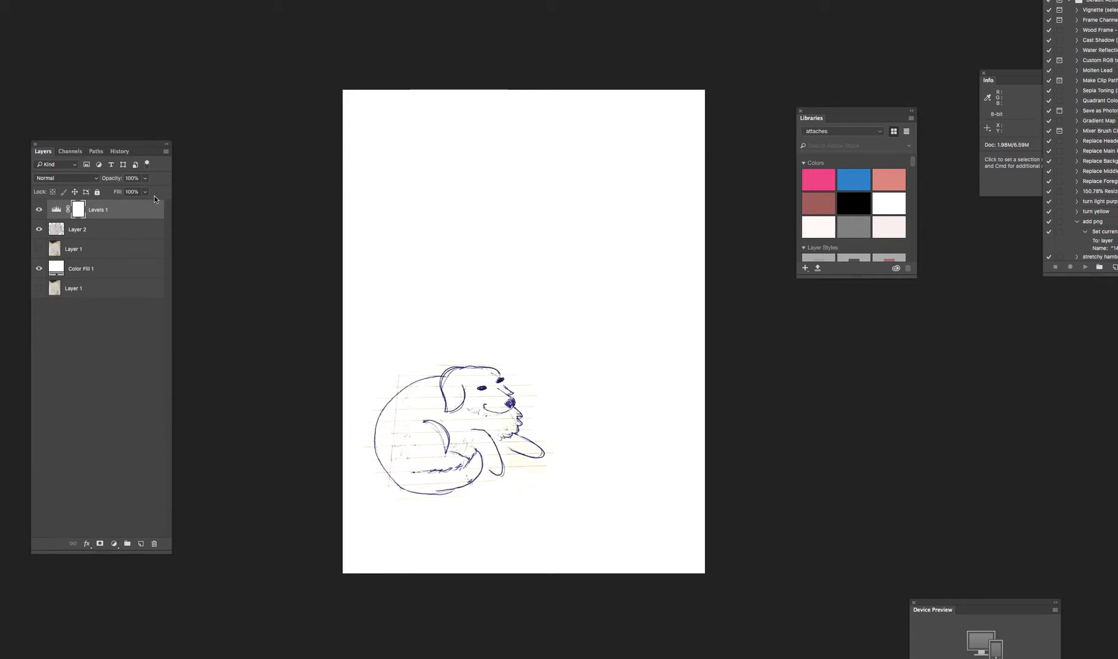
mouse_move(149, 229)
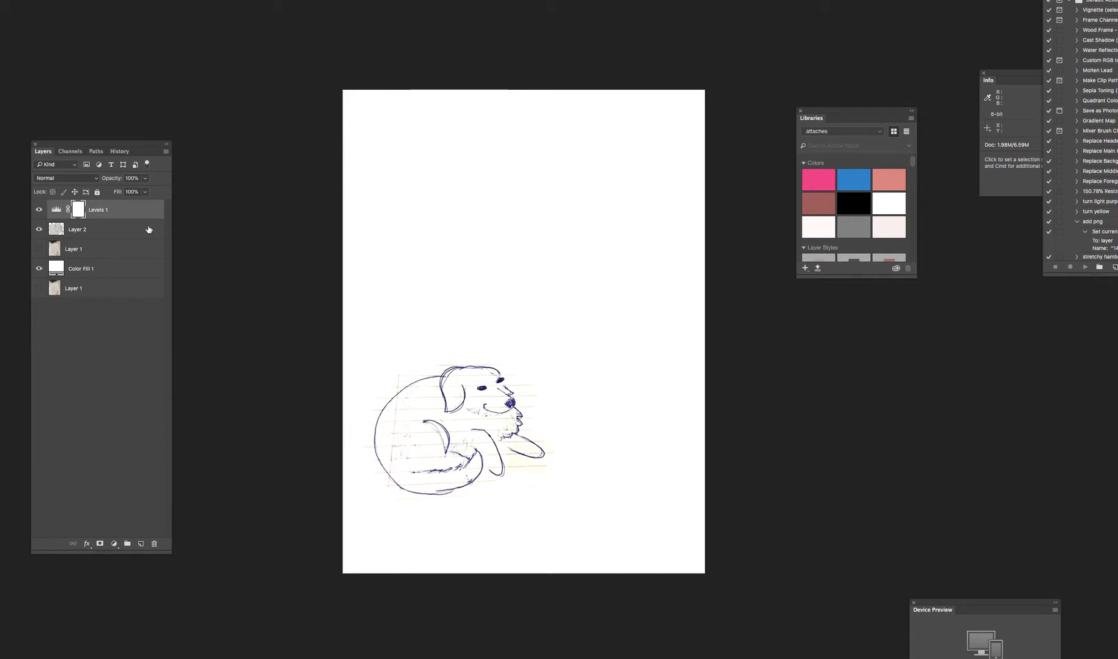
Add a Hue/Saturation adjustment layer above Levels 1.
left_click(114, 543)
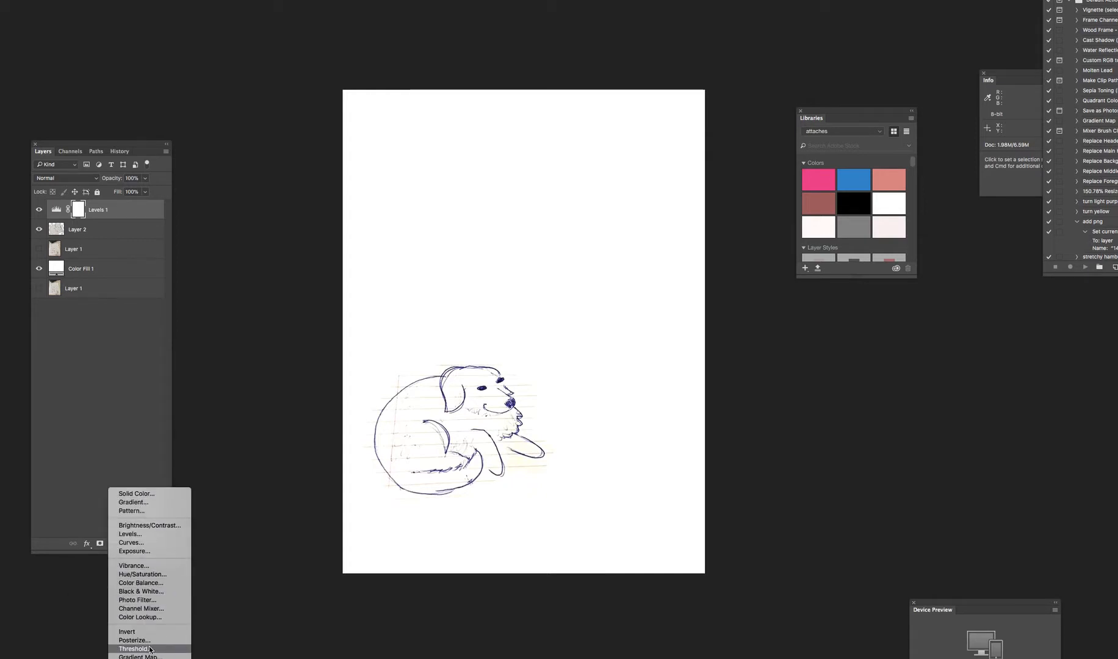
mouse_move(131, 510)
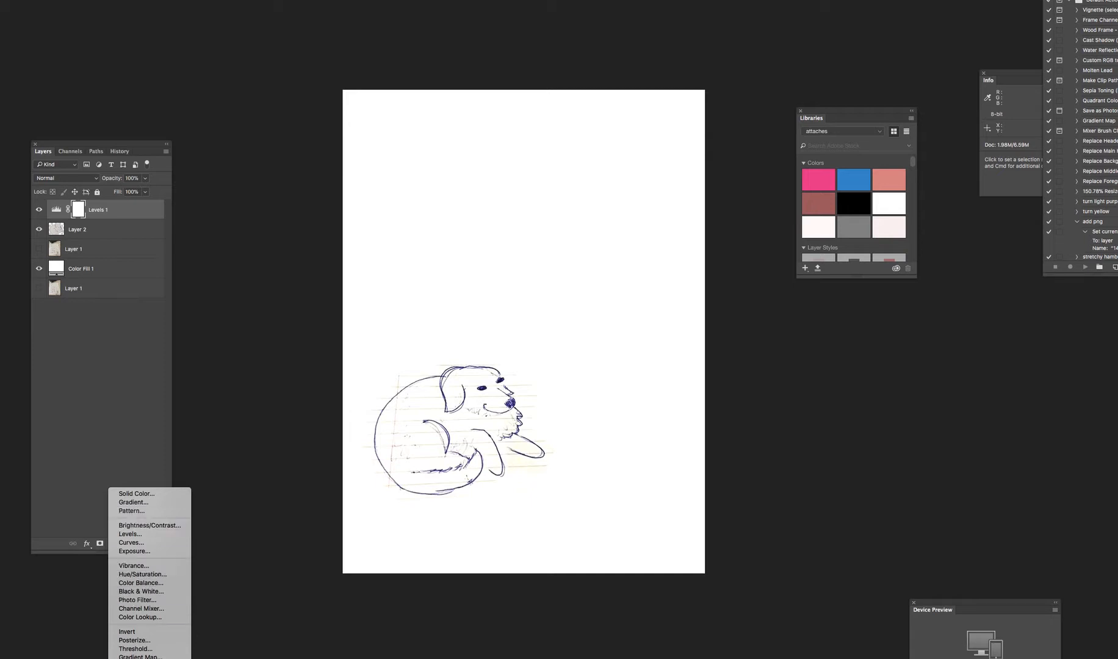
mouse_move(141, 574)
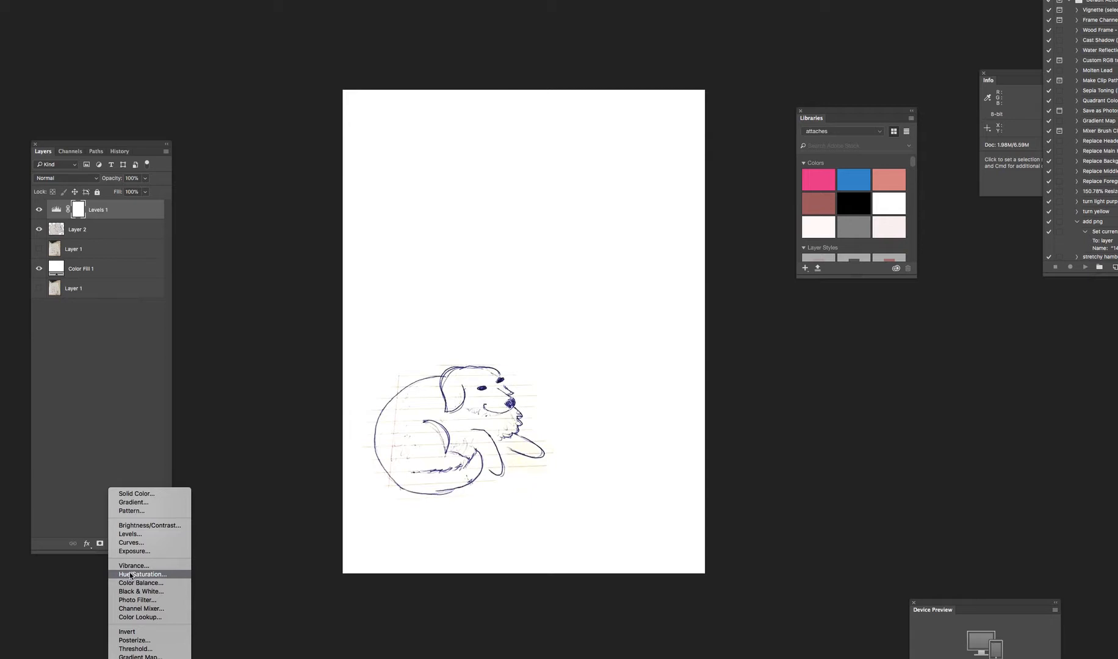
left_click(141, 574)
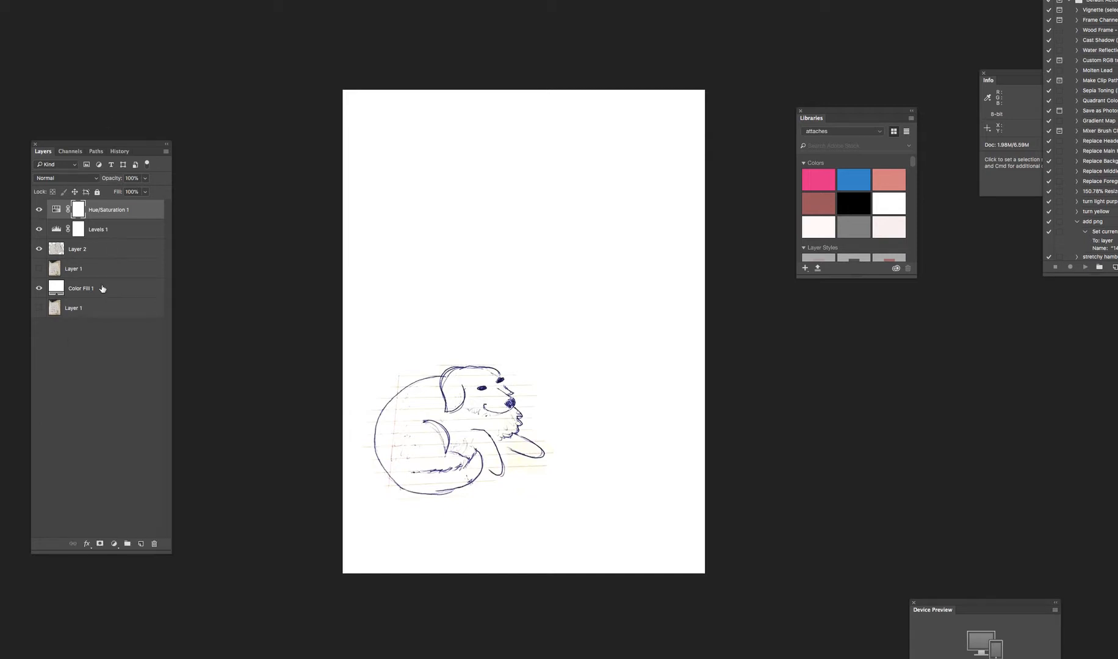
Add a pure red (#ff0000) Solid Color fill layer, Color Fill 2, at the top of the stack.
left_click(113, 543)
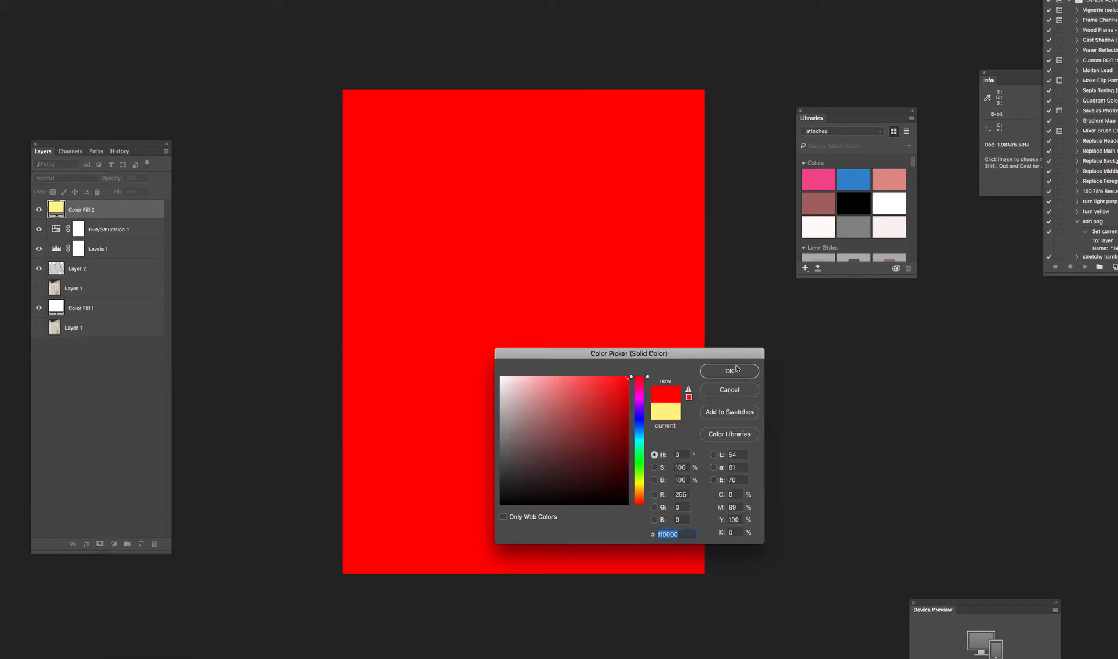
left_click(727, 369)
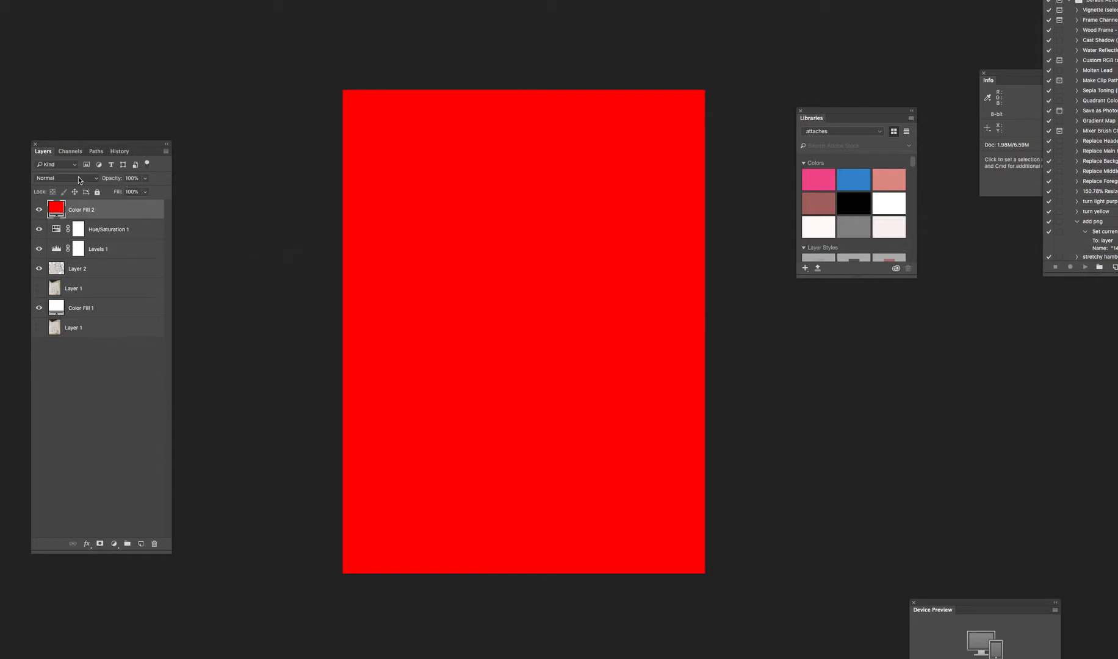
left_click(64, 178)
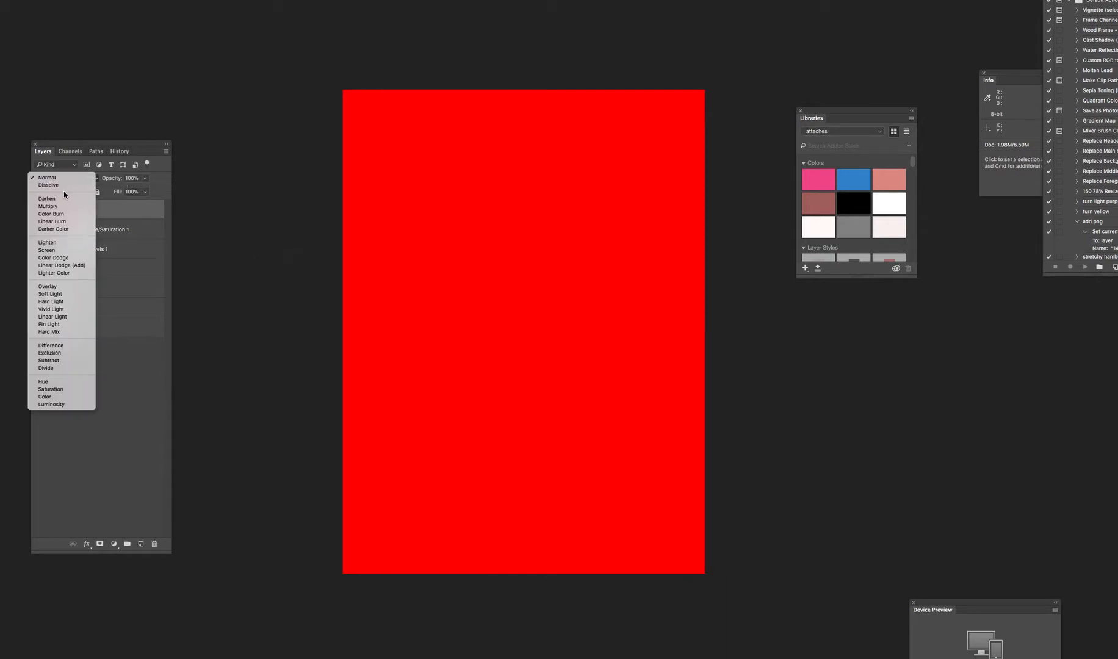
mouse_move(48, 197)
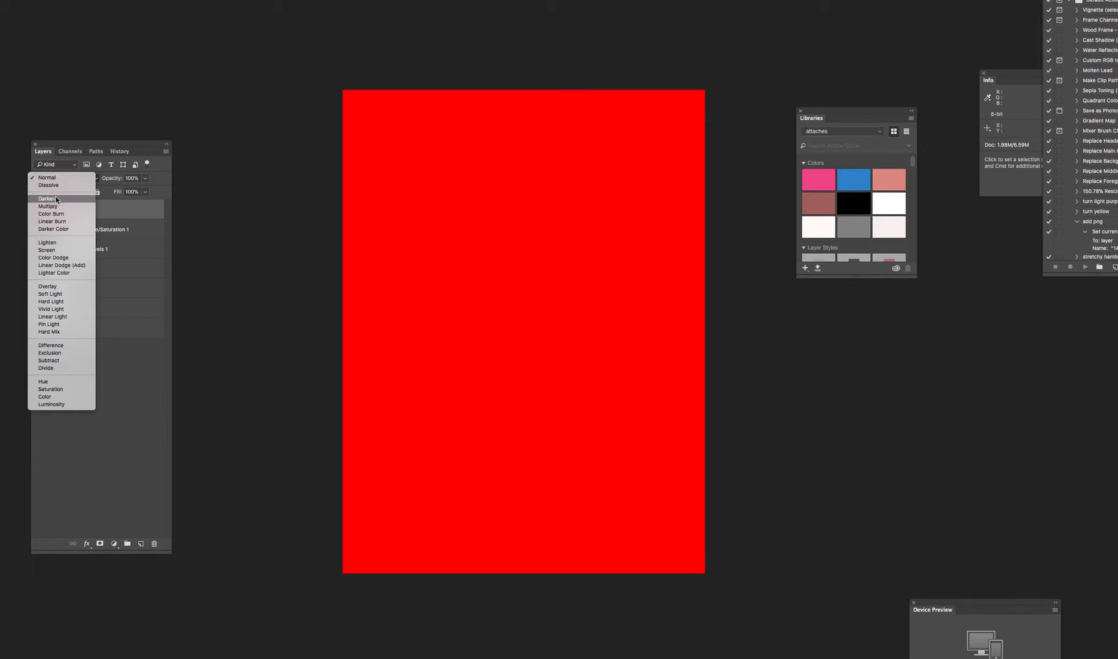
mouse_move(70, 257)
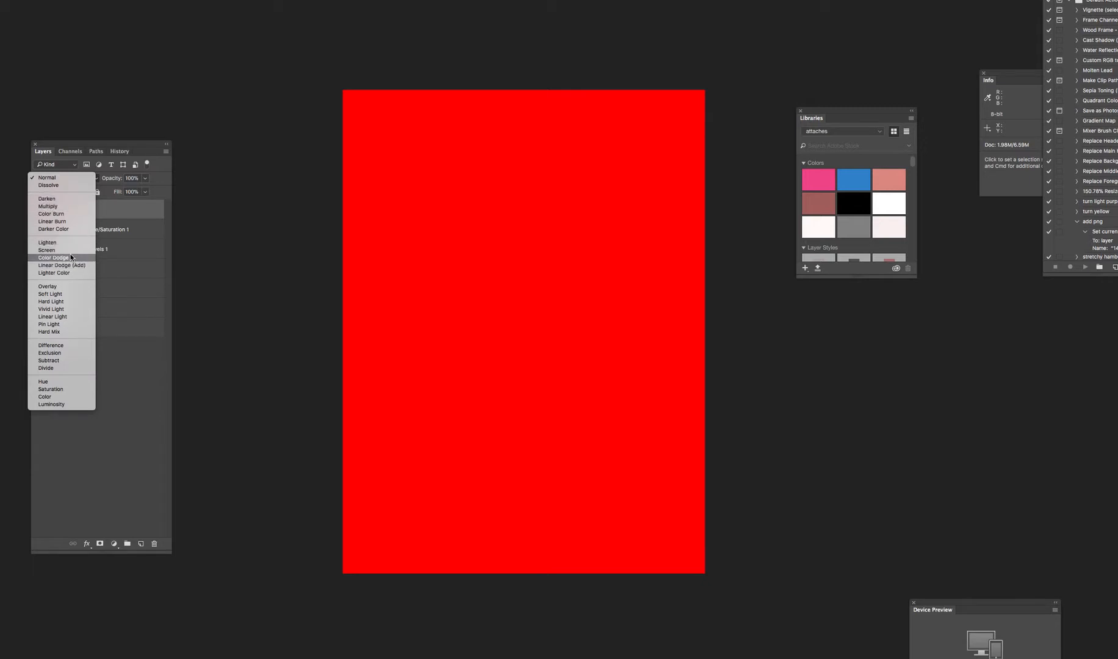
mouse_move(47, 250)
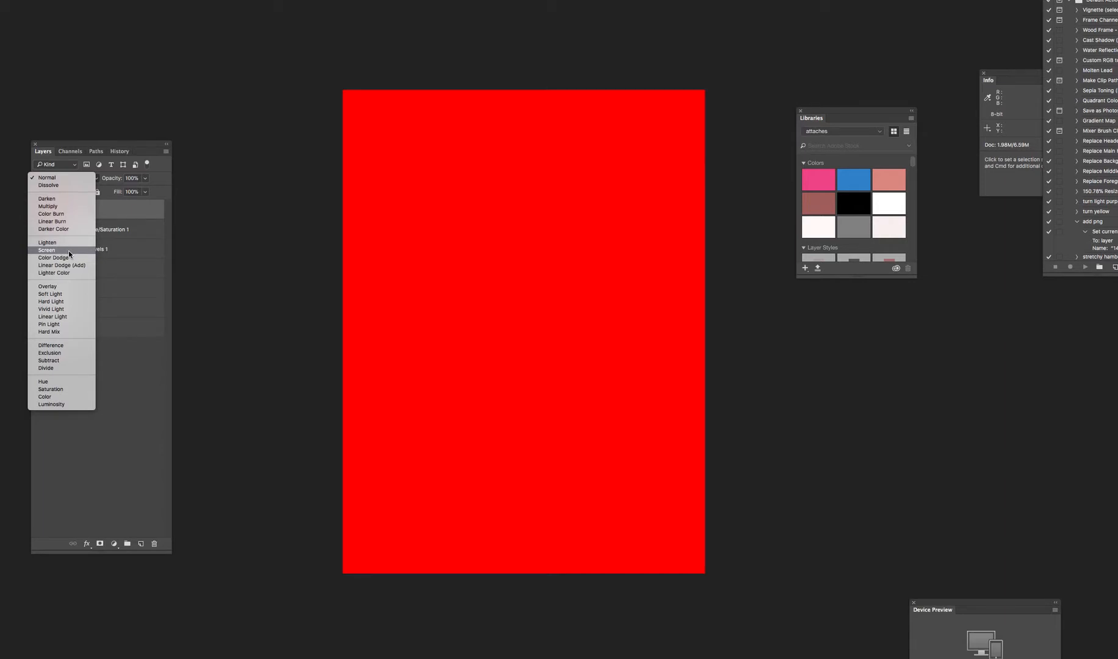
Set Color Fill 2 to Screen blending so the dog line art turns red.
left_click(46, 250)
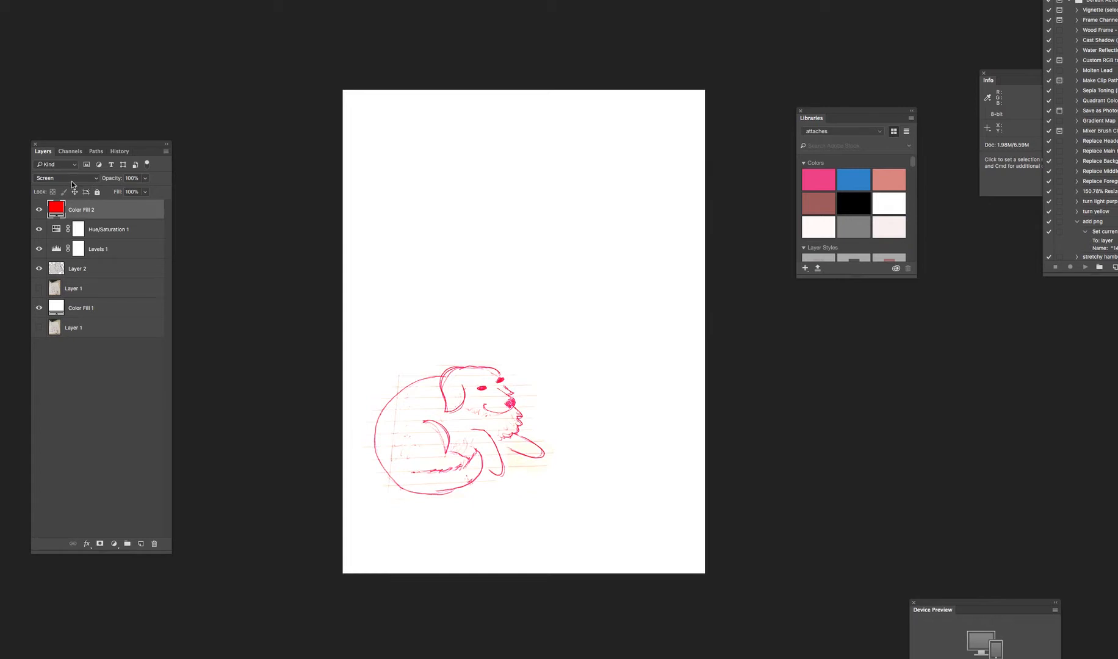
mouse_move(87, 165)
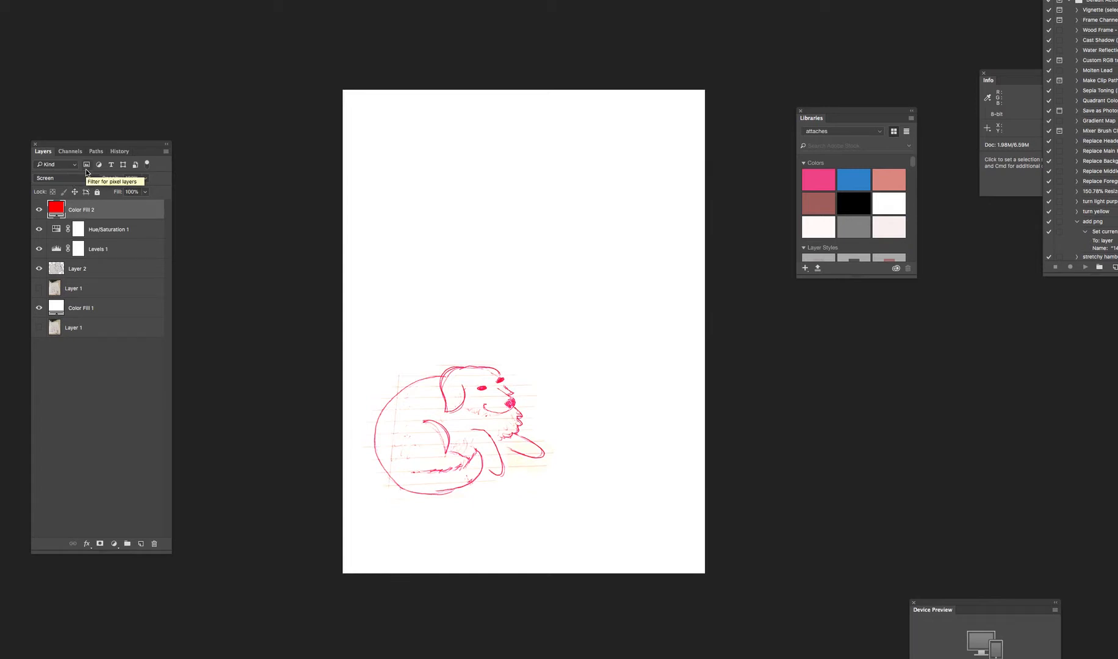
mouse_move(64, 176)
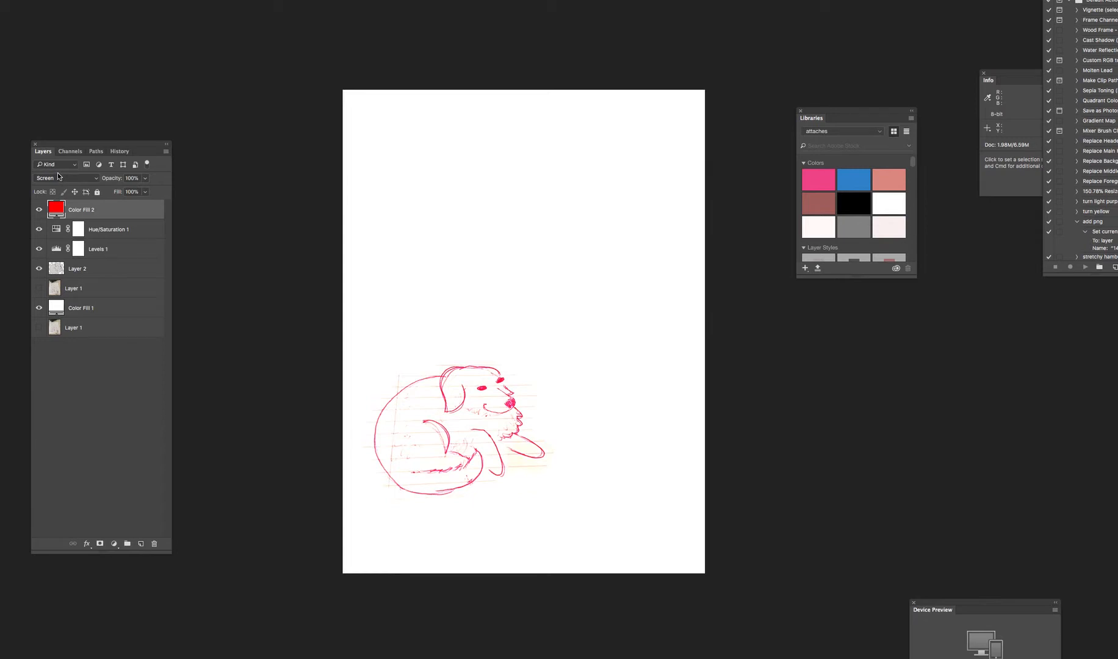
mouse_move(130, 229)
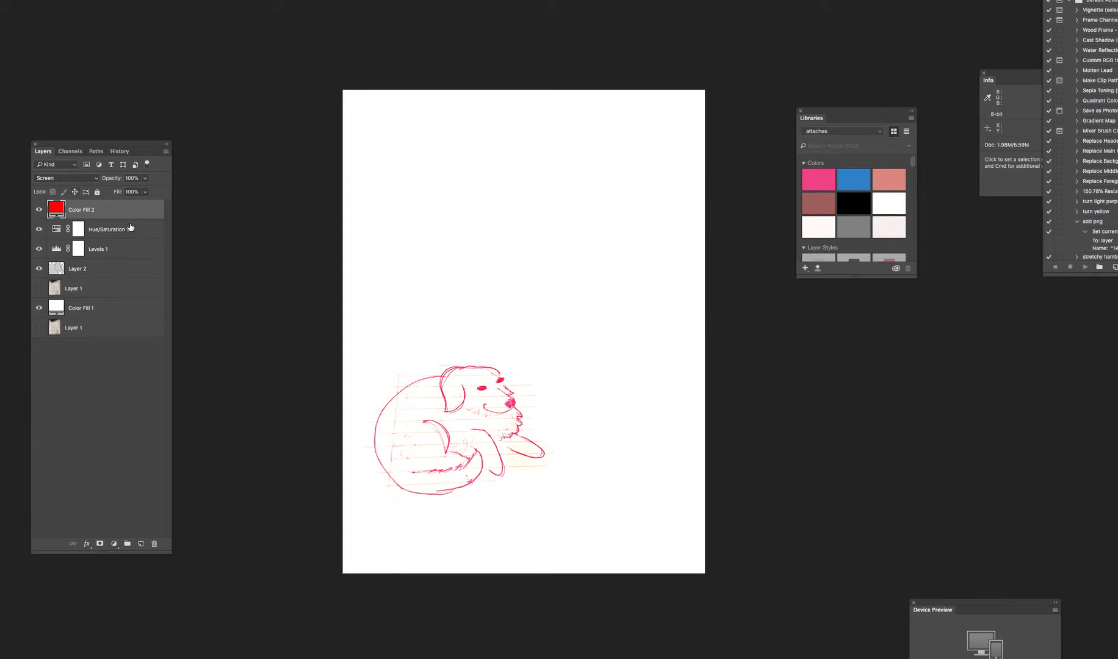
mouse_move(476, 379)
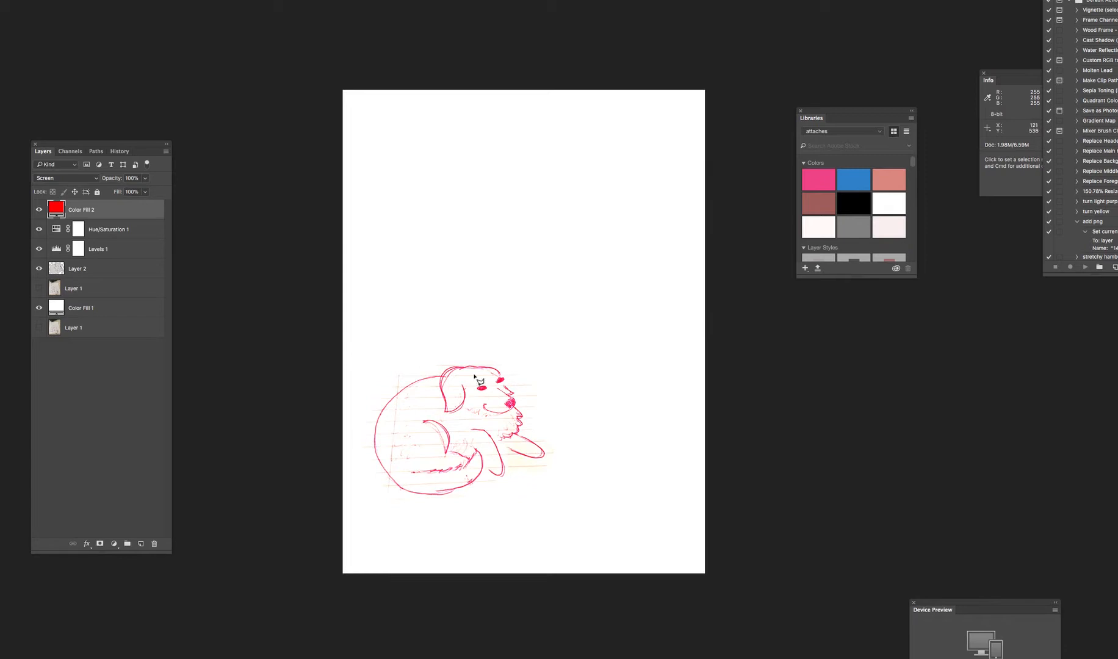
mouse_move(420, 398)
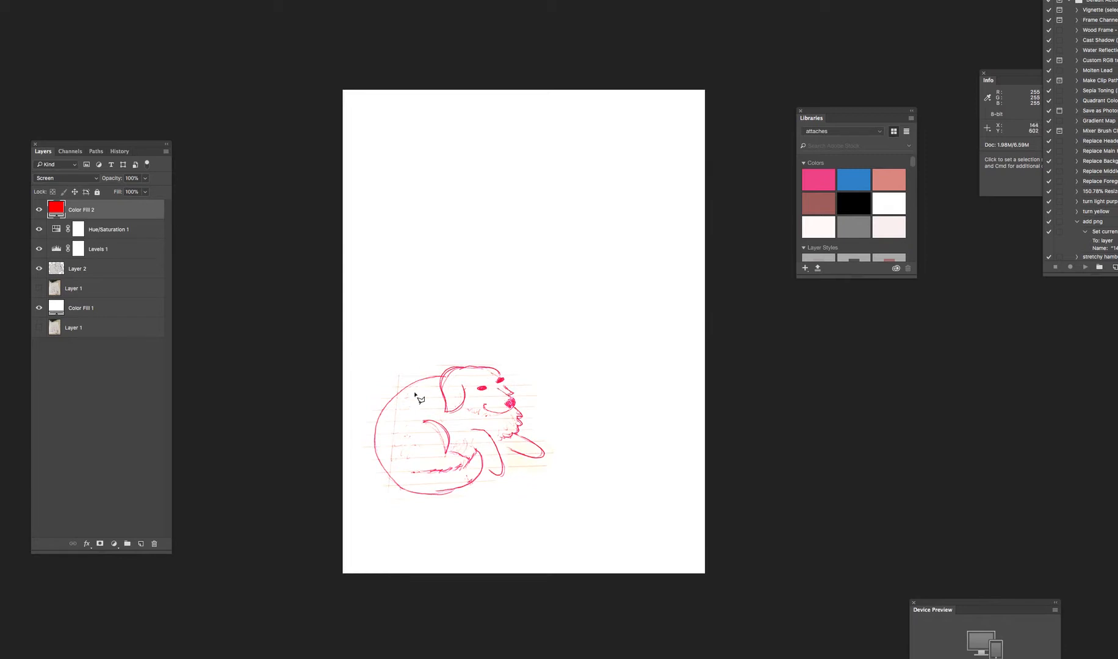
mouse_move(419, 392)
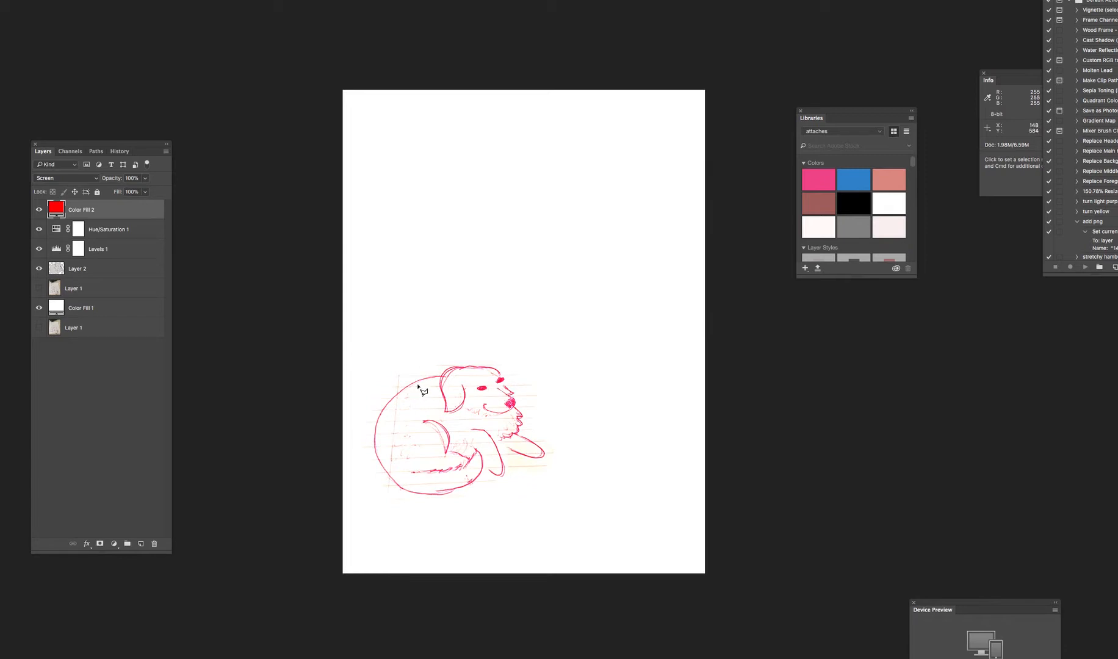
mouse_move(515, 426)
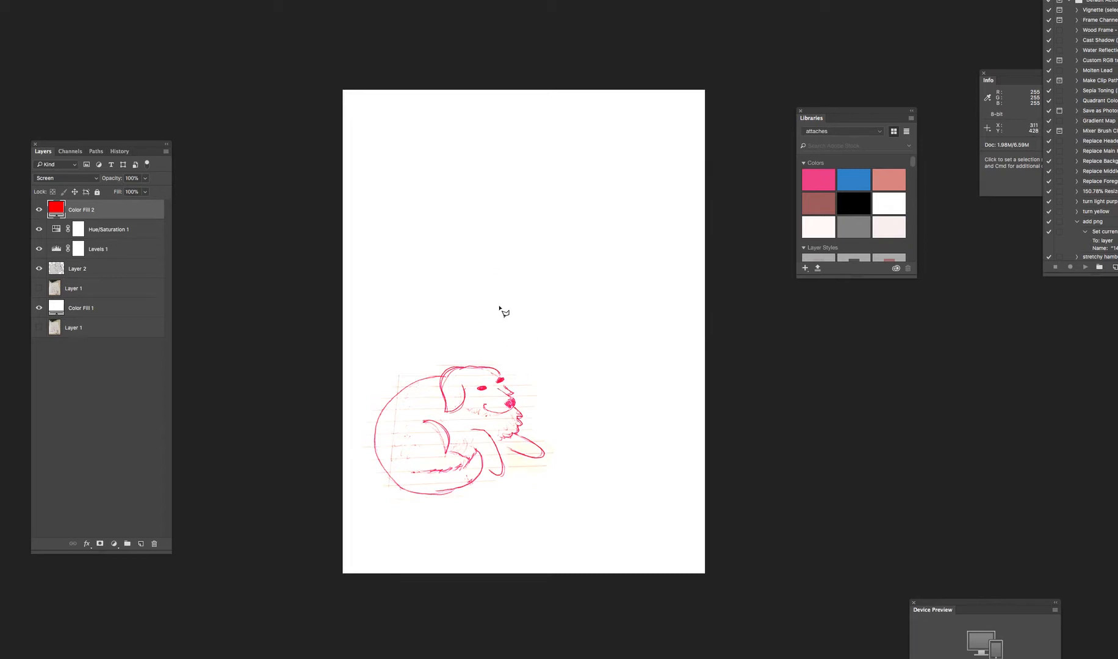
mouse_move(496, 311)
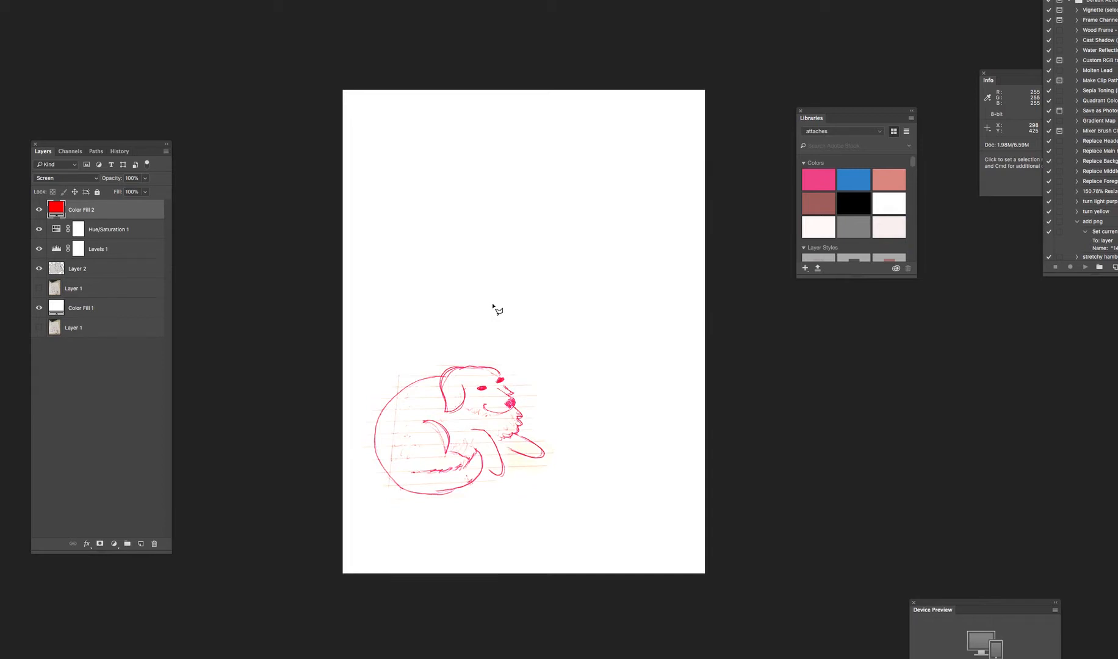
mouse_move(435, 302)
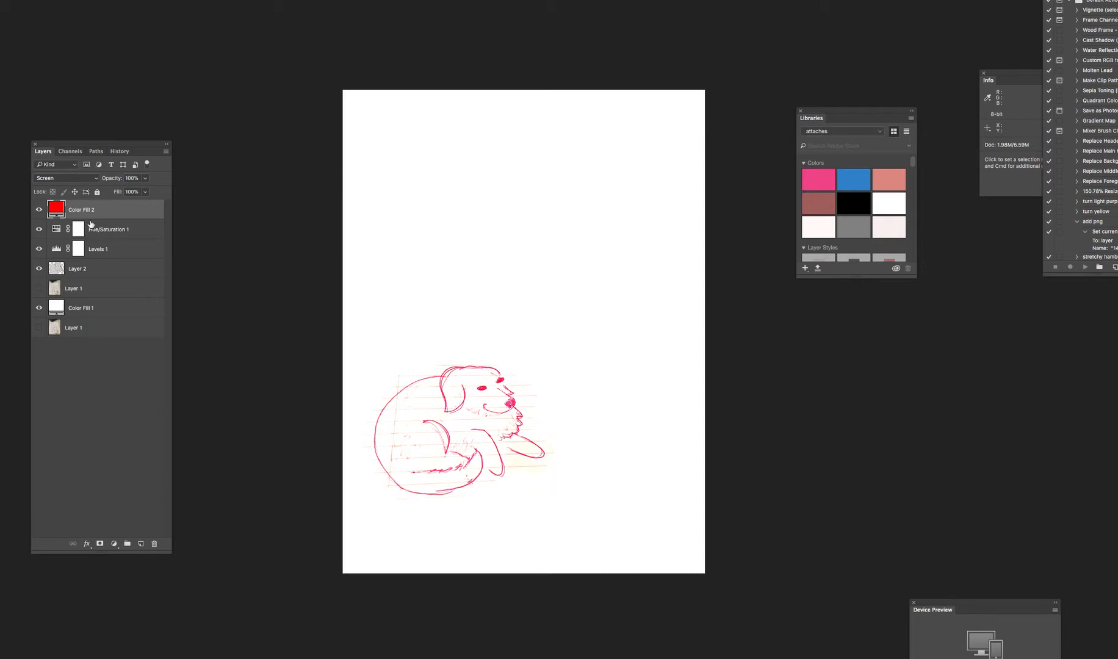
mouse_move(731, 410)
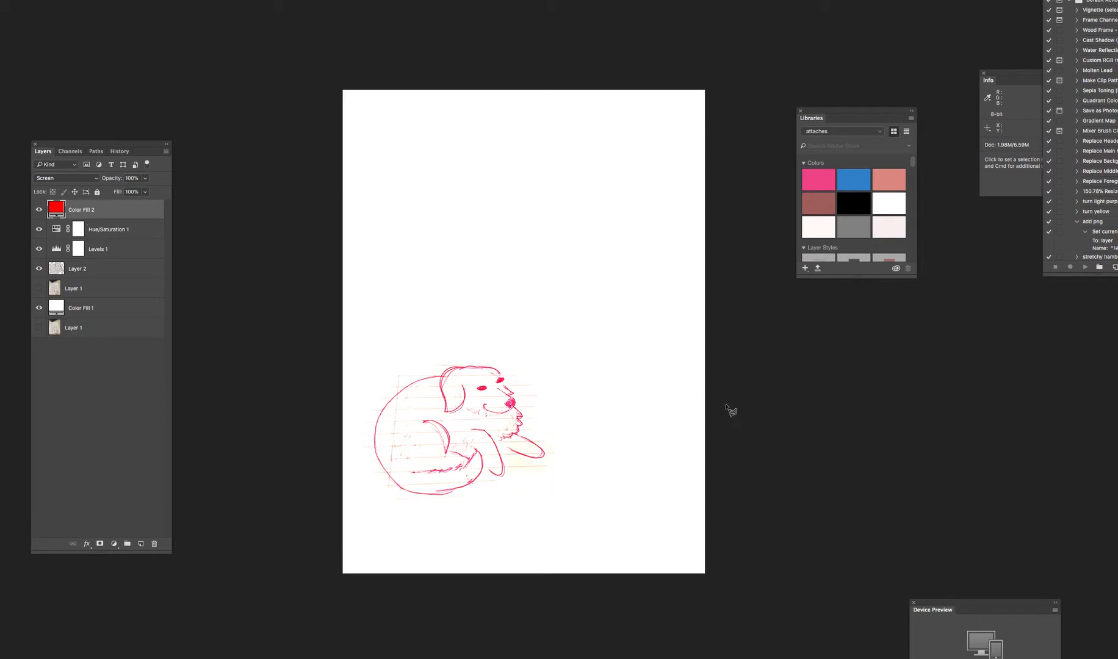
mouse_move(487, 352)
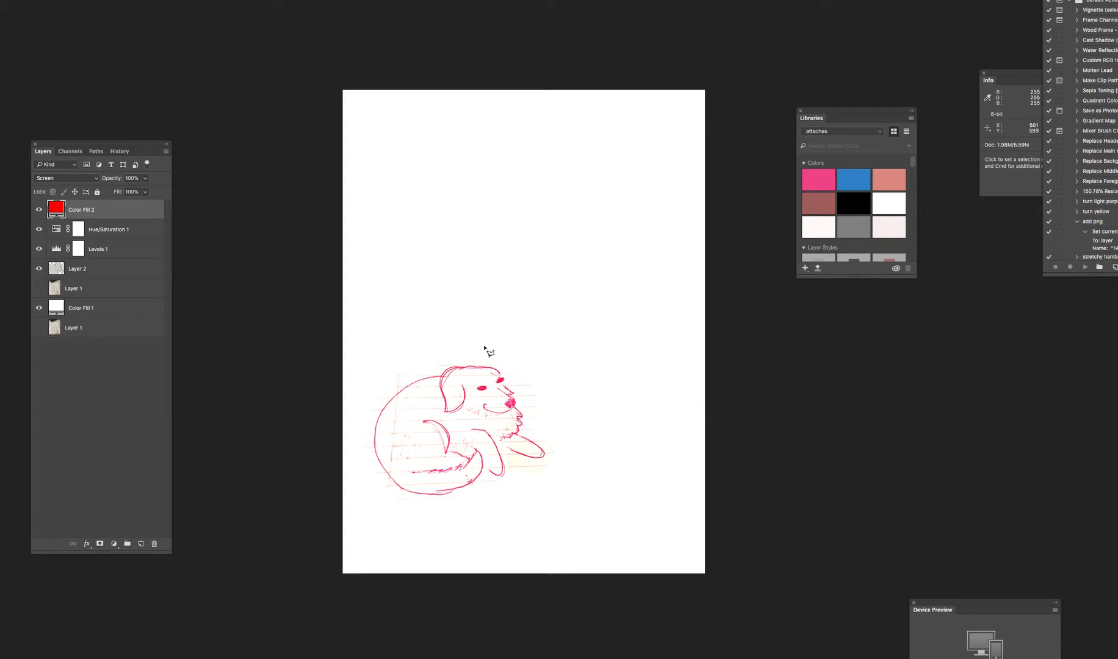
mouse_move(565, 402)
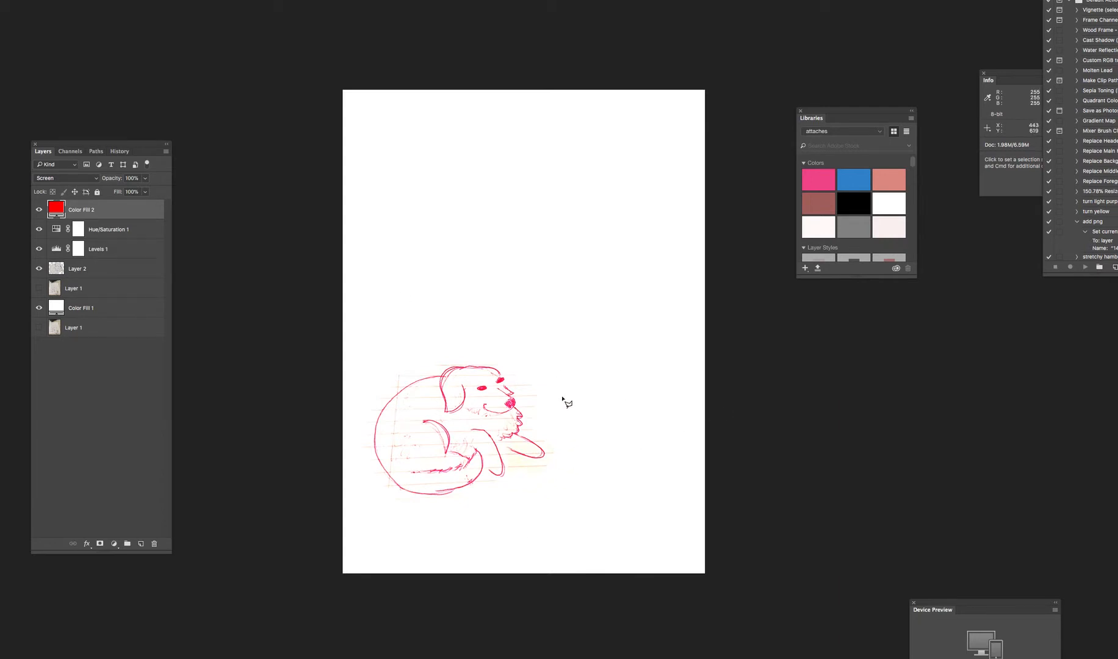
mouse_move(791, 496)
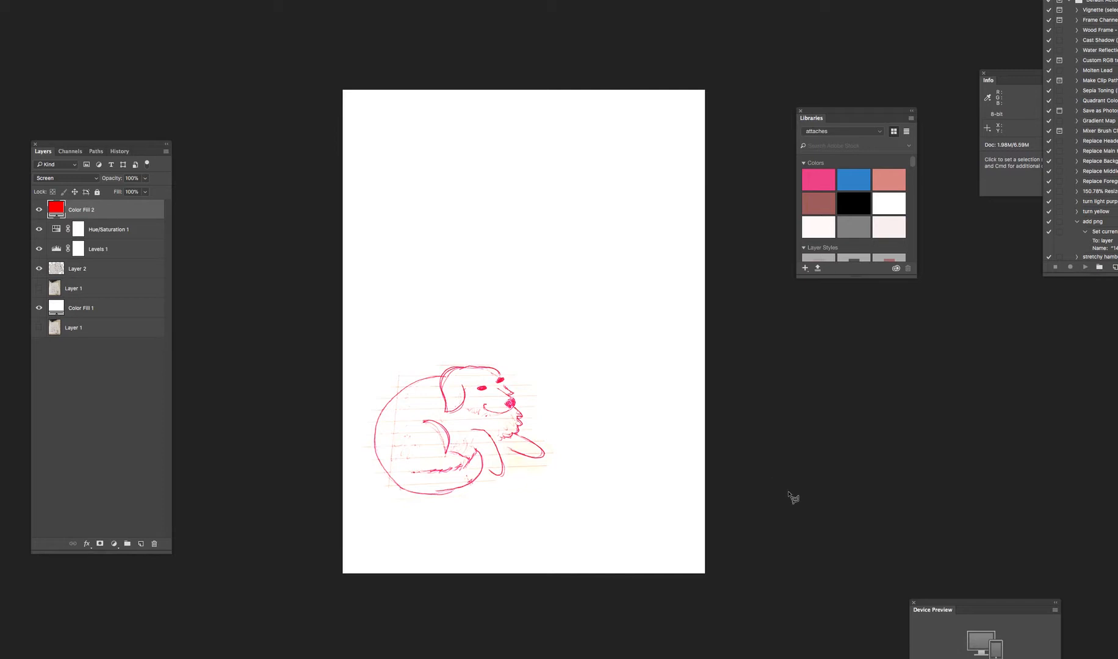
mouse_move(343, 456)
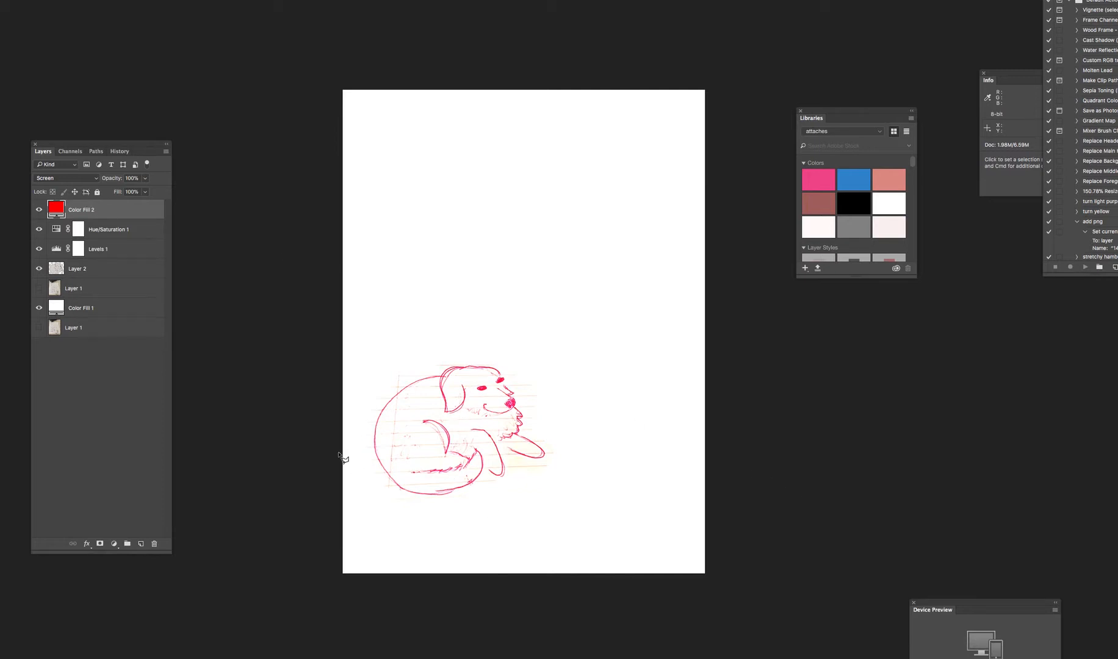
mouse_move(481, 376)
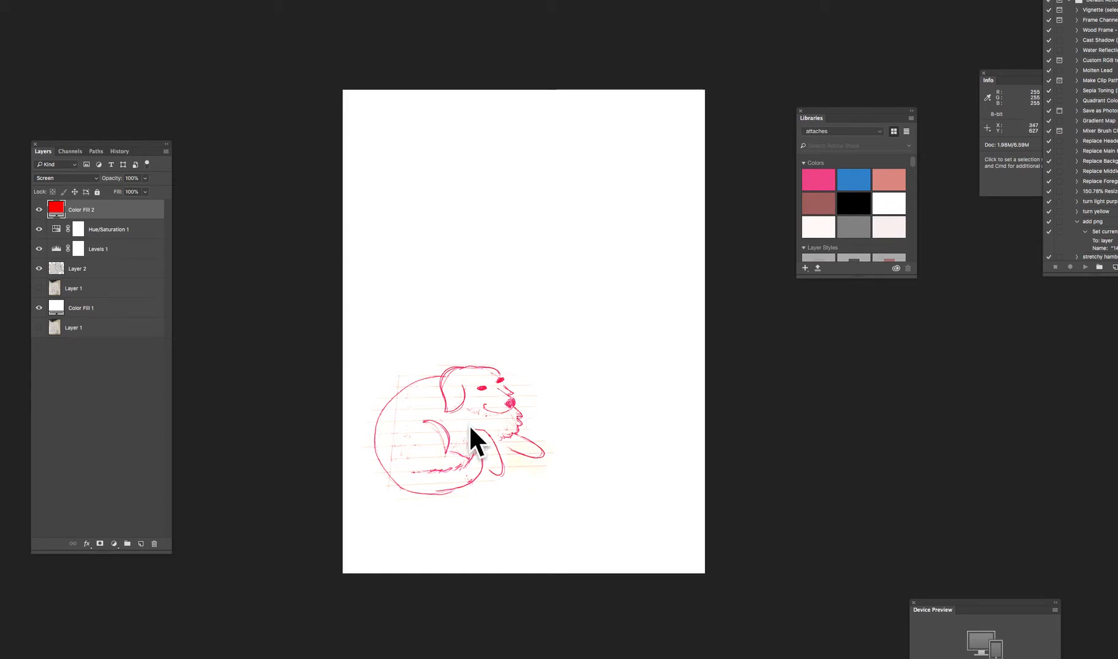
mouse_move(503, 481)
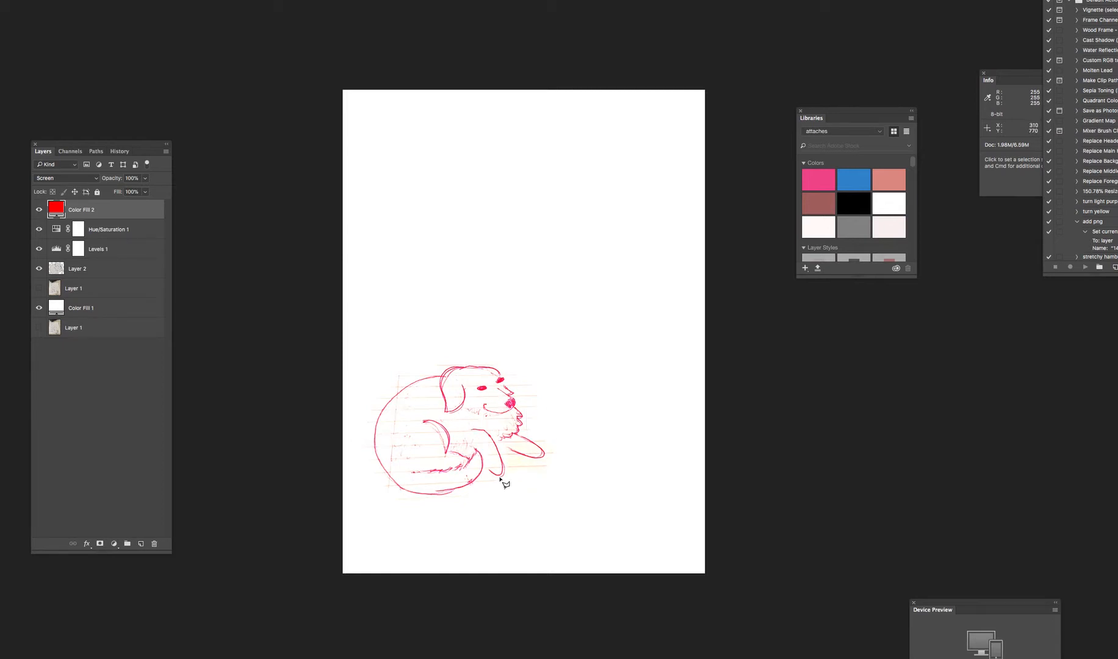
Toggle the red fill layer's visibility off and back on over the drawing.
left_click(39, 210)
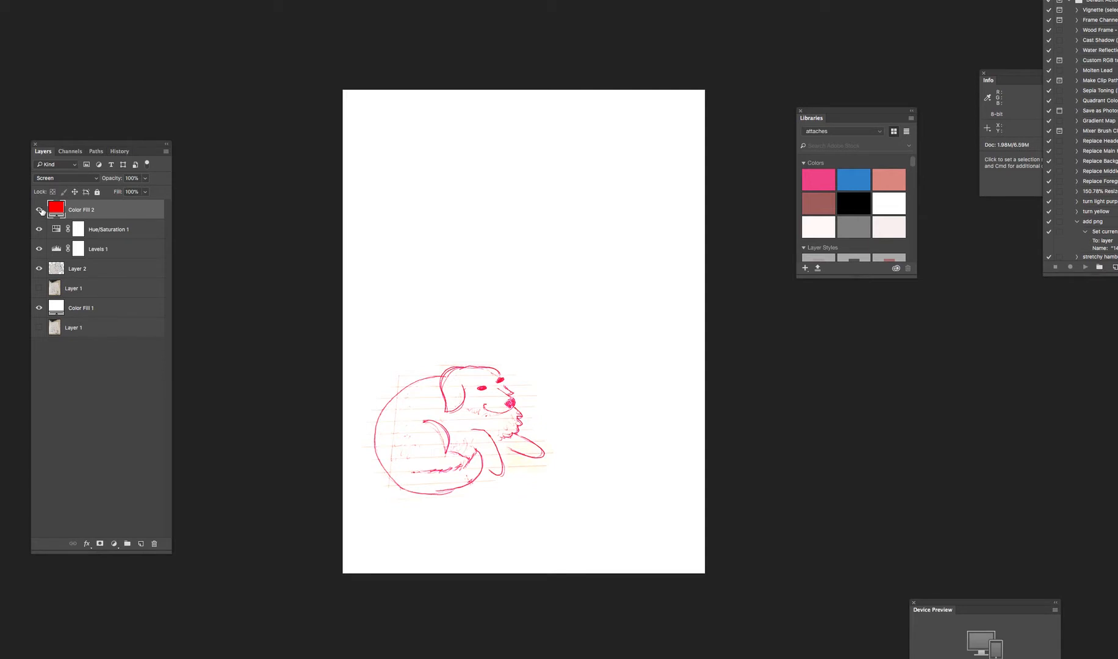
left_click(39, 210)
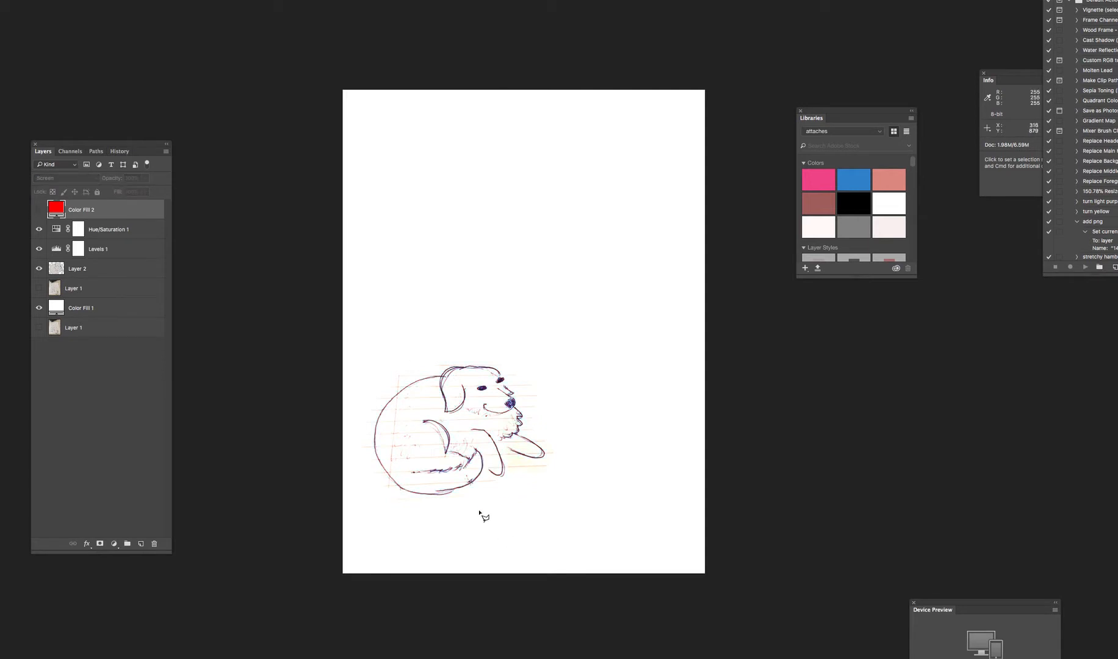
mouse_move(212, 255)
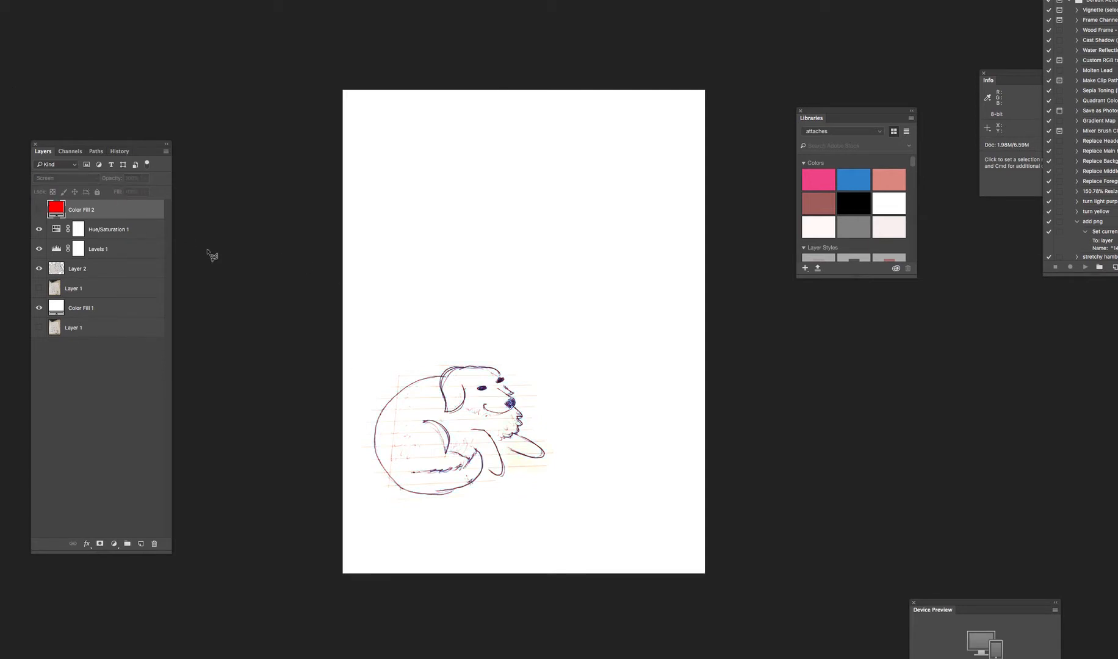
left_click(108, 229)
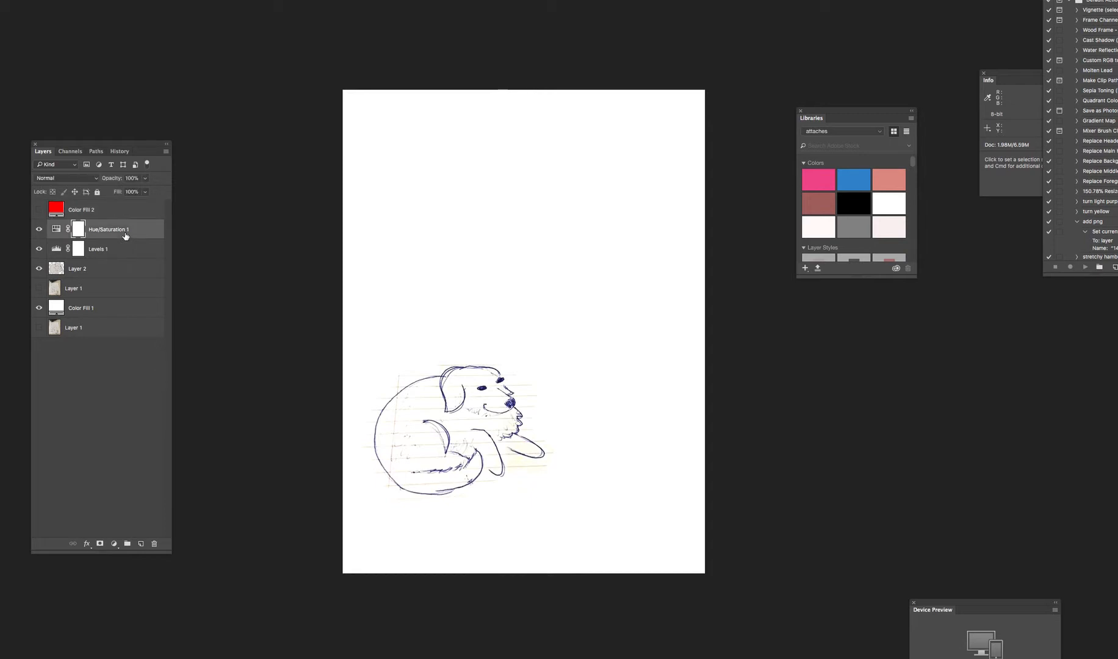
mouse_move(56, 230)
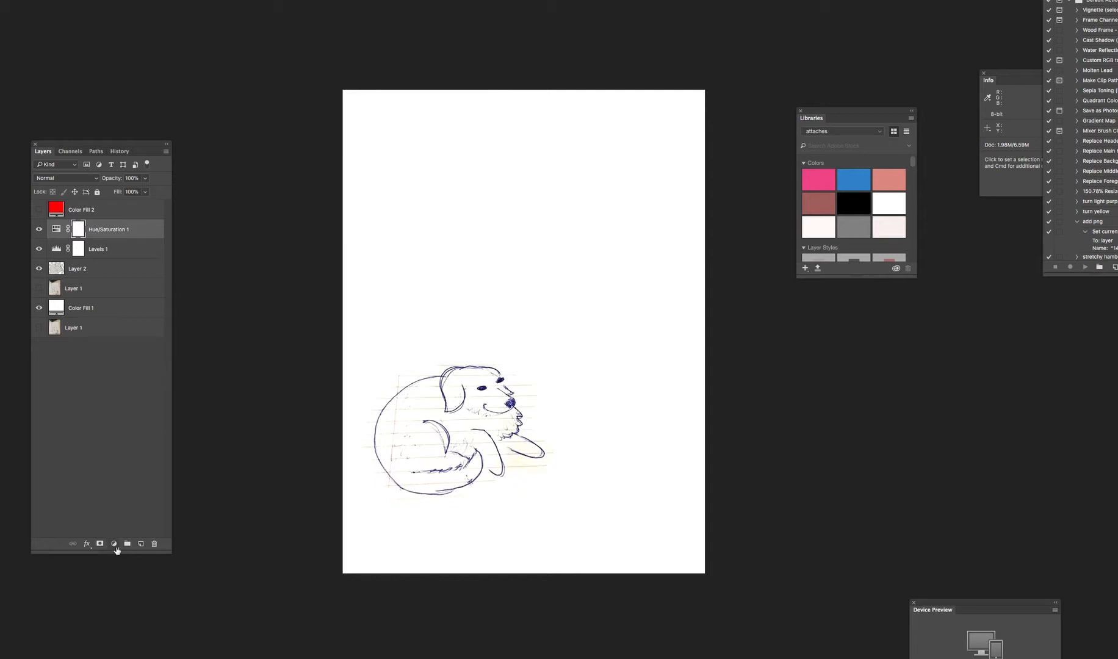
mouse_move(113, 544)
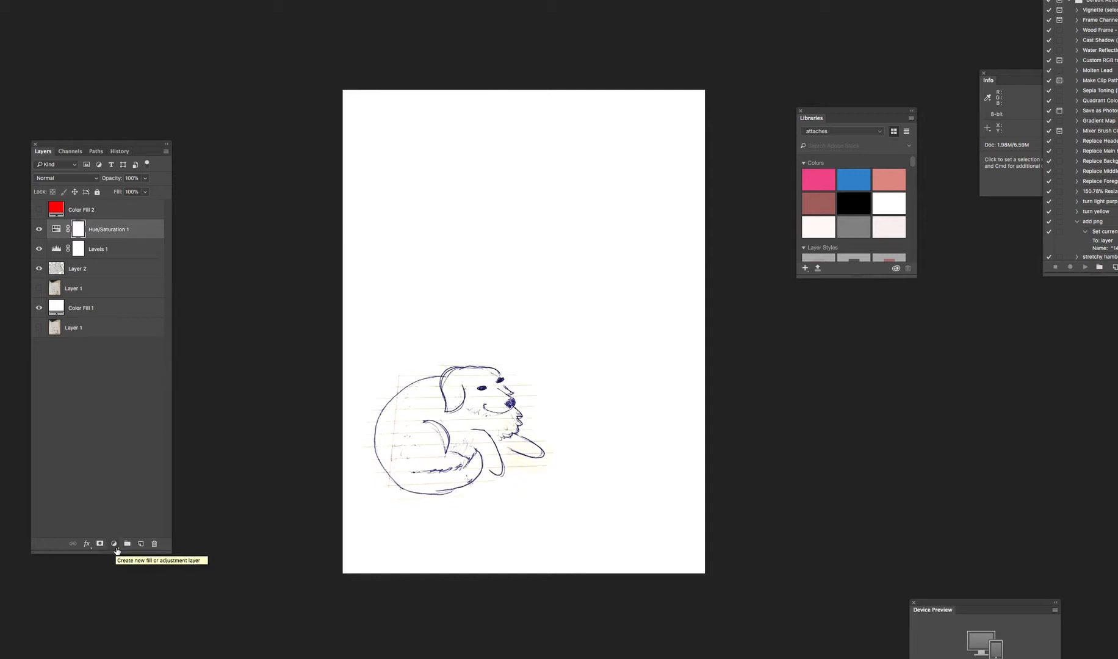
left_click(113, 543)
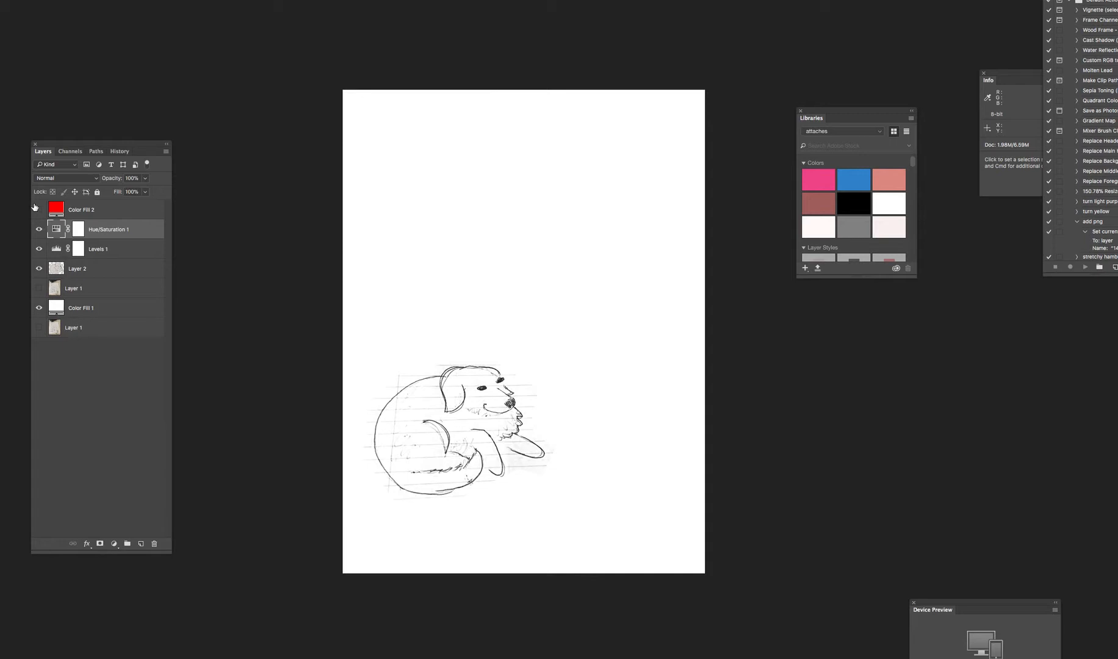
left_click(39, 208)
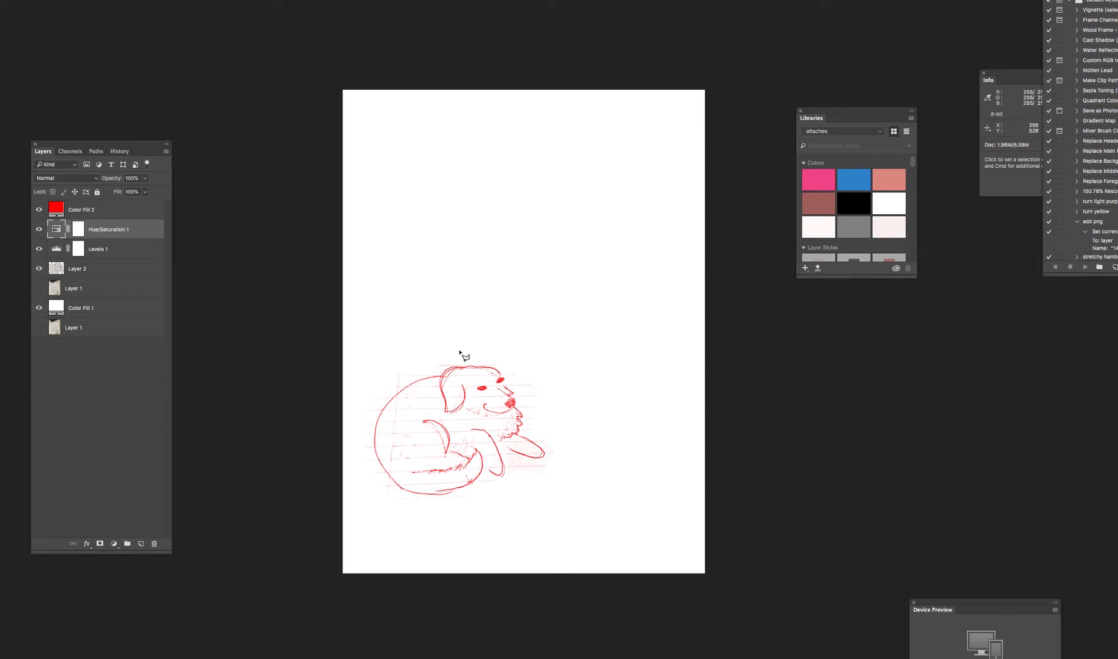
mouse_move(504, 380)
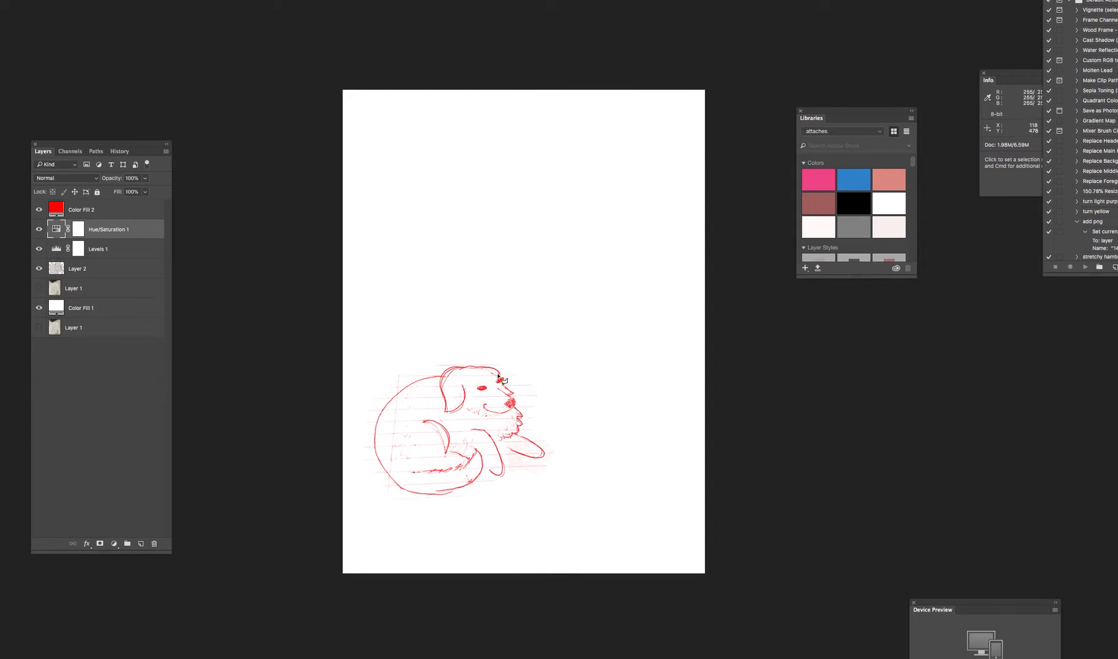
mouse_move(522, 493)
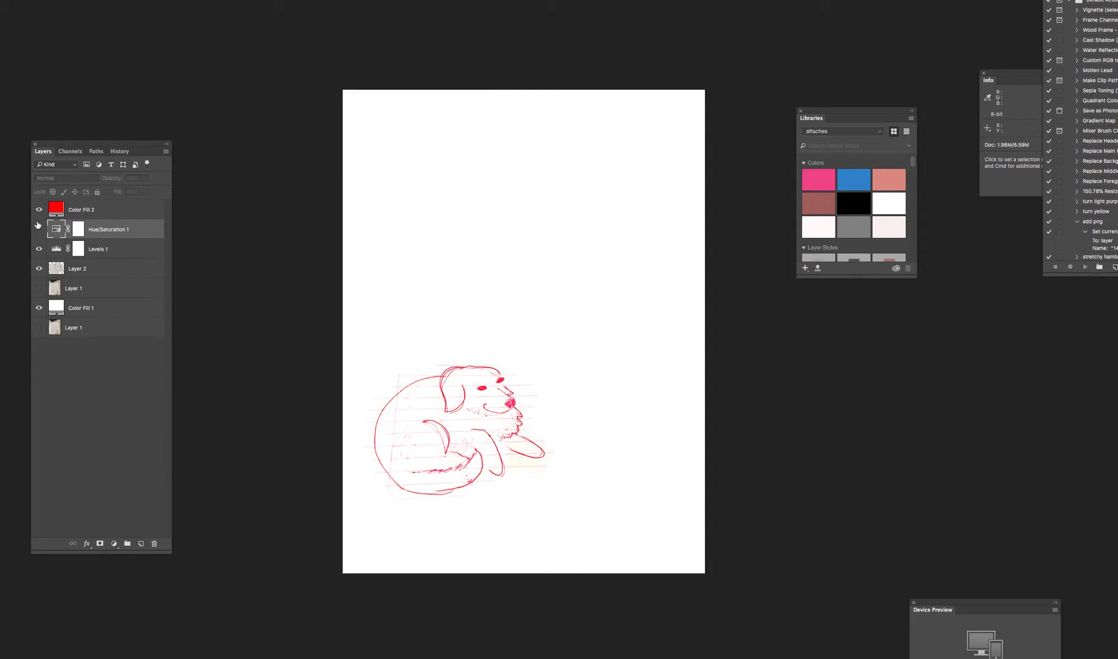
Toggle Hue/Saturation 1 to compare colours, then make Color Fill 2 the active layer.
left_click(39, 229)
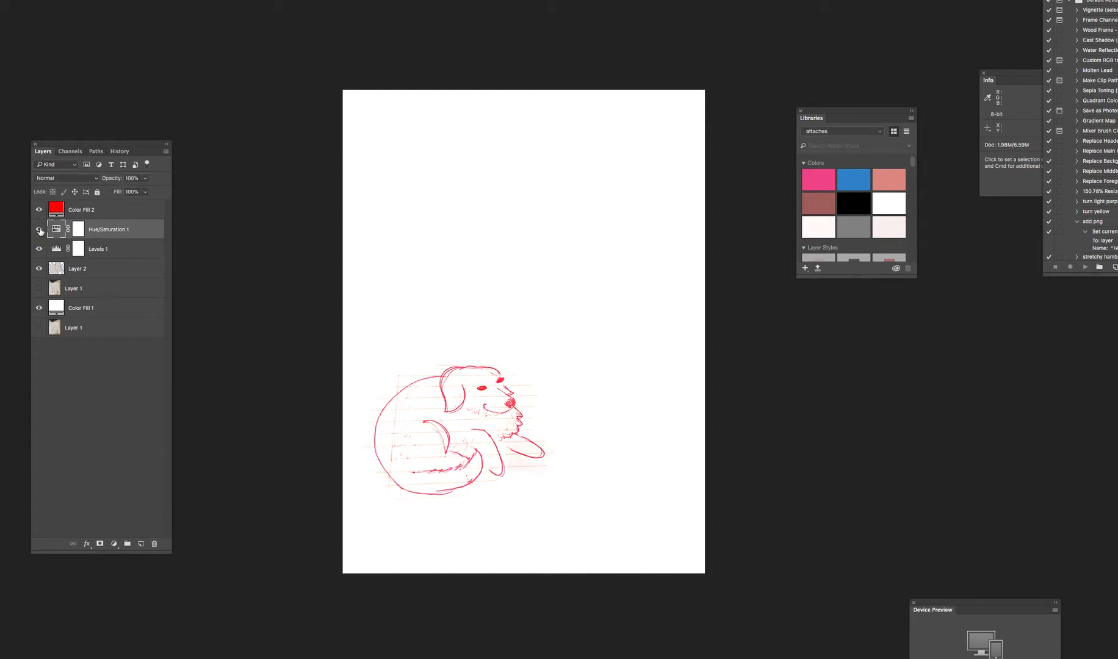
left_click(39, 229)
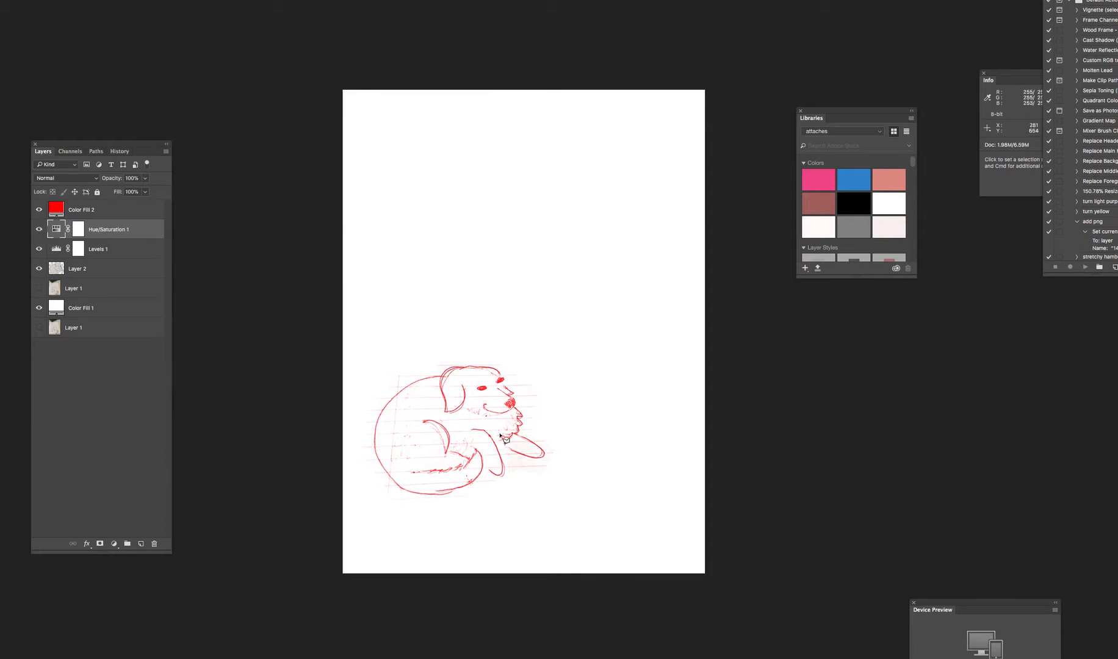
mouse_move(578, 392)
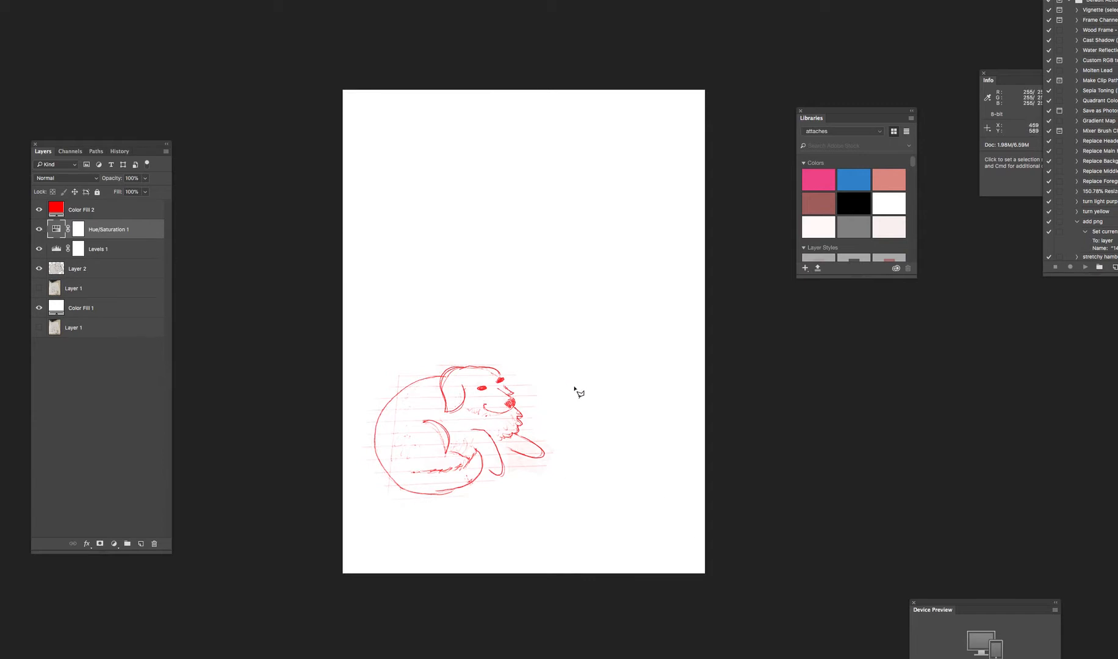
mouse_move(229, 184)
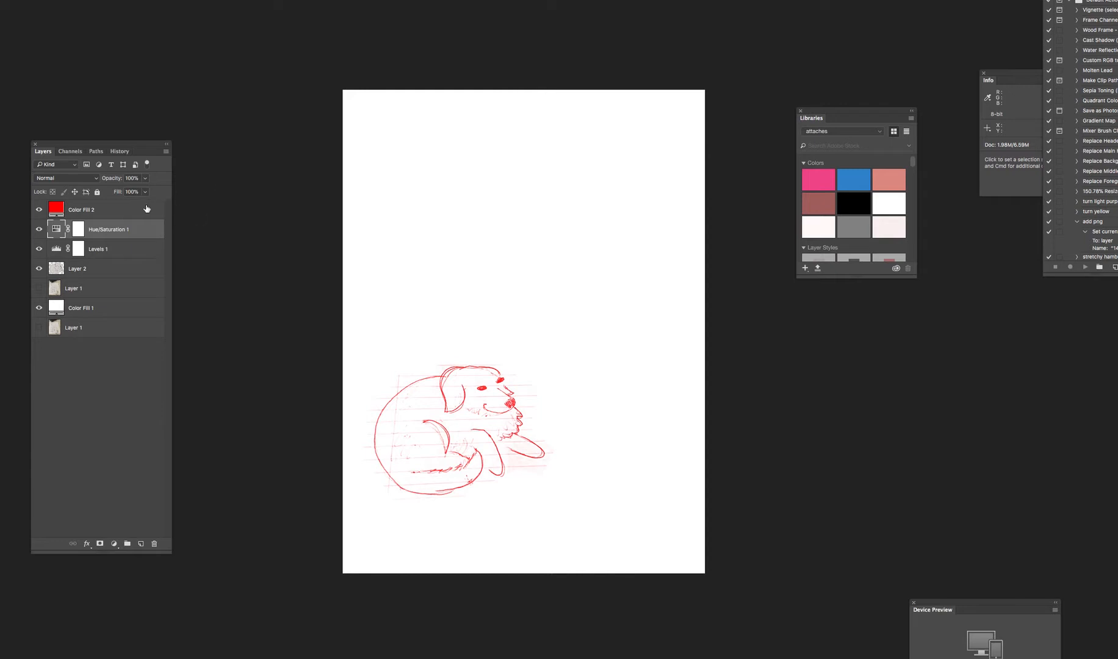
left_click(65, 178)
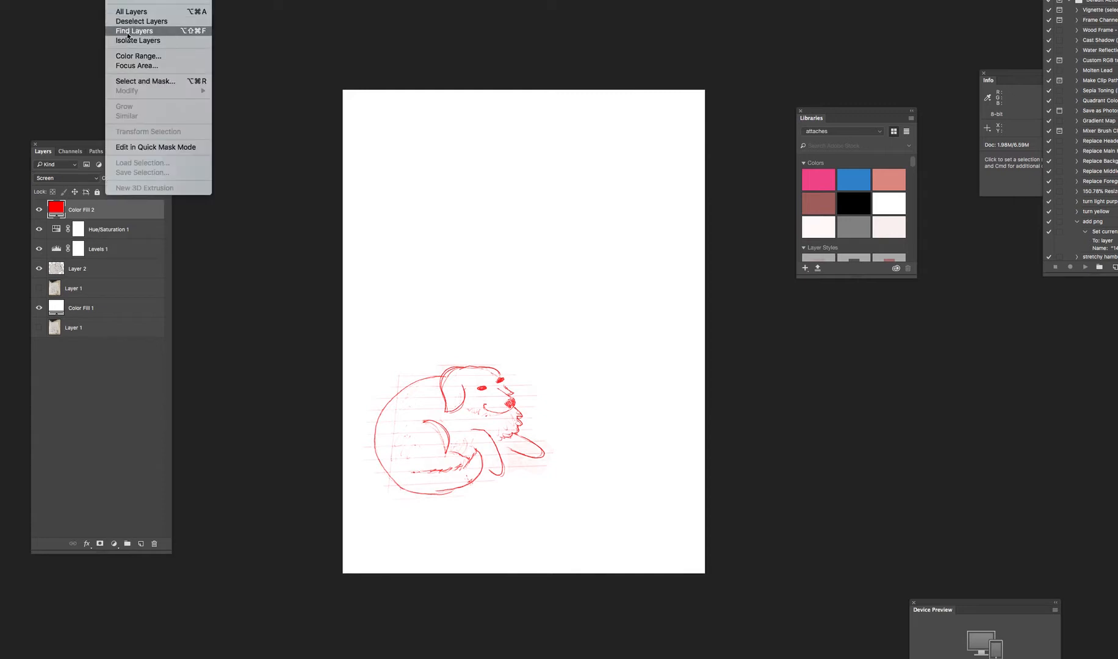
mouse_move(139, 46)
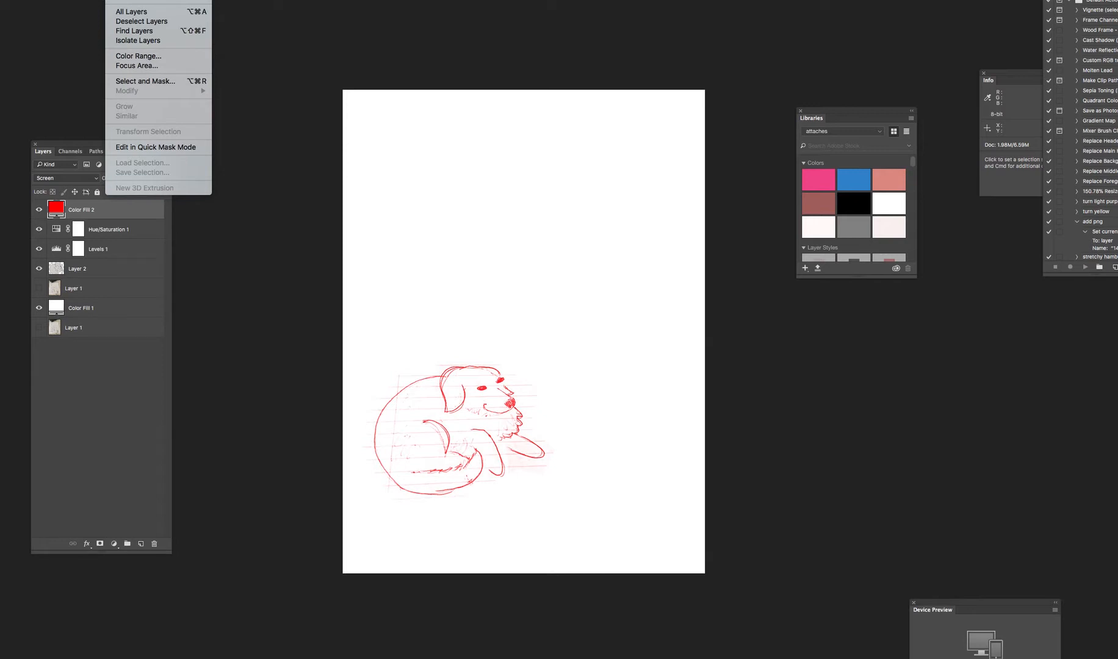
mouse_move(138, 56)
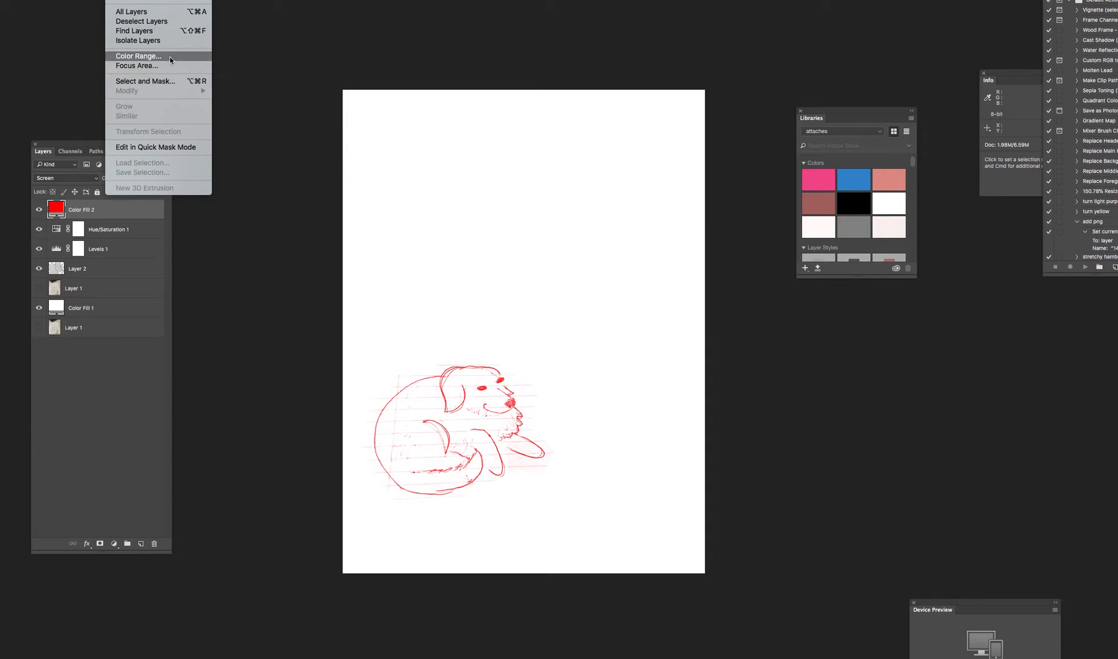
Bring up the Color Range selection dialog from the Select menu.
left_click(138, 56)
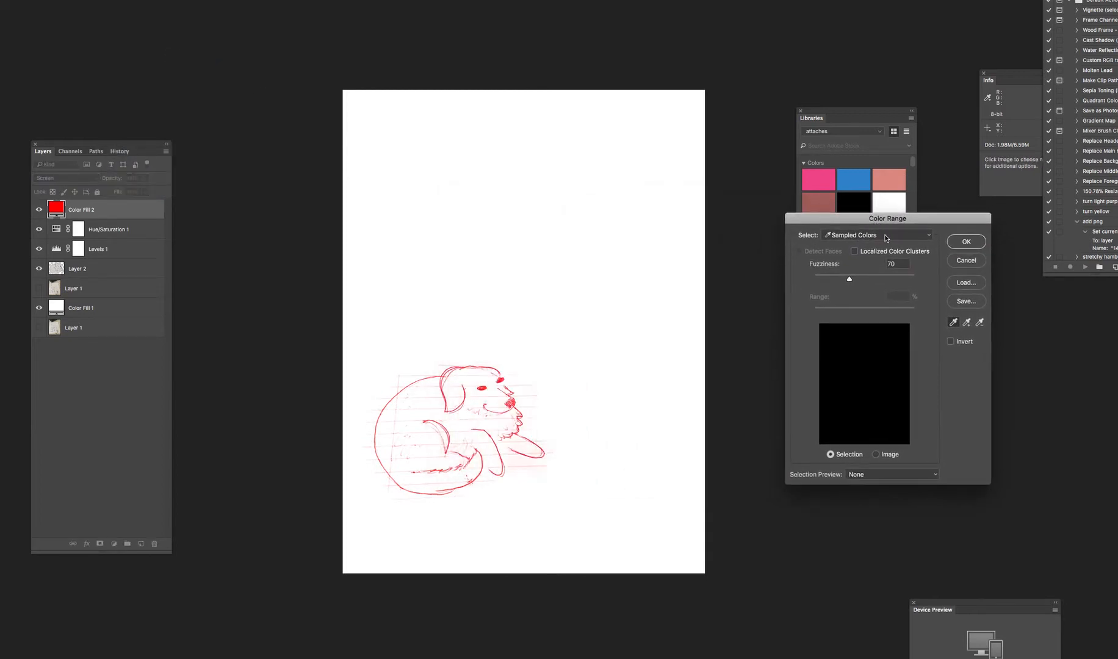
Select the red dog lines via Color Range with the Reds preset.
left_click(877, 234)
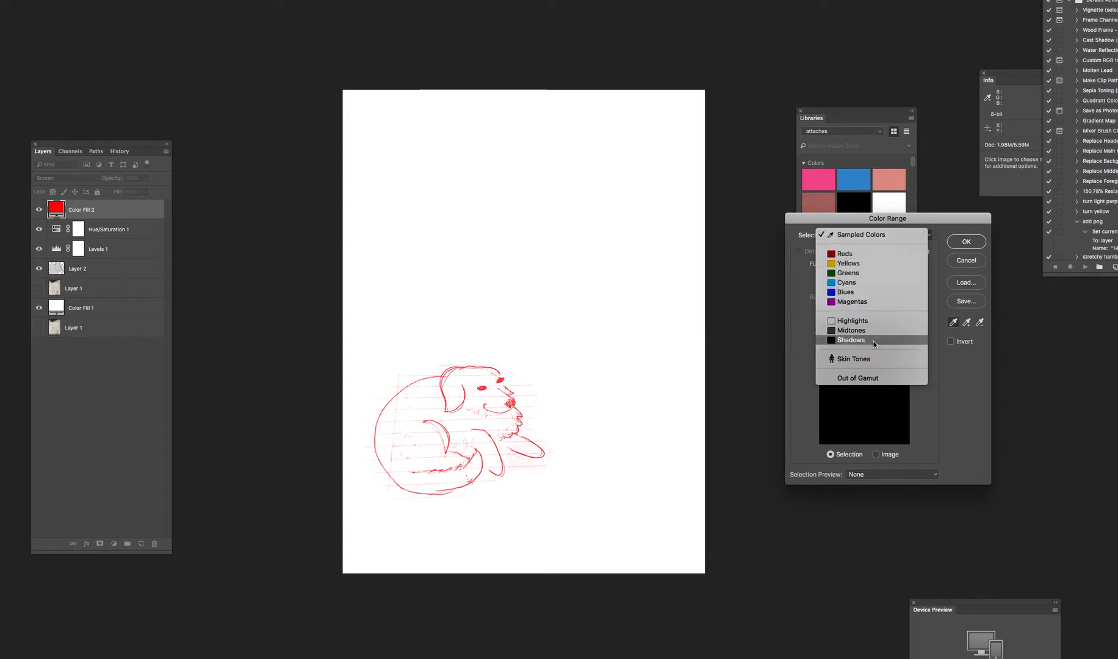
mouse_move(853, 359)
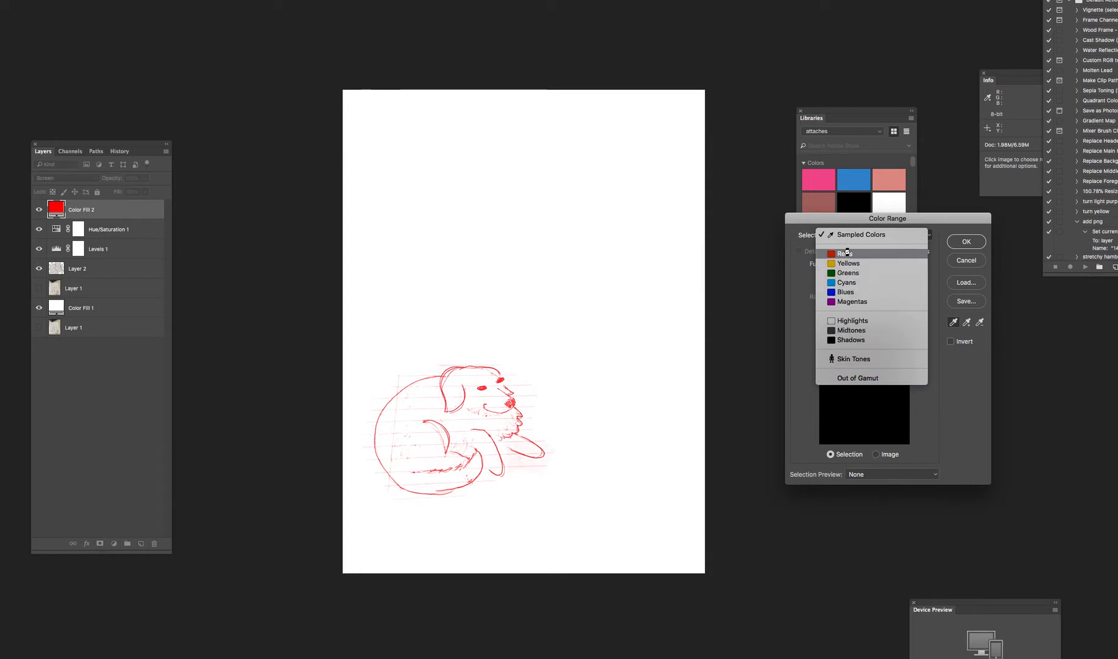
mouse_move(848, 263)
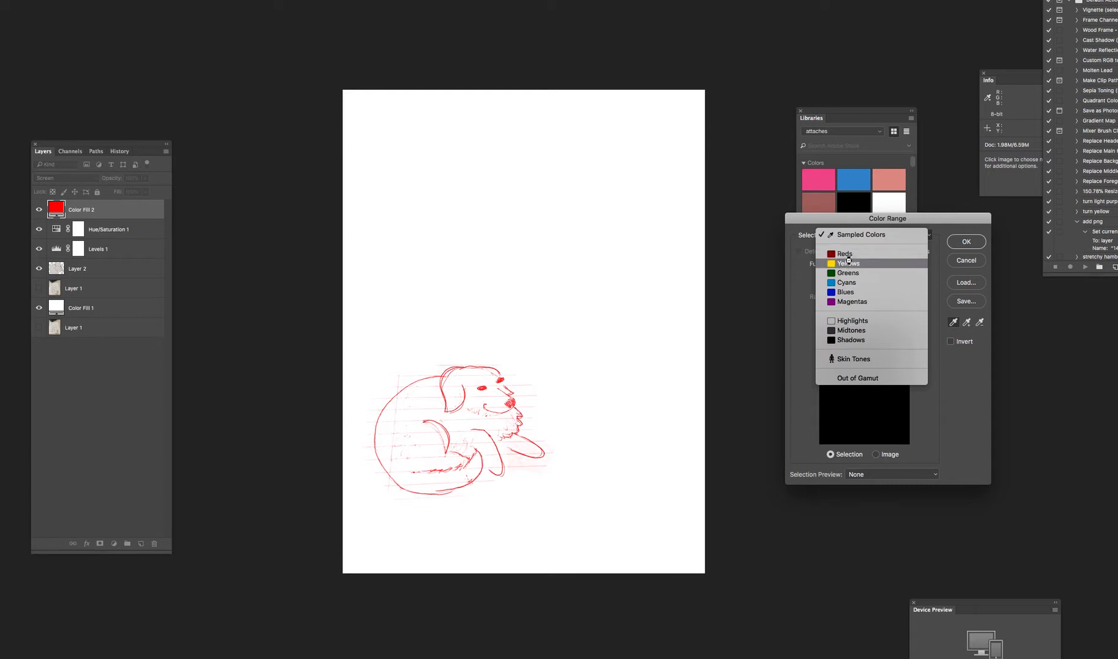
mouse_move(845, 253)
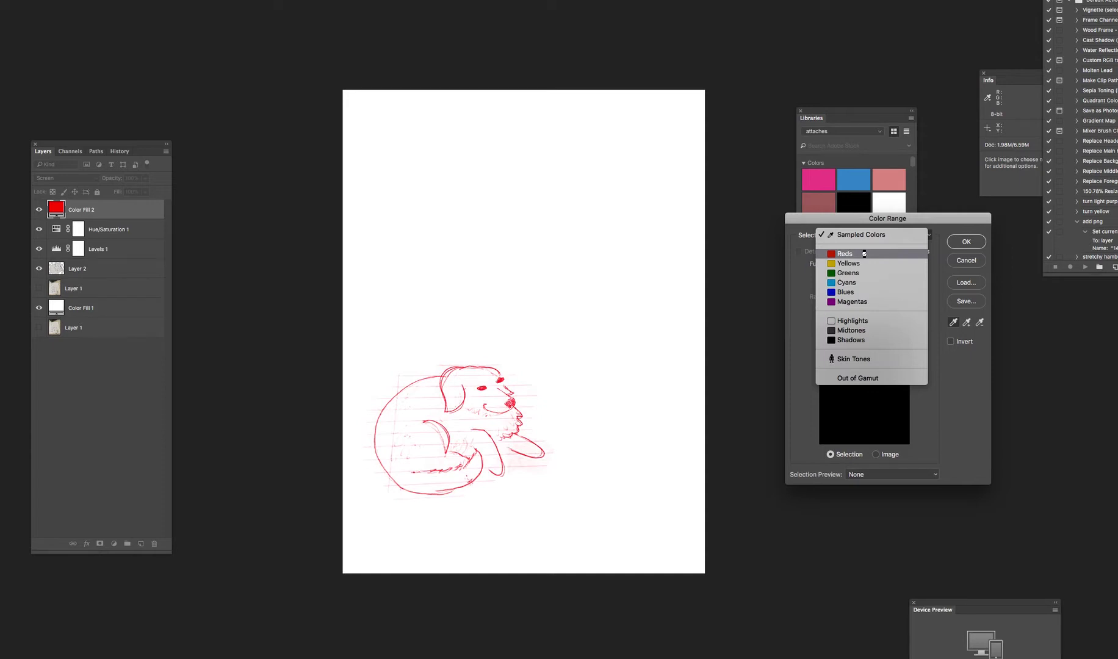
mouse_move(846, 291)
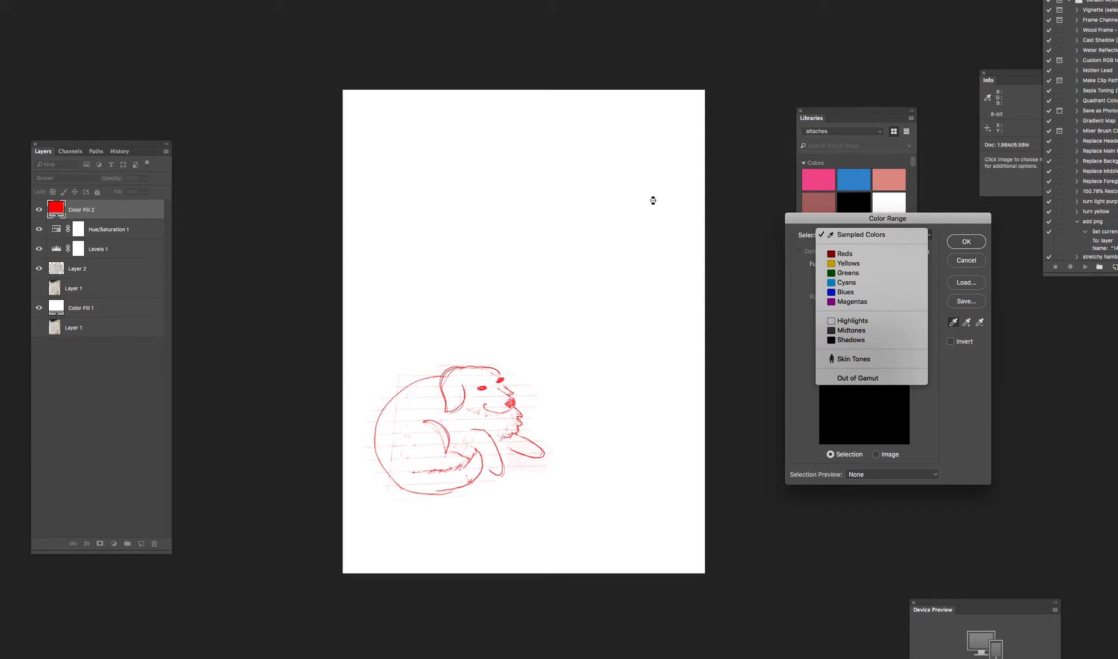
mouse_move(848, 272)
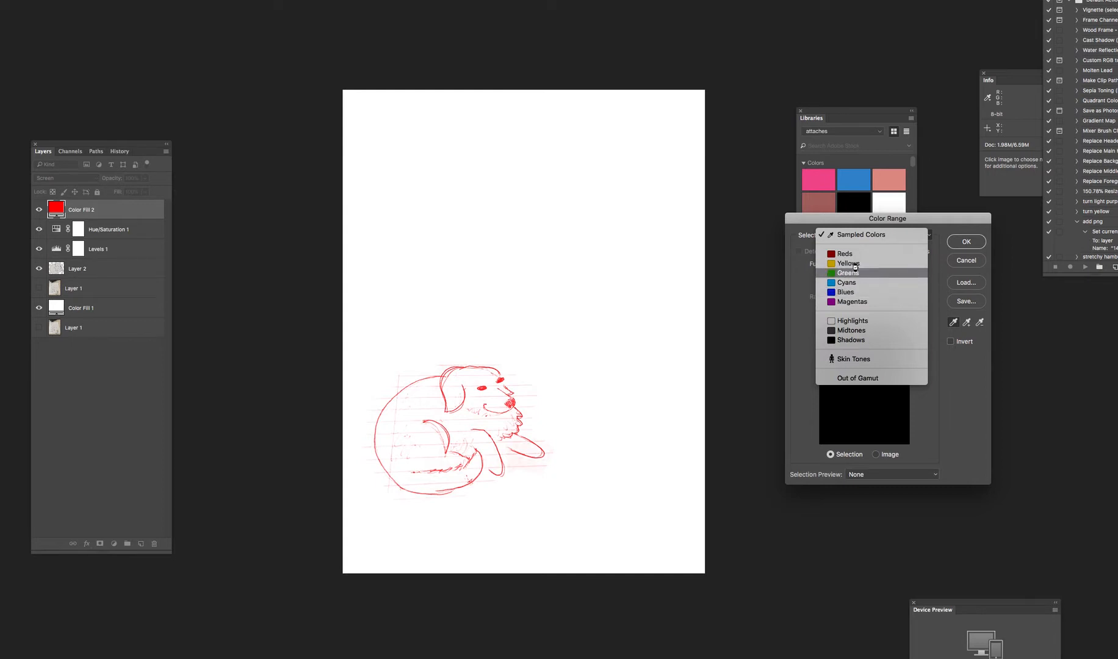
left_click(845, 252)
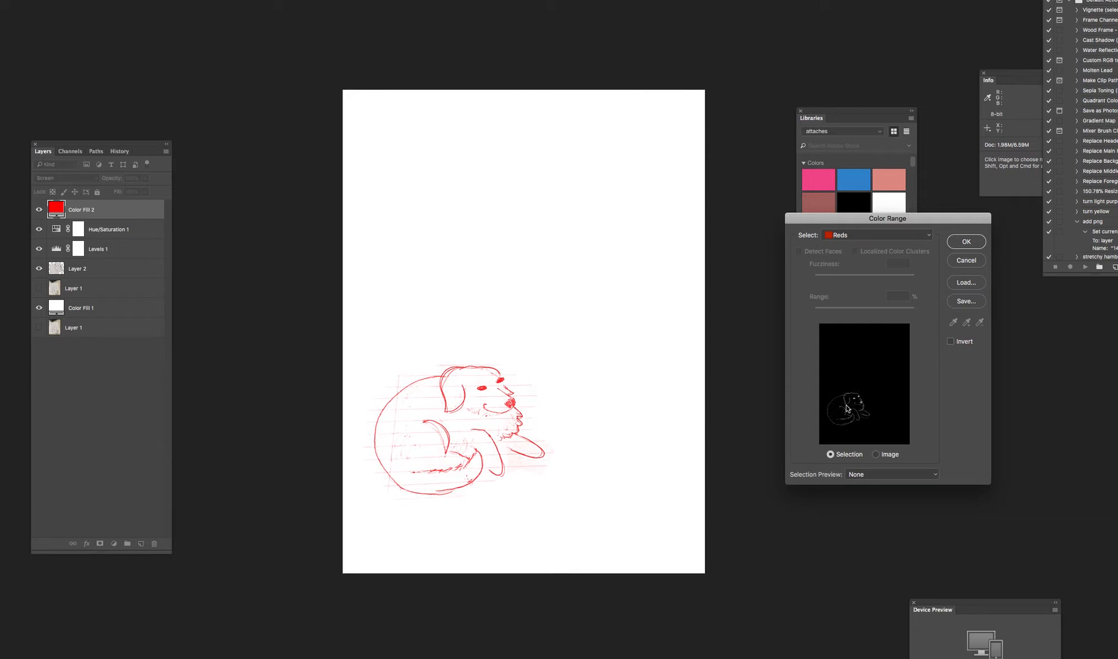
mouse_move(859, 409)
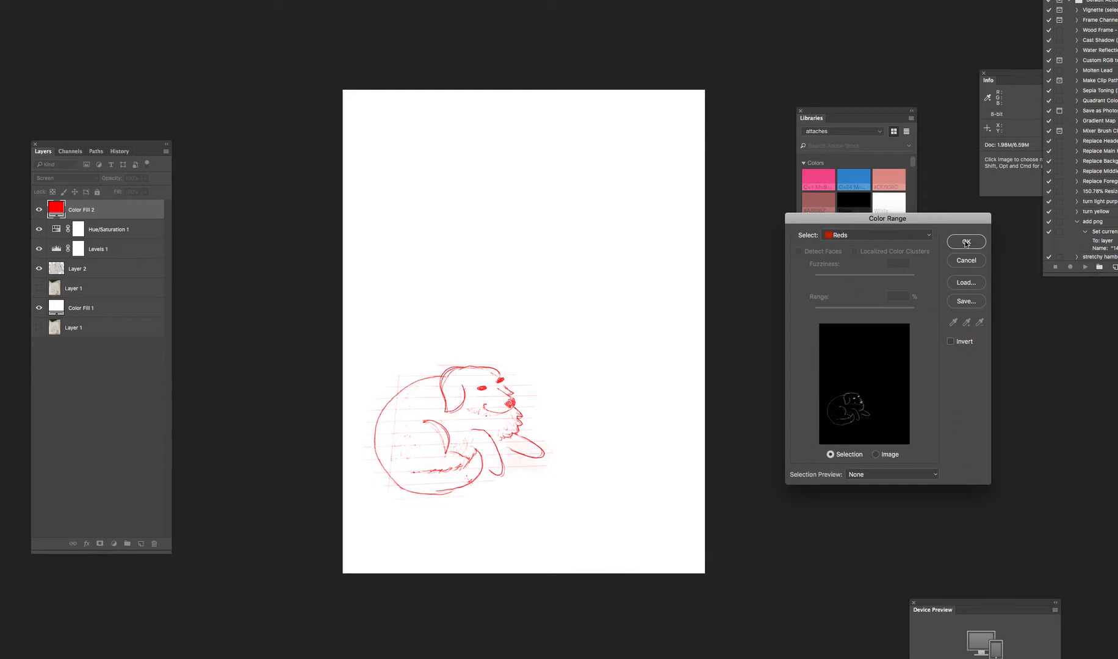
left_click(964, 242)
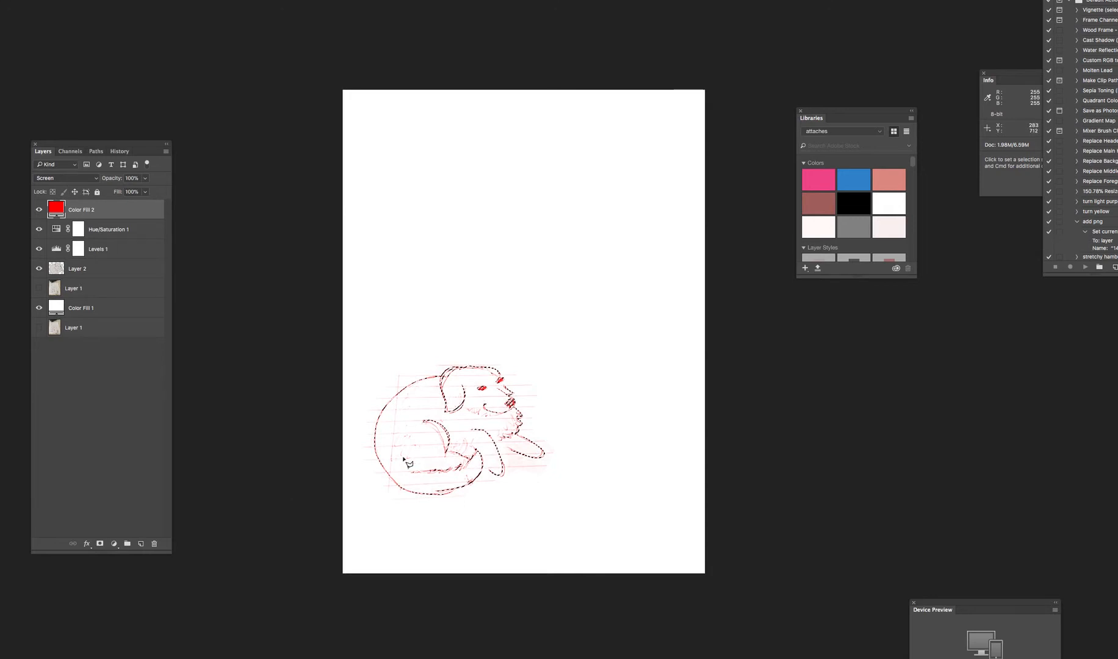
mouse_move(356, 340)
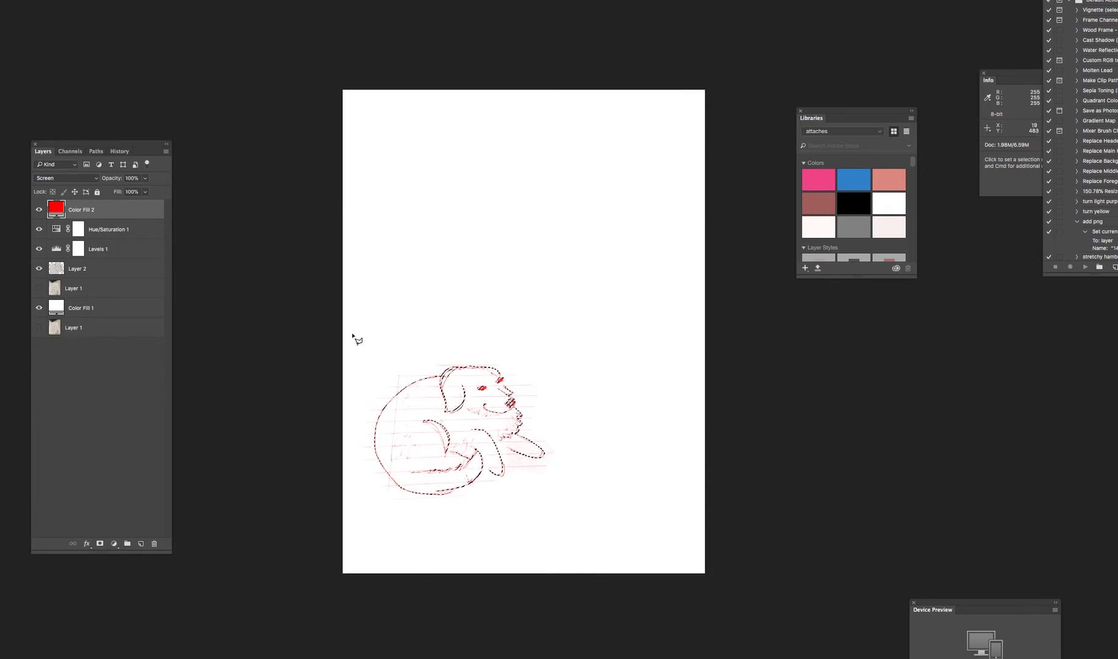
Hide every layer except the white Color Fill 1, leaving the dog selection on a blank page.
left_click(39, 288)
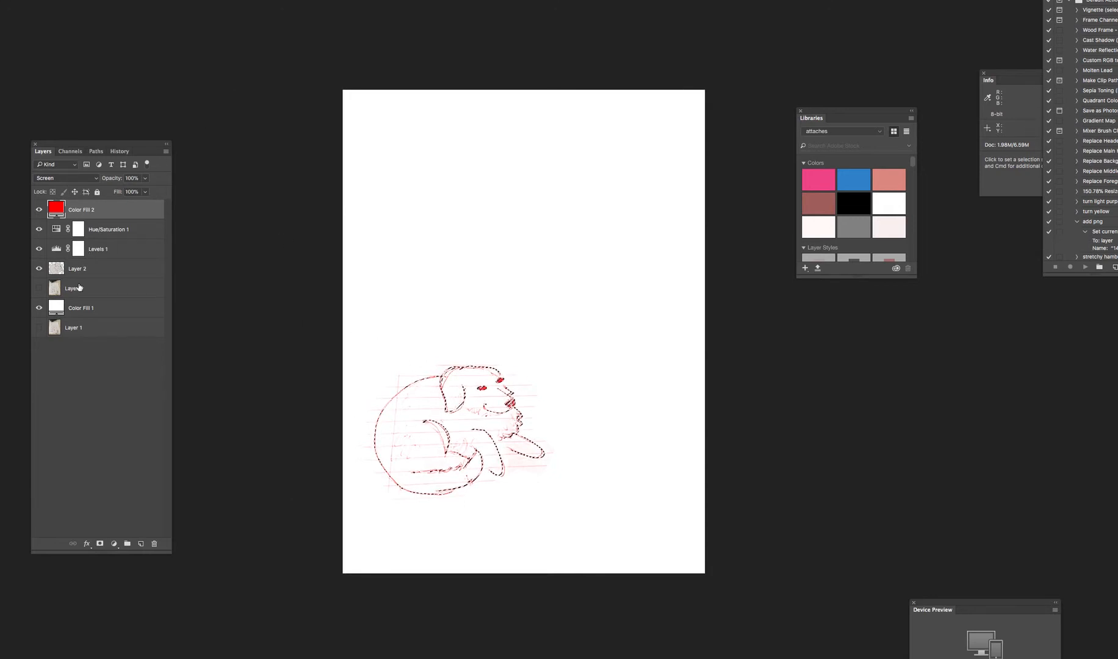
left_click(39, 269)
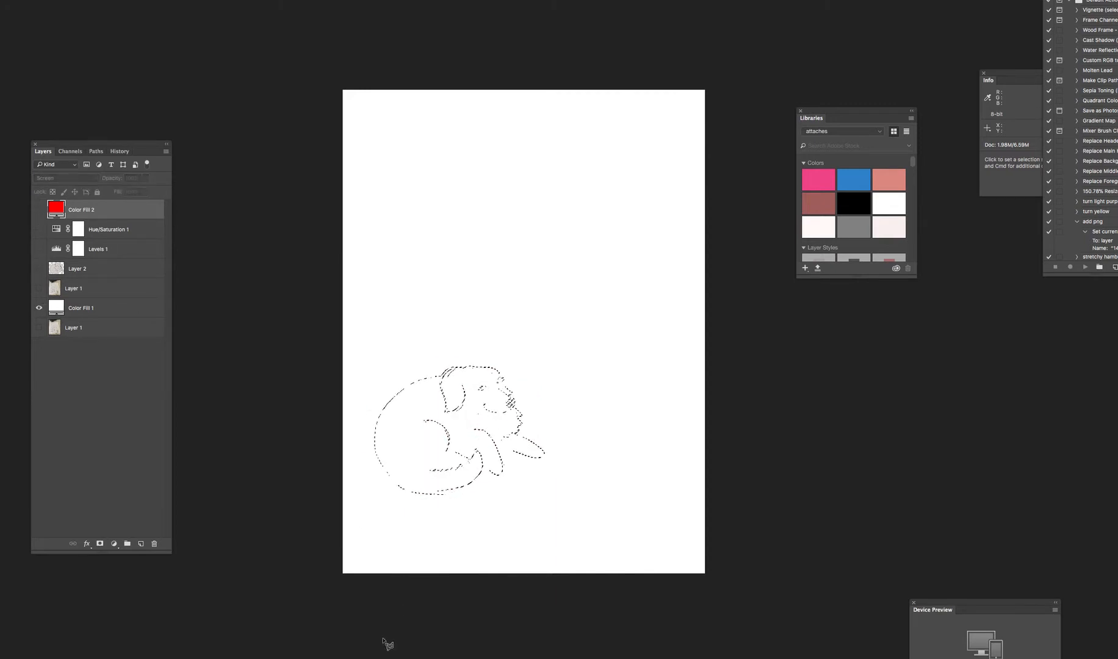
left_click(114, 543)
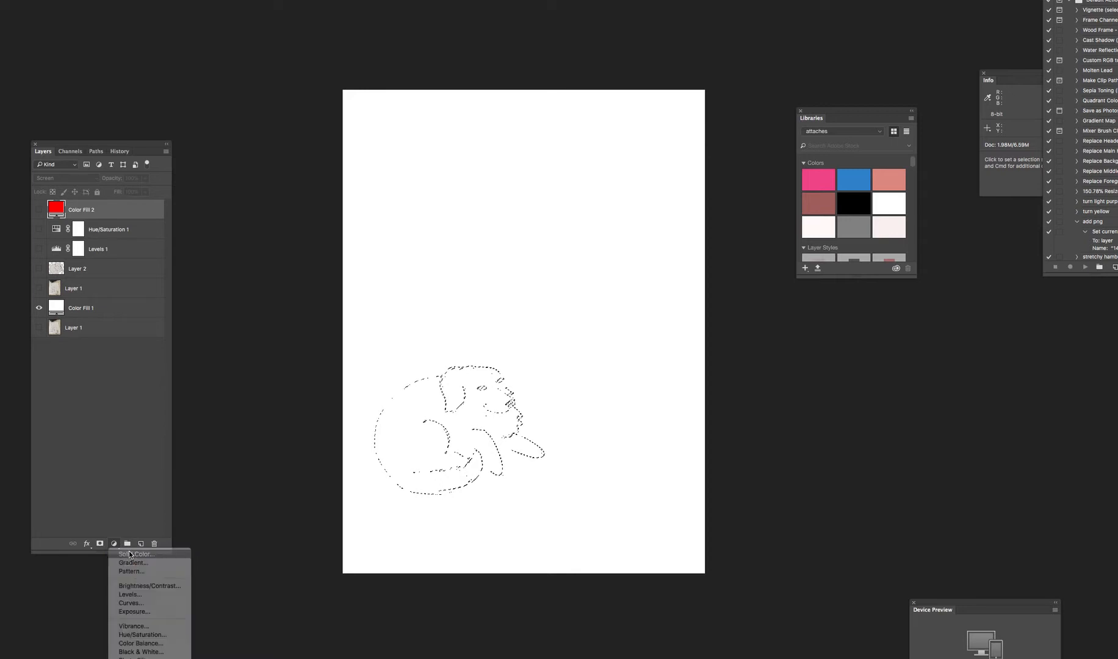
left_click(136, 554)
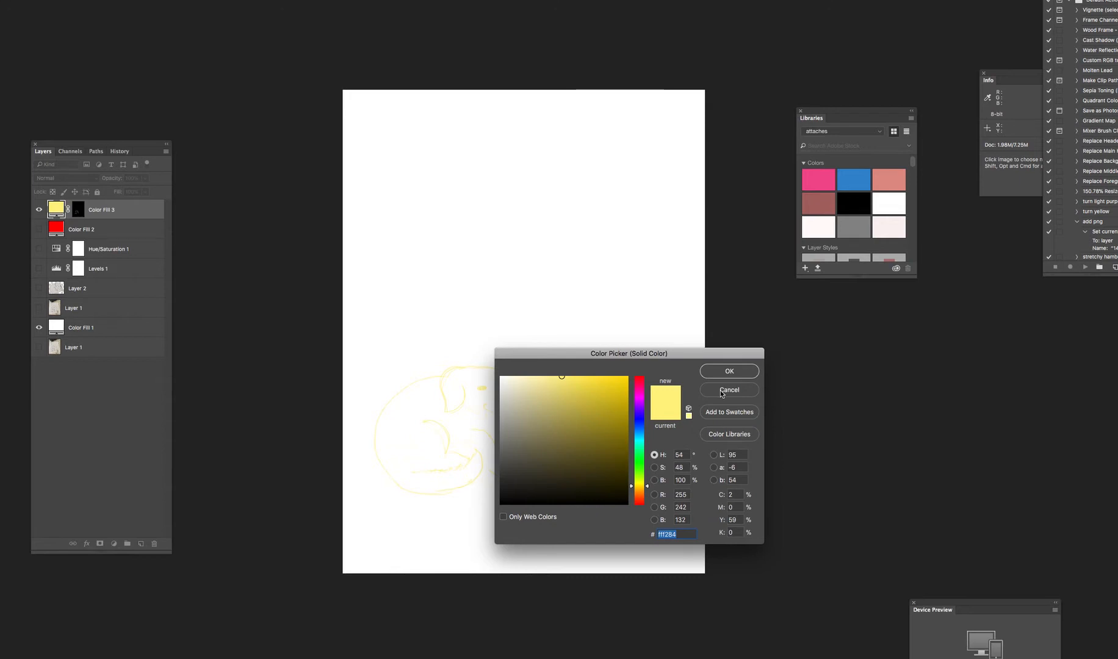
mouse_move(645, 393)
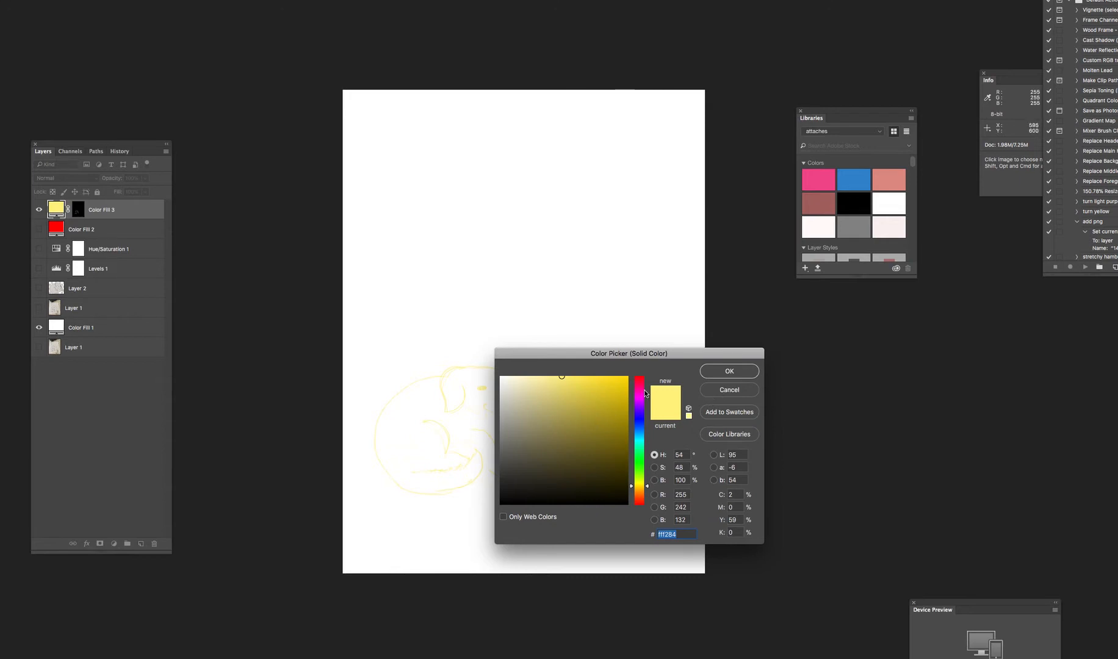
mouse_move(636, 402)
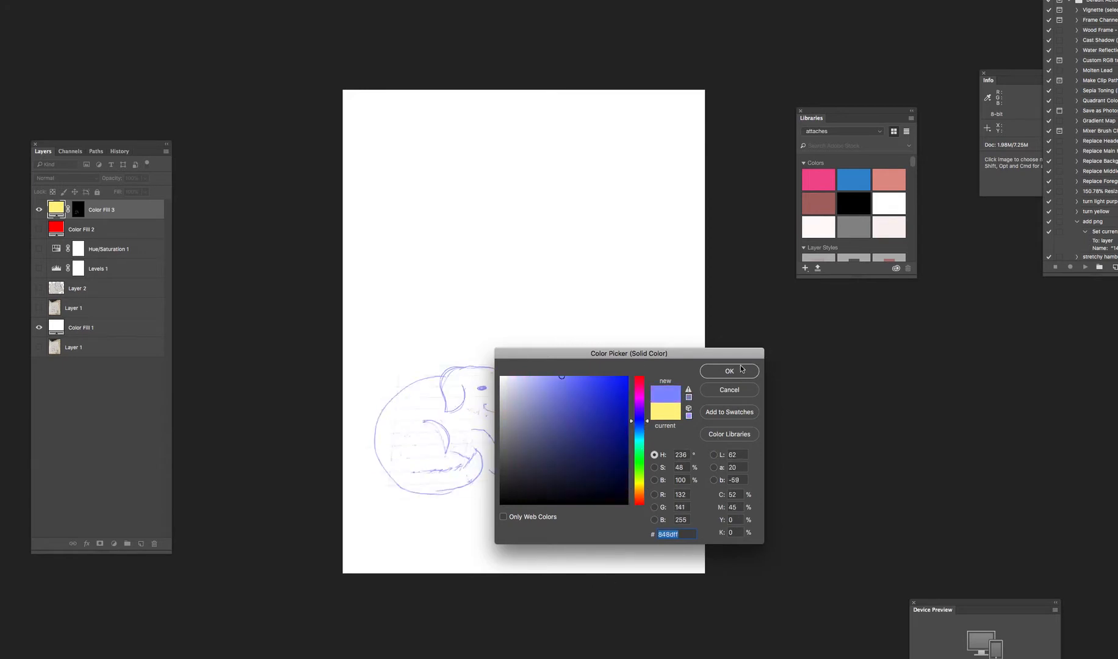
left_click(727, 370)
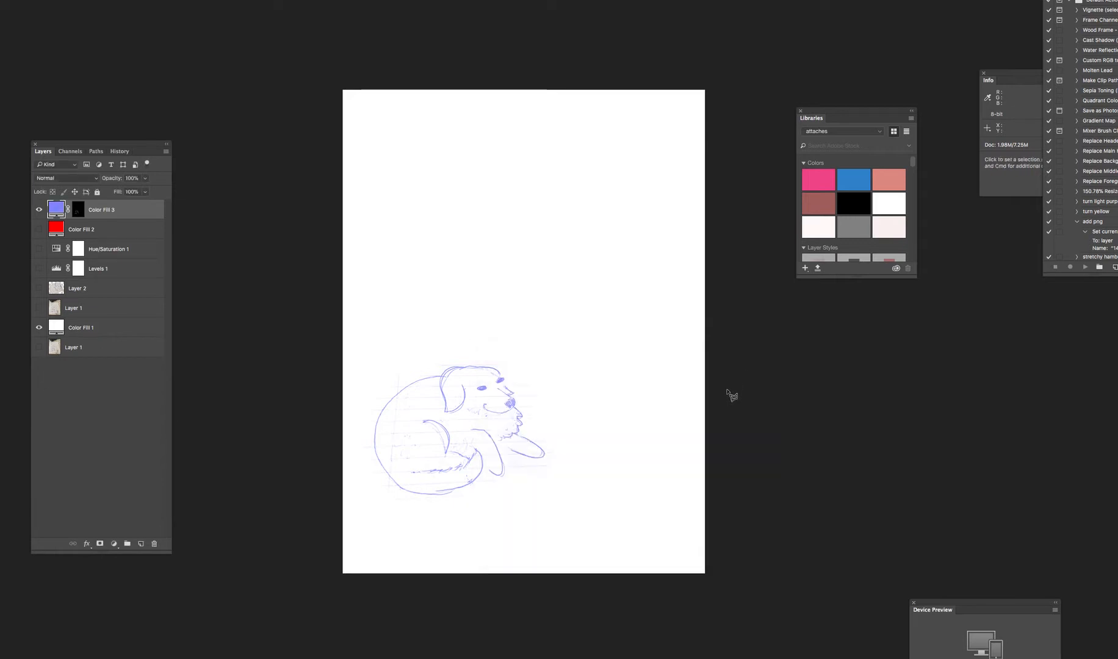
mouse_move(570, 395)
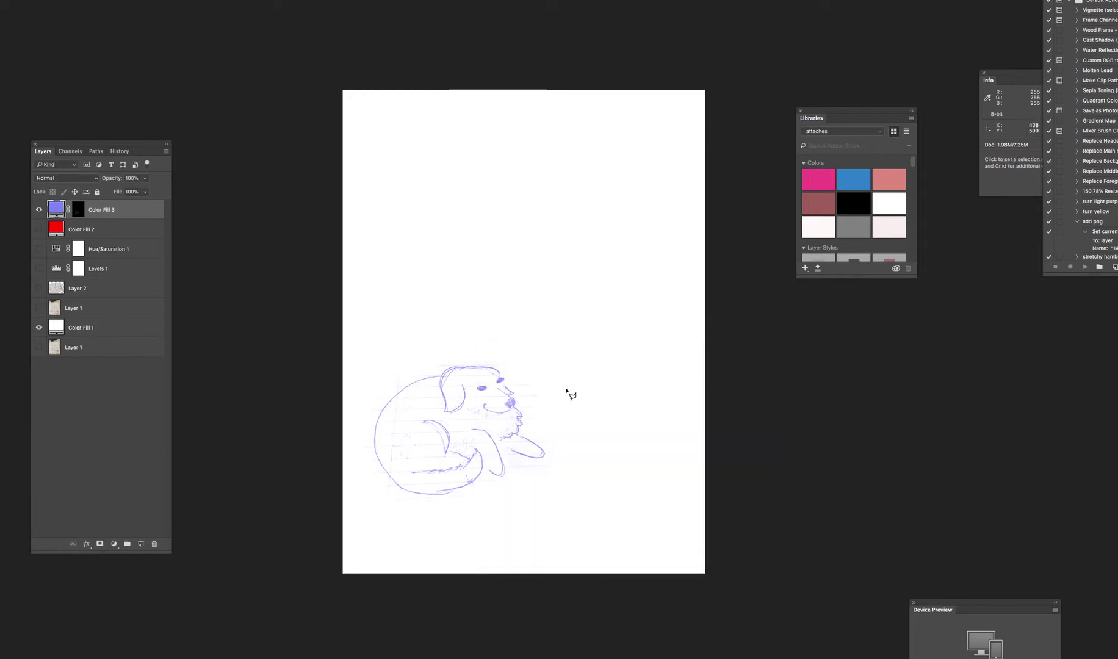
mouse_move(246, 347)
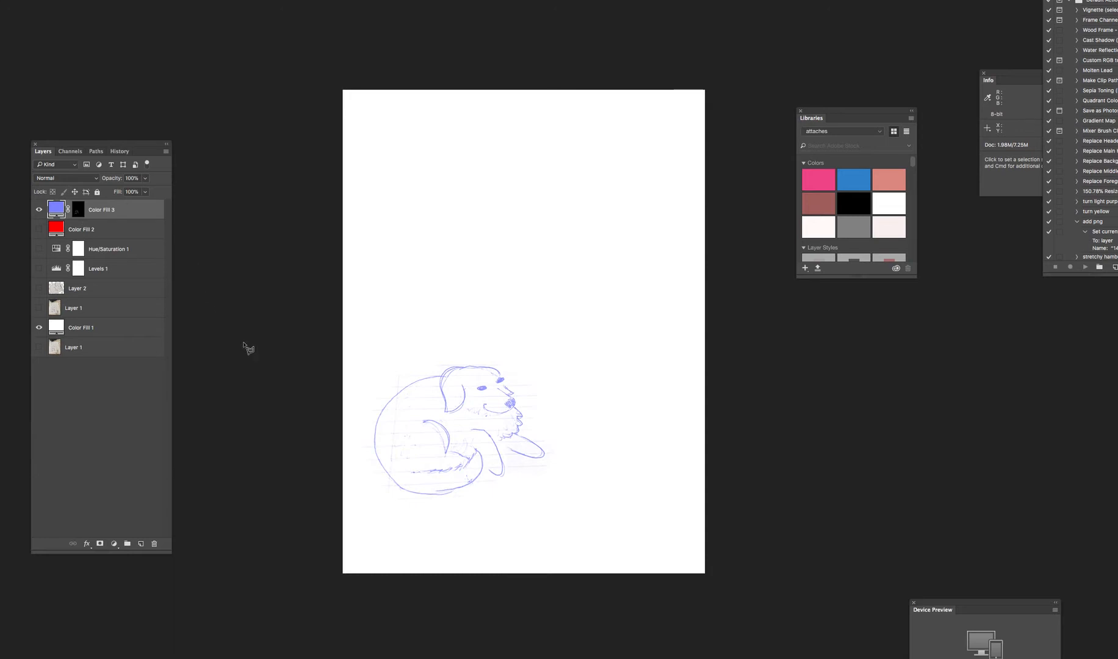
mouse_move(583, 414)
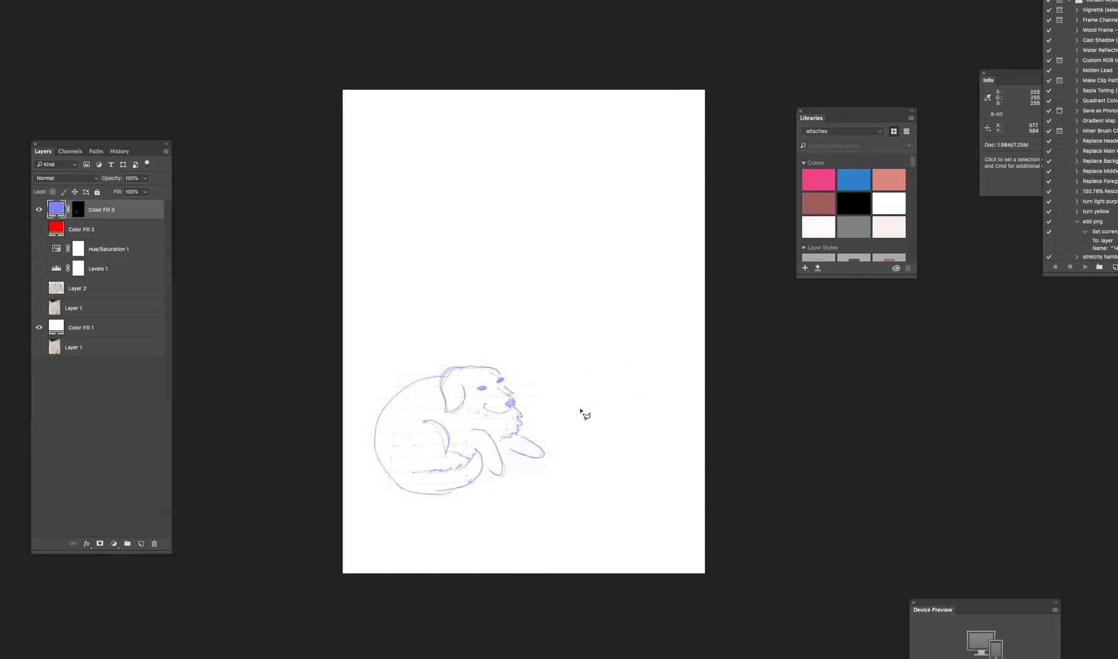
mouse_move(286, 301)
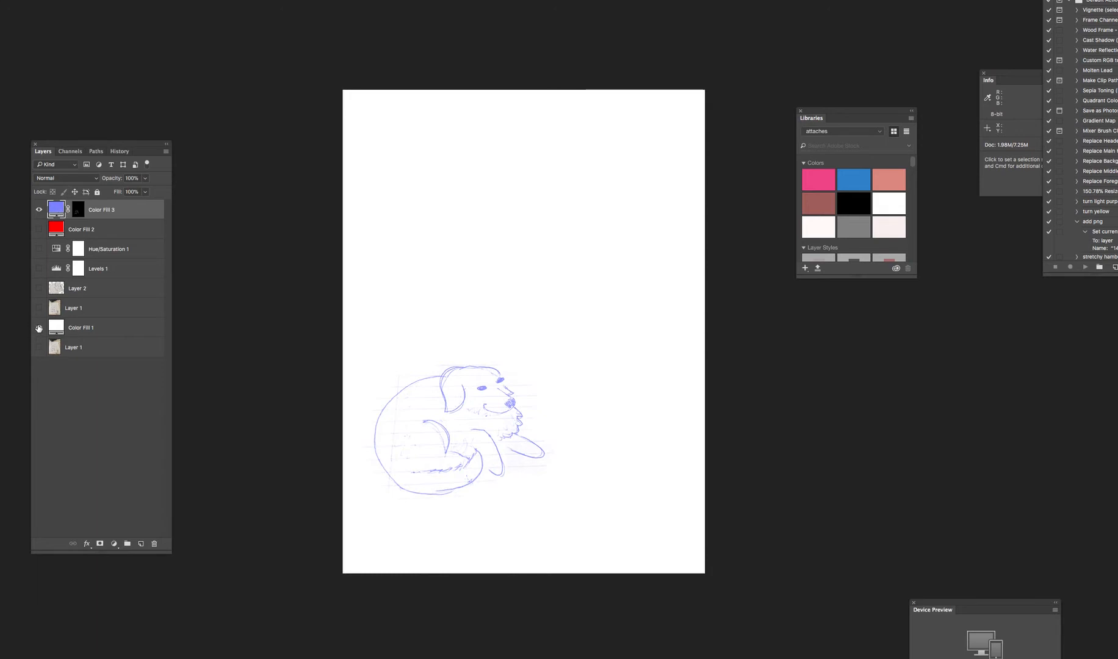
left_click(39, 327)
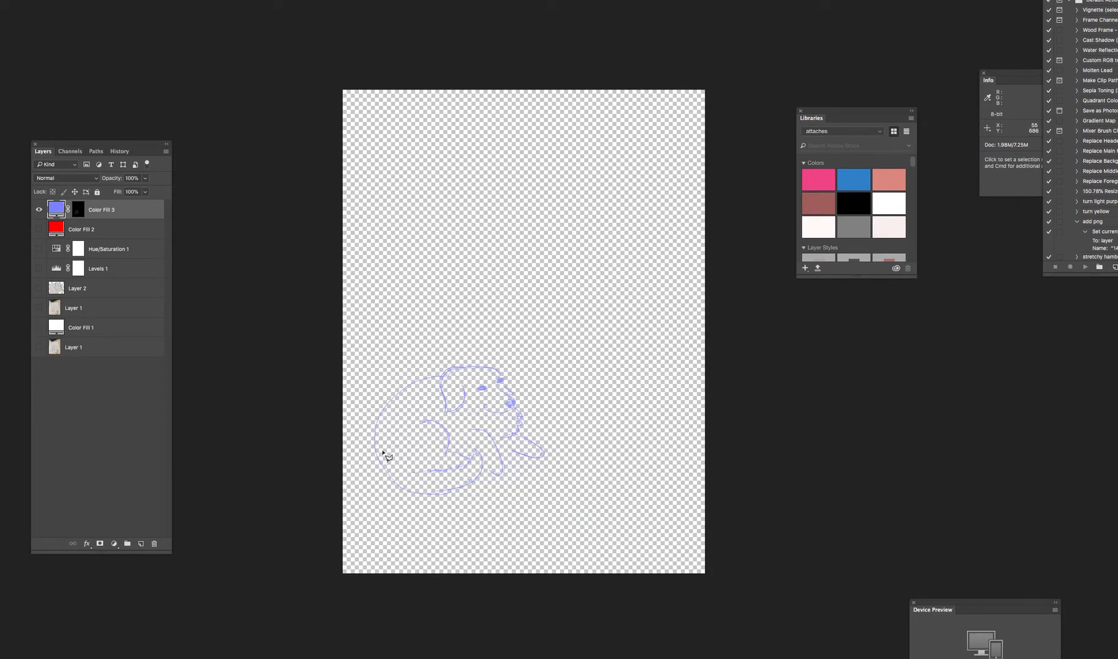
mouse_move(467, 413)
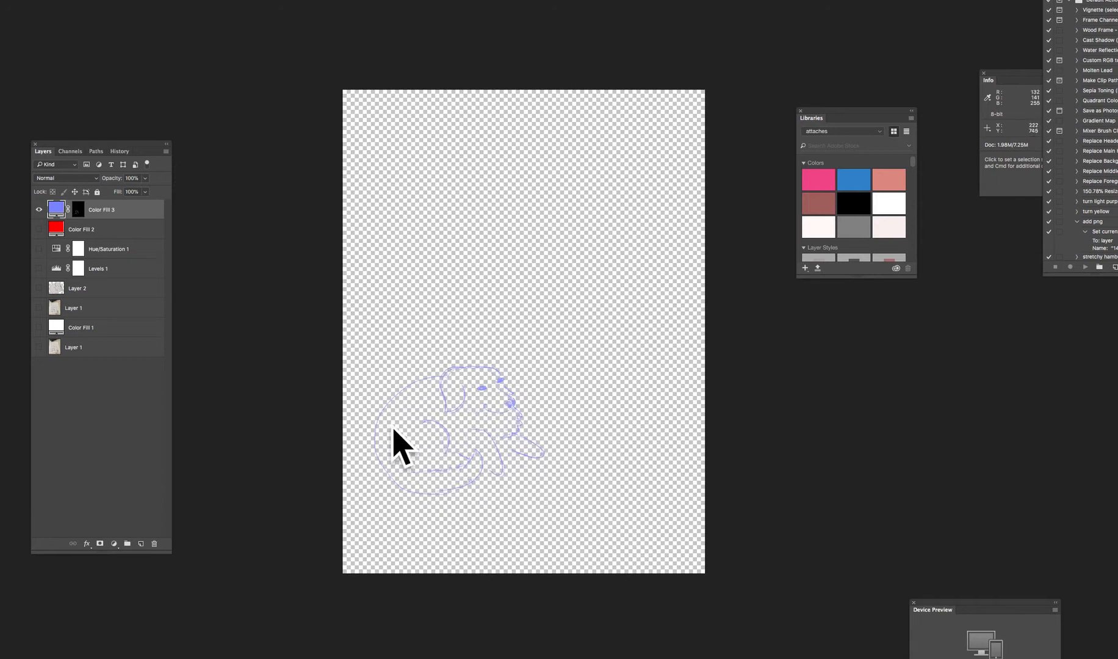
mouse_move(503, 459)
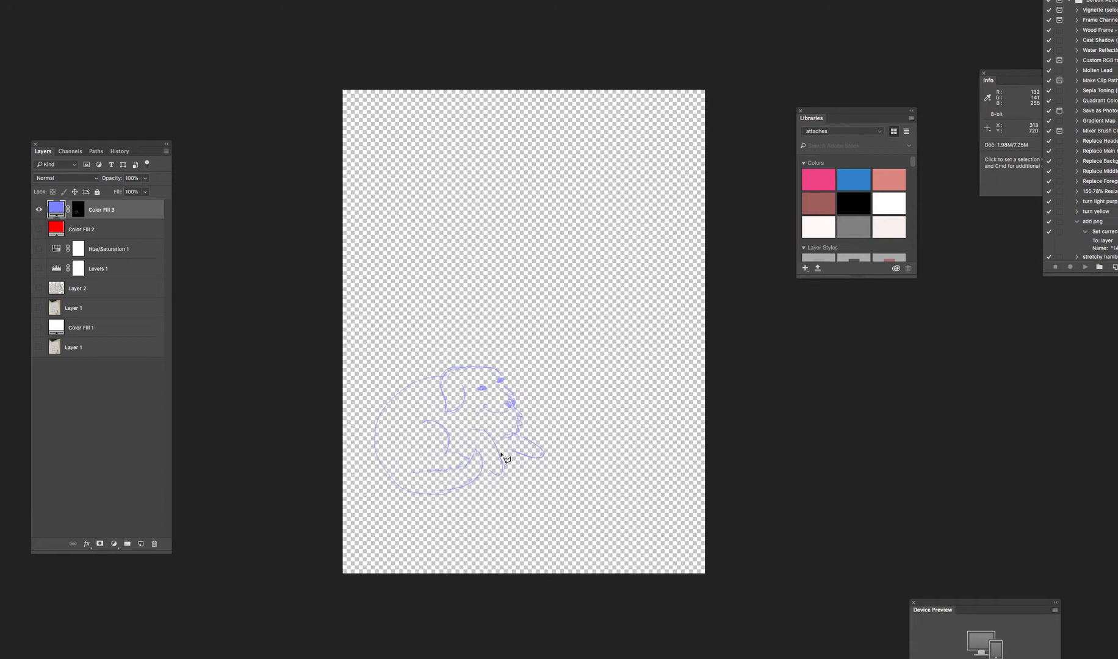
mouse_move(676, 501)
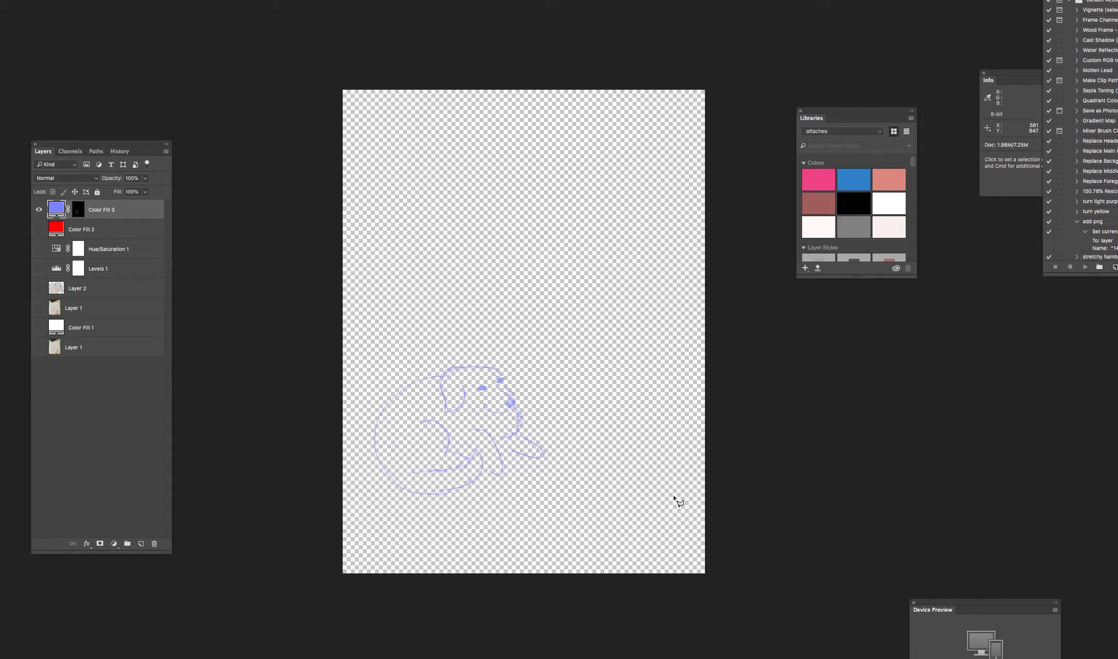
left_click(39, 327)
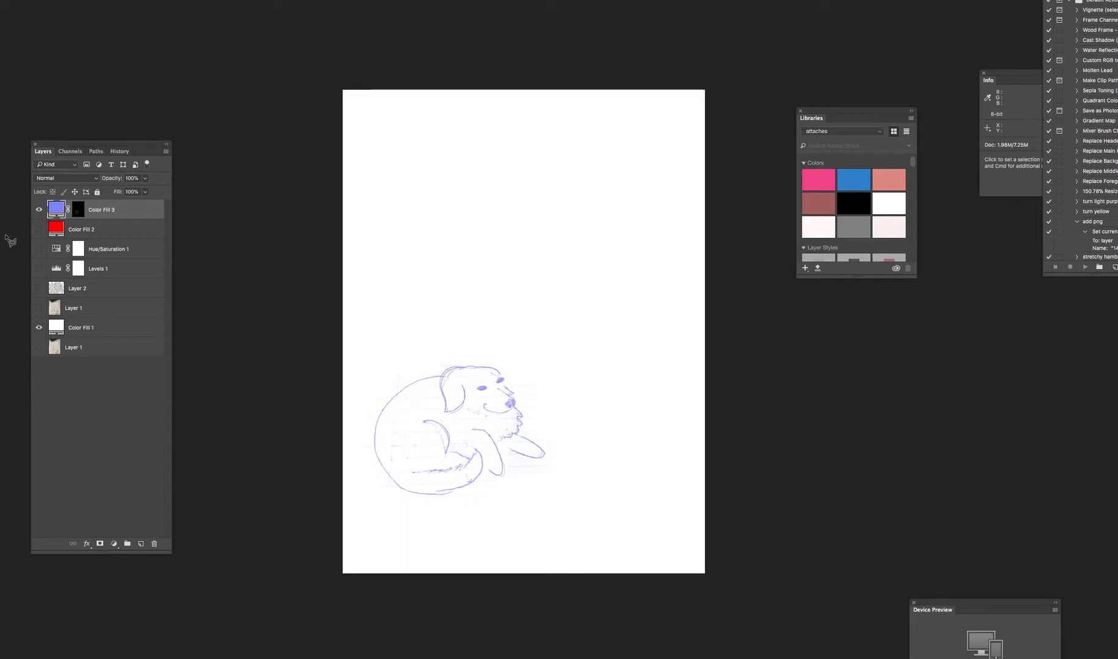
Recolour the Color Fill 1 background to red, then to light blue (71a0ff).
double_click(56, 327)
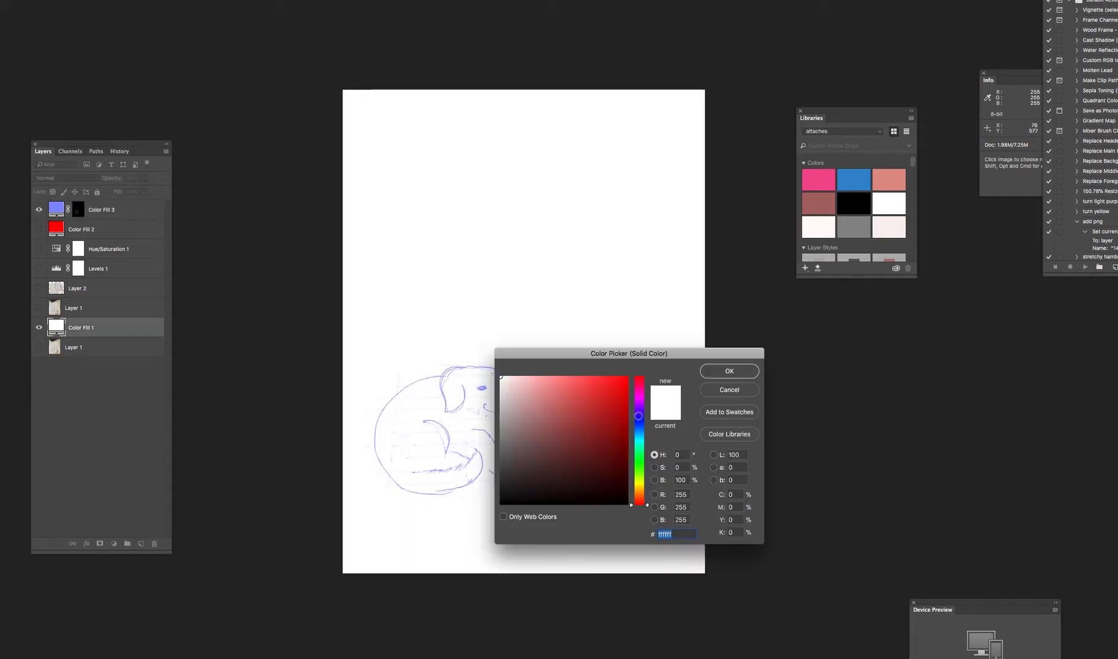
left_click(579, 415)
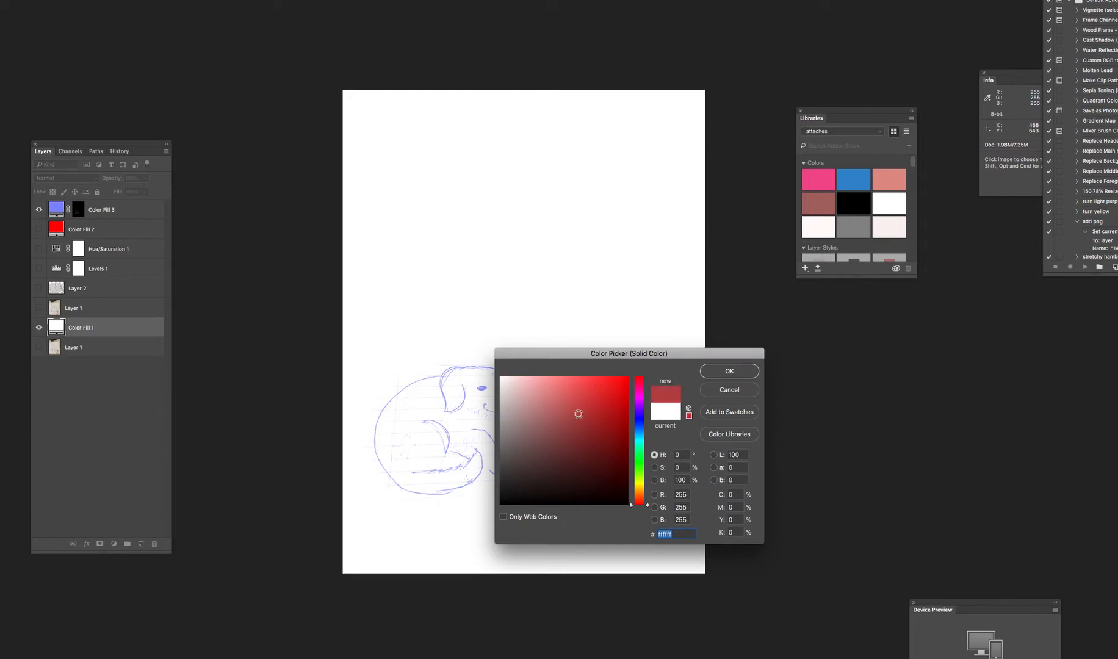
left_click(727, 371)
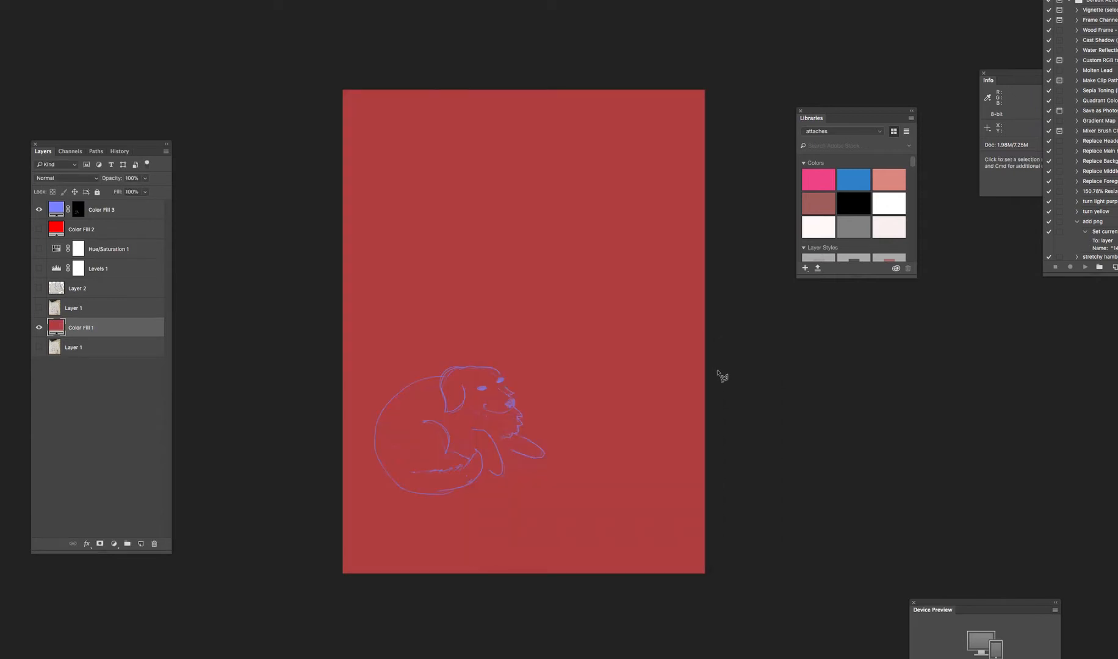
double_click(57, 327)
type("71a0ff")
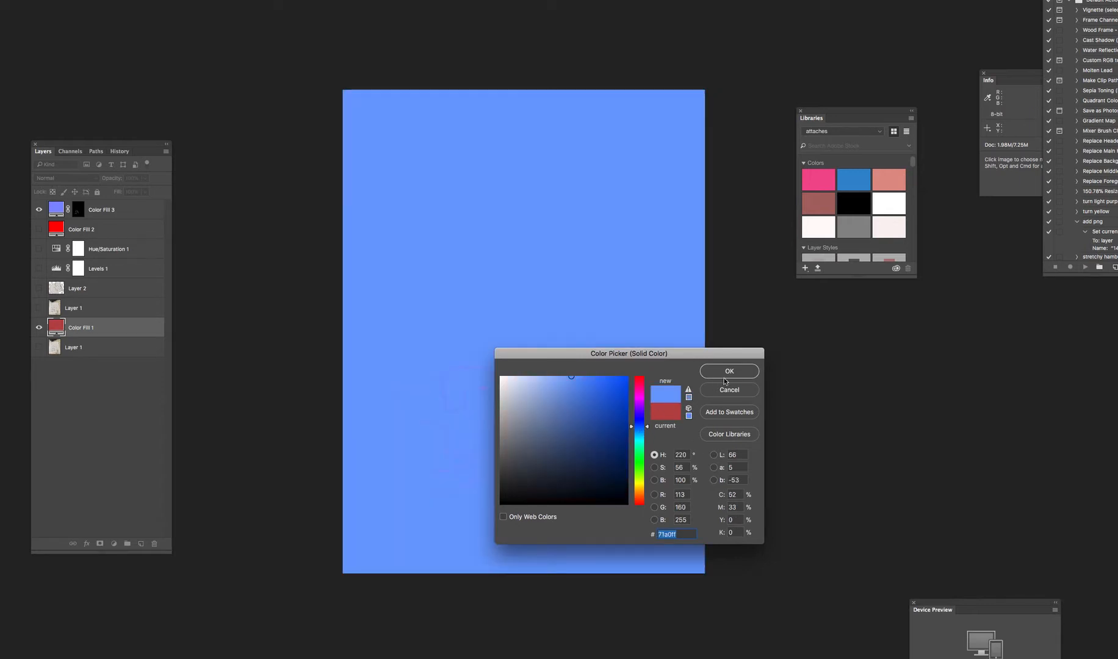
left_click(728, 369)
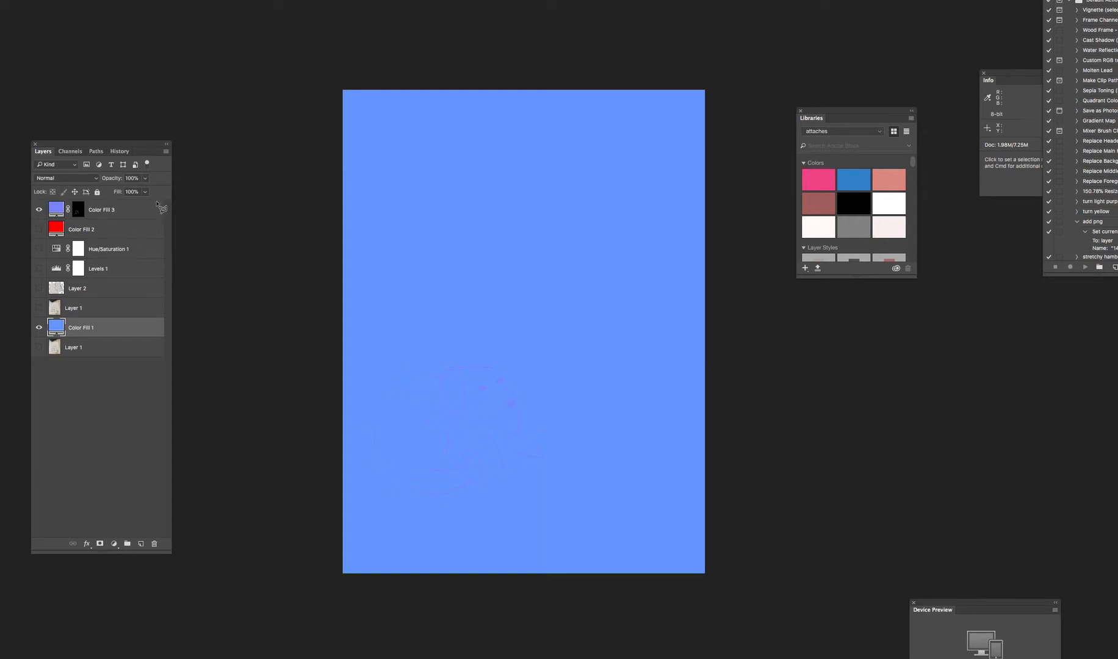
mouse_move(256, 268)
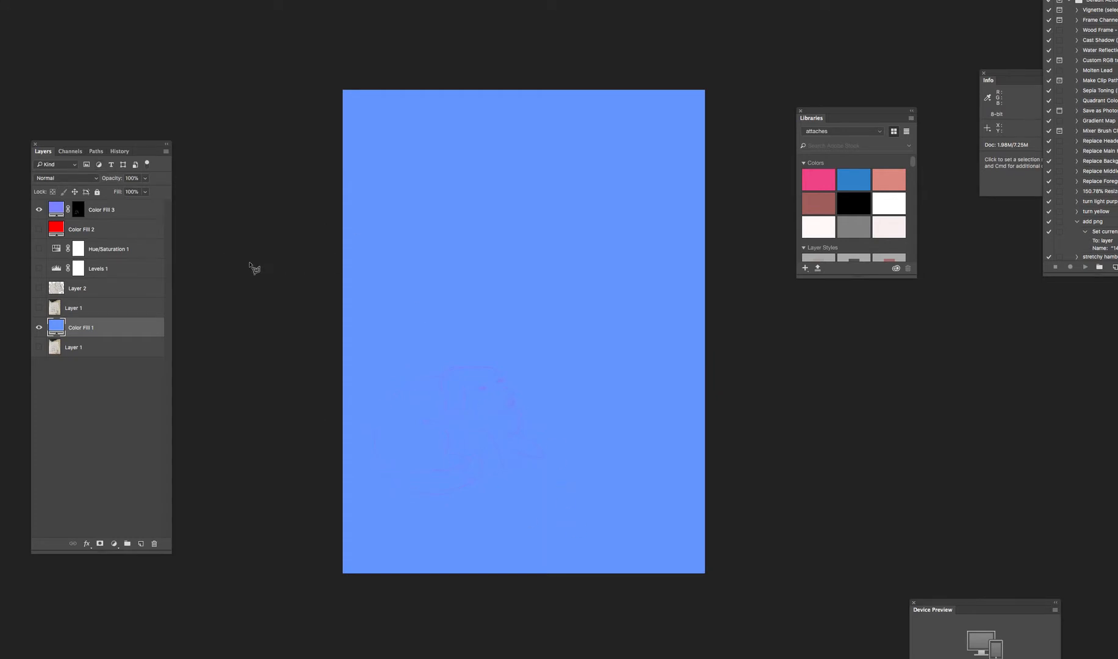
mouse_move(493, 404)
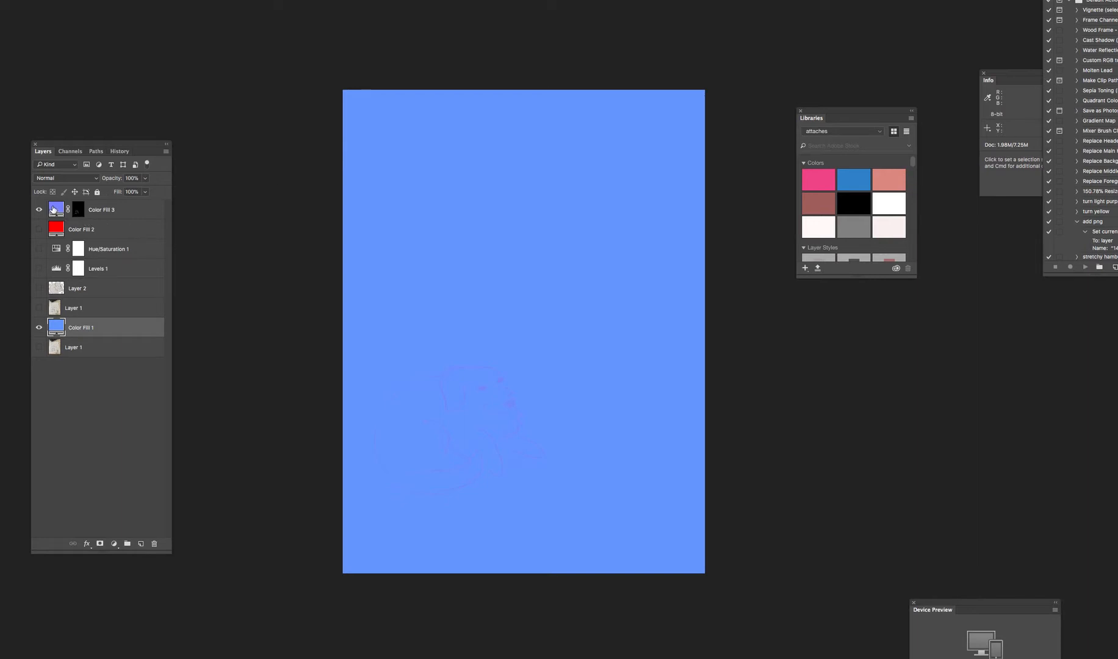
Recolour the Color Fill 3 line art to black (000000).
double_click(56, 209)
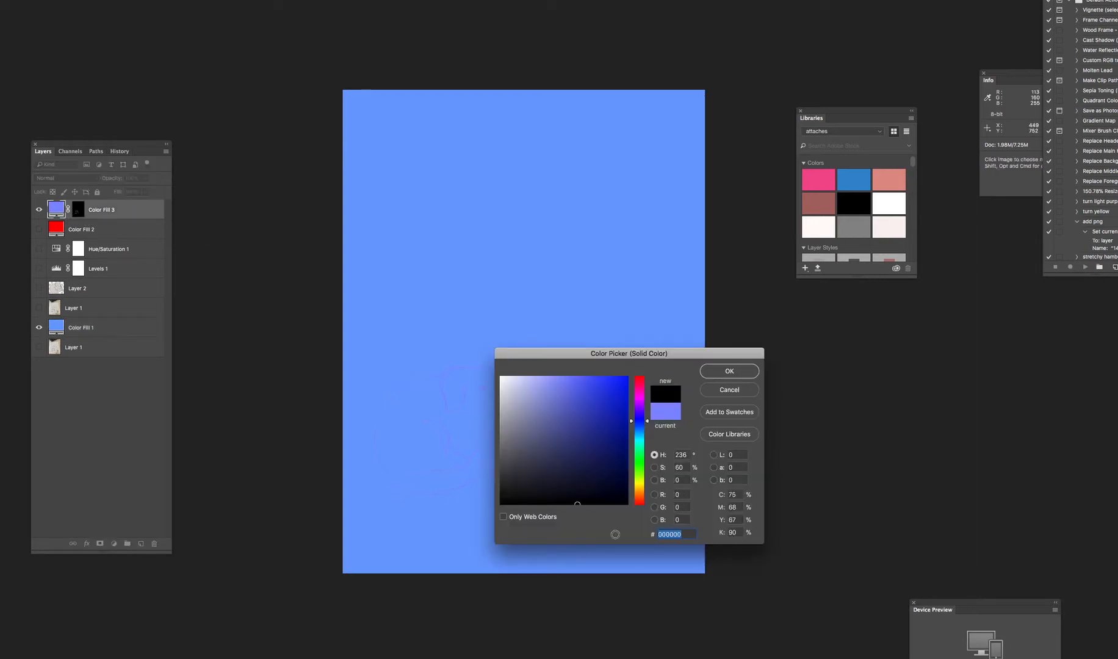
left_click(728, 371)
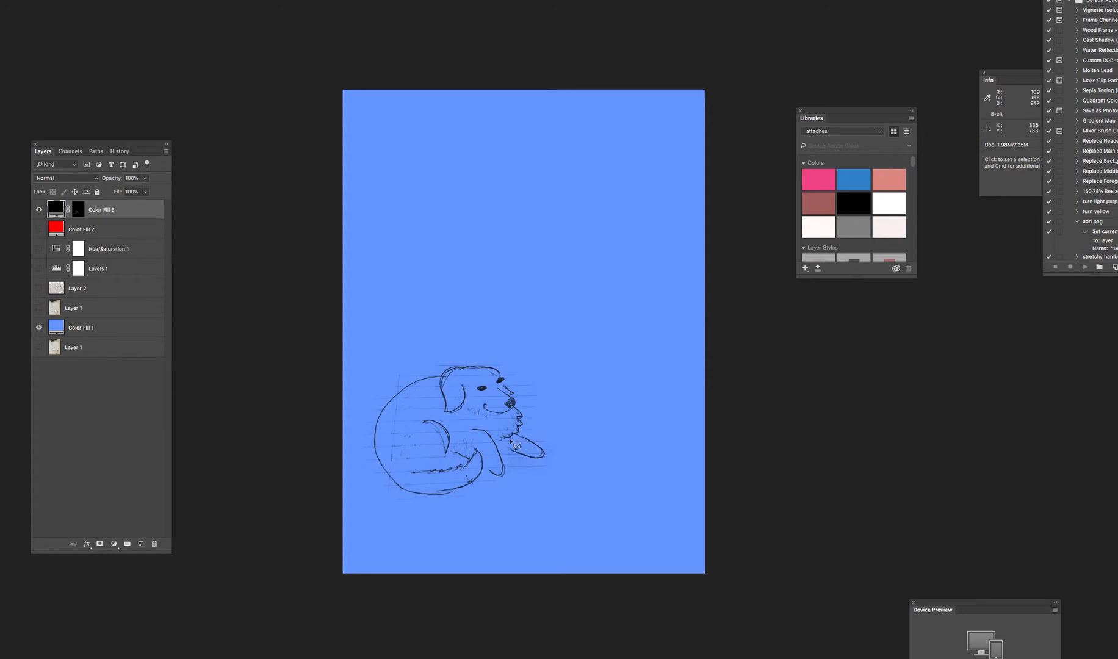
mouse_move(314, 447)
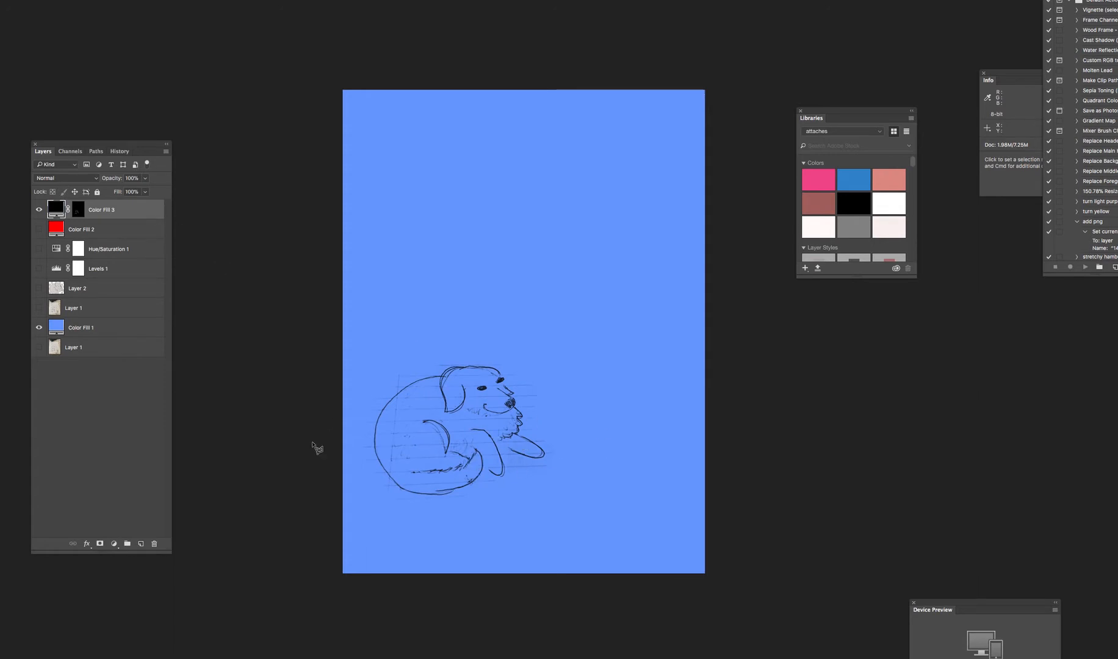
mouse_move(23, 180)
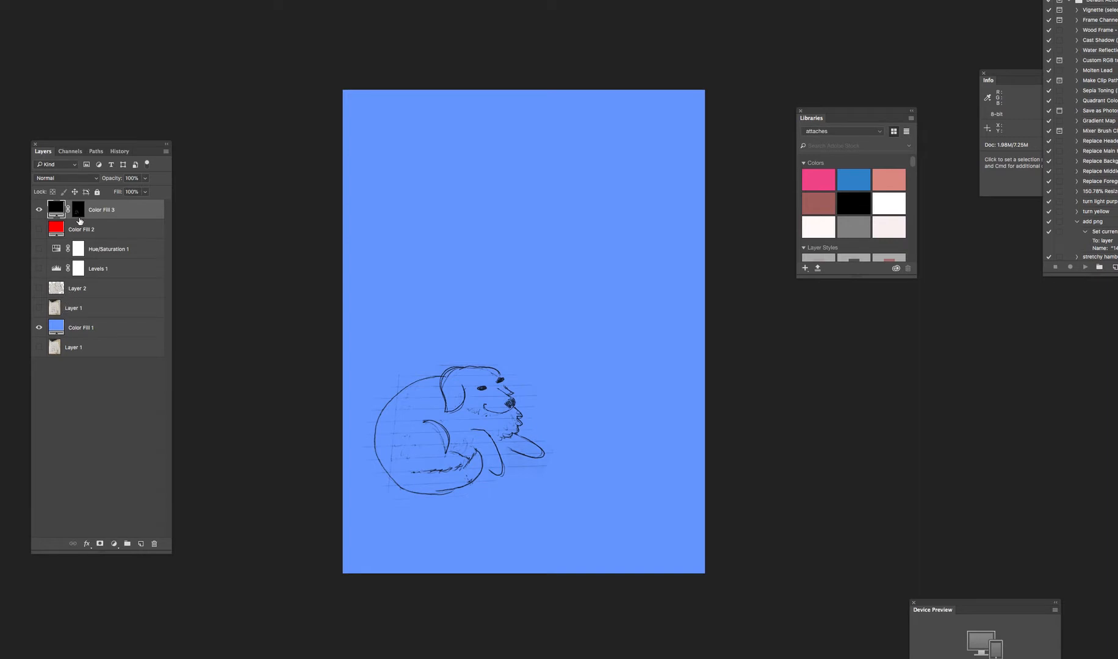
mouse_move(67, 217)
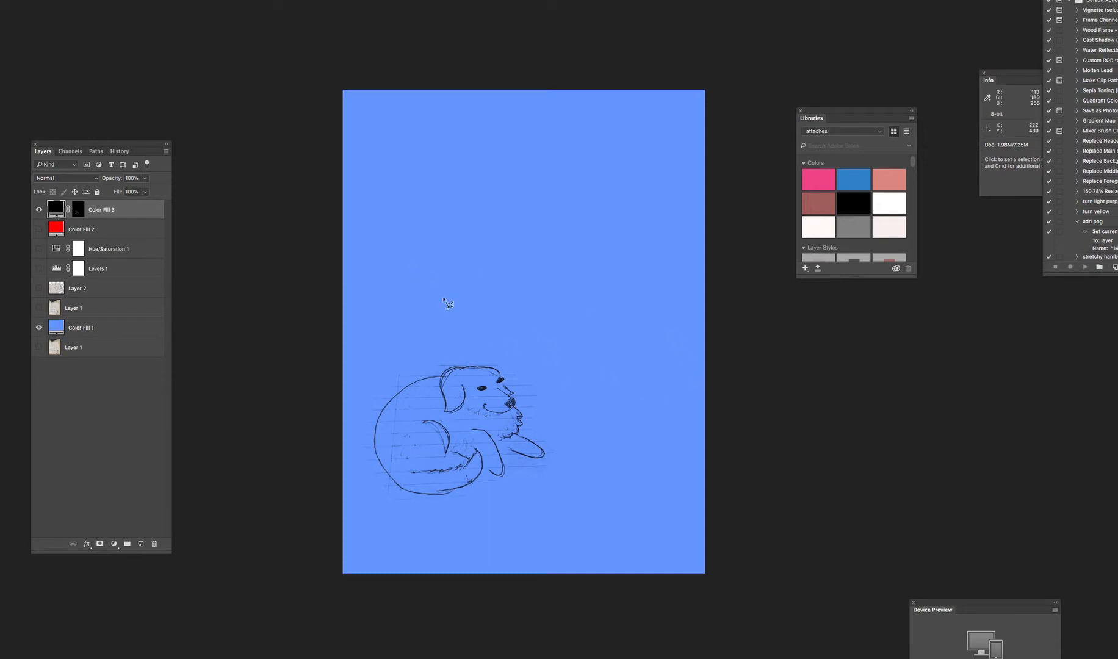
mouse_move(461, 417)
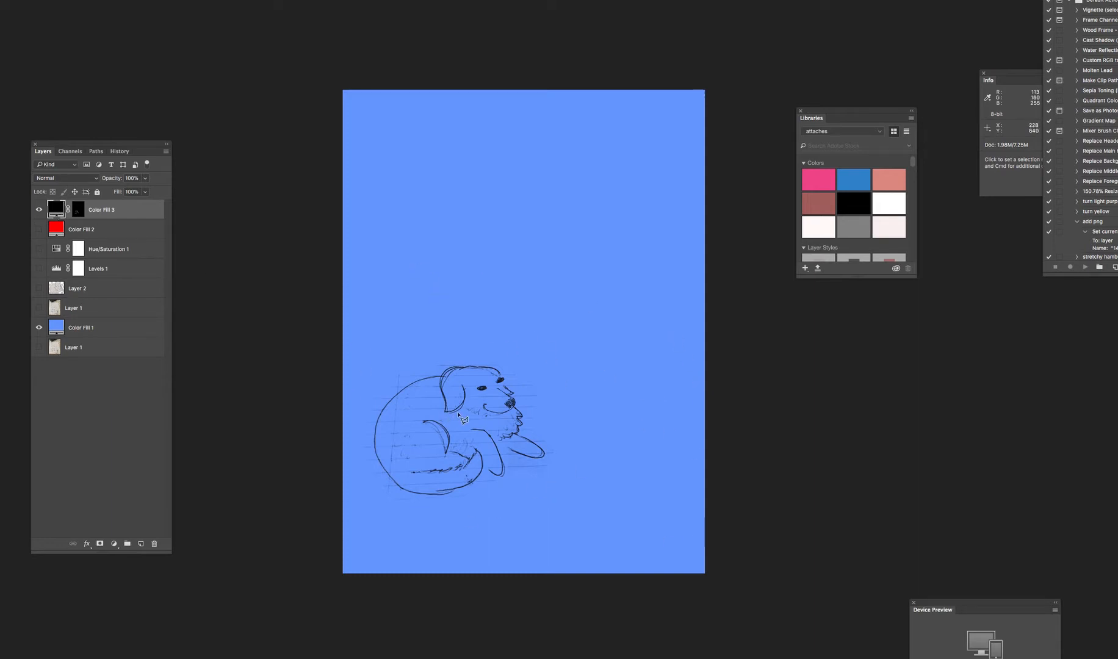
mouse_move(444, 452)
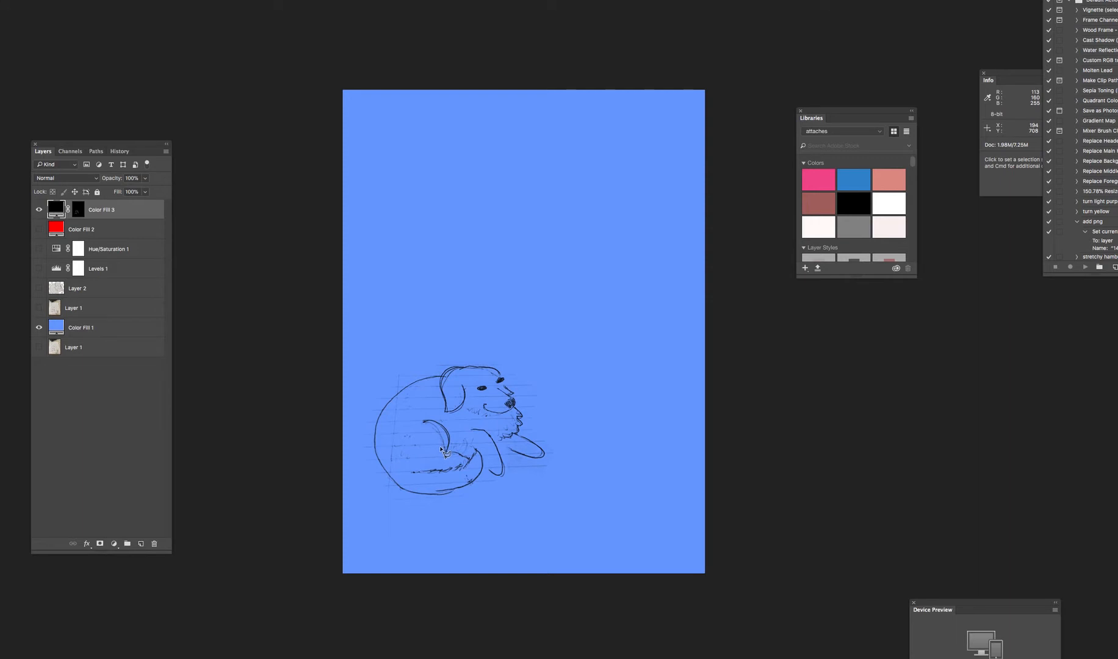
mouse_move(419, 433)
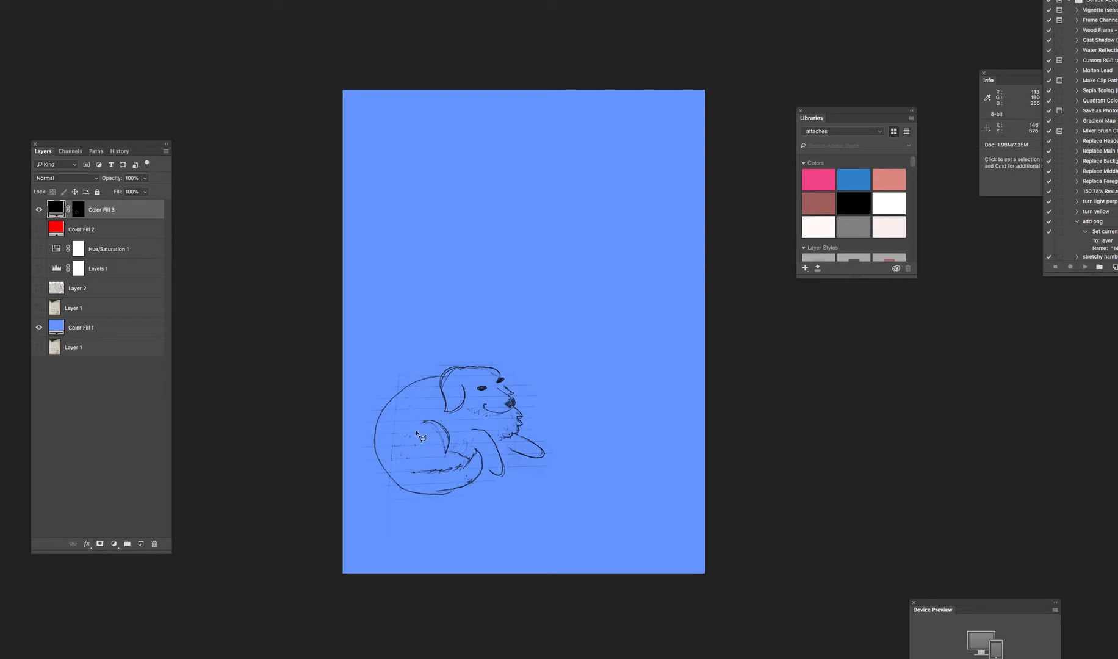
Duplicate Color Fill 3 and place the original into a new Group 1.
left_click(39, 209)
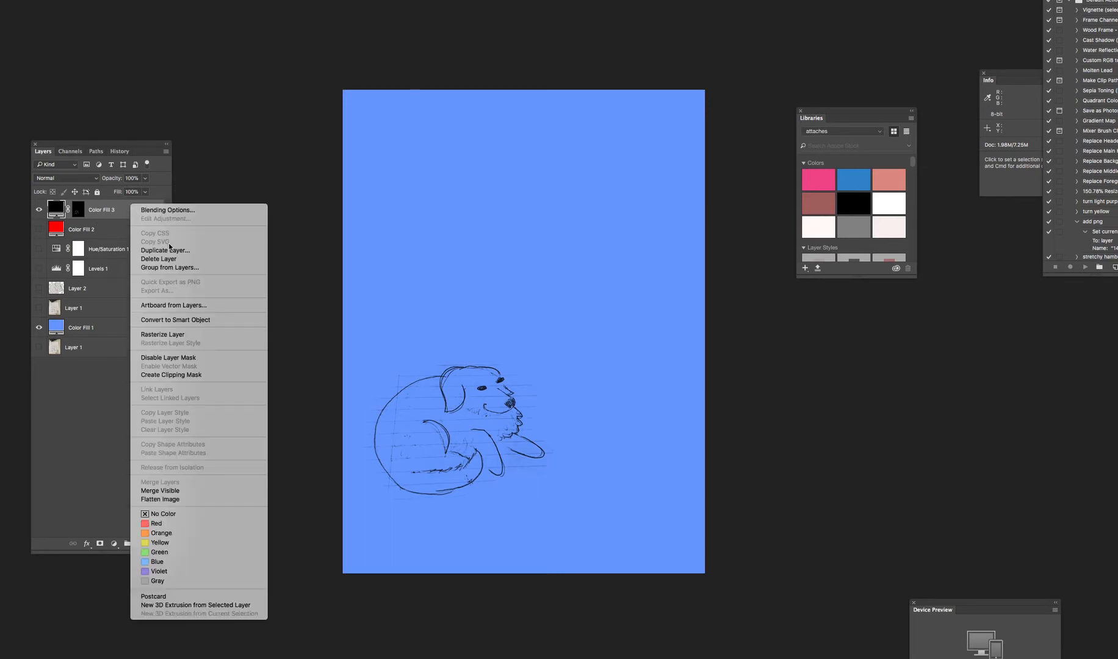
left_click(166, 250)
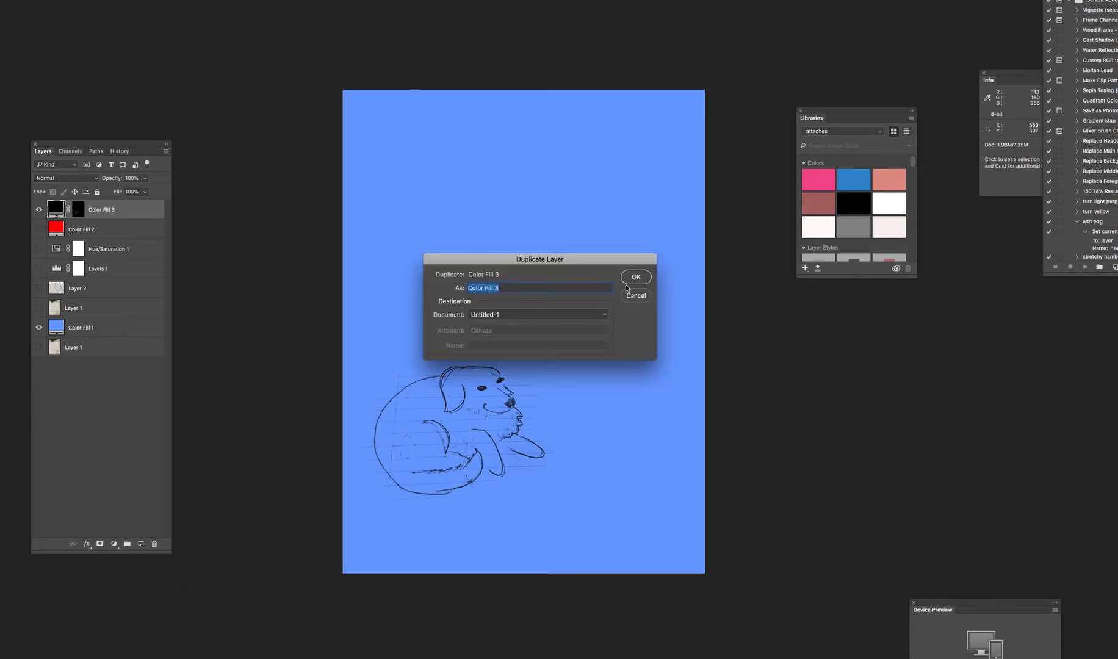
right_click(100, 229)
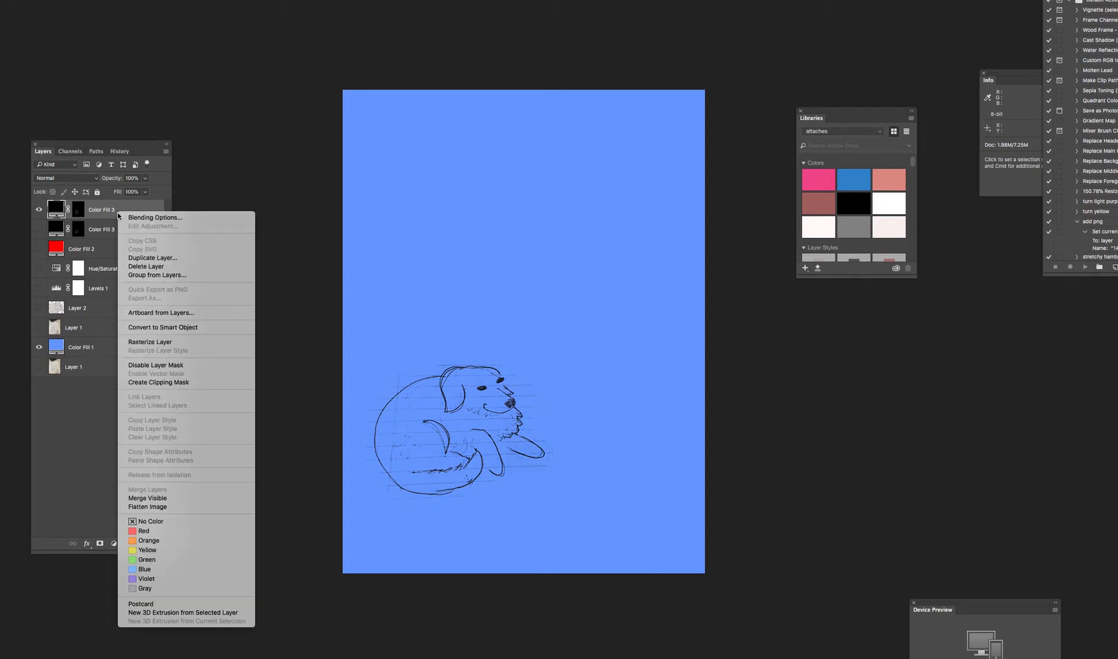
mouse_move(151, 391)
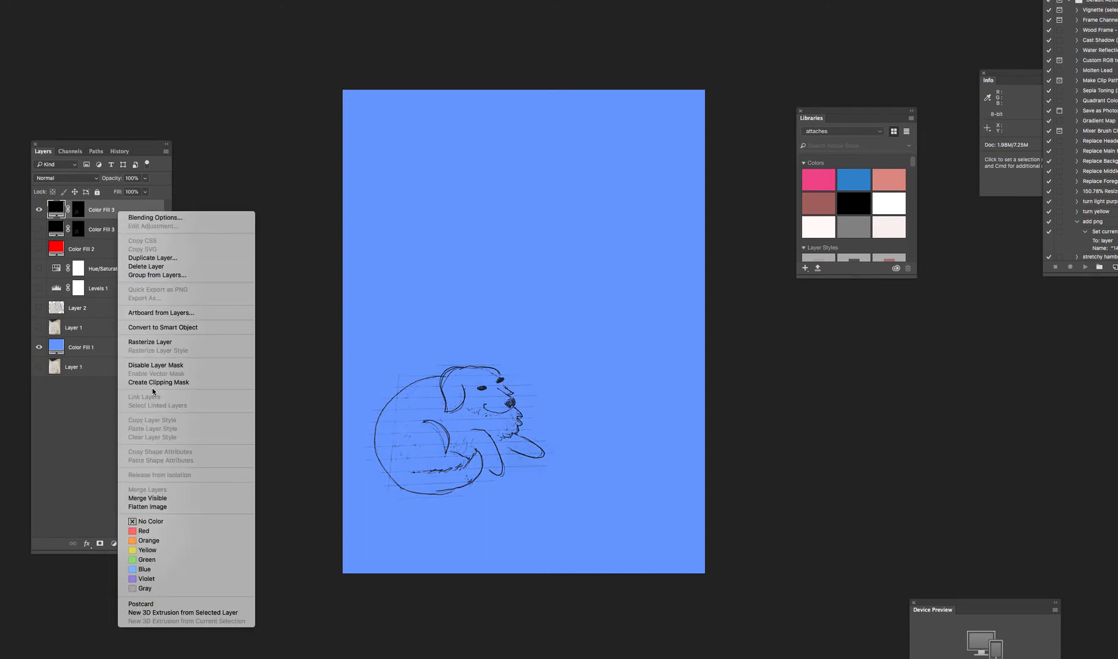
mouse_move(163, 361)
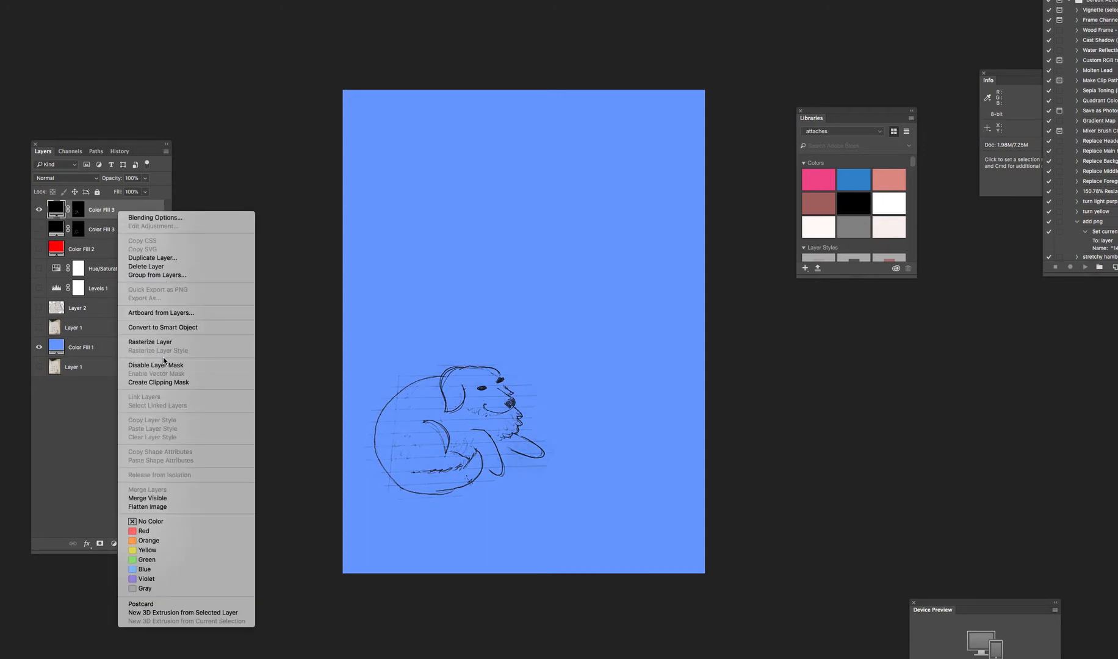
left_click(171, 348)
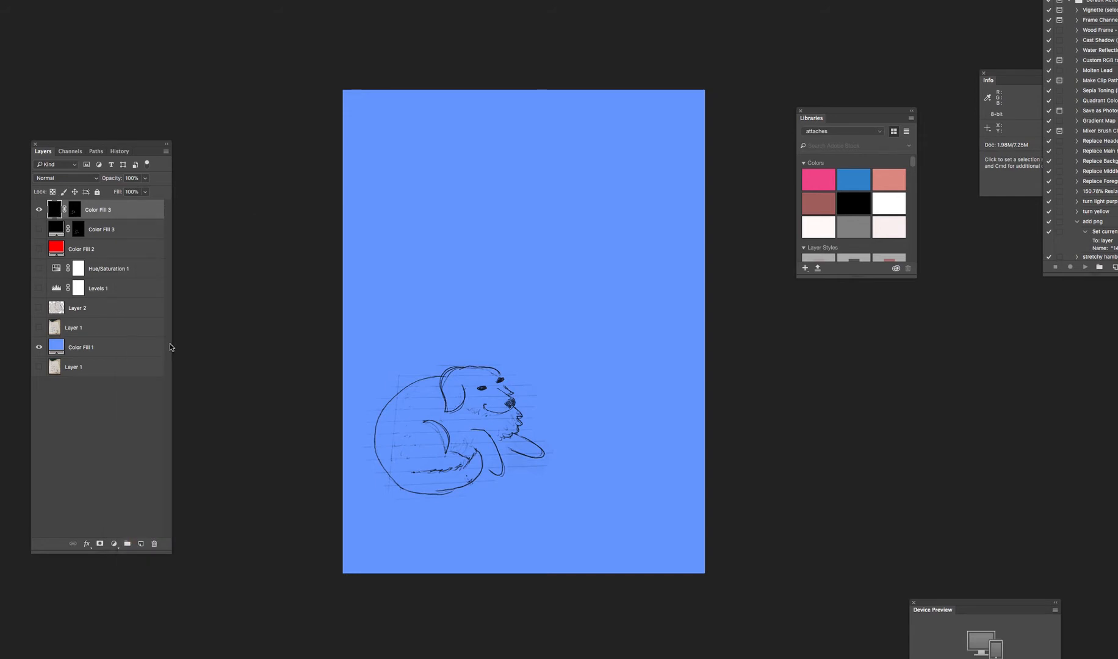
right_click(99, 210)
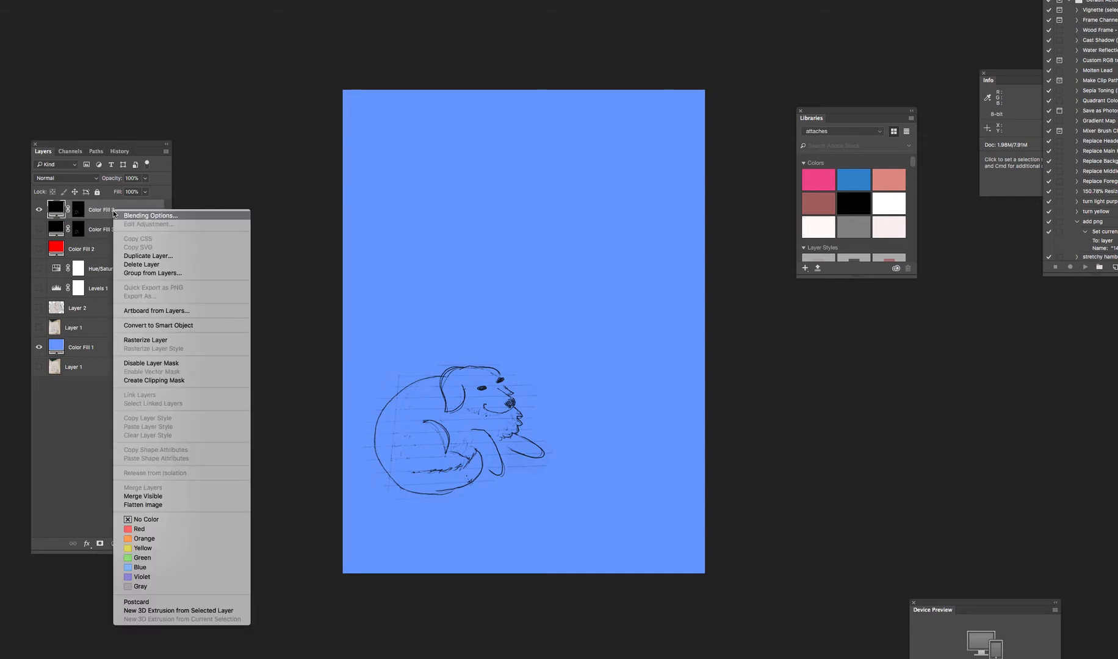
mouse_move(151, 272)
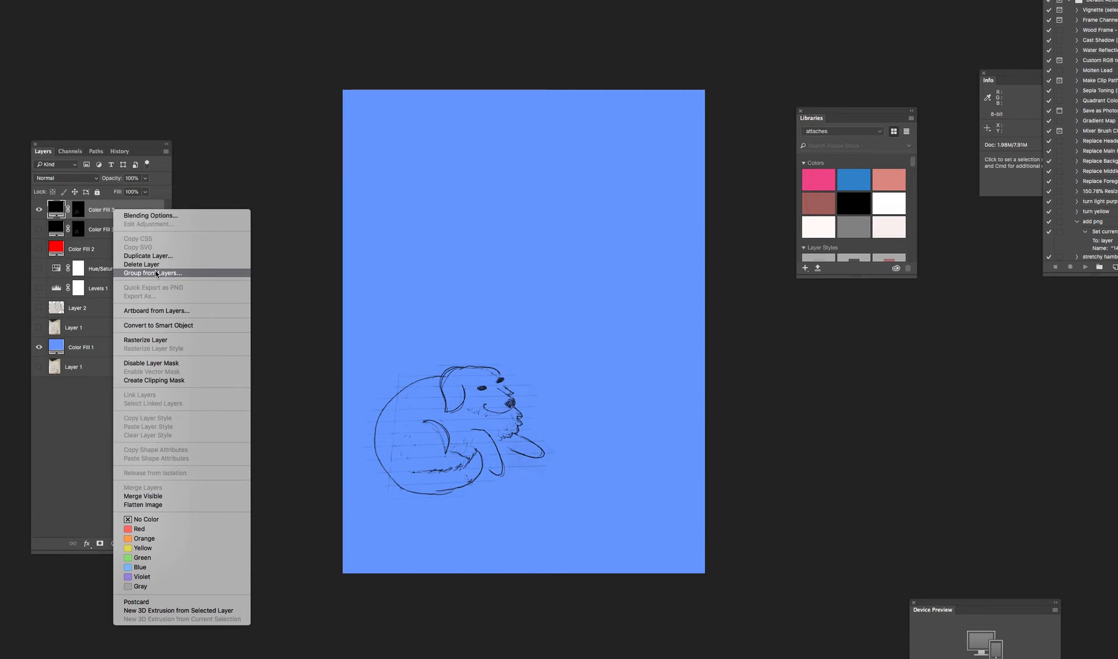
mouse_move(57, 435)
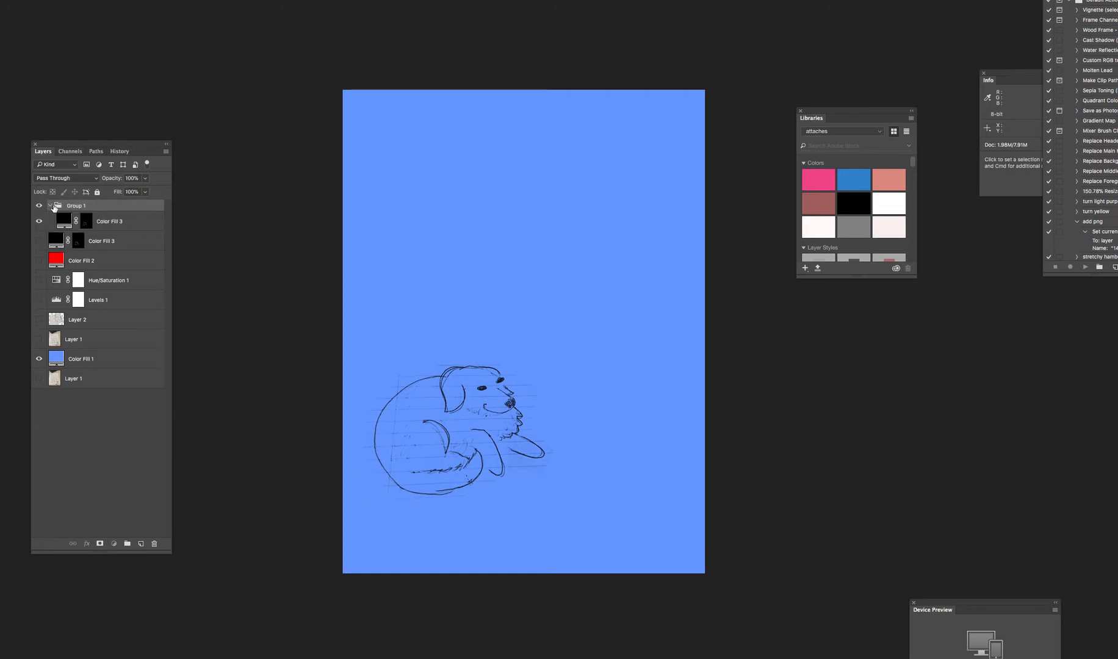
Collapse Group 1 into a single pixel layer above the Color Fill 3 copy.
right_click(77, 206)
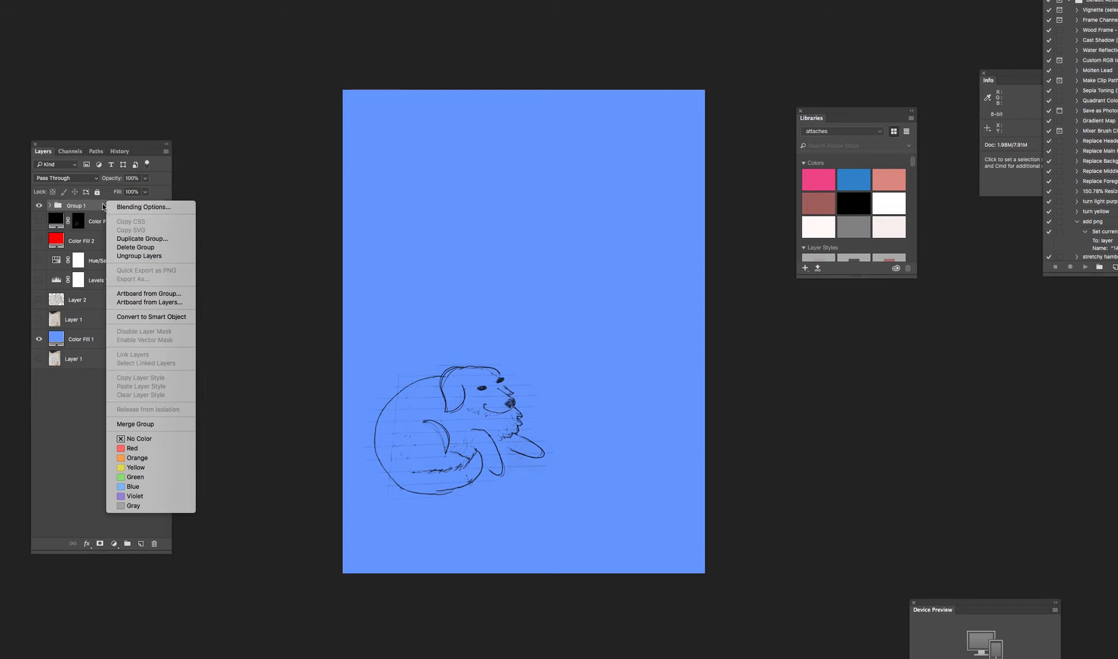
mouse_move(136, 248)
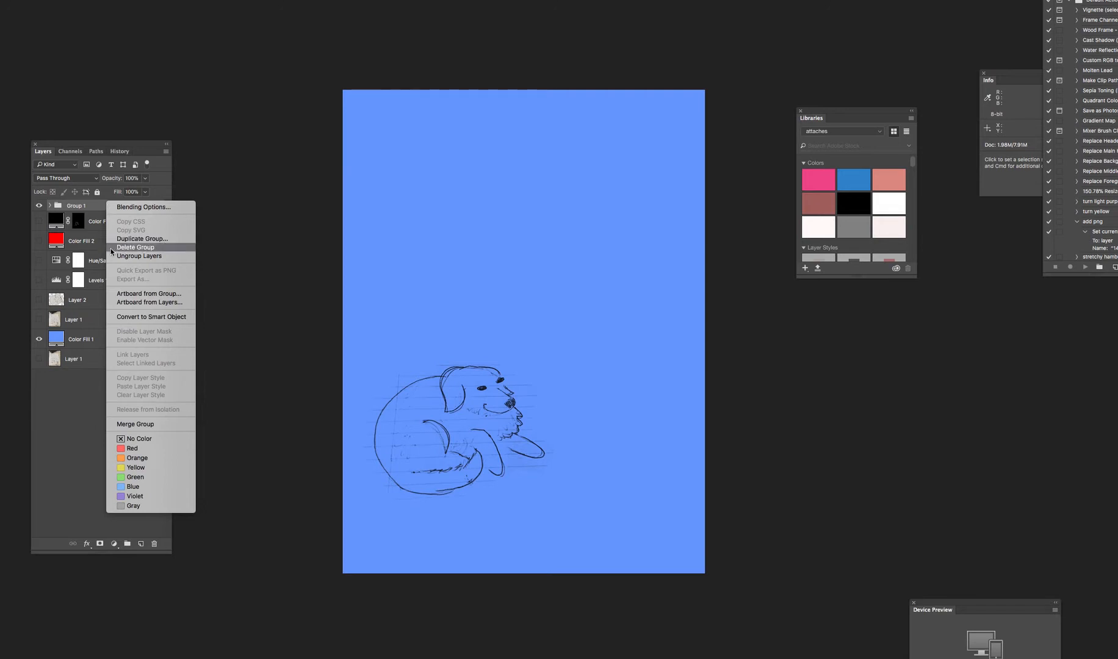
left_click(139, 256)
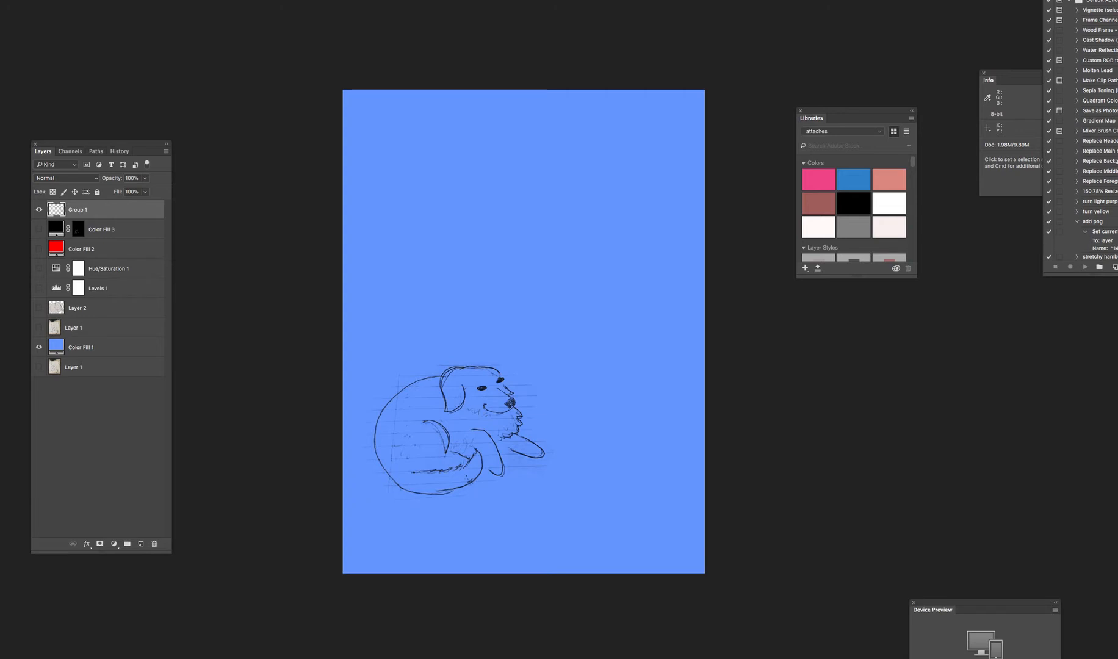
mouse_move(662, 370)
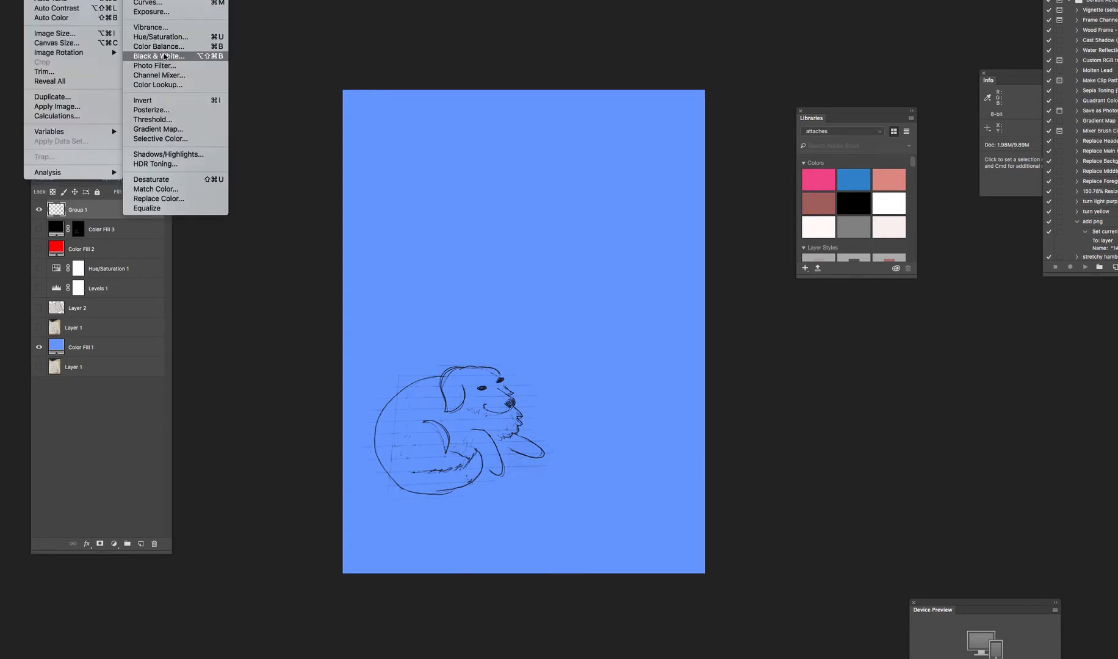
Apply a Hue/Saturation colorize with raised lightness, tinting the lines pale green.
left_click(160, 37)
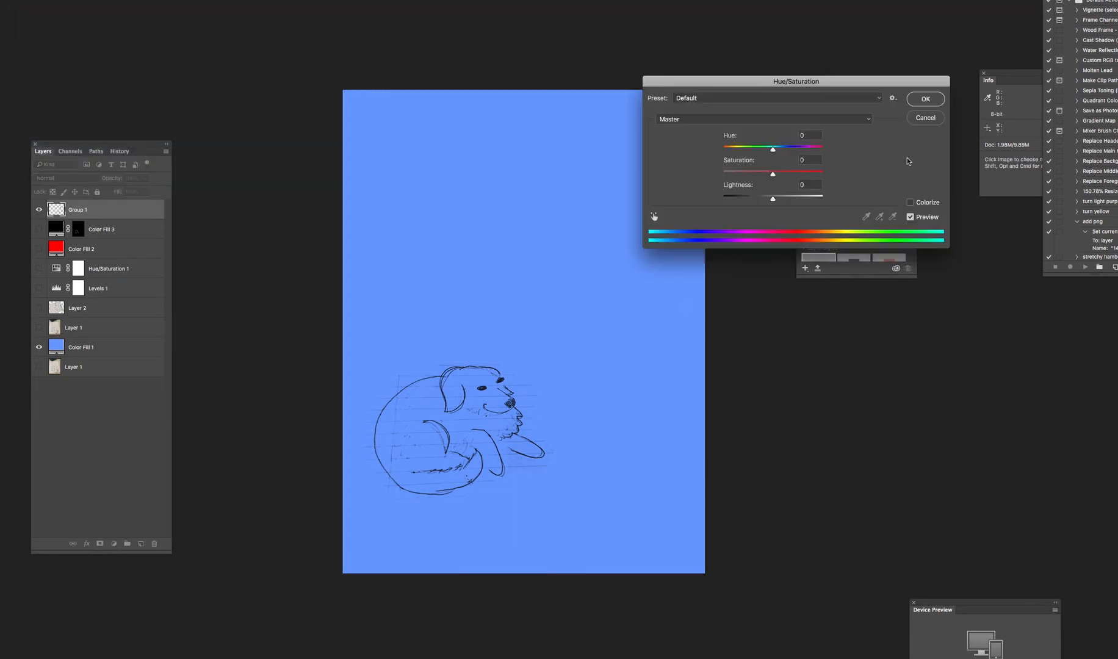
left_click(911, 201)
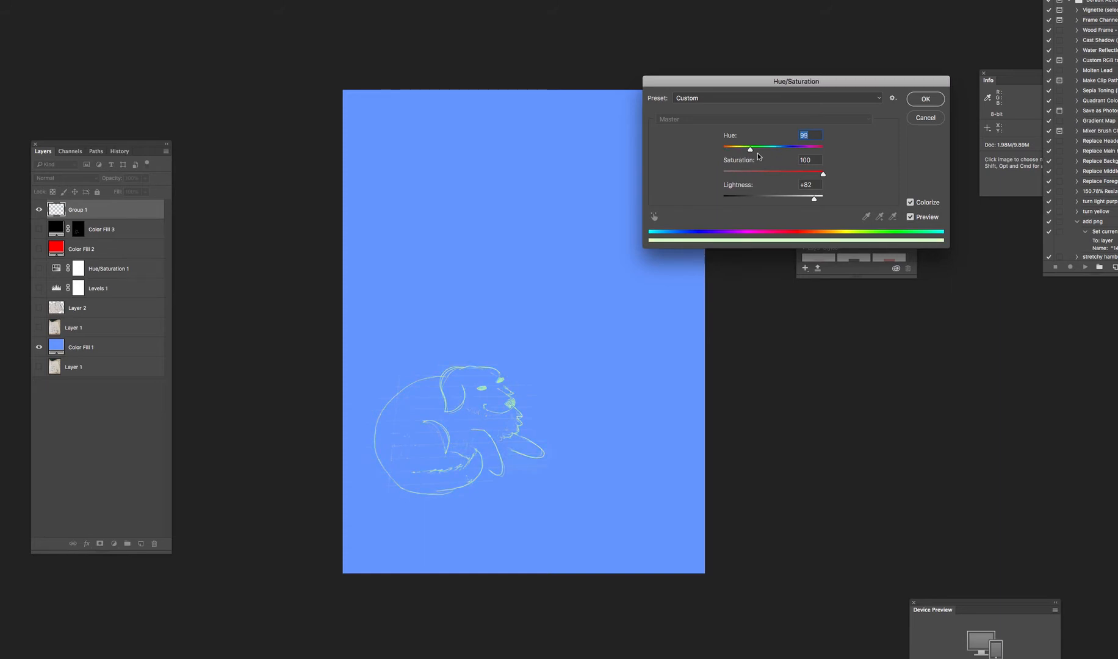
left_click(925, 98)
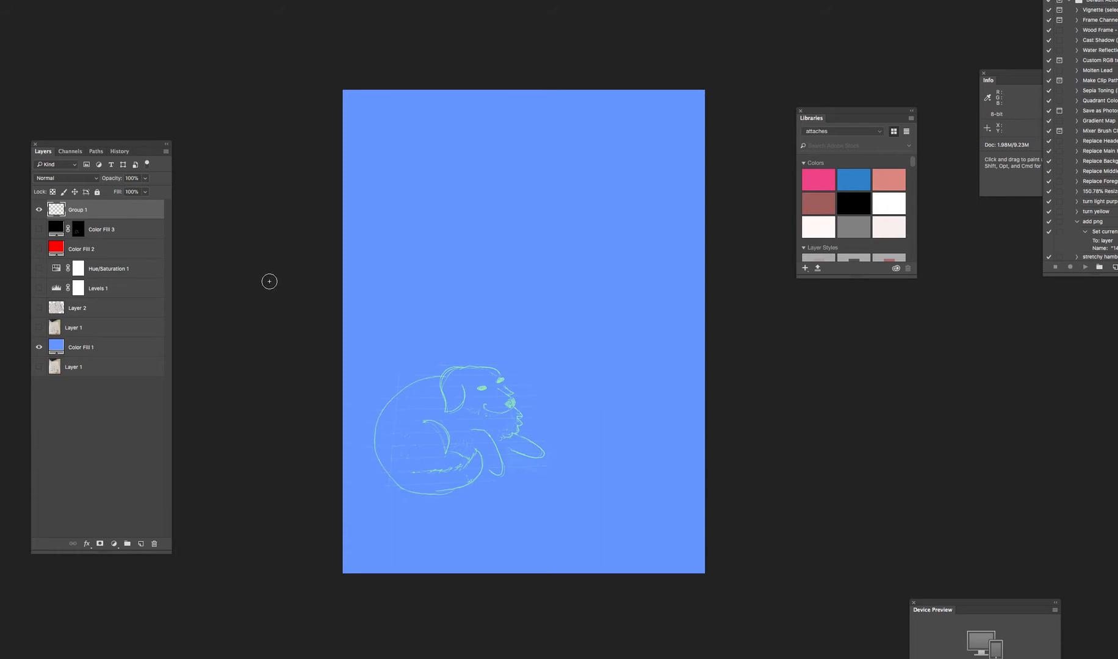
mouse_move(535, 355)
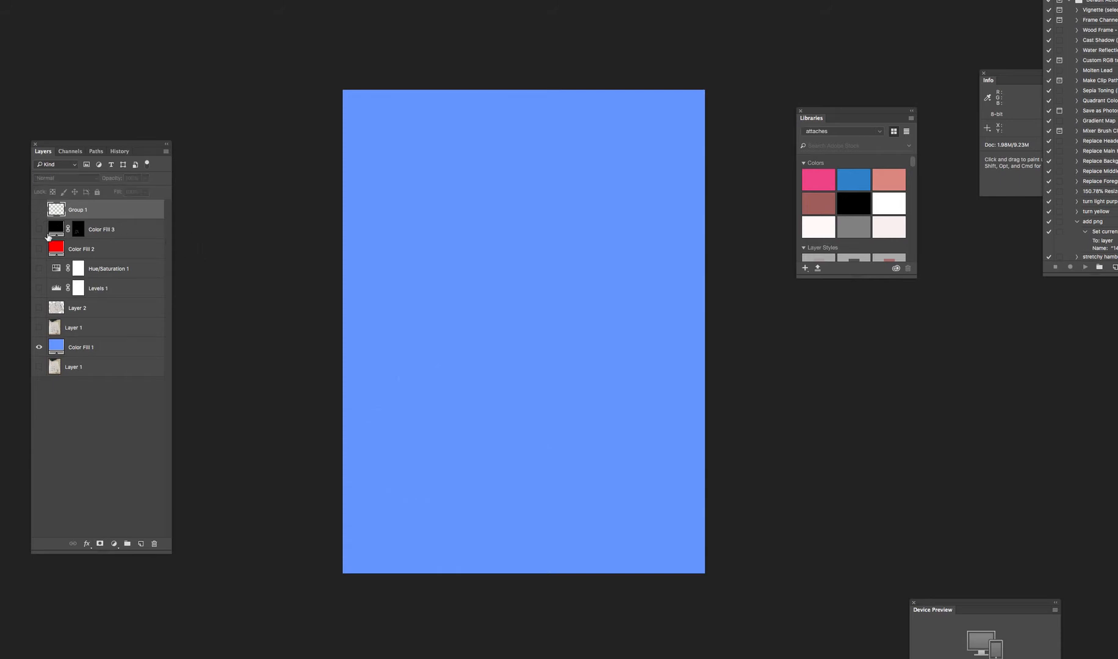
Show Color Fill 3 again and set its line art to white, after briefly trying pink.
left_click(39, 229)
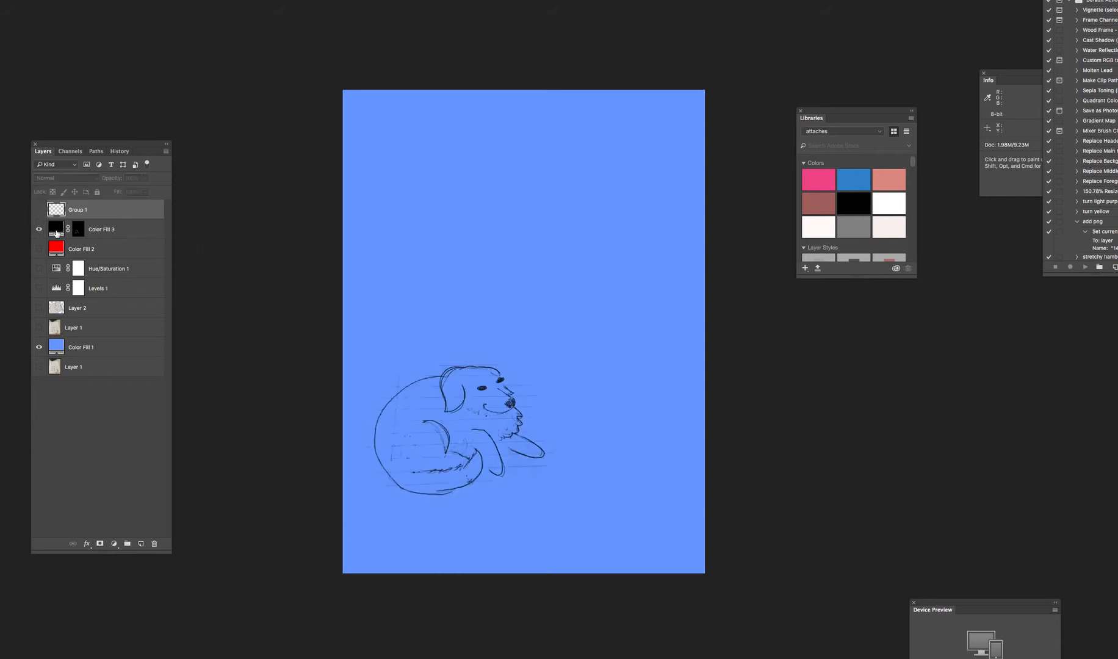
double_click(56, 230)
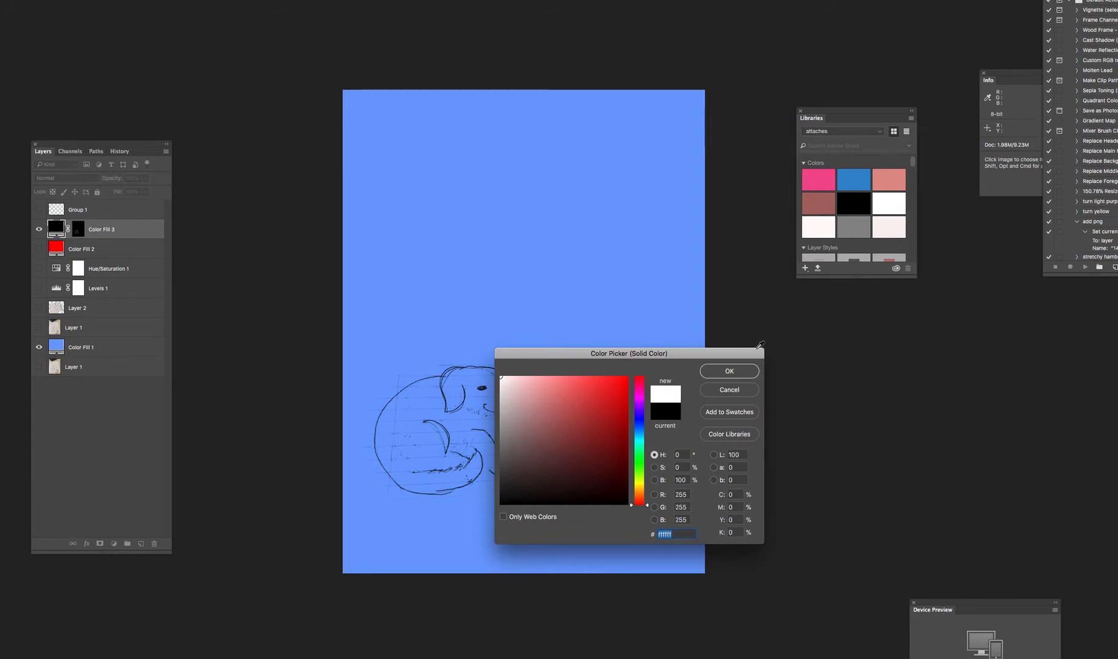
left_click(728, 371)
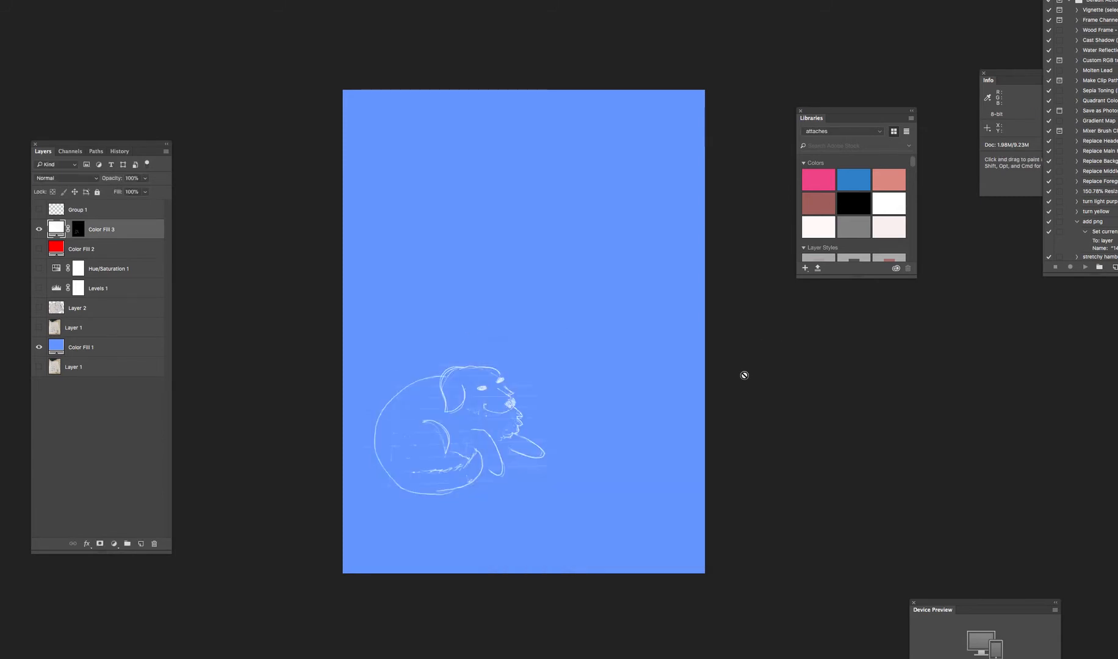
mouse_move(646, 378)
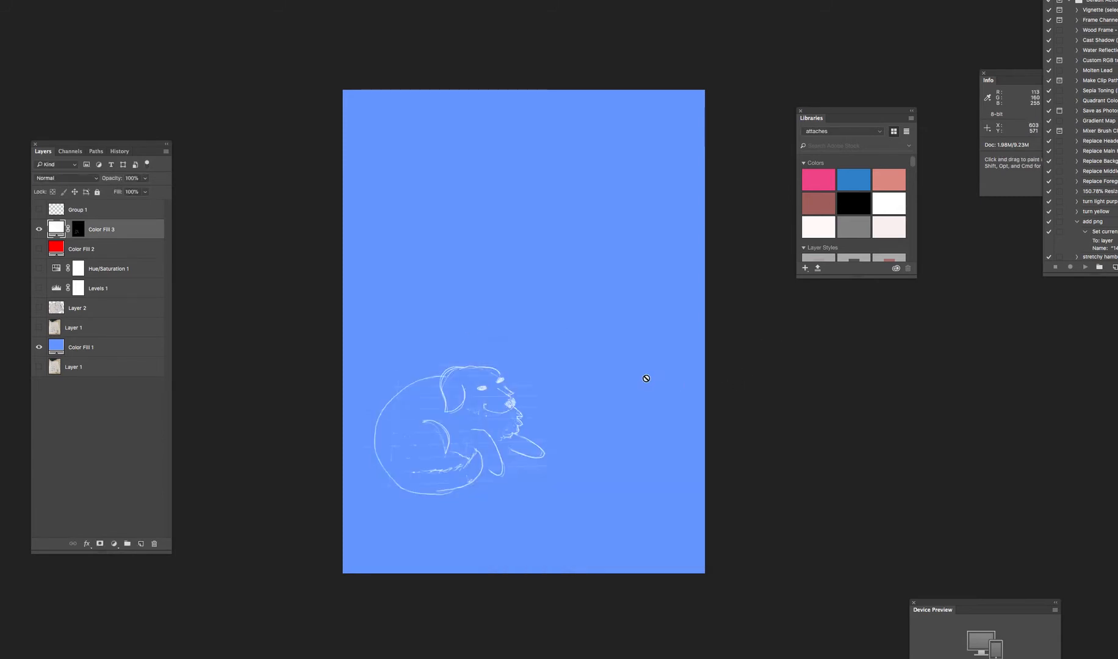
mouse_move(234, 351)
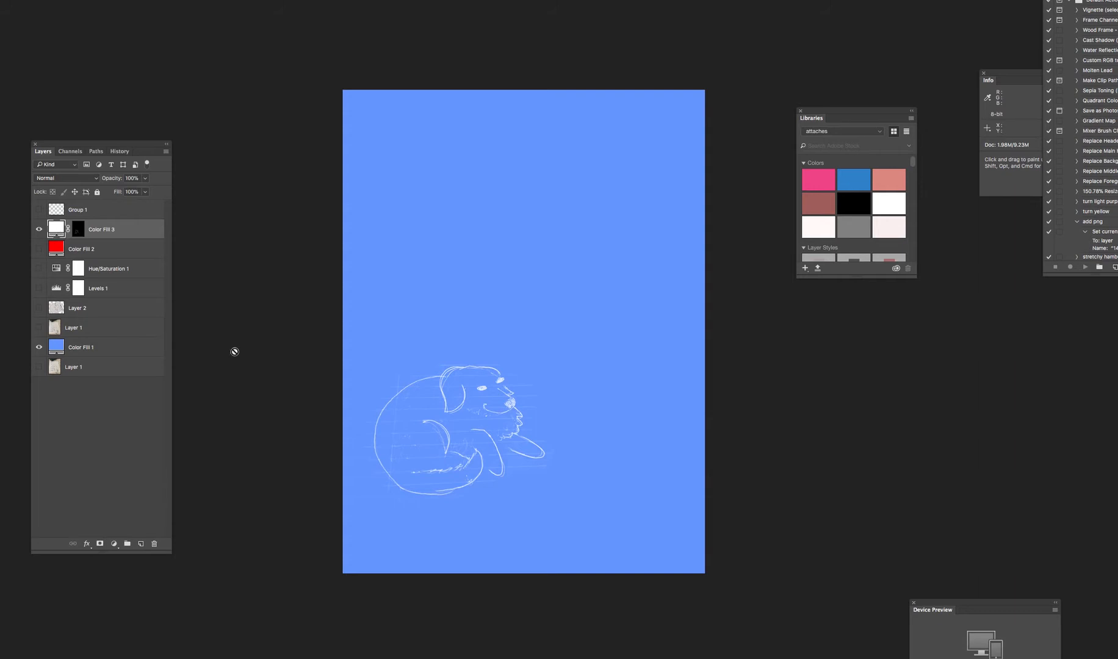
double_click(57, 230)
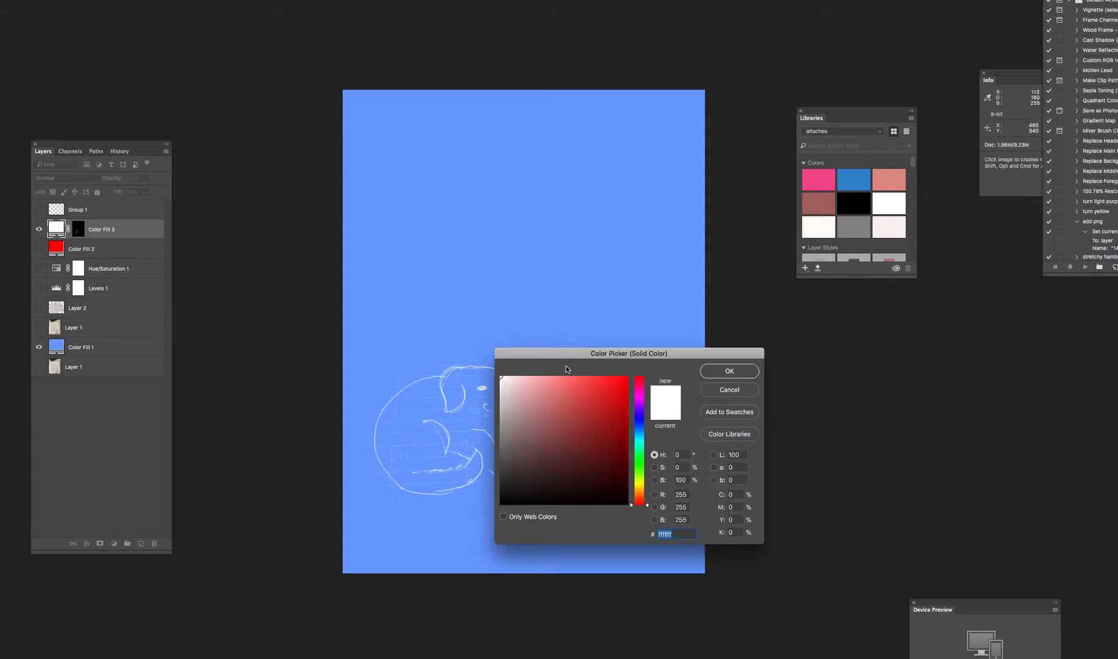
left_click(727, 370)
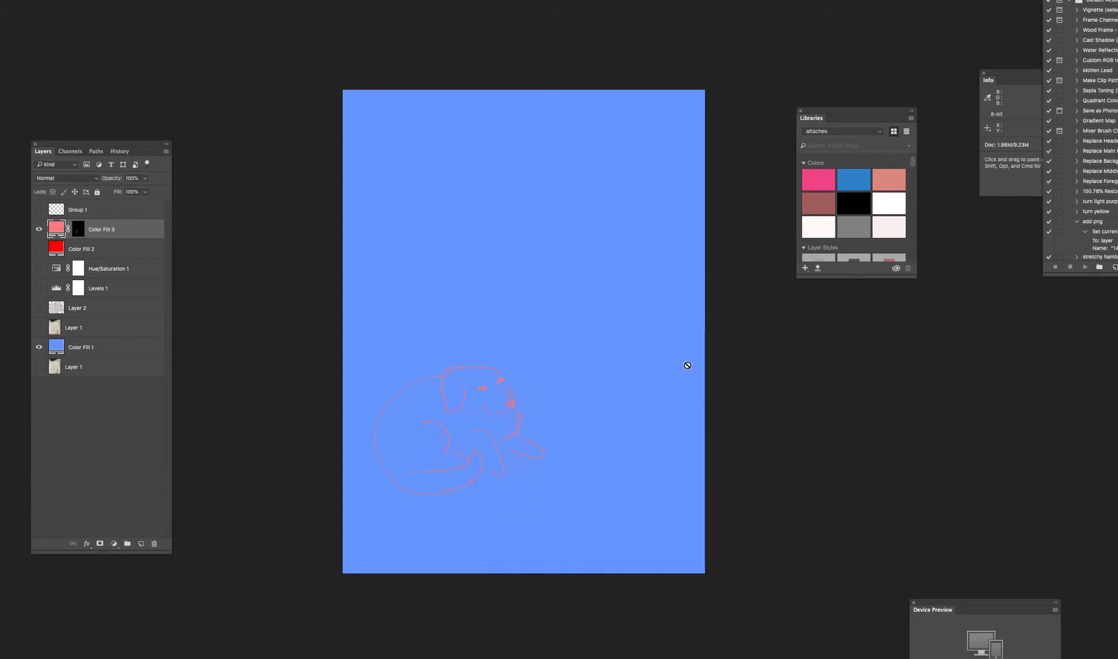
double_click(57, 228)
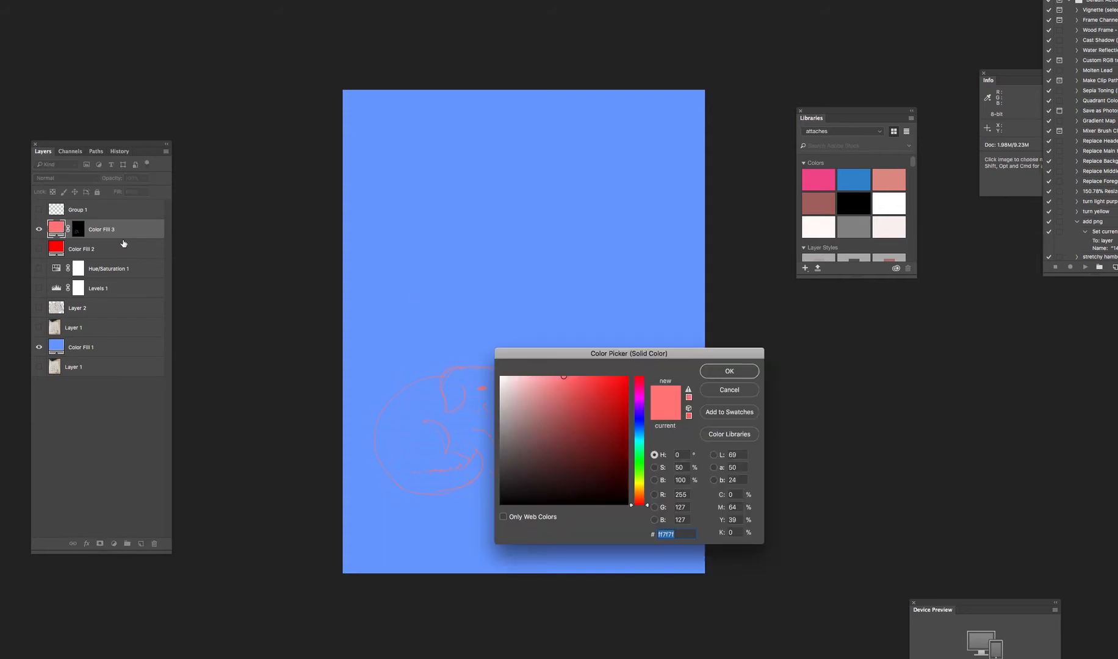
left_click(727, 369)
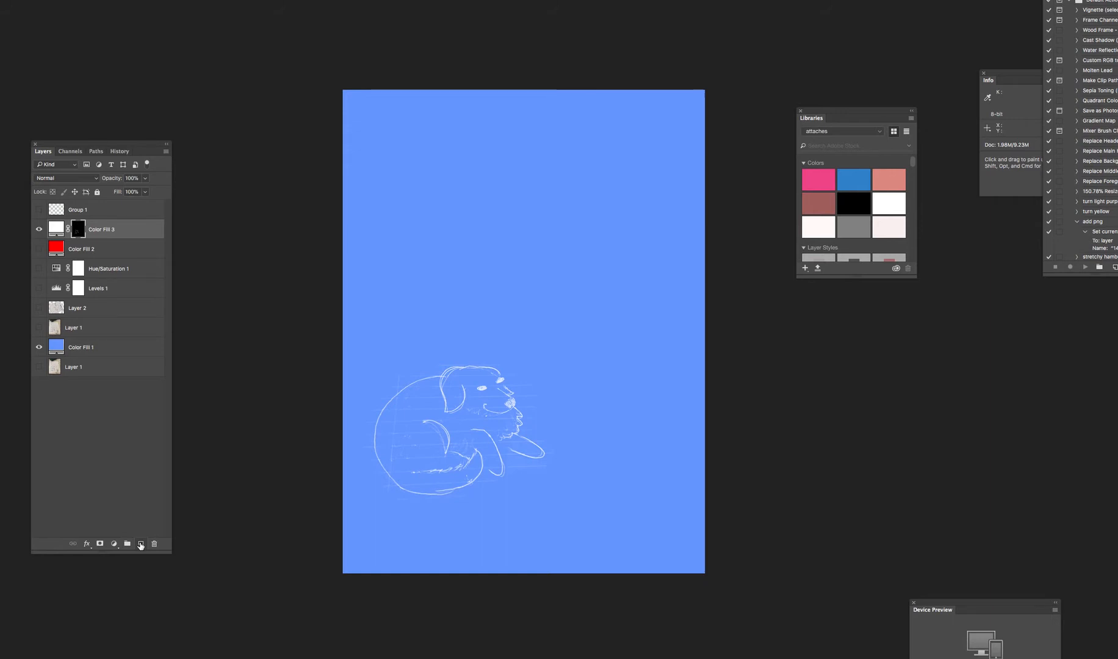
Add Layer 3 filled black with Gaussian monochromatic noise.
left_click(139, 543)
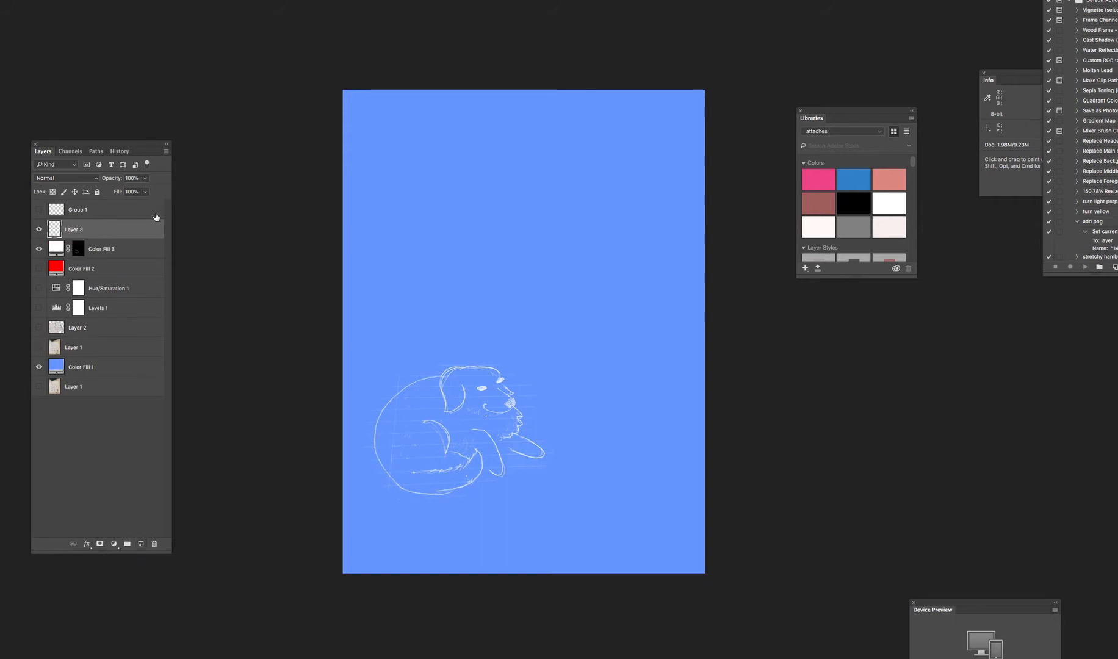
mouse_move(150, 217)
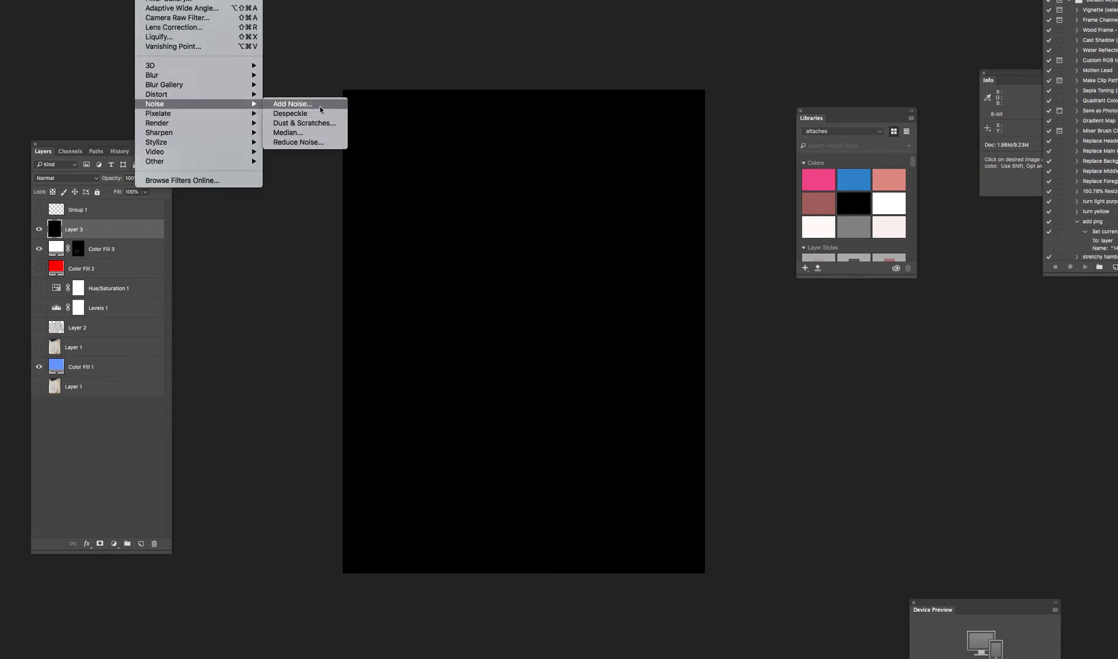
left_click(290, 104)
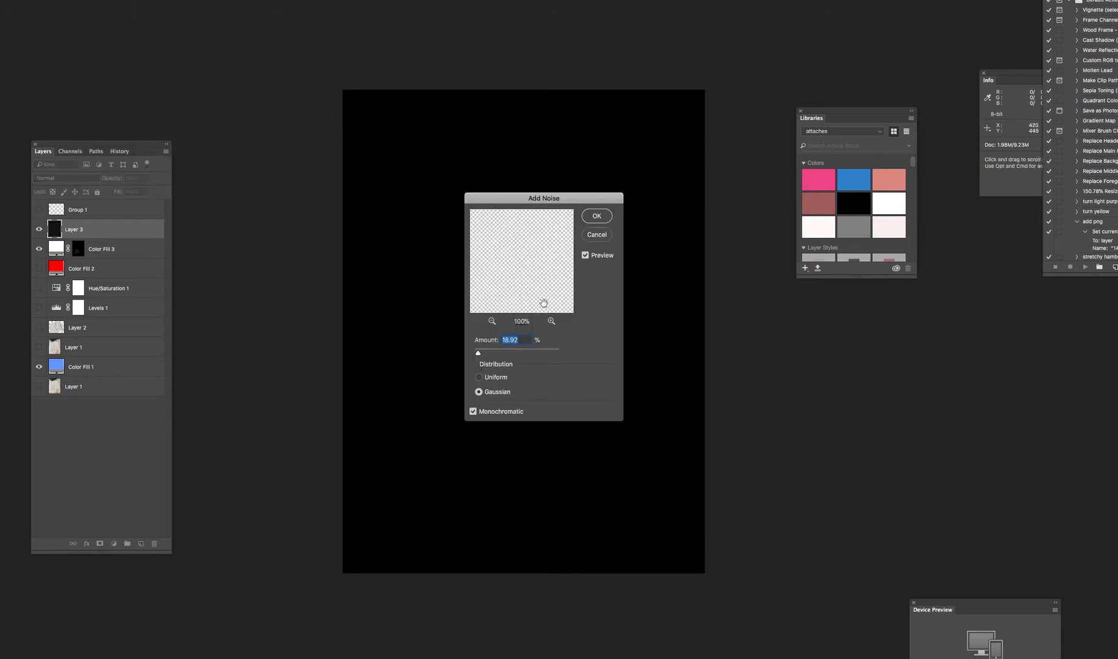
left_click(595, 215)
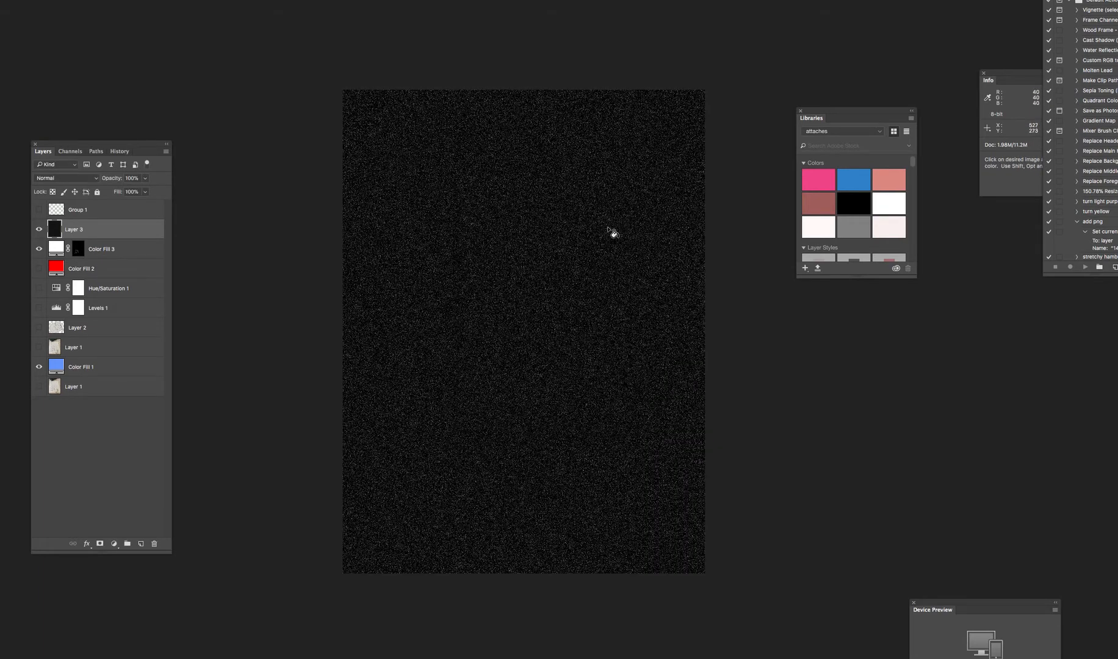
mouse_move(448, 247)
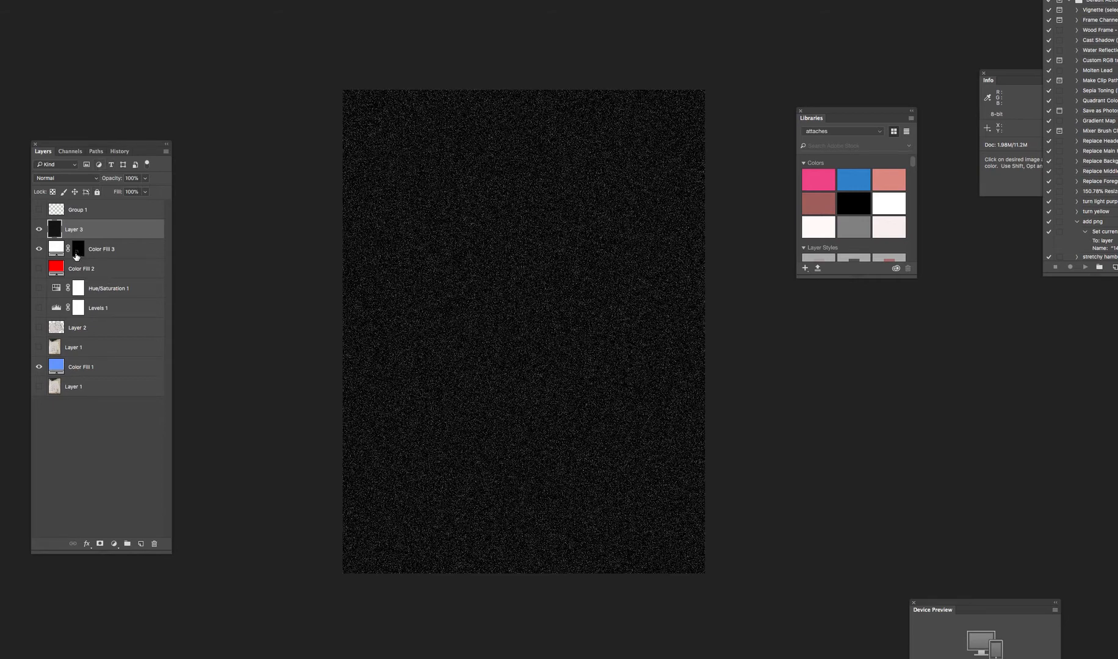
Copy the line-art mask onto noise Layer 3 and zoom in on the grainy lines.
left_click(39, 229)
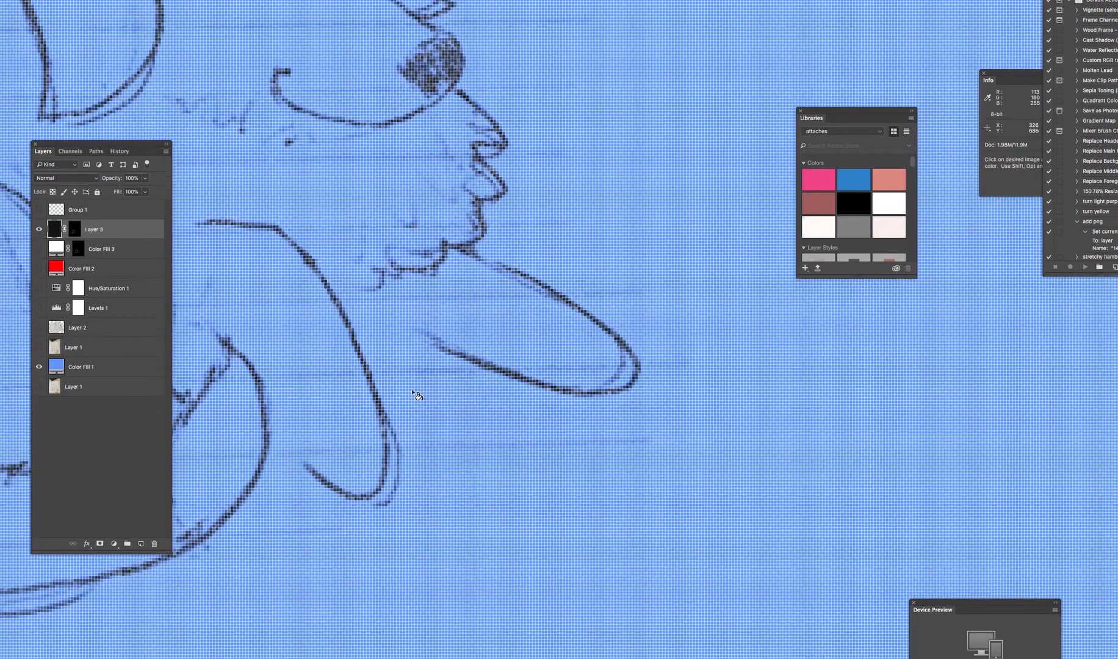
scroll("down", 3)
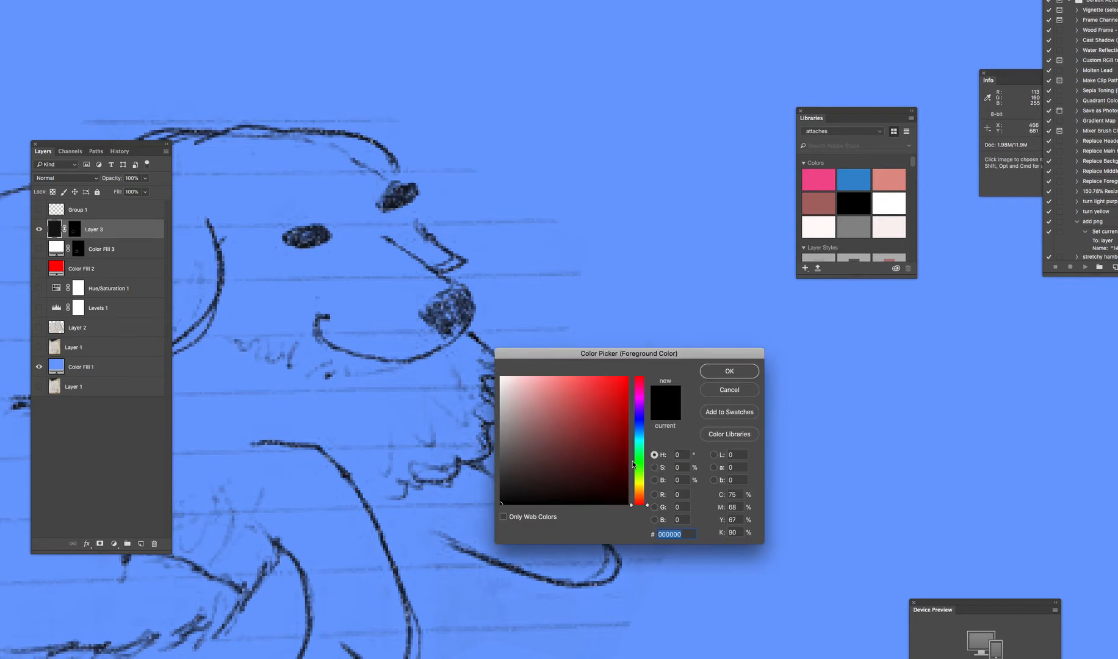
Set the foreground colour to black, then brown, pinkish red and blue-purple.
left_click(727, 390)
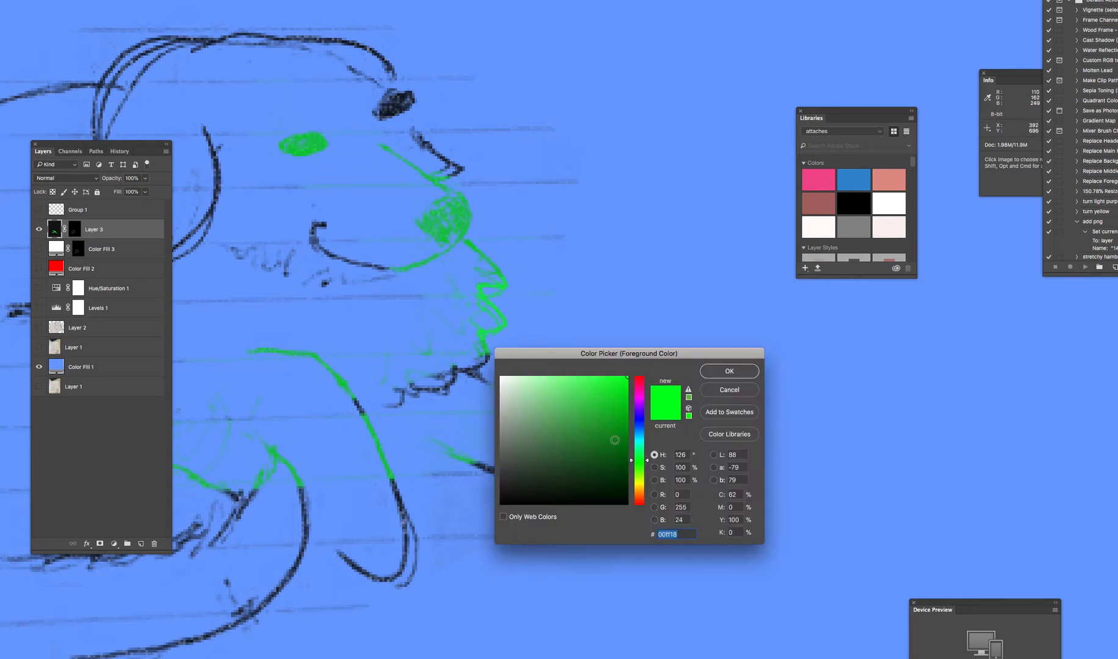
left_click(637, 504)
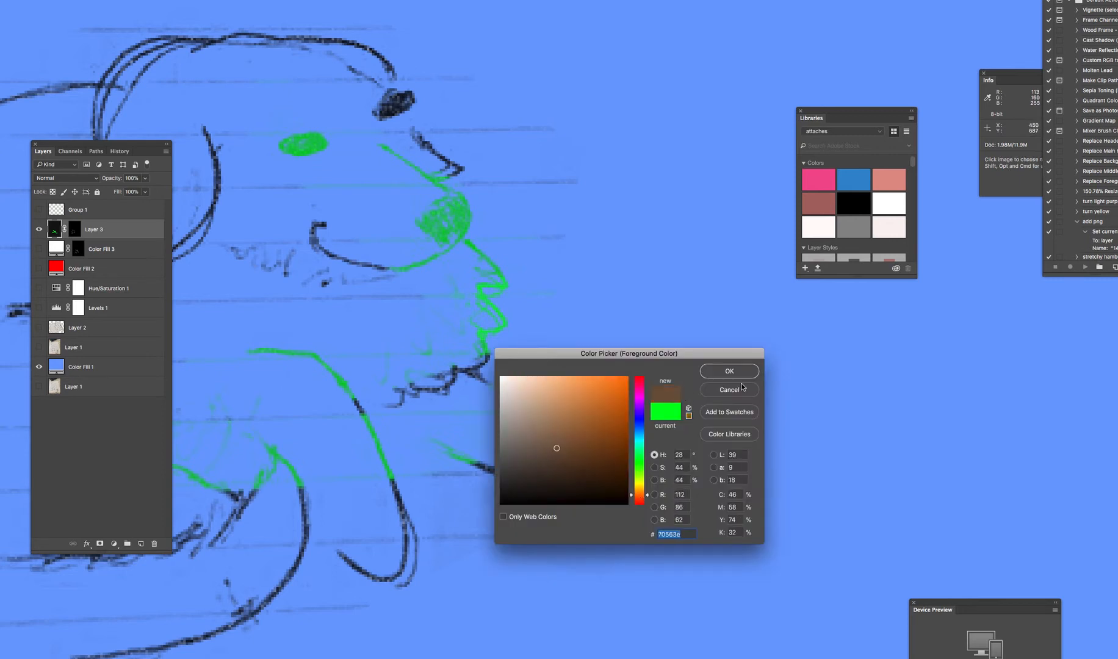
left_click(727, 370)
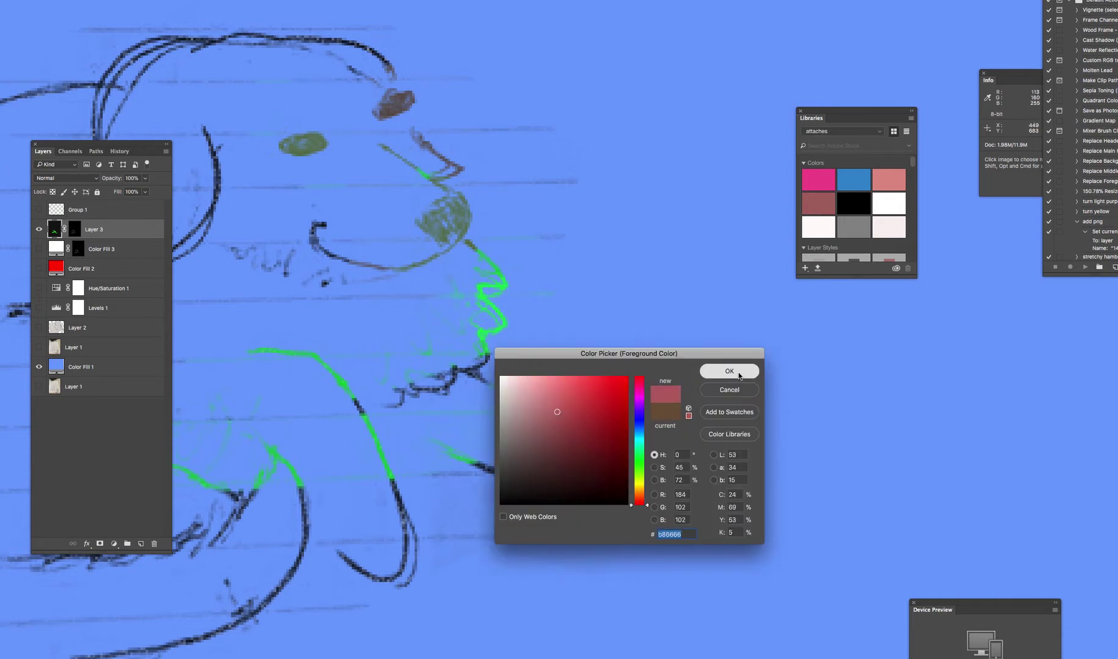
left_click(728, 371)
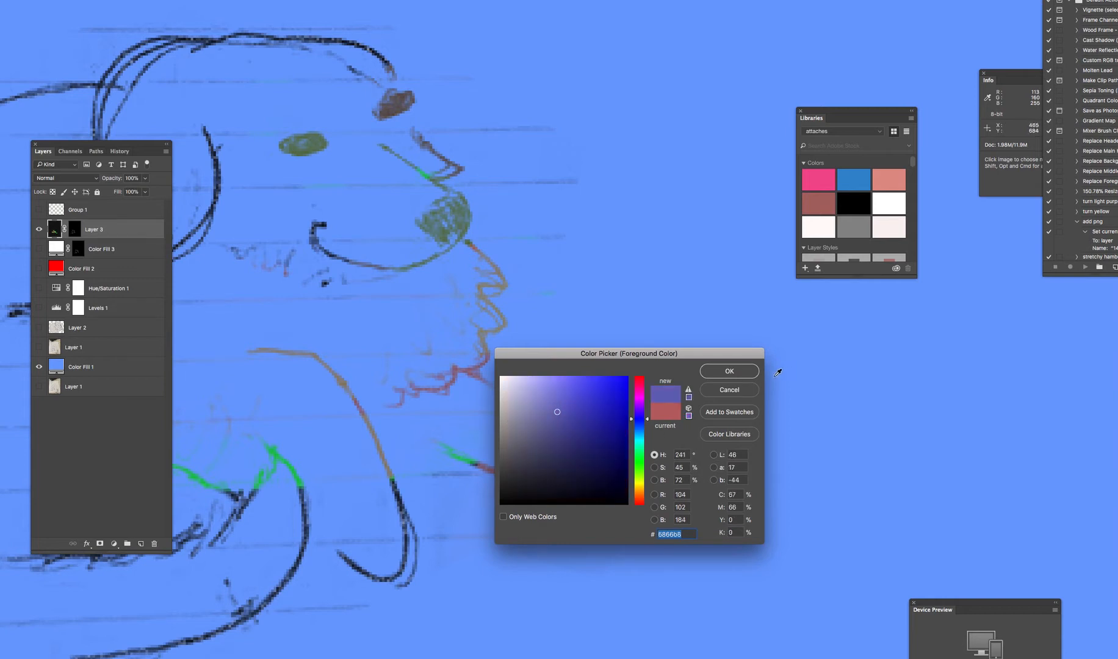
left_click(728, 371)
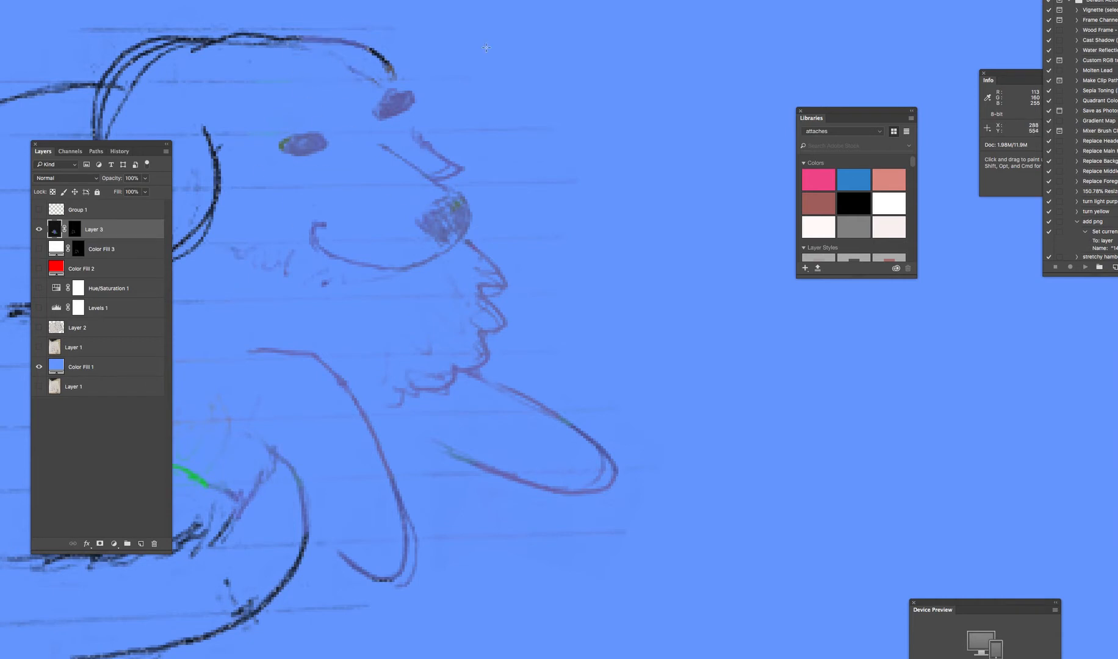
mouse_move(365, 227)
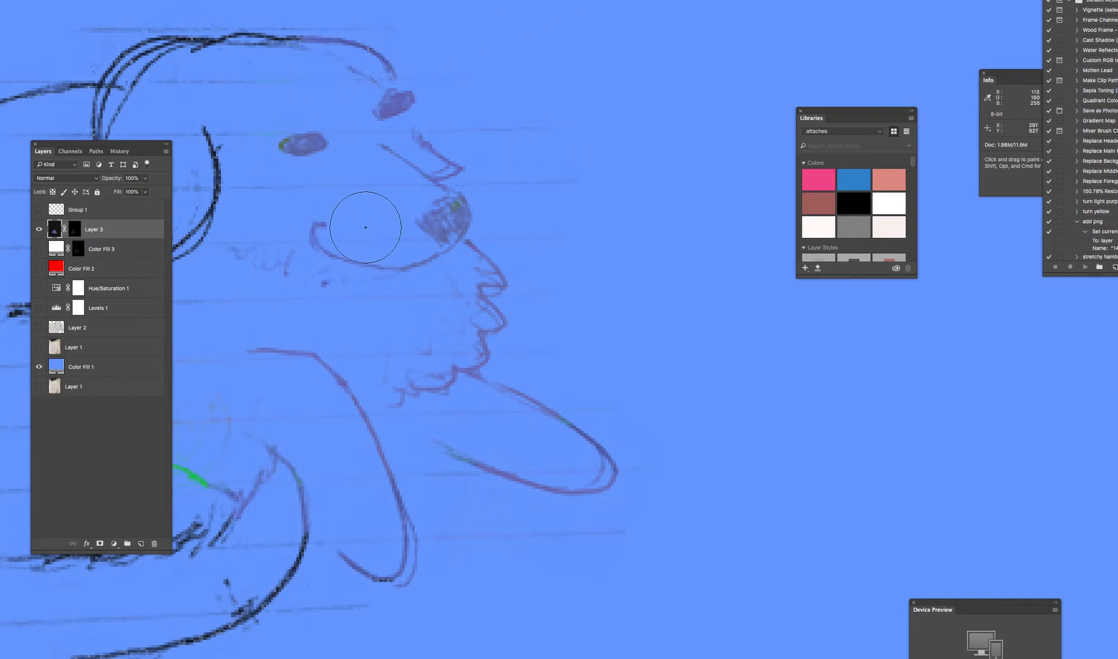
Paint red strokes over the nose, mouth and neck lines on Layer 3, then hide it.
right_click(365, 227)
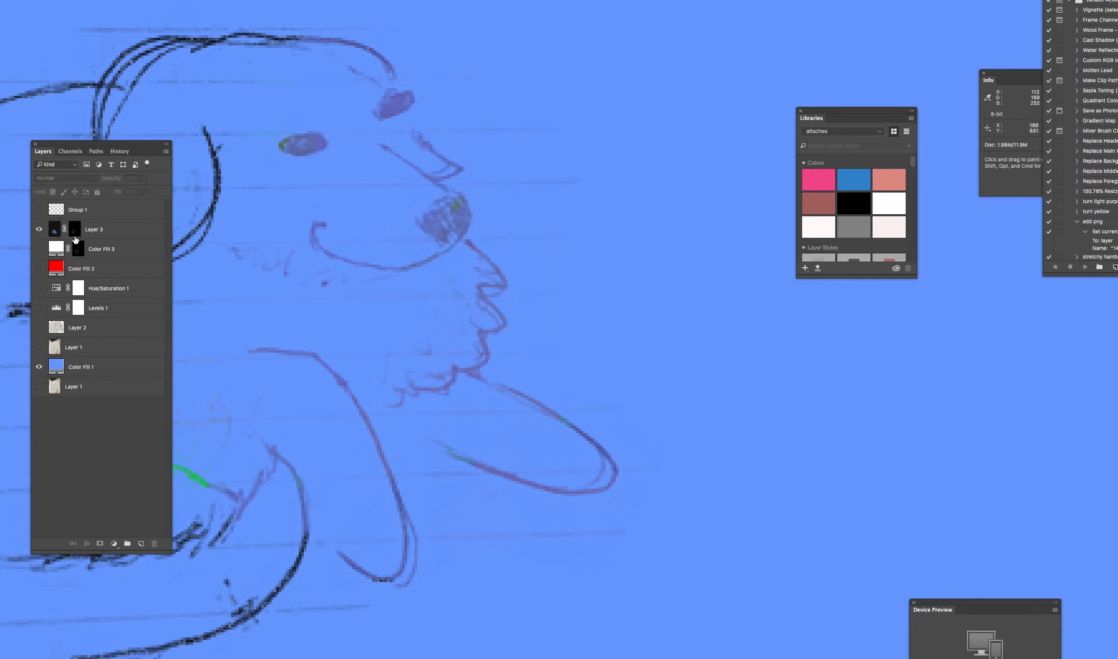
left_click(94, 229)
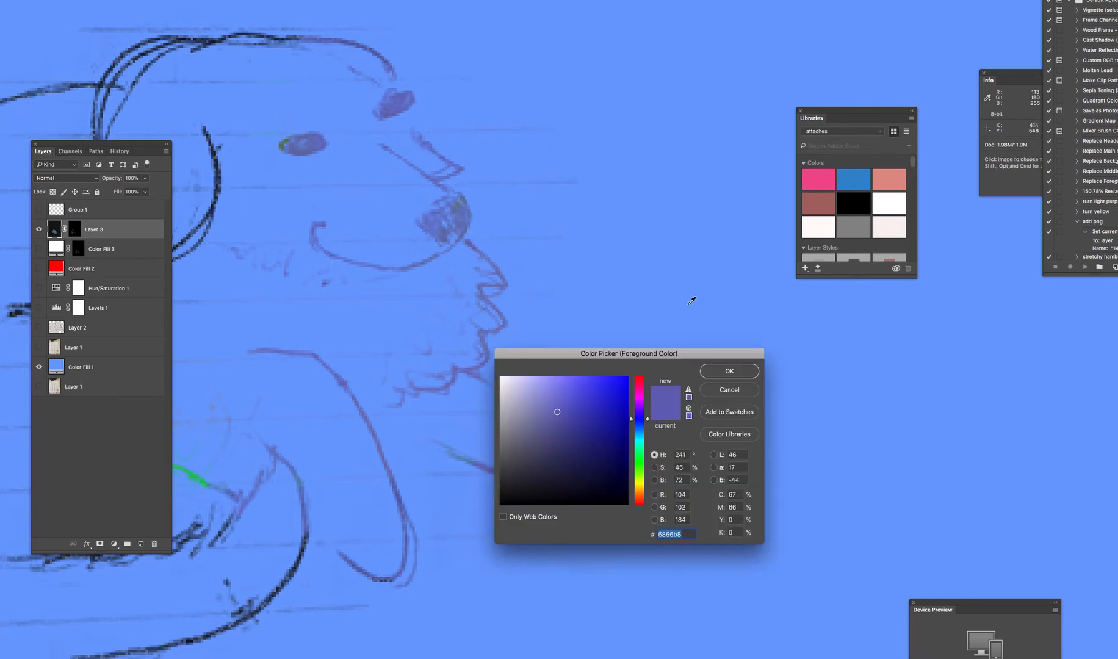
left_click(727, 369)
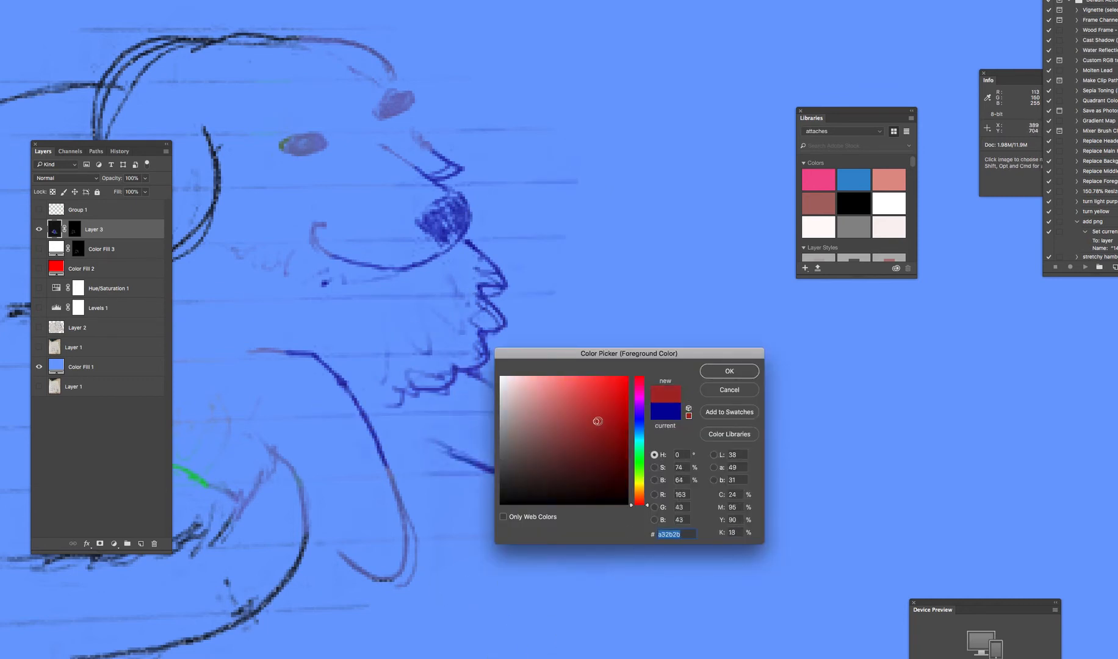
left_click(726, 371)
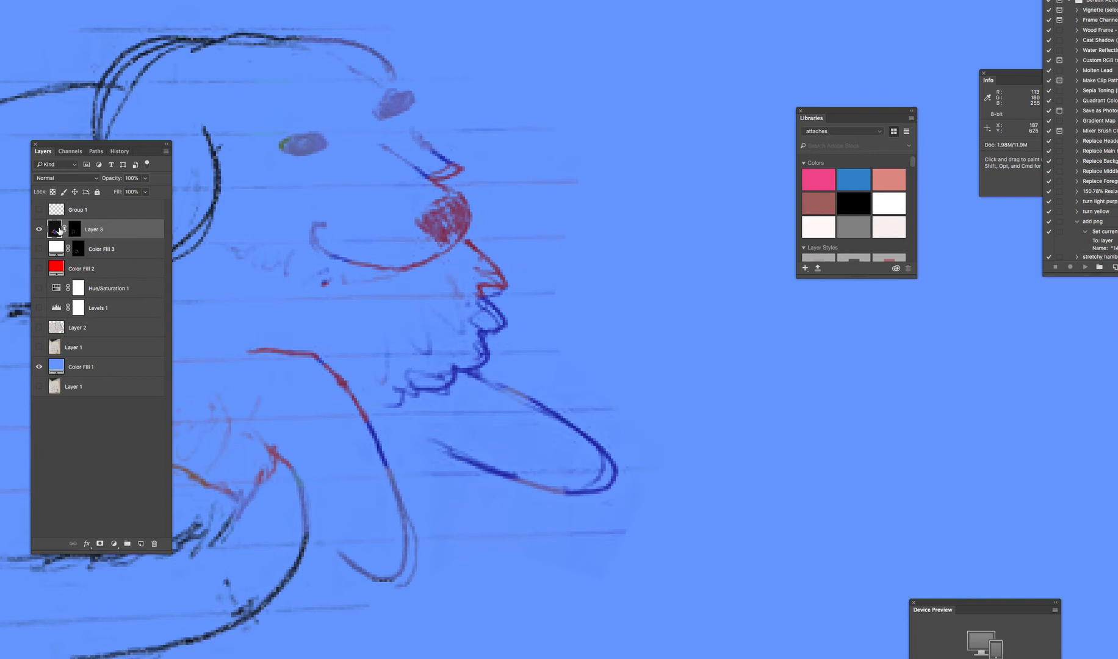
left_click(39, 230)
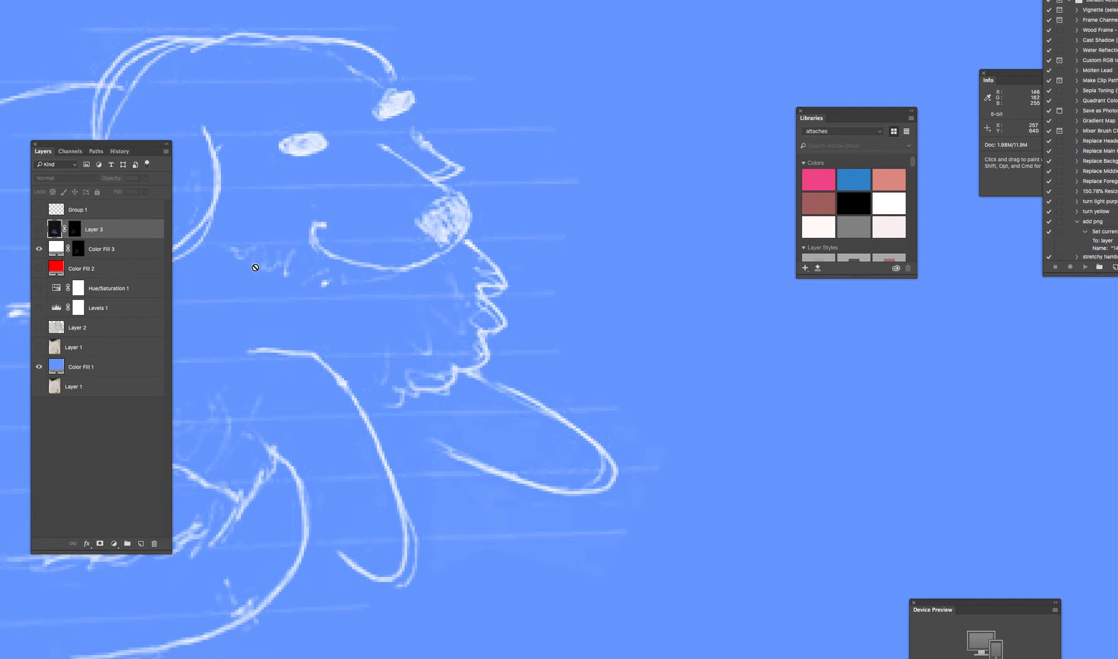
Select Color Fill 3 and set a muted dusty red as the foreground colour.
left_click(101, 249)
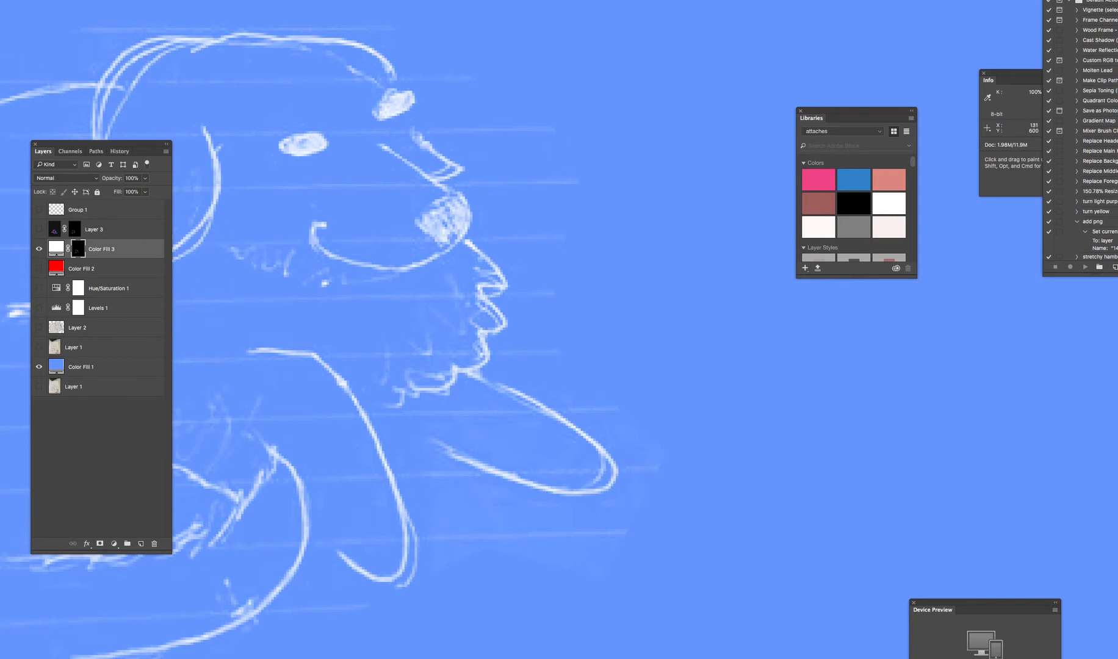
mouse_move(377, 493)
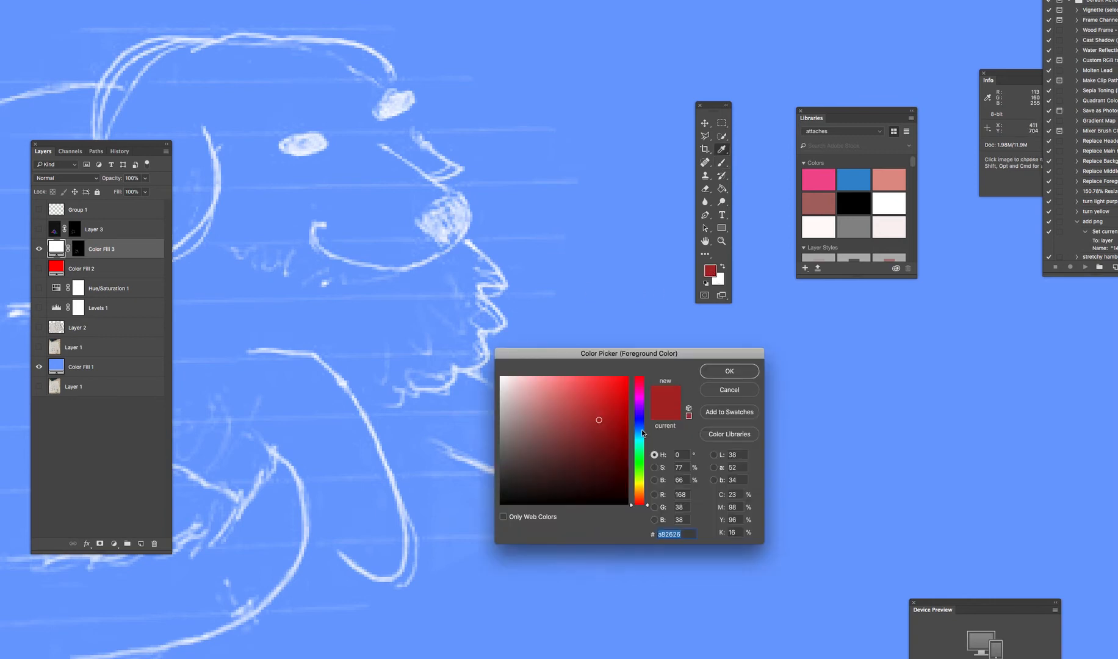
left_click(552, 430)
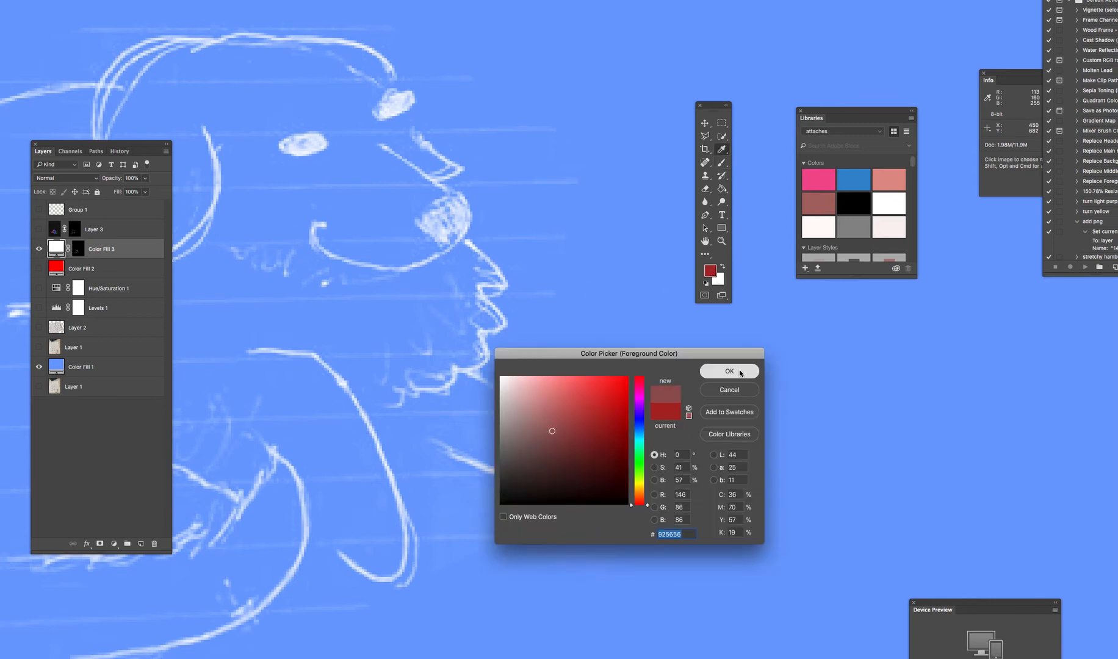
left_click(728, 371)
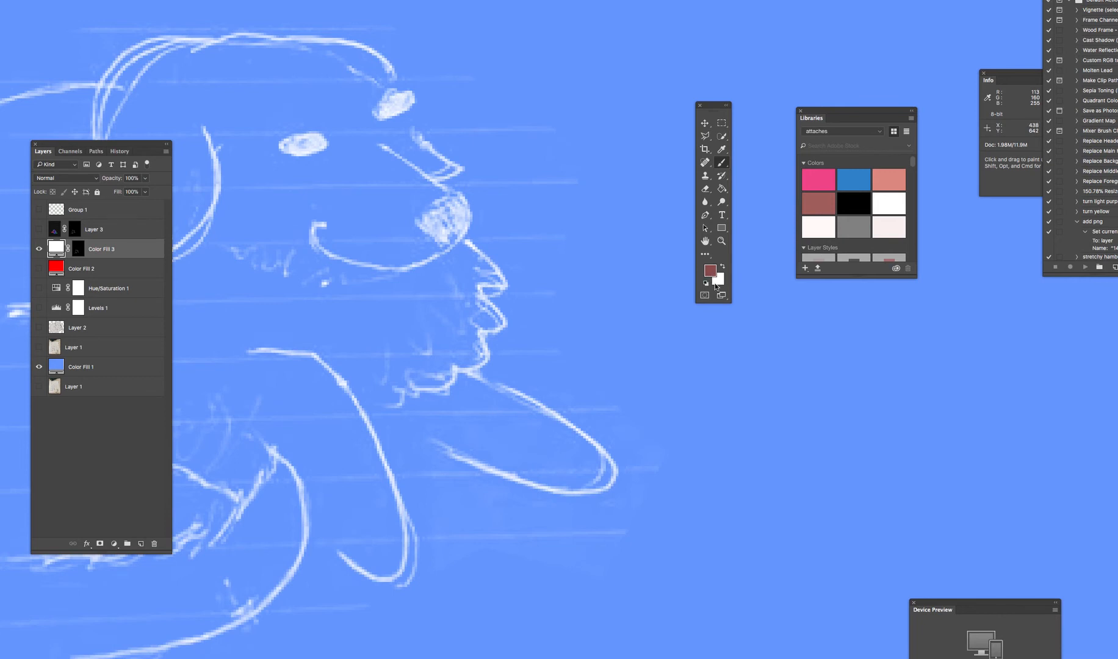
mouse_move(124, 217)
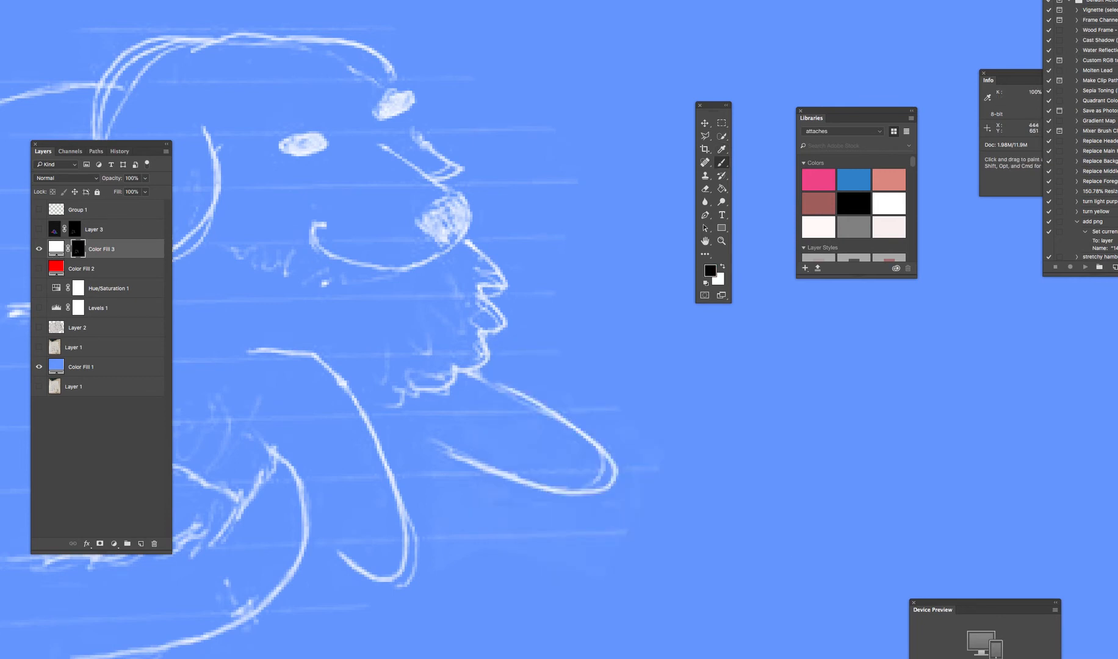
mouse_move(621, 48)
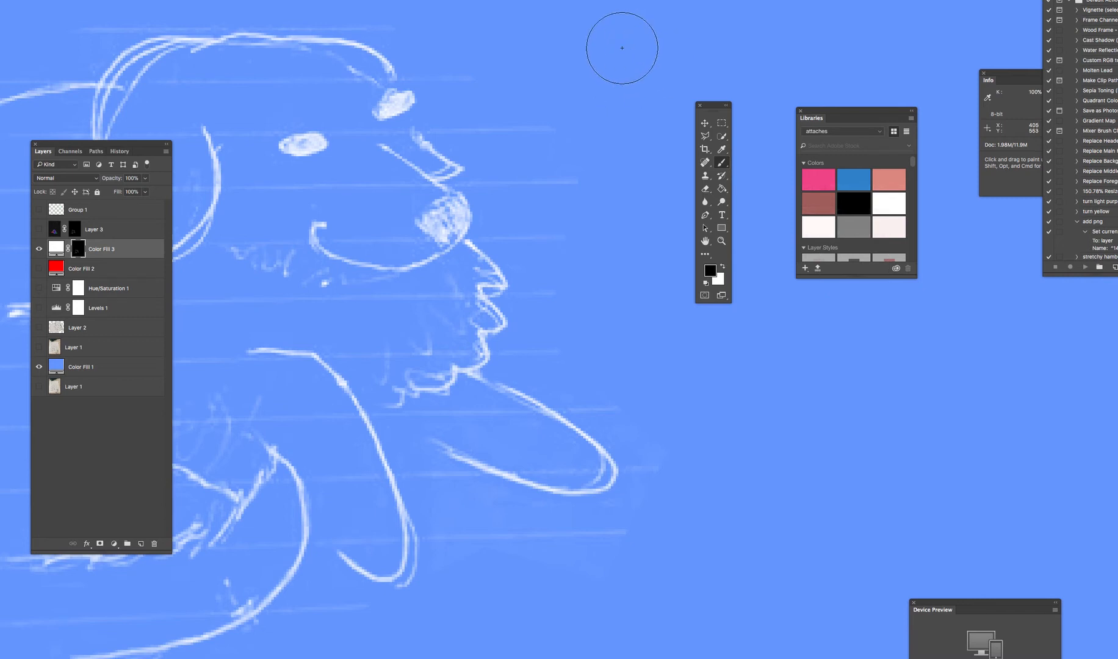
mouse_move(485, 143)
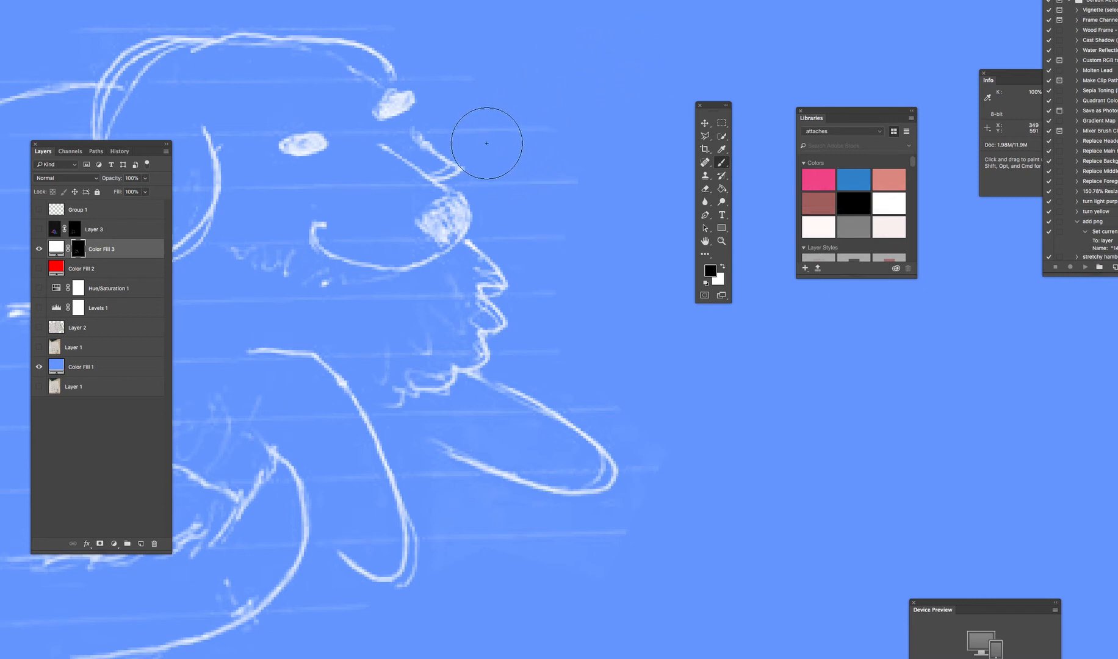
mouse_move(870, 299)
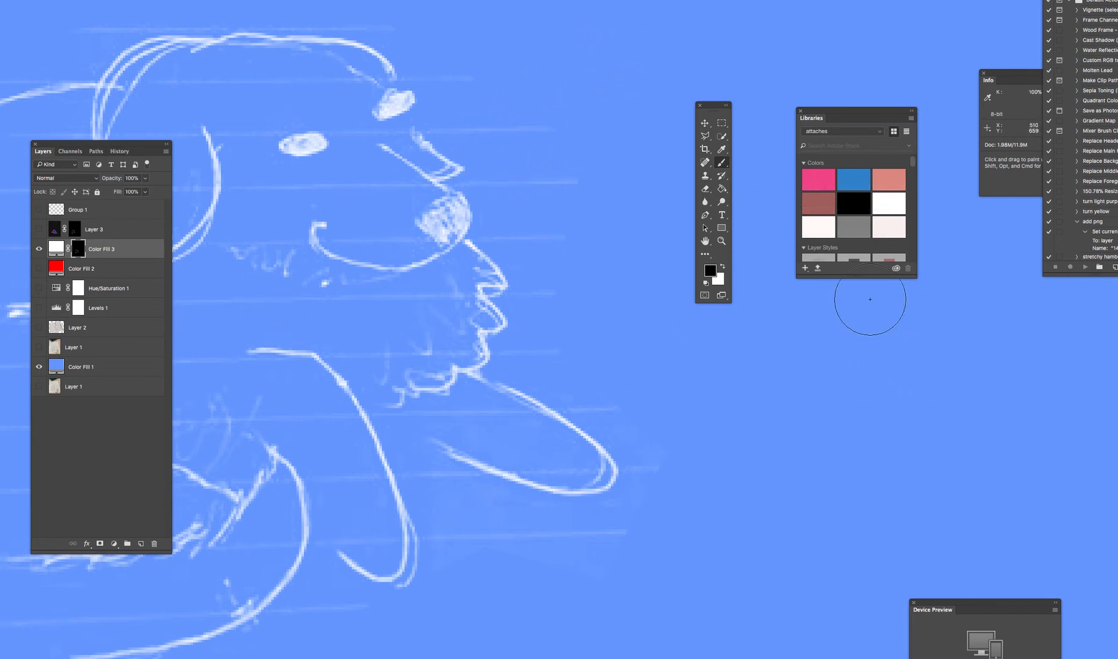
mouse_move(230, 231)
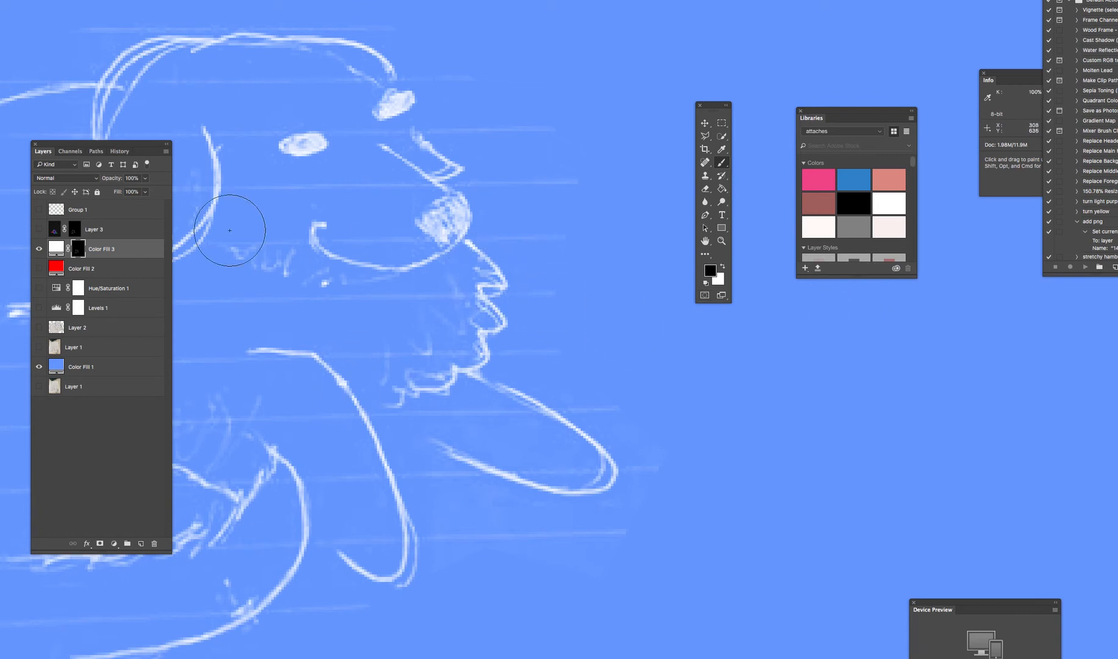
mouse_move(615, 256)
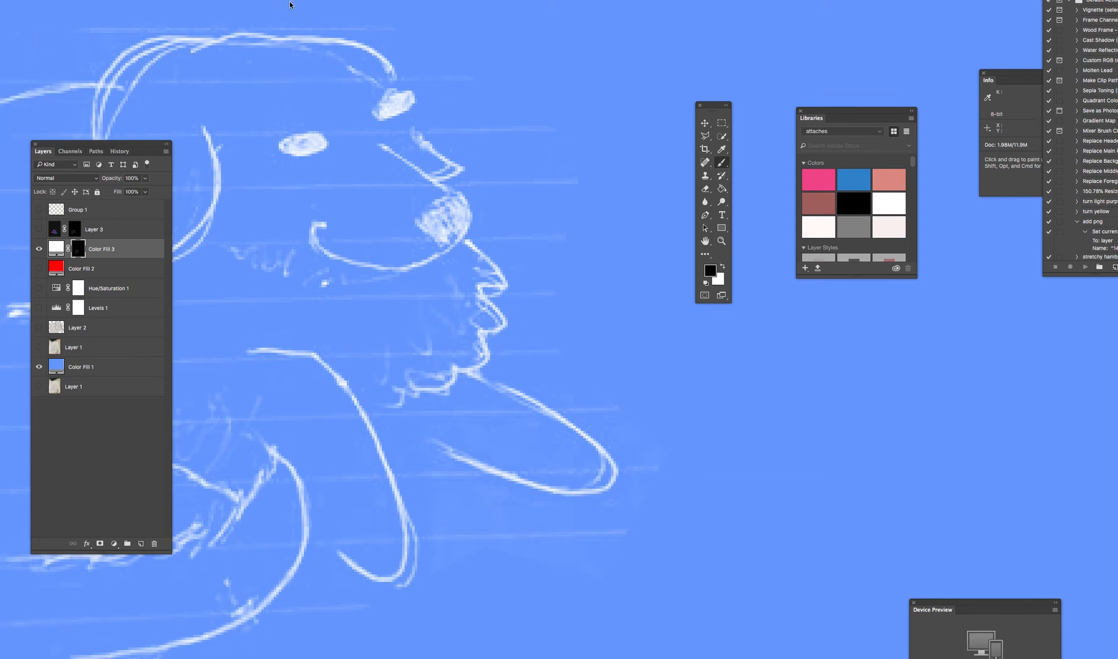
mouse_move(679, 534)
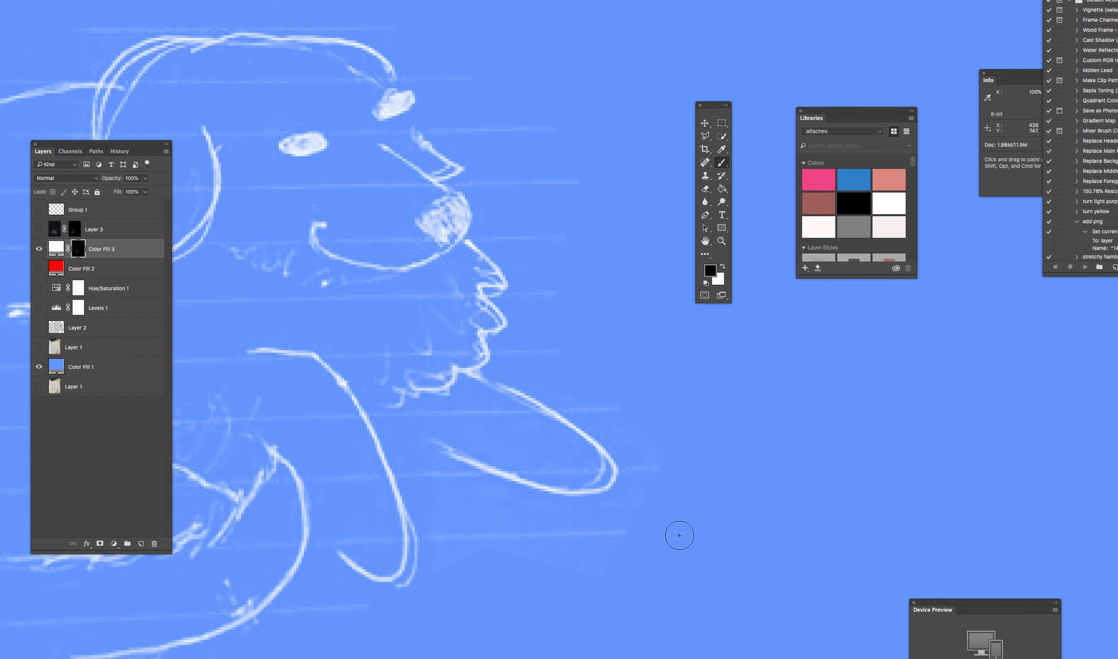
mouse_move(676, 530)
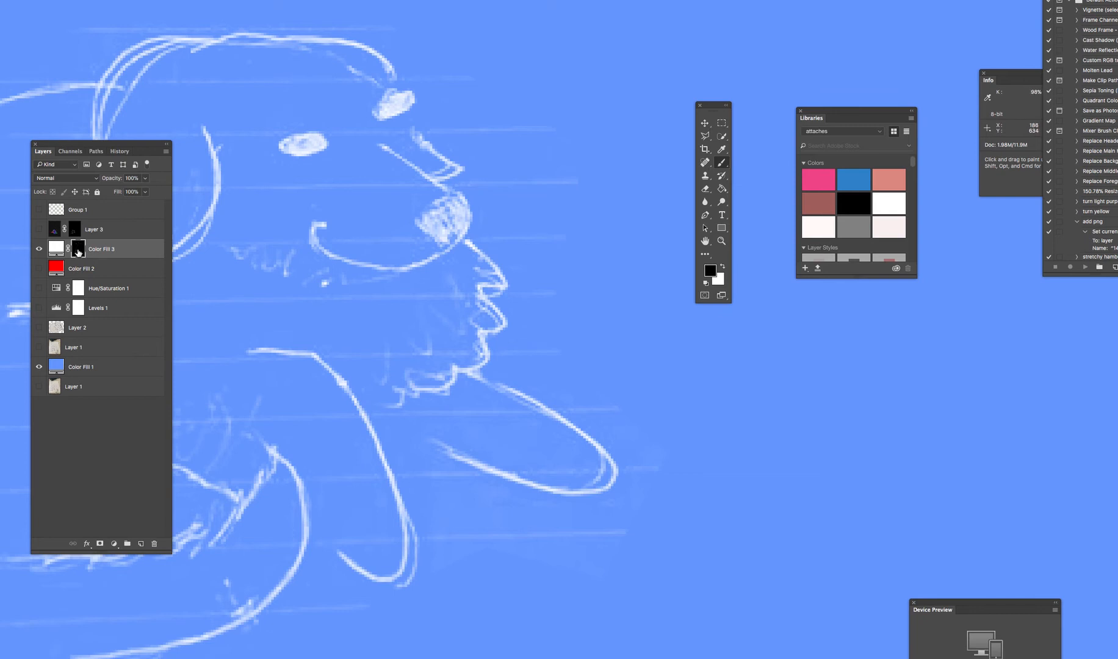
mouse_move(1039, 547)
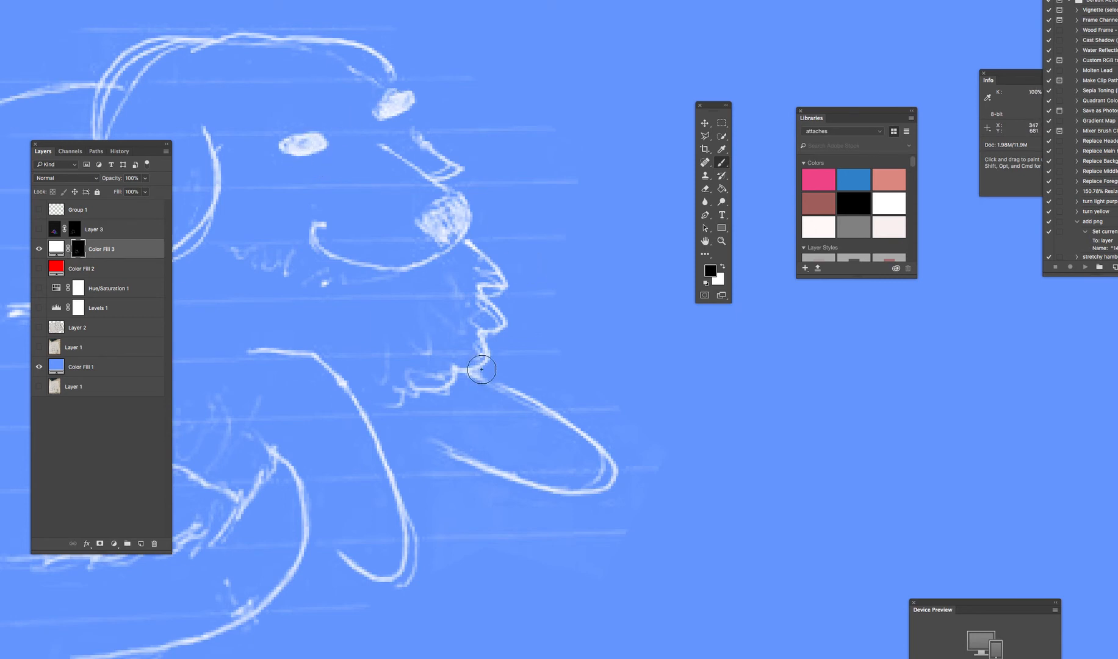
mouse_move(393, 270)
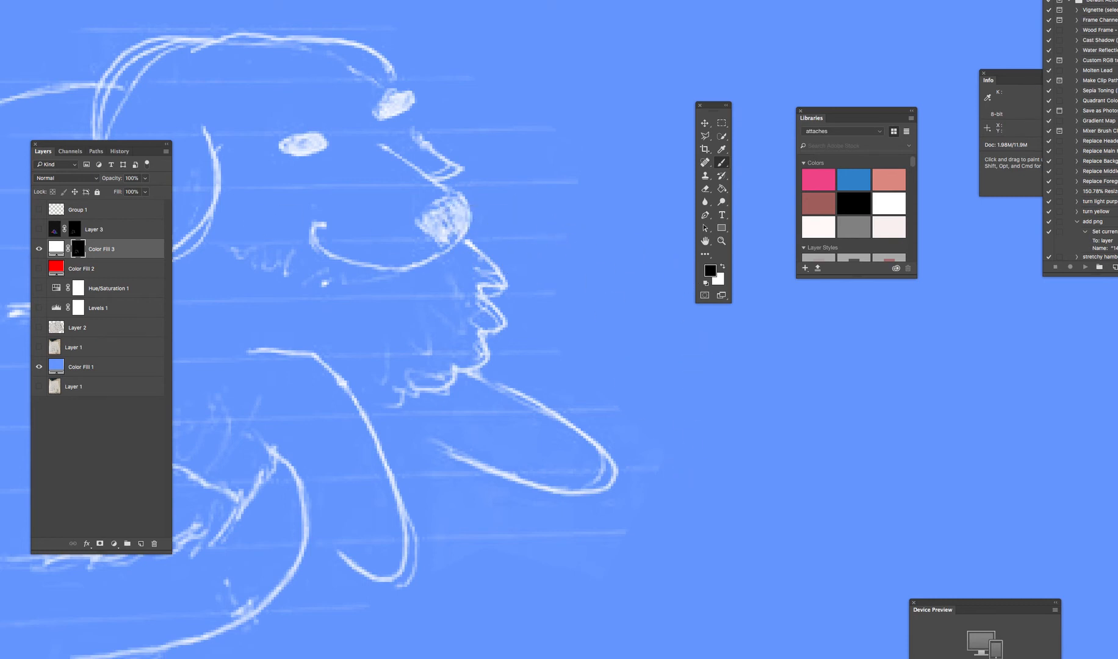
mouse_move(526, 88)
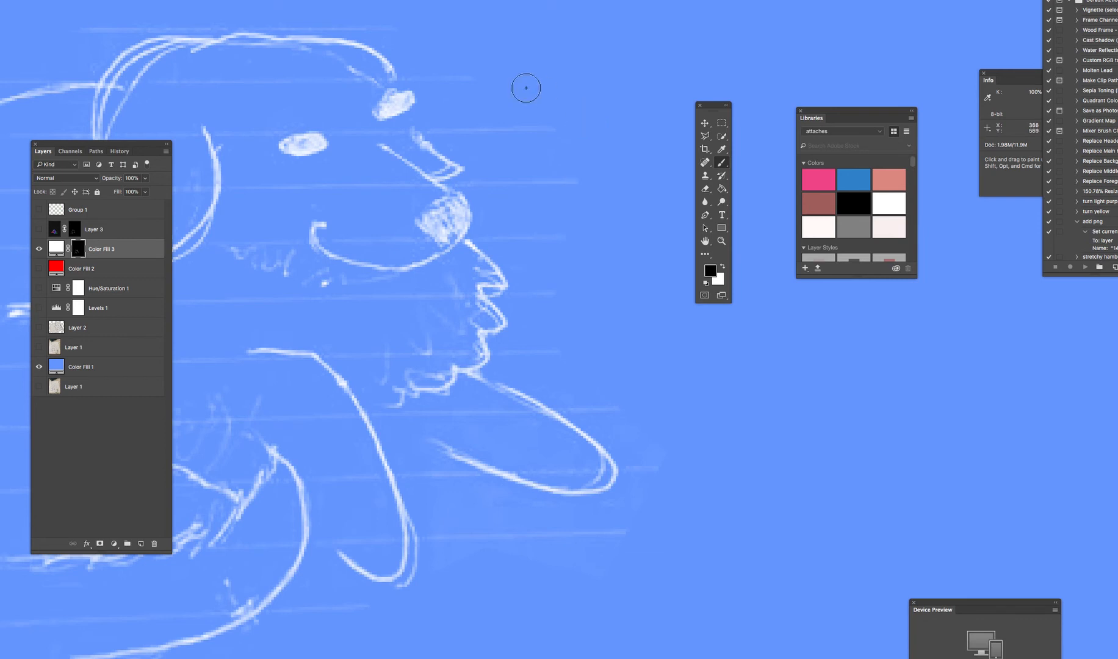
mouse_move(582, 133)
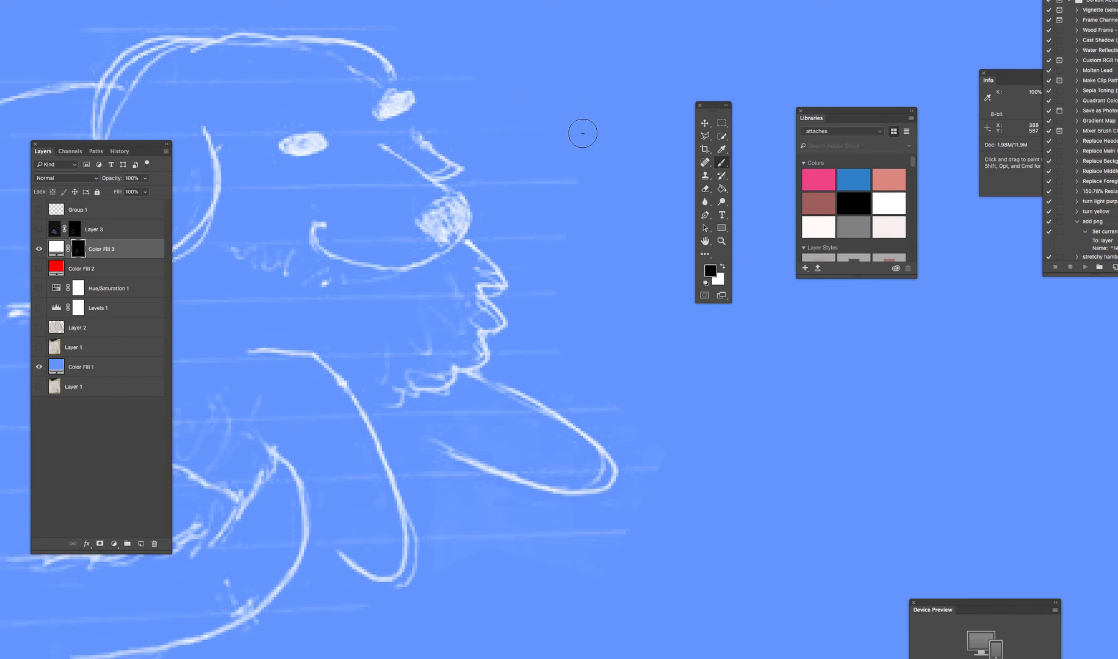
mouse_move(438, 92)
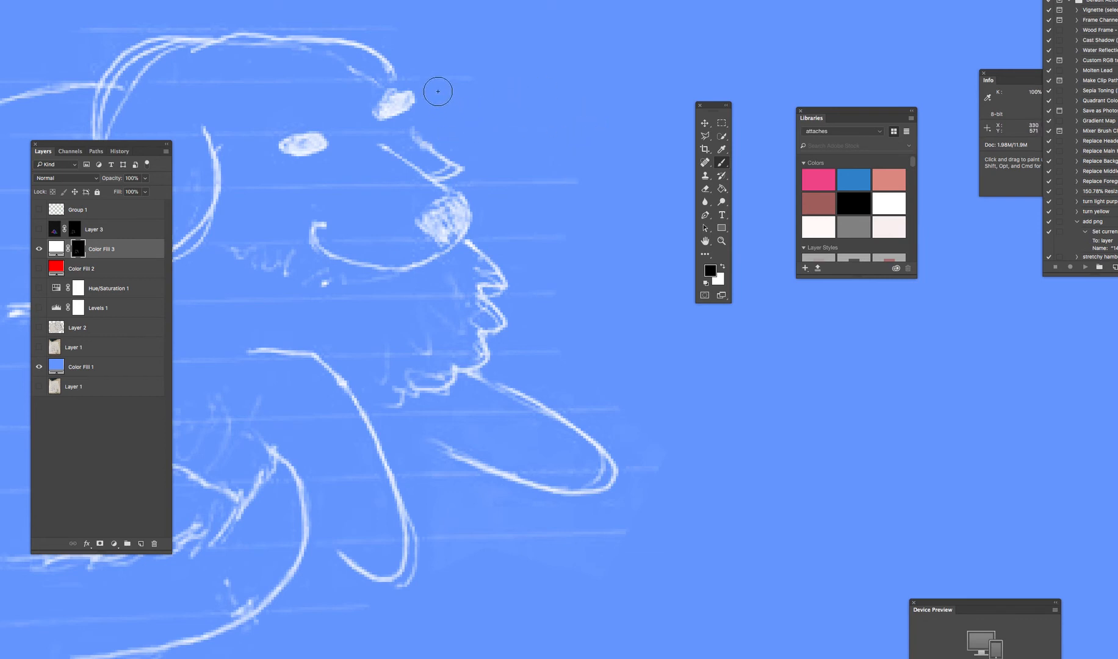
mouse_move(521, 170)
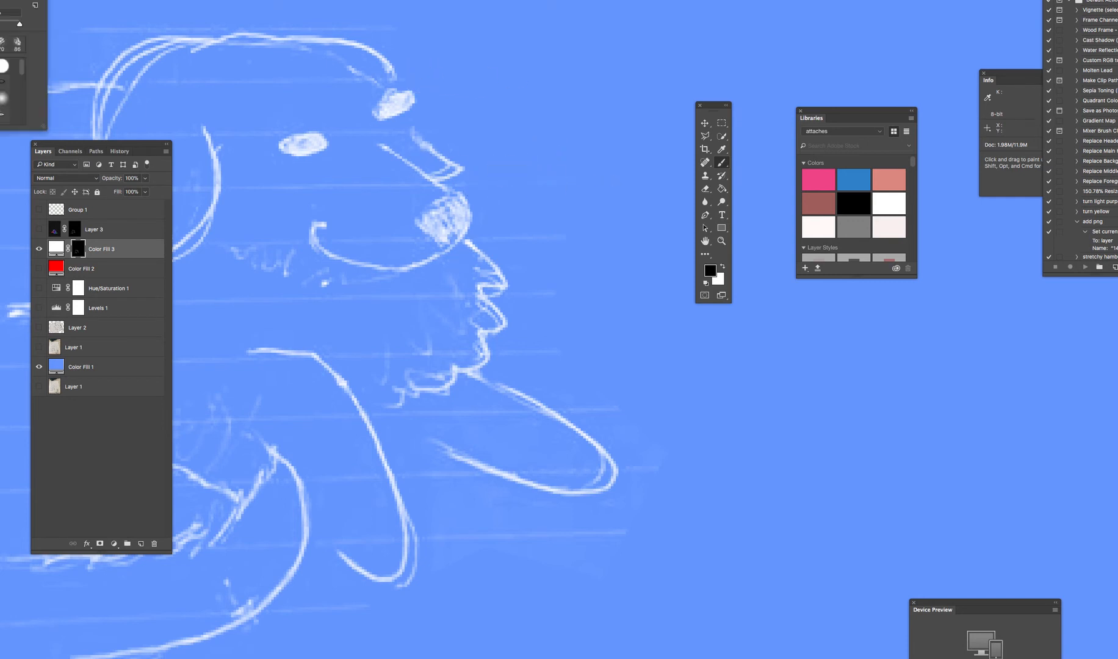
mouse_move(514, 159)
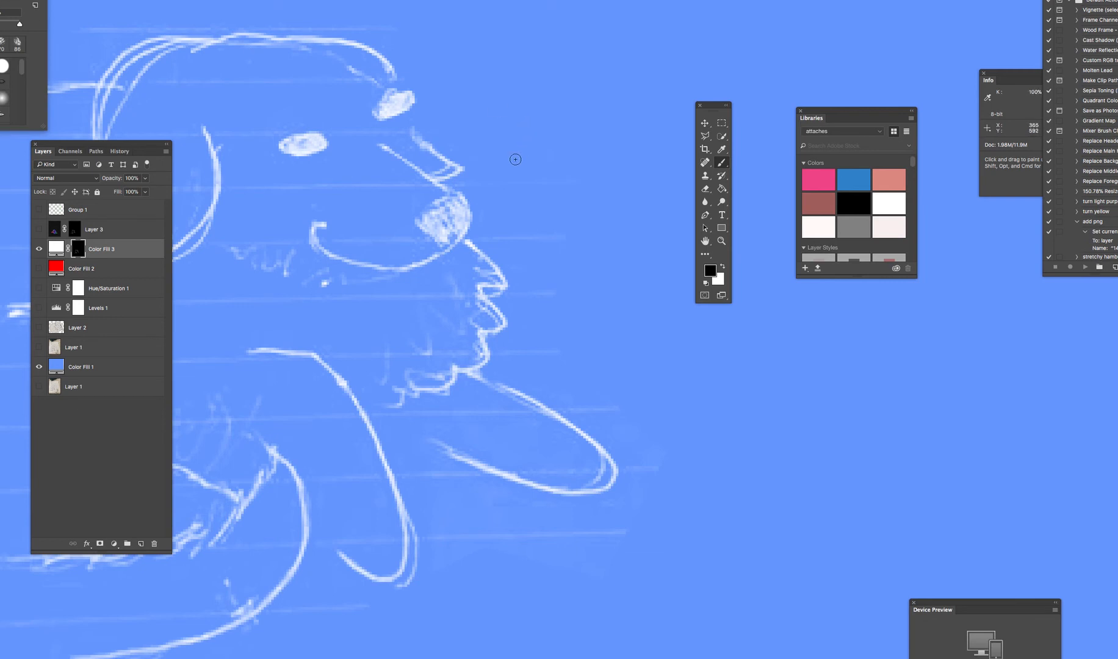
mouse_move(481, 233)
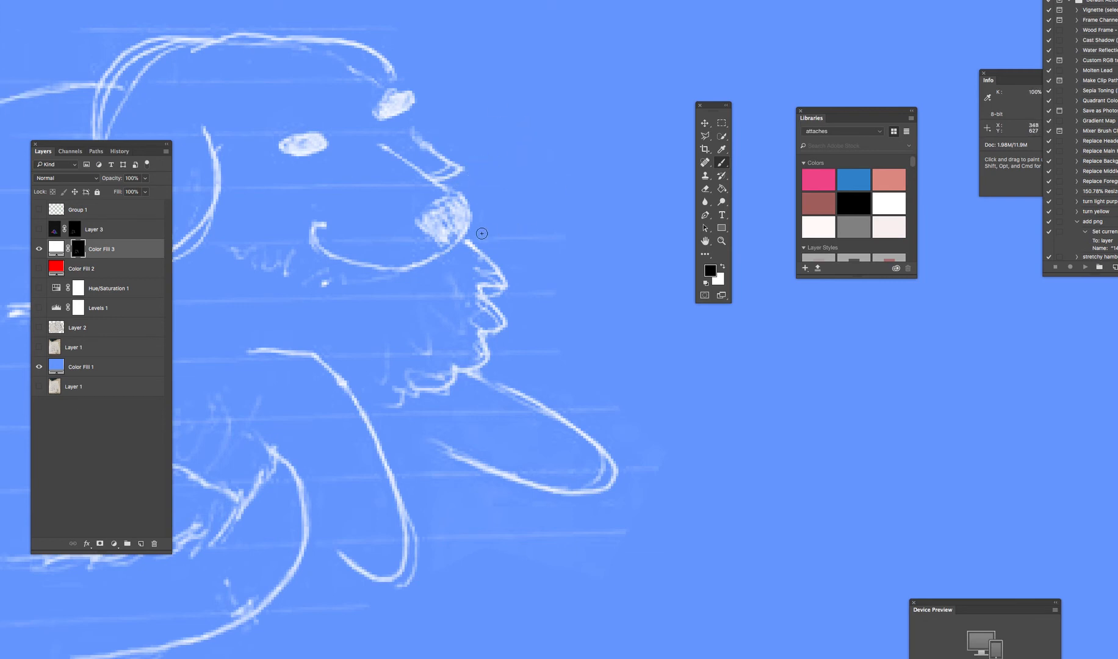
mouse_move(522, 289)
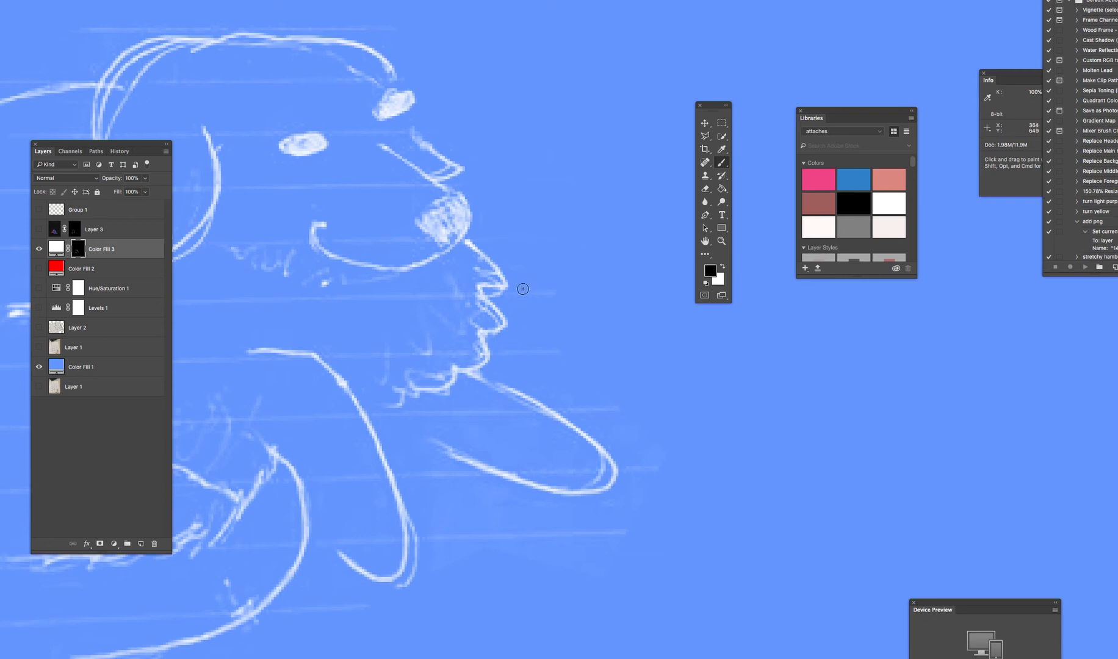
mouse_move(547, 299)
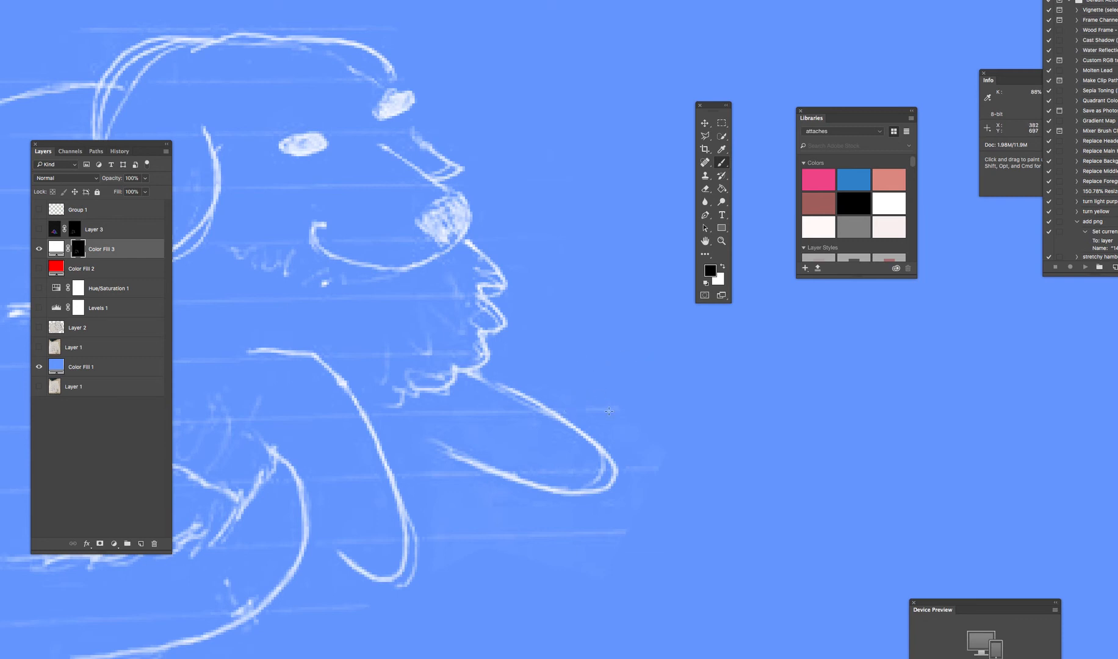
mouse_move(656, 440)
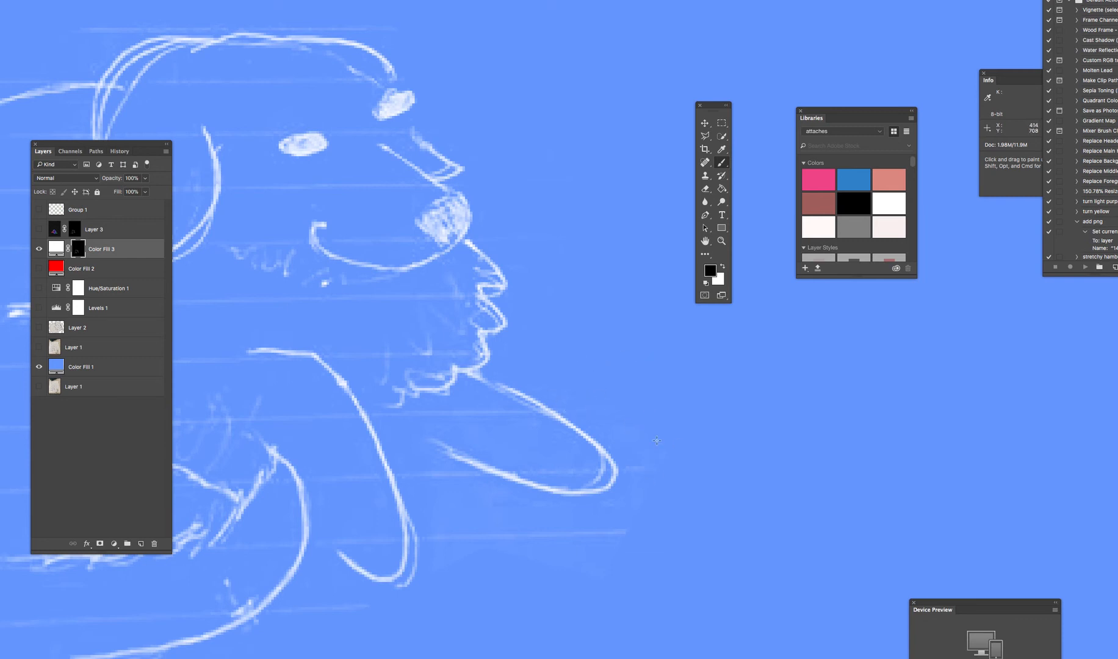
mouse_move(670, 466)
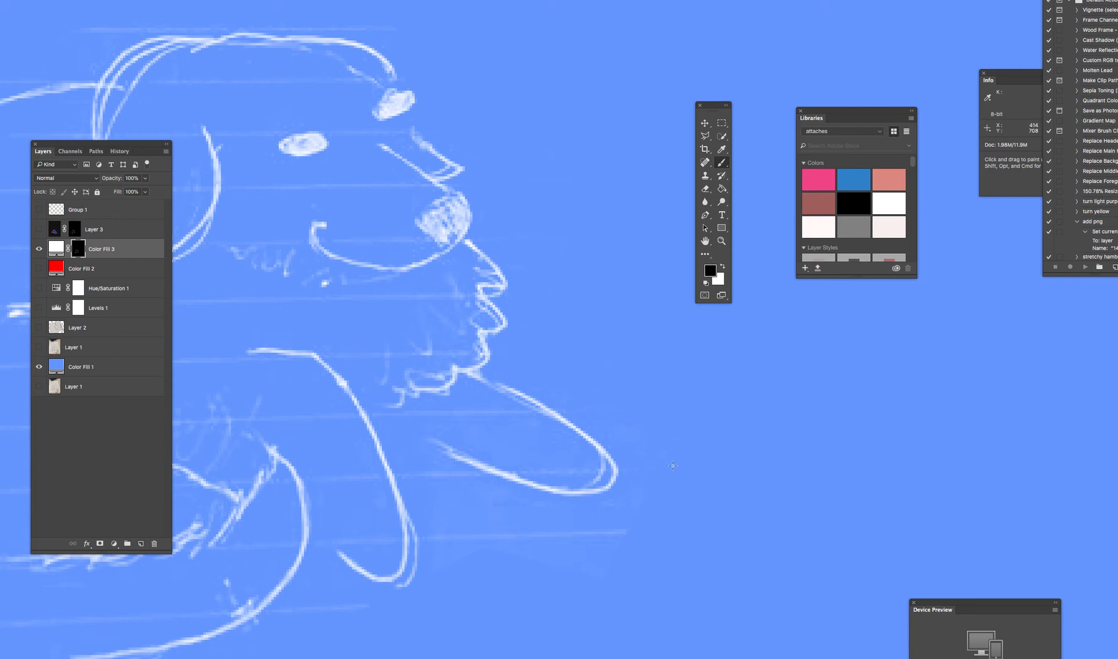
mouse_move(448, 297)
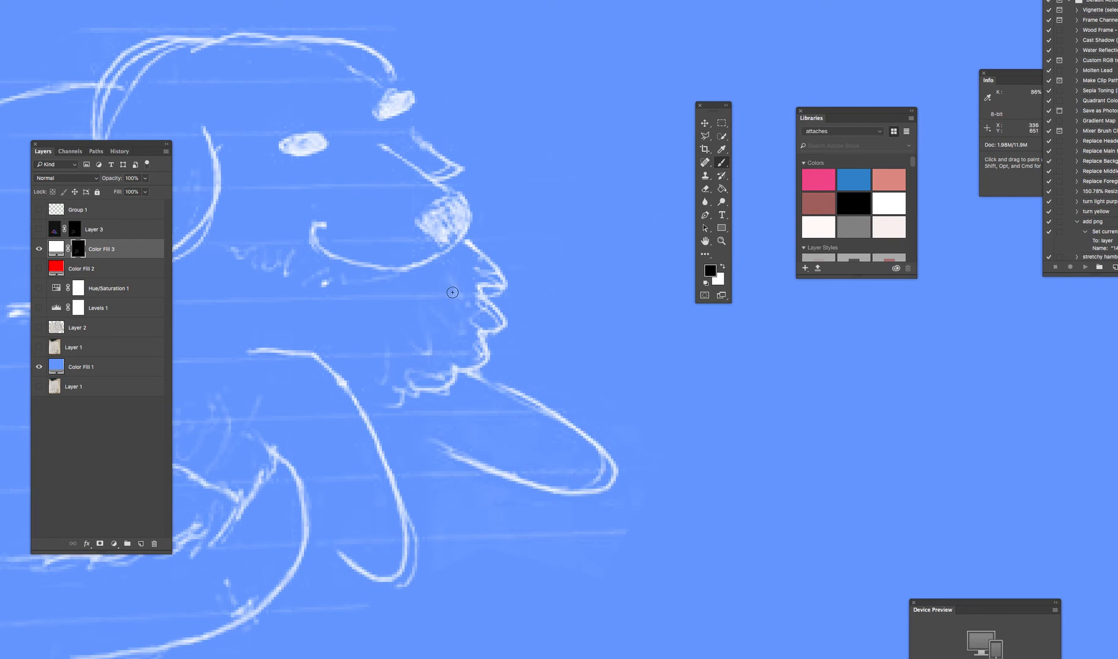
mouse_move(379, 299)
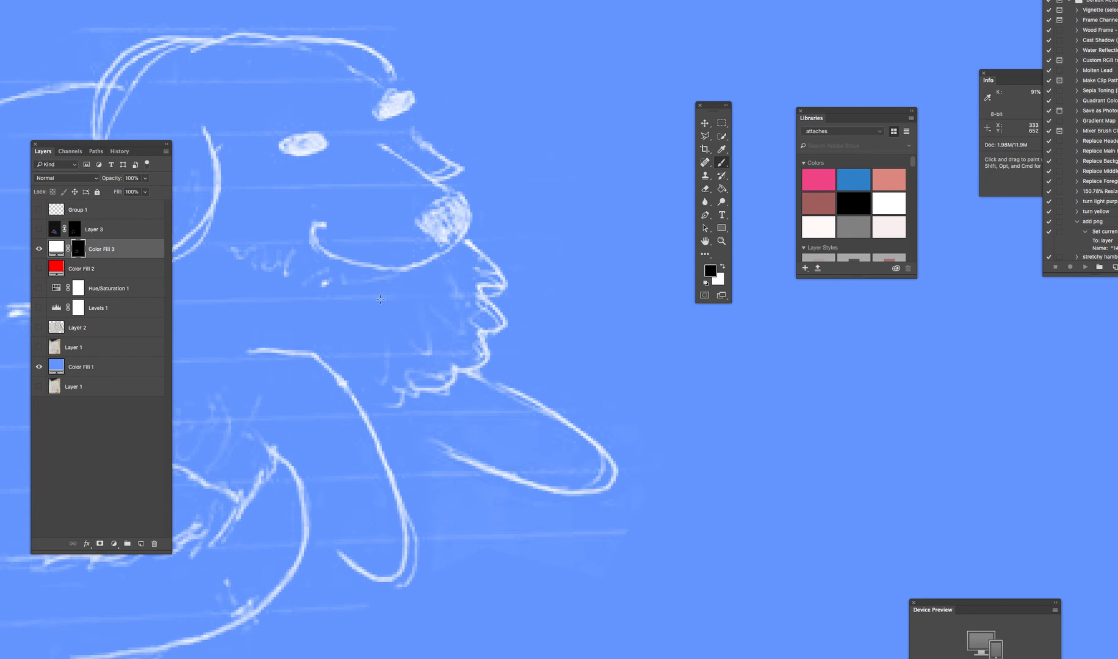
mouse_move(300, 305)
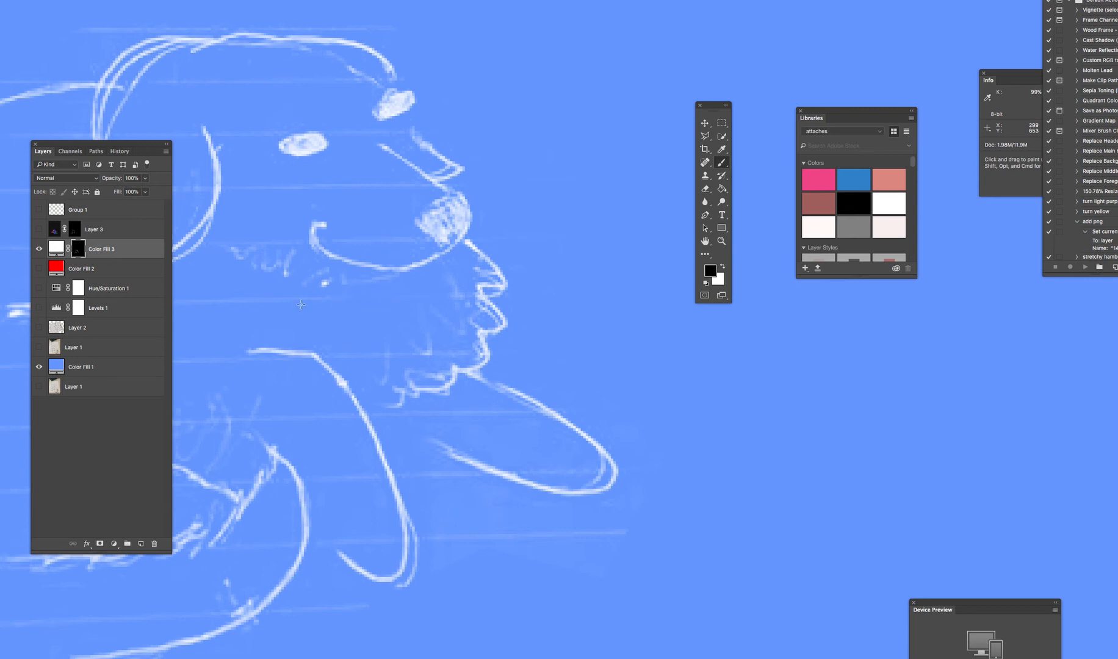
mouse_move(460, 298)
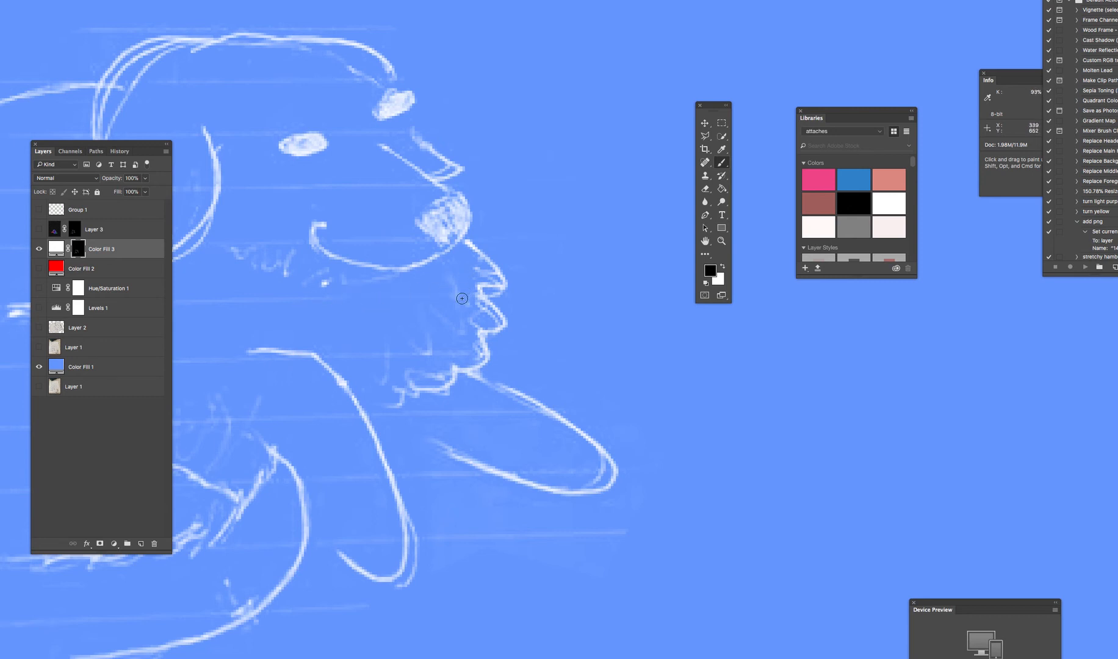
mouse_move(422, 314)
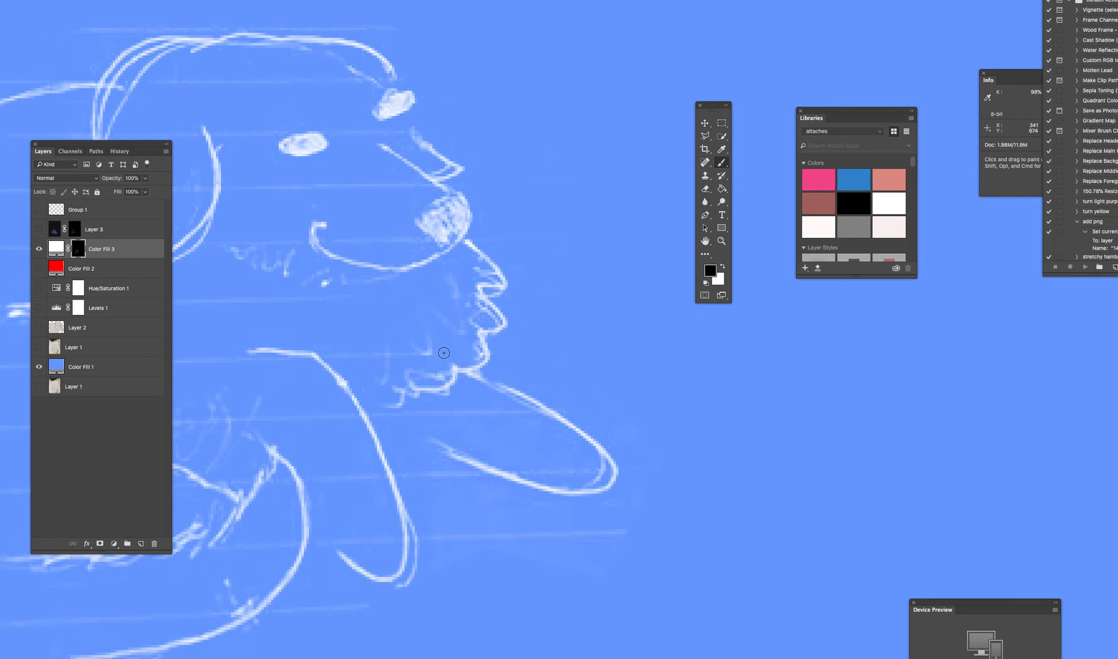
mouse_move(397, 354)
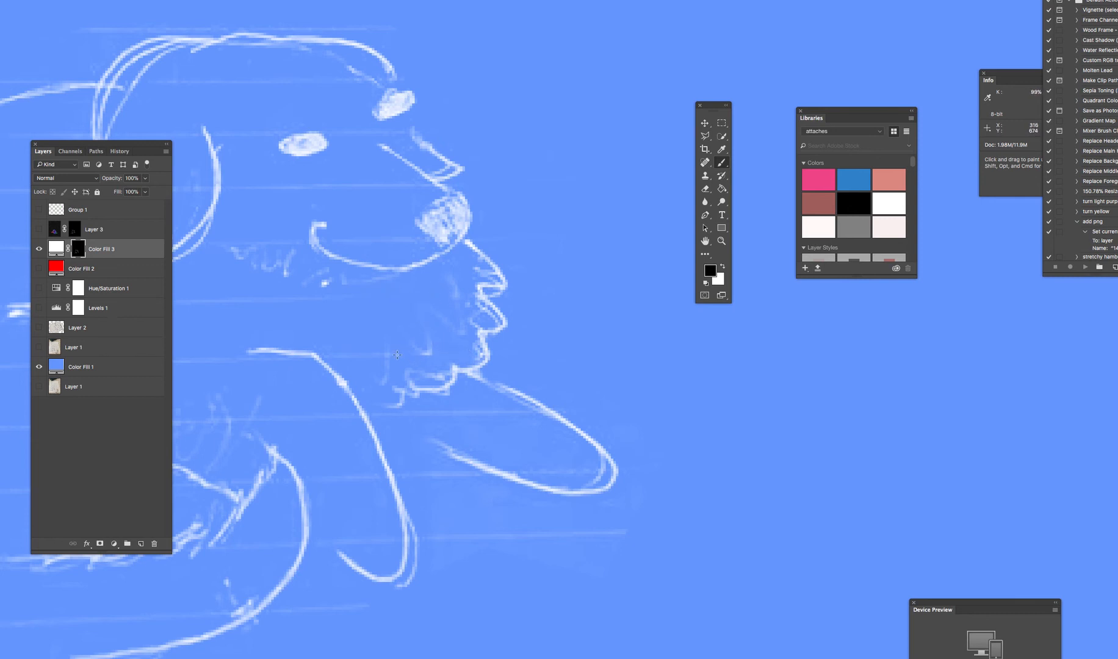
mouse_move(338, 354)
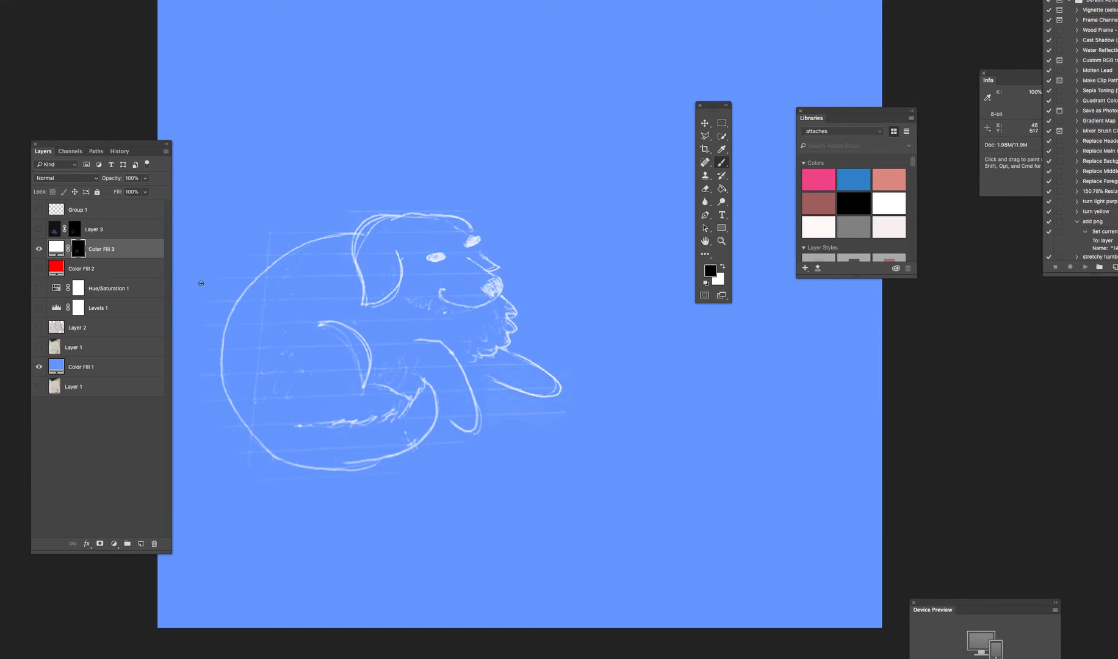
Set Color Fill 1 to white and Color Fill 3 to black, giving black line art on white.
left_click(79, 366)
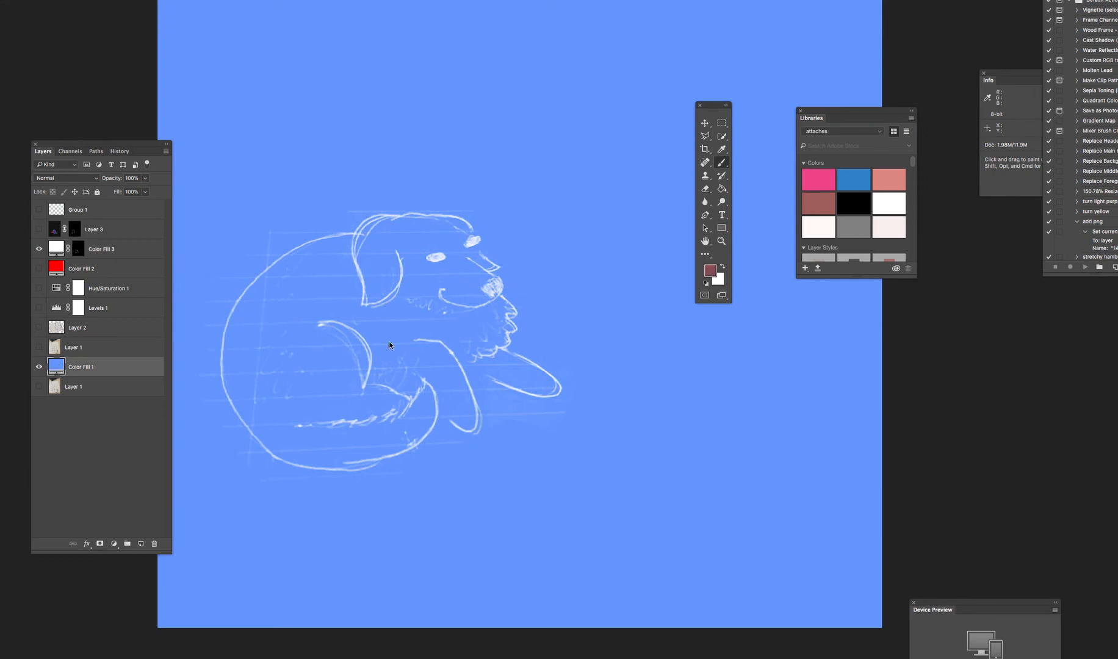
double_click(56, 366)
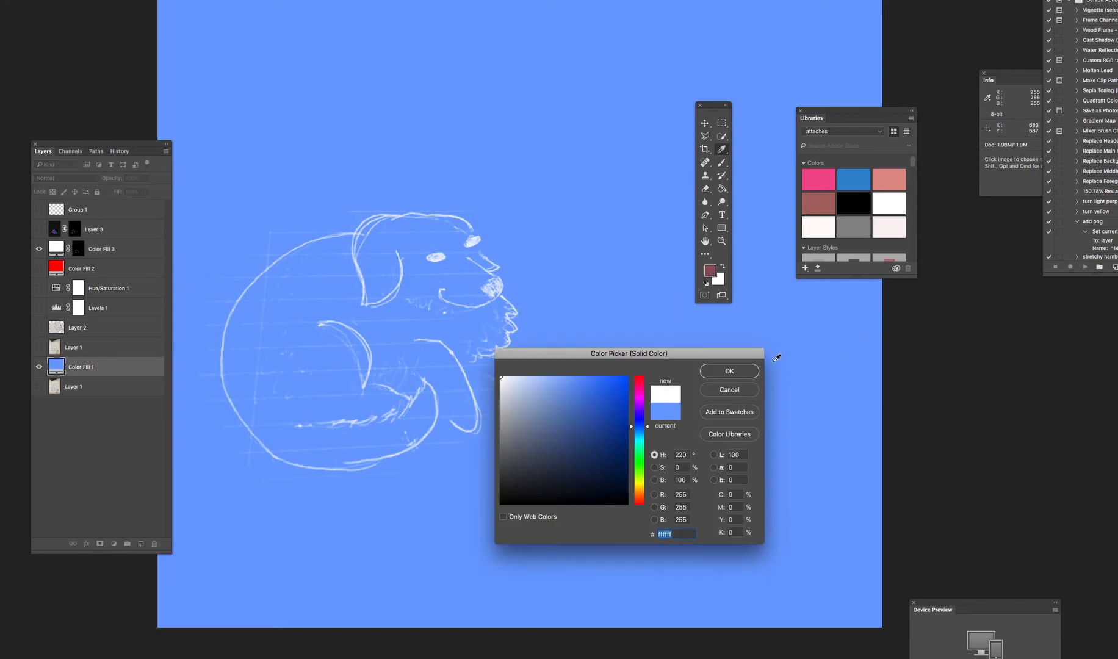
left_click(727, 371)
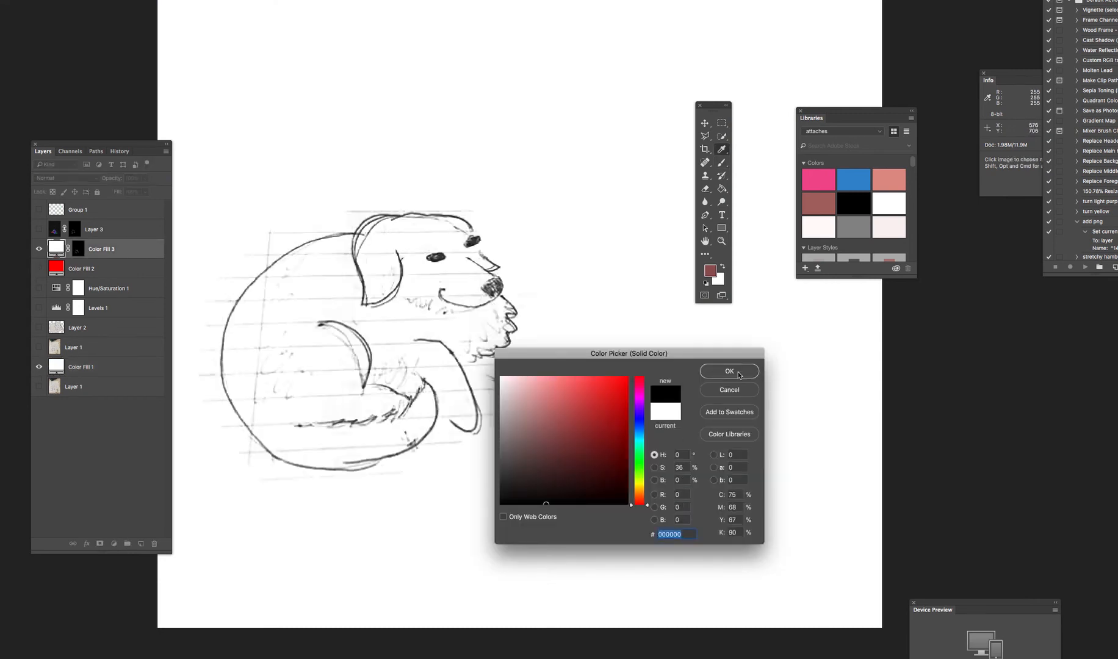
left_click(727, 371)
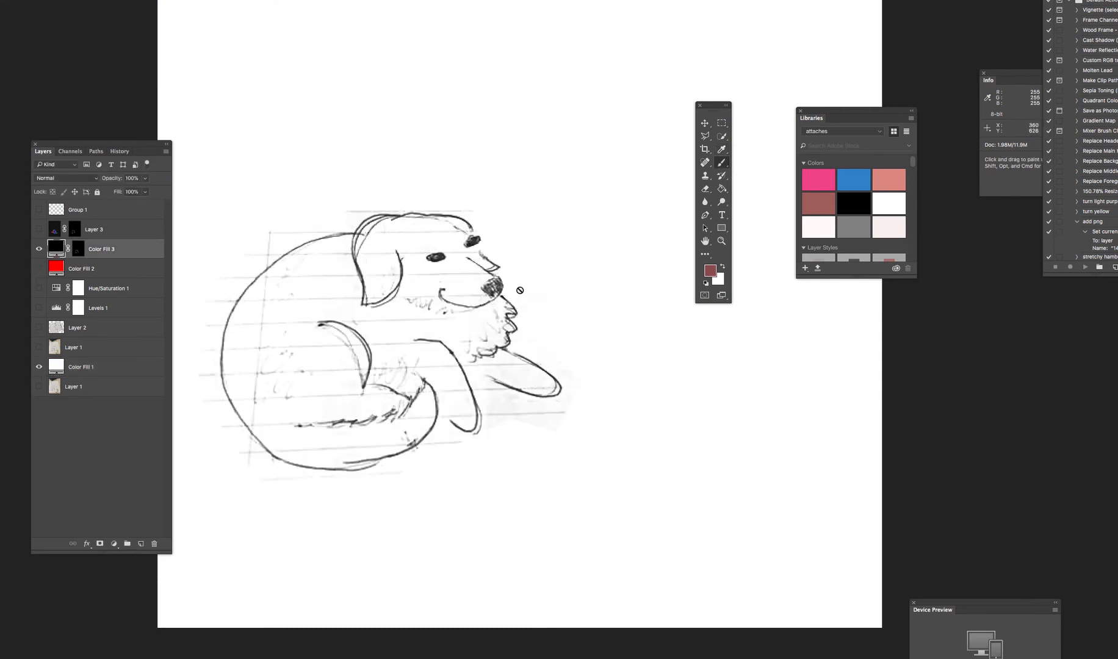
mouse_move(598, 358)
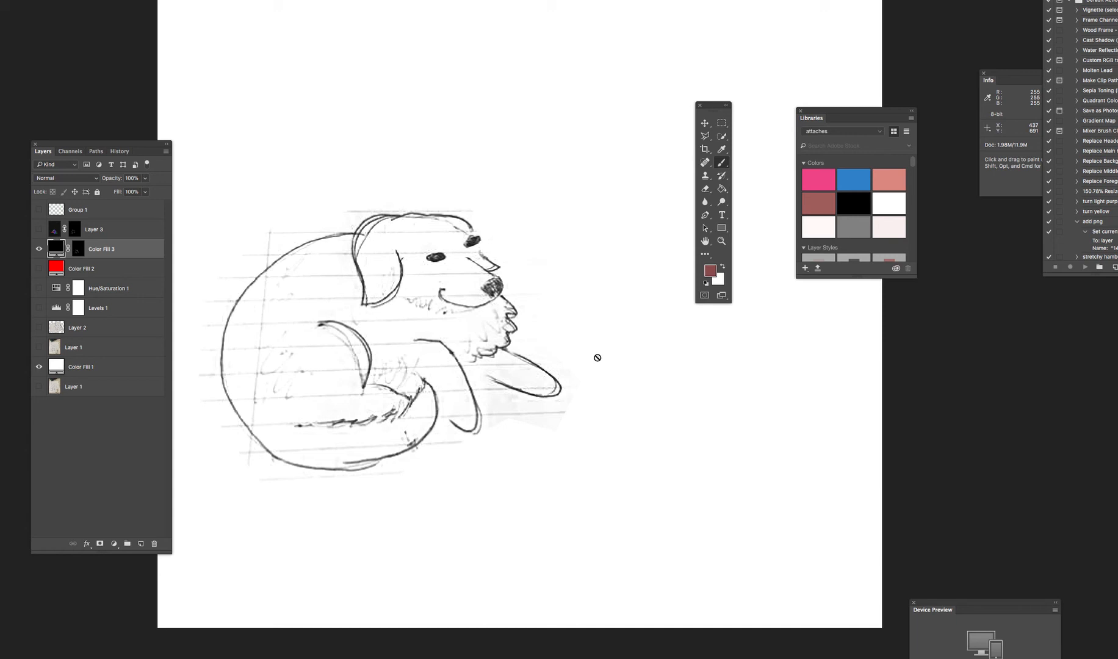
left_click(39, 366)
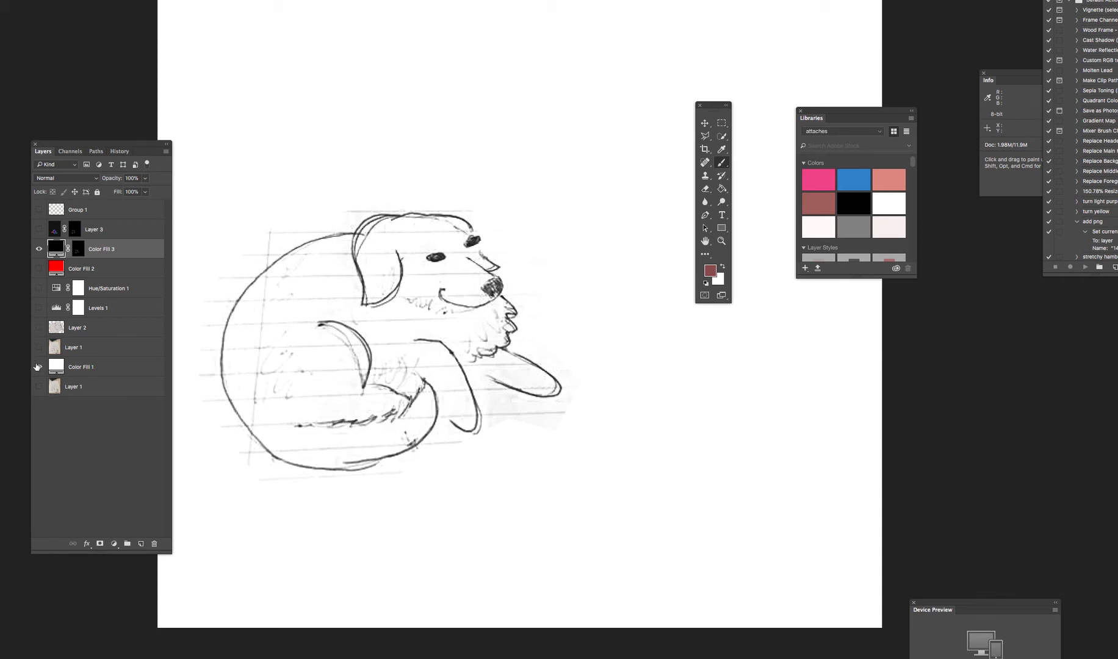
left_click(39, 366)
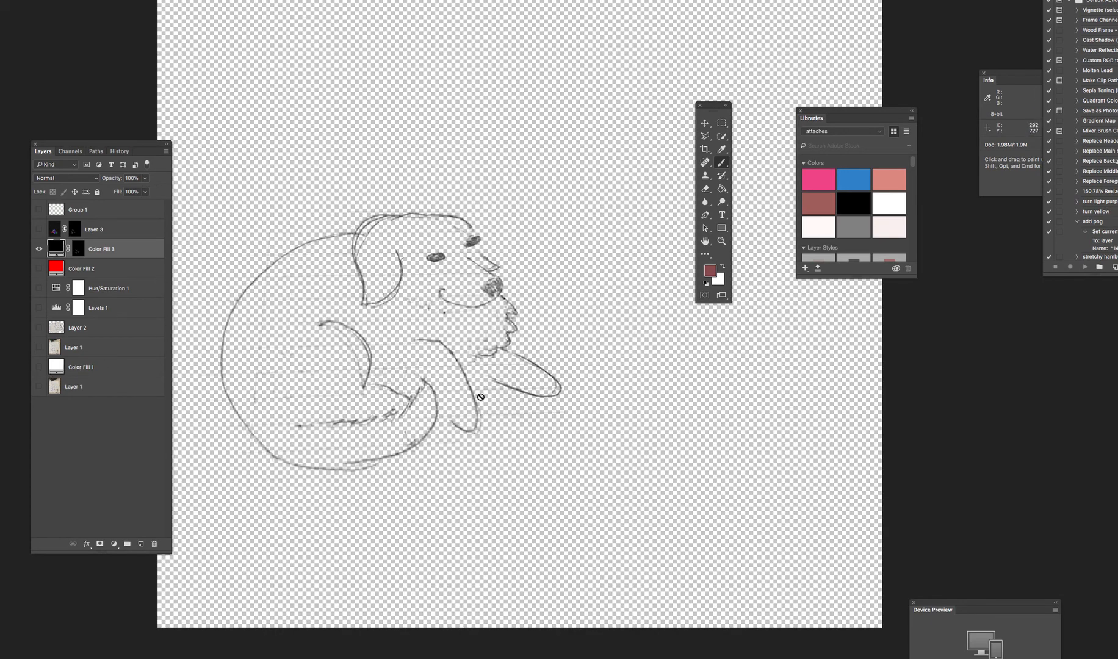
mouse_move(493, 530)
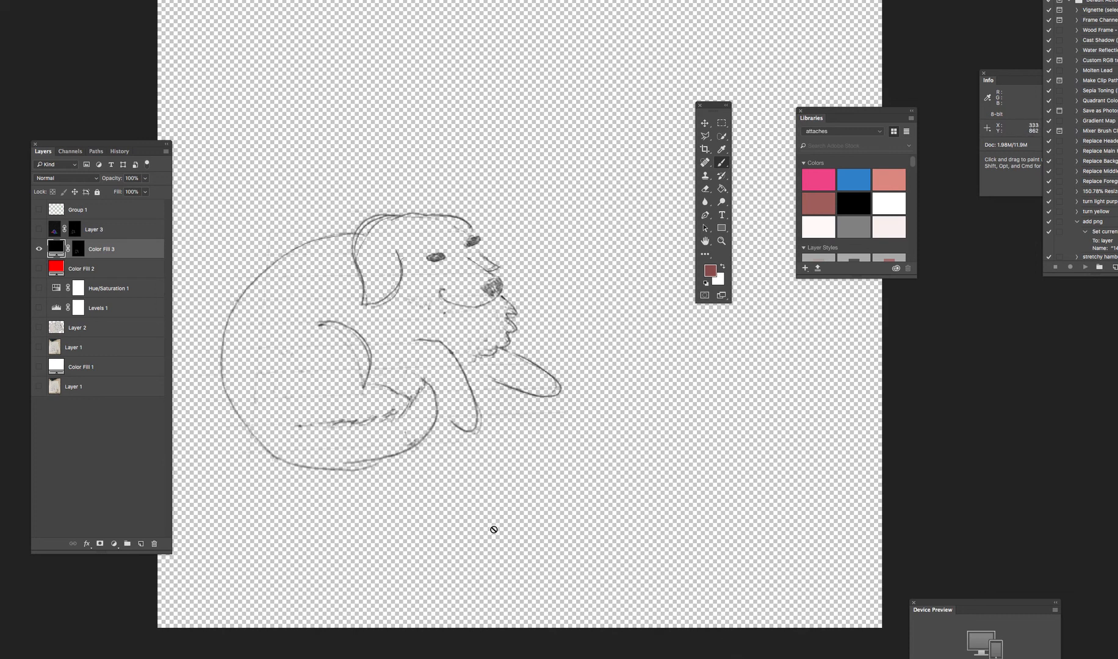
mouse_move(308, 358)
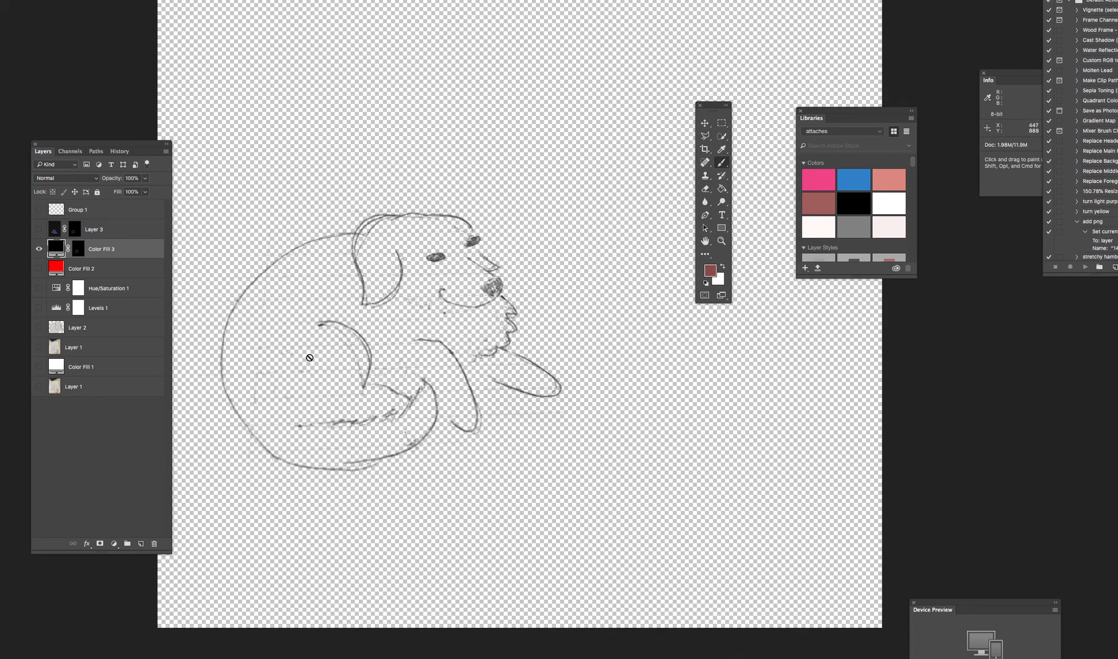
mouse_move(319, 322)
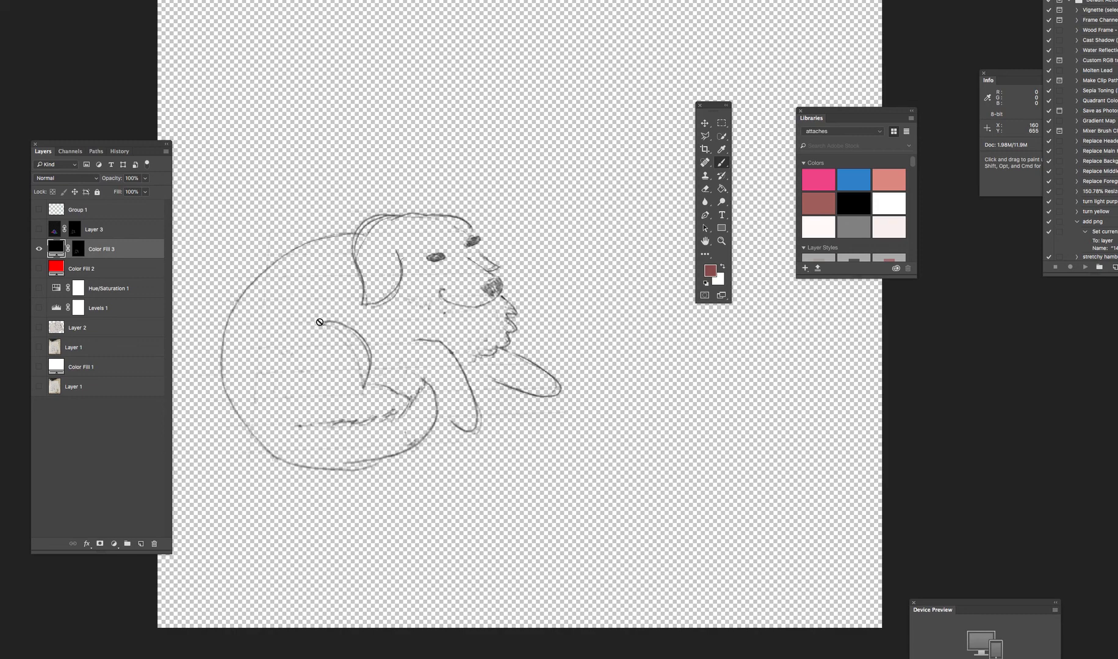
mouse_move(472, 425)
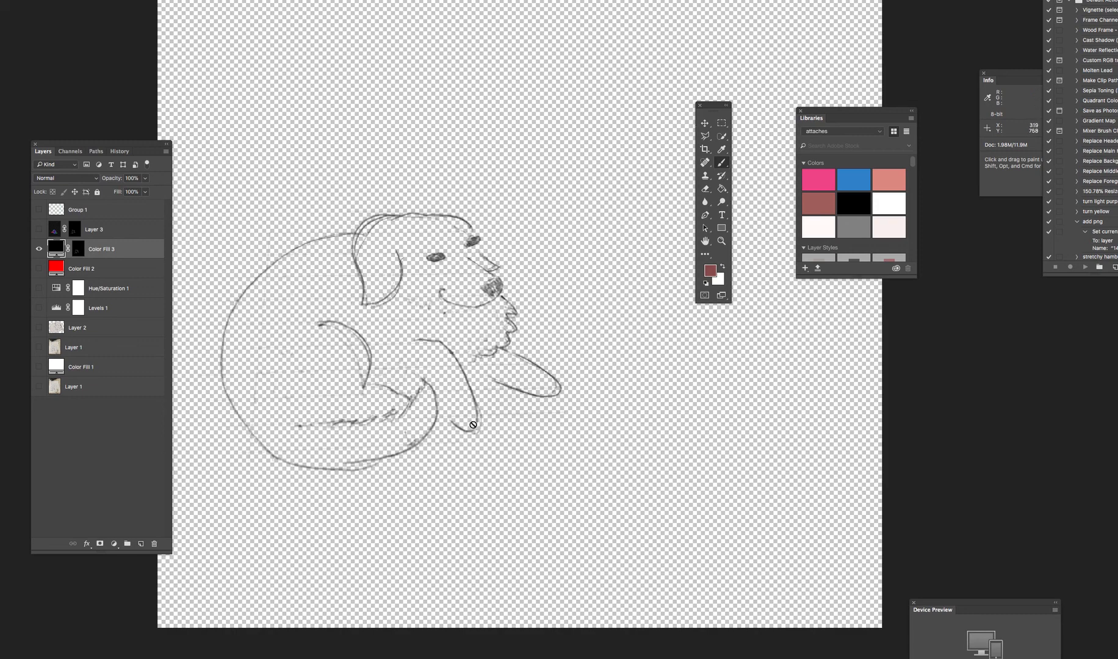
mouse_move(419, 399)
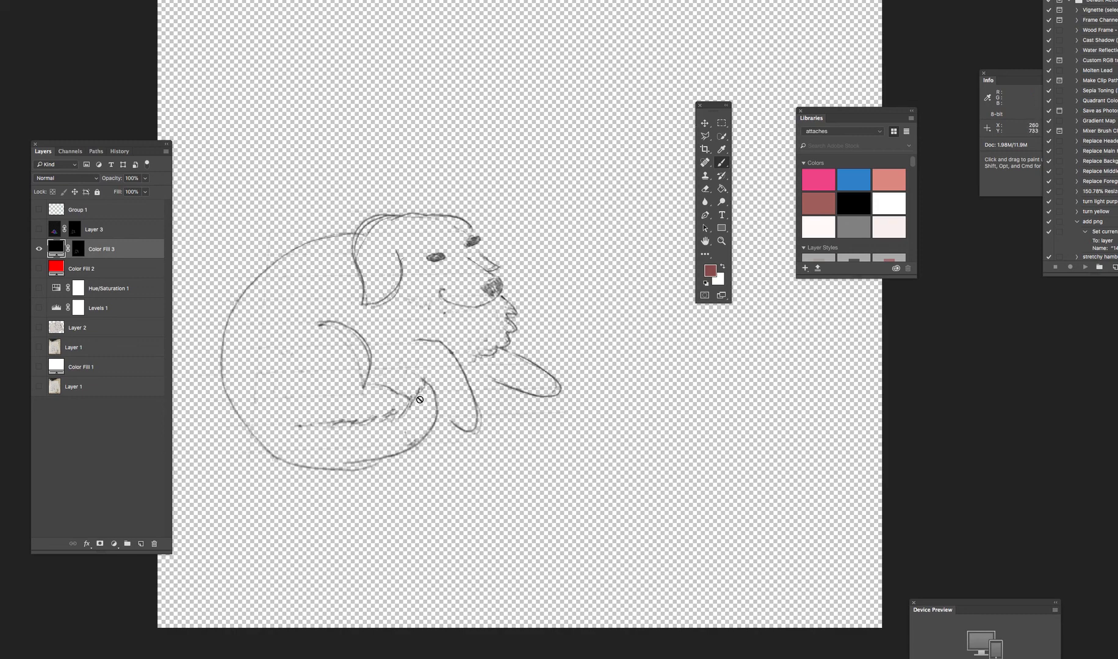
mouse_move(419, 399)
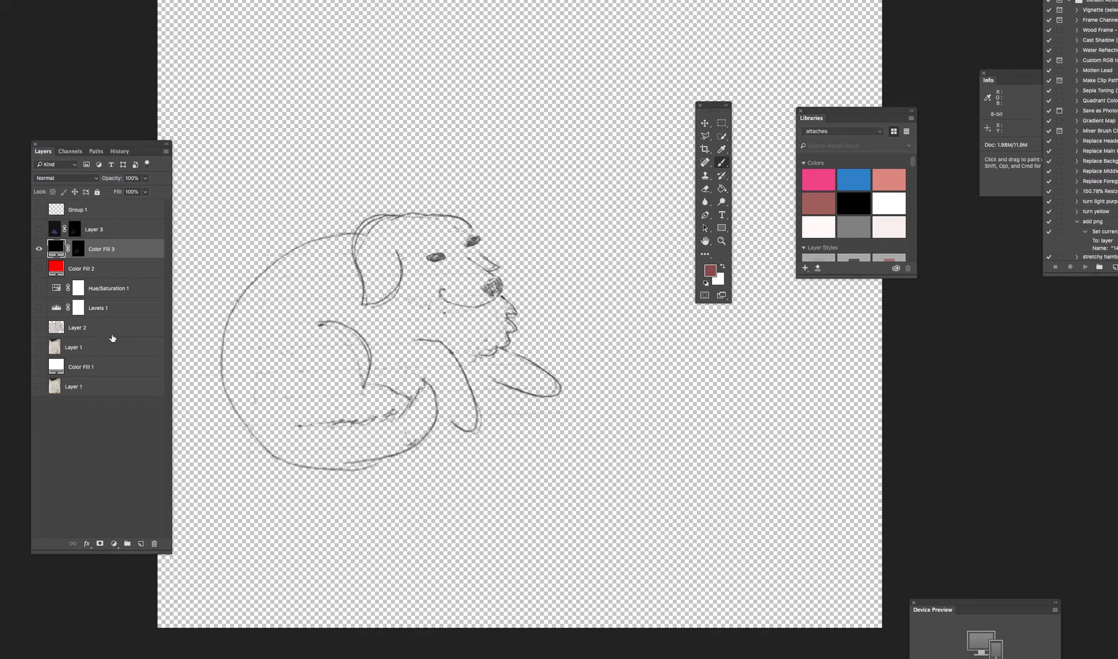
left_click(39, 366)
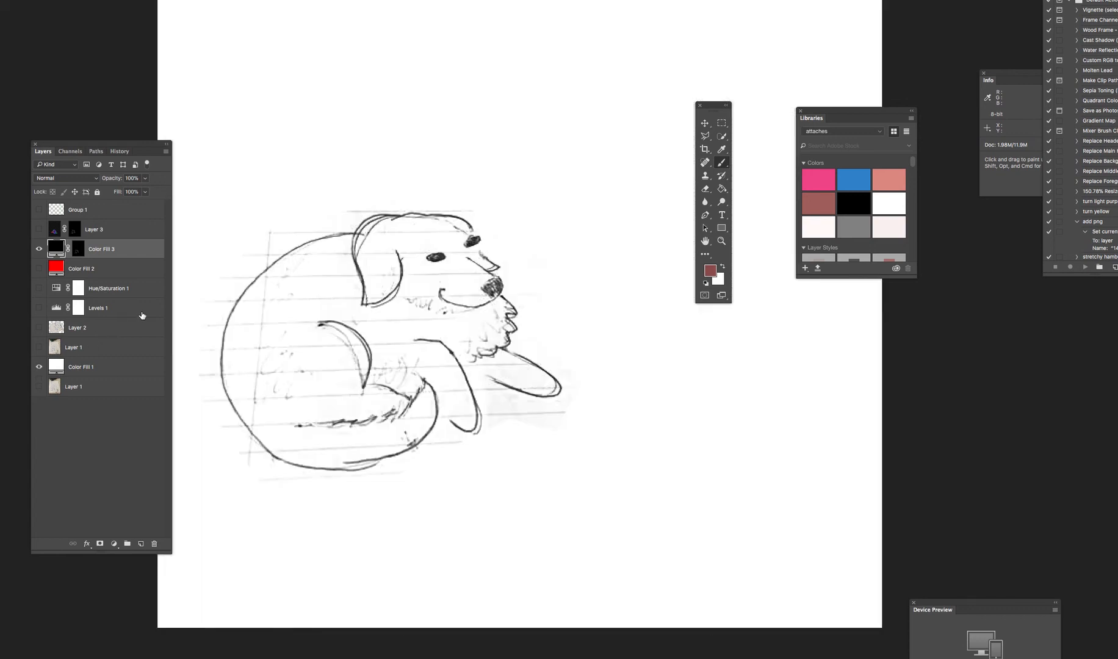